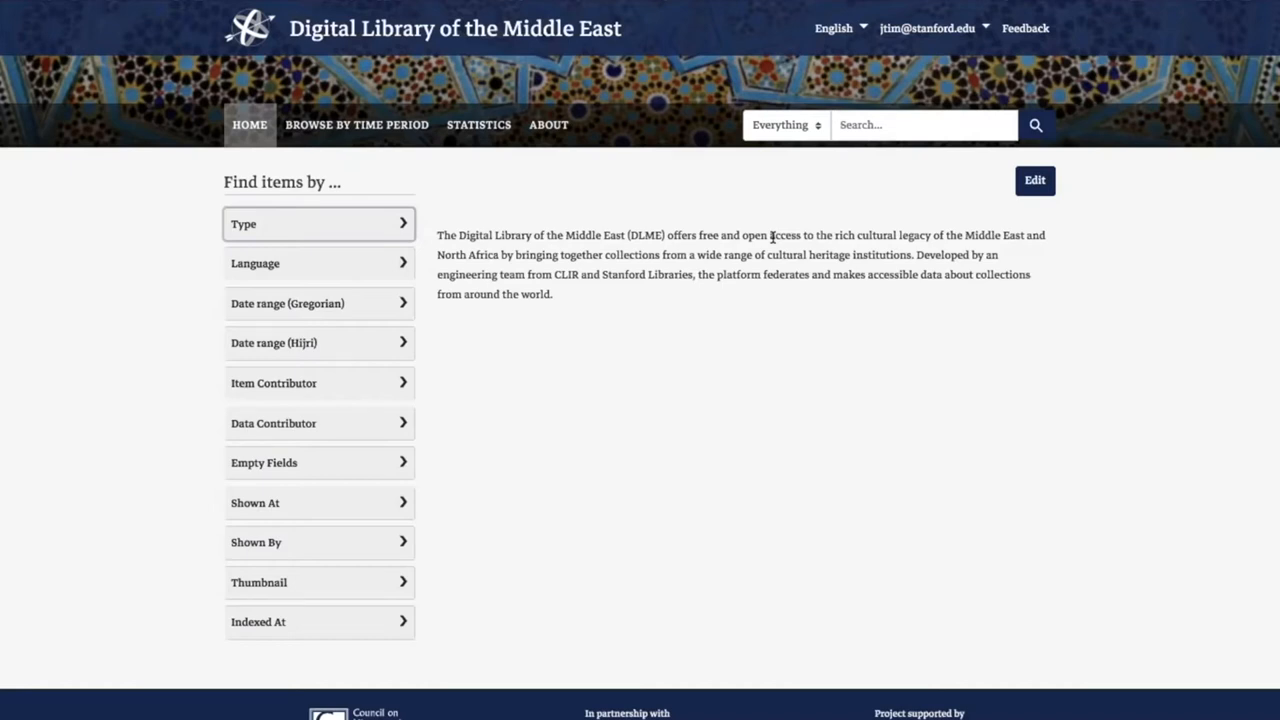
{"action": "mouse_move", "coordinate": [728, 210]}
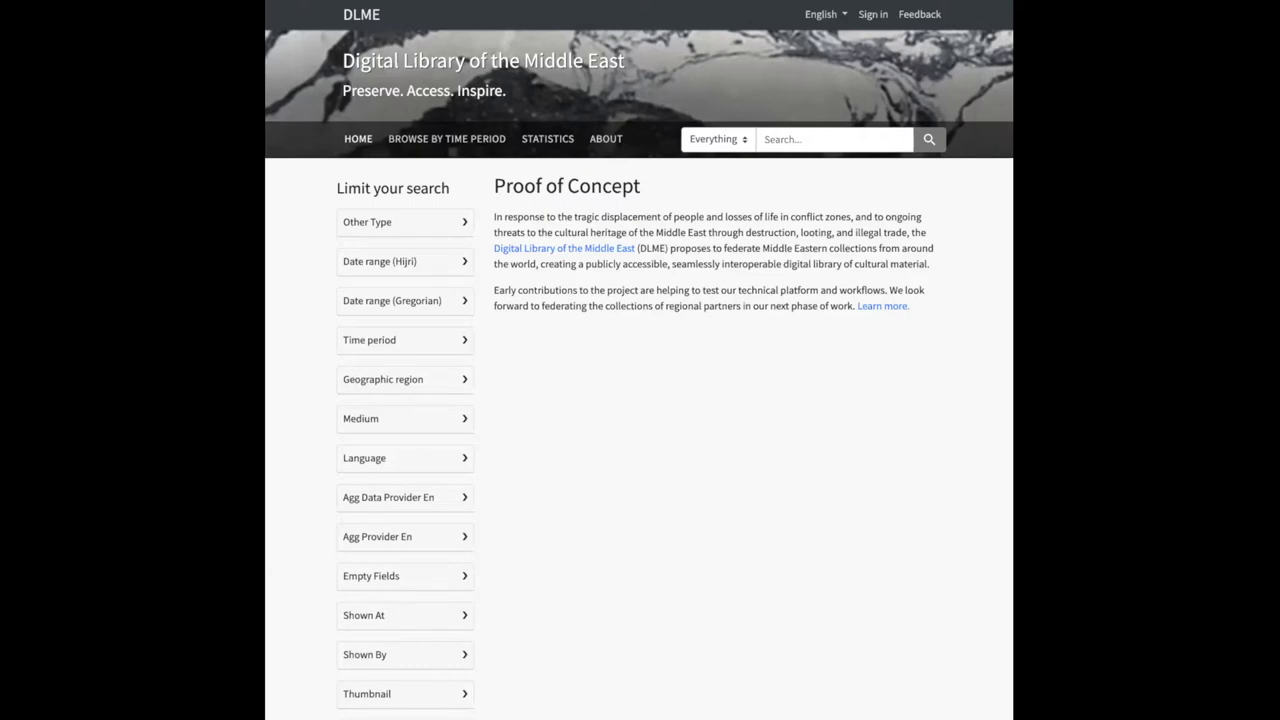
{"action": "mouse_move", "coordinate": [984, 276]}
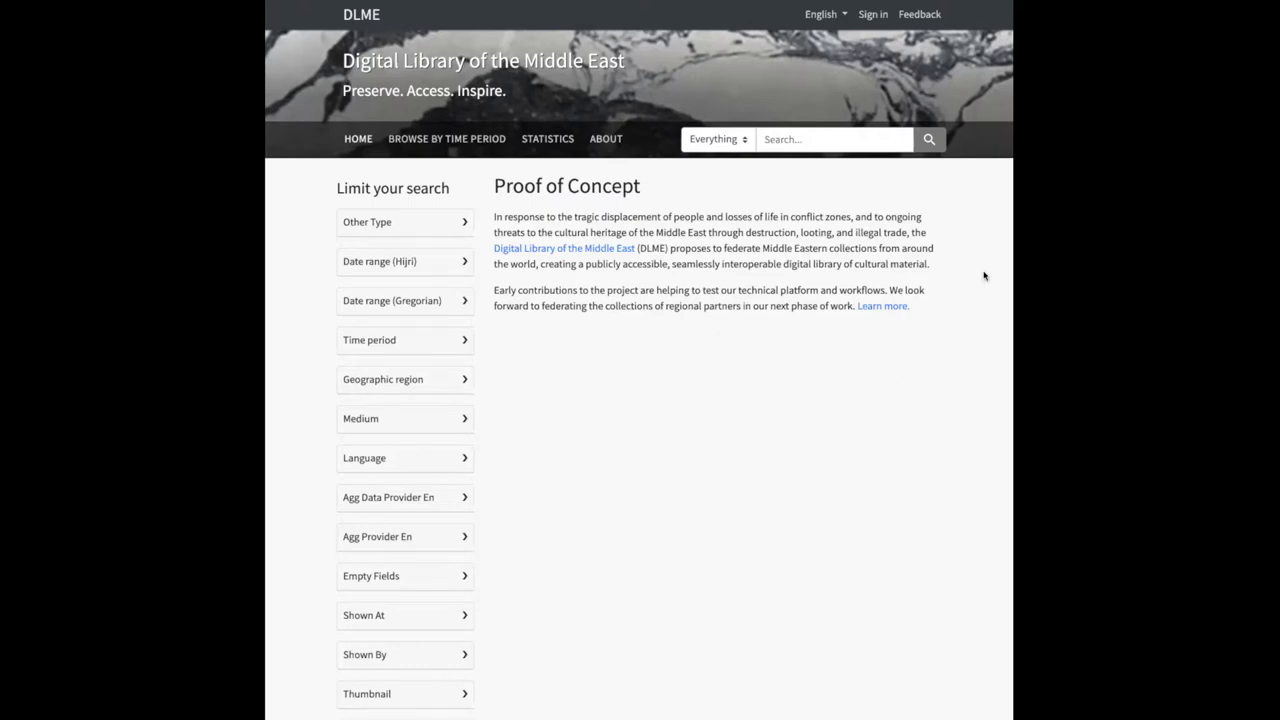
{"action": "mouse_move", "coordinate": [512, 160]}
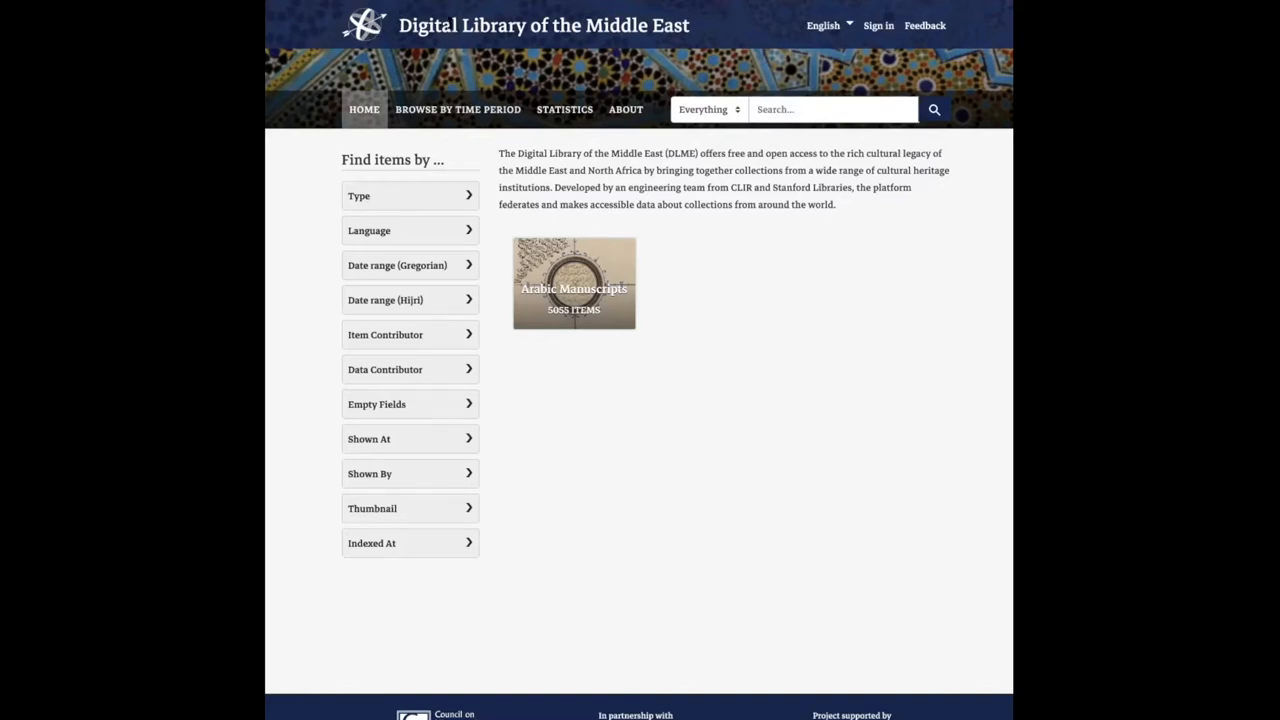
{"action": "mouse_move", "coordinate": [828, 264]}
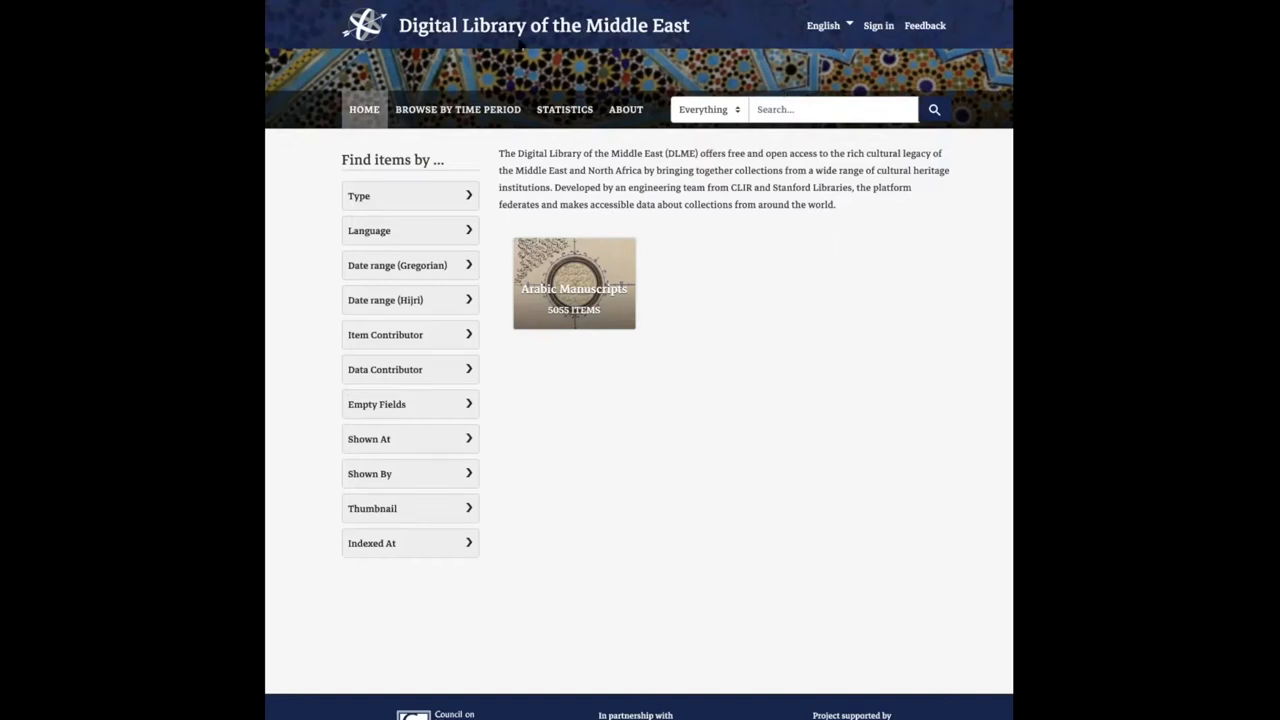
{"action": "mouse_move", "coordinate": [796, 220]}
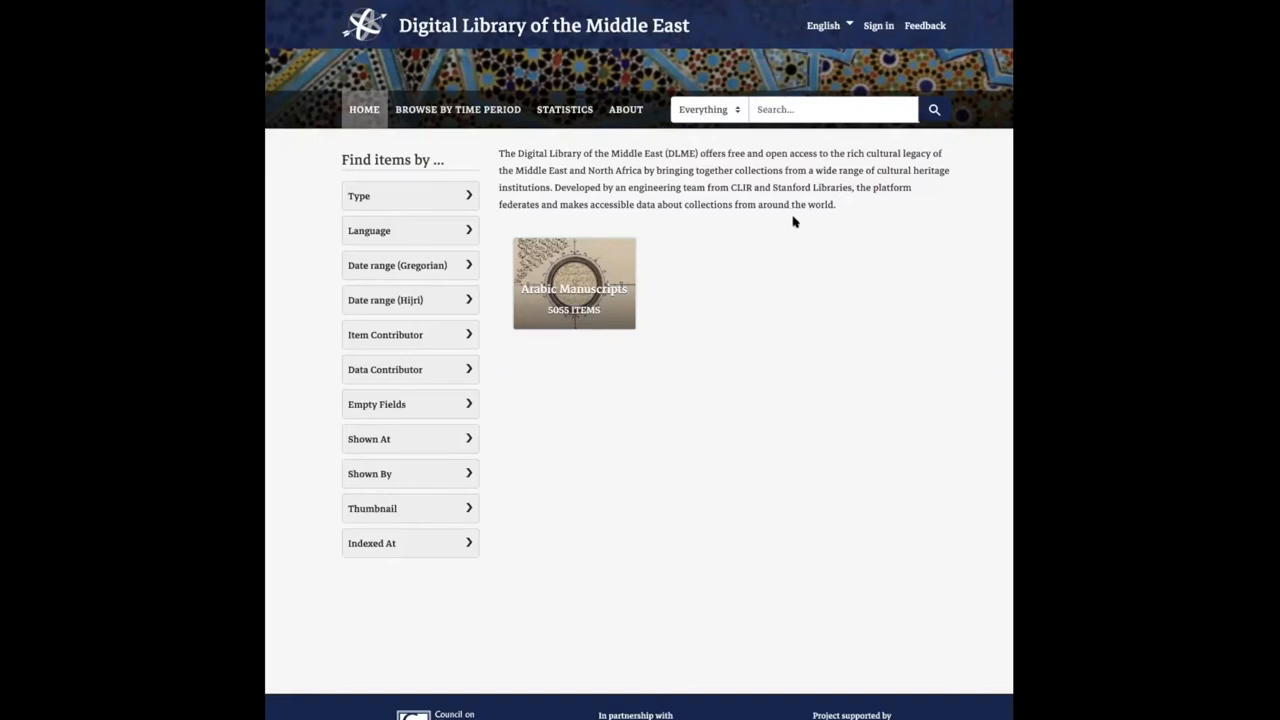
{"action": "mouse_move", "coordinate": [832, 218]}
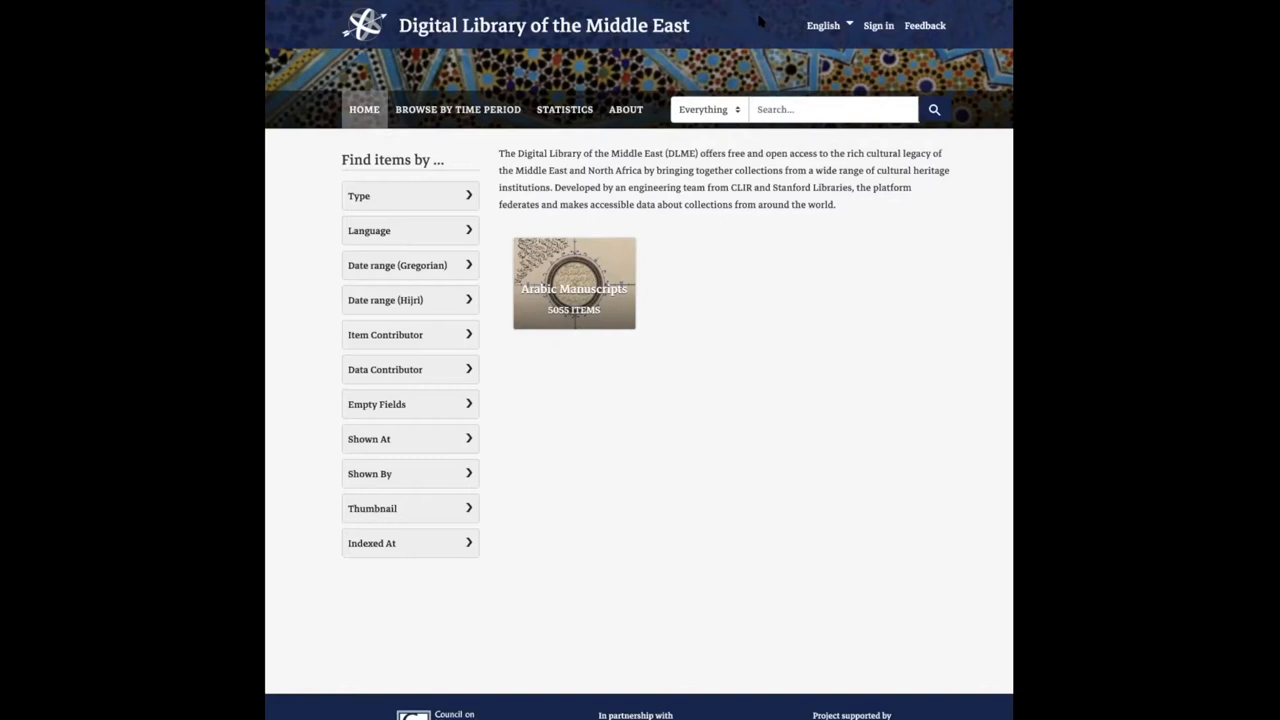
{"action": "mouse_move", "coordinate": [826, 264]}
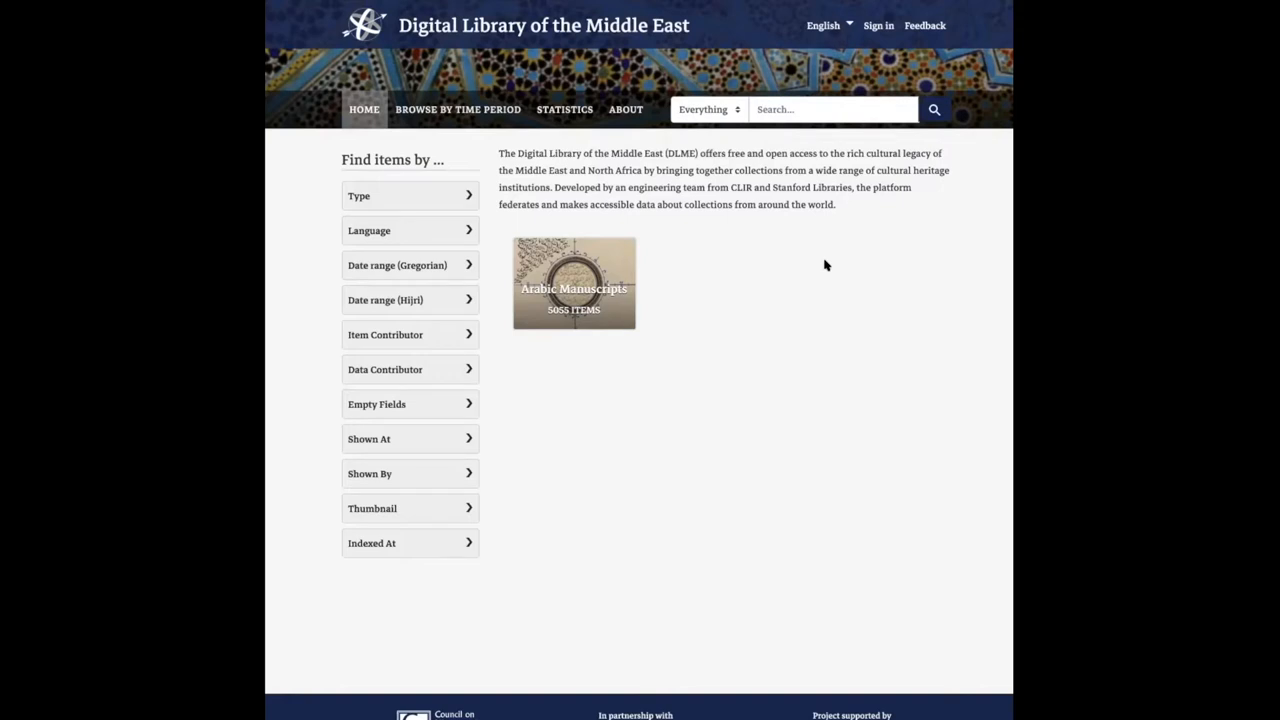
{"action": "mouse_move", "coordinate": [836, 120]}
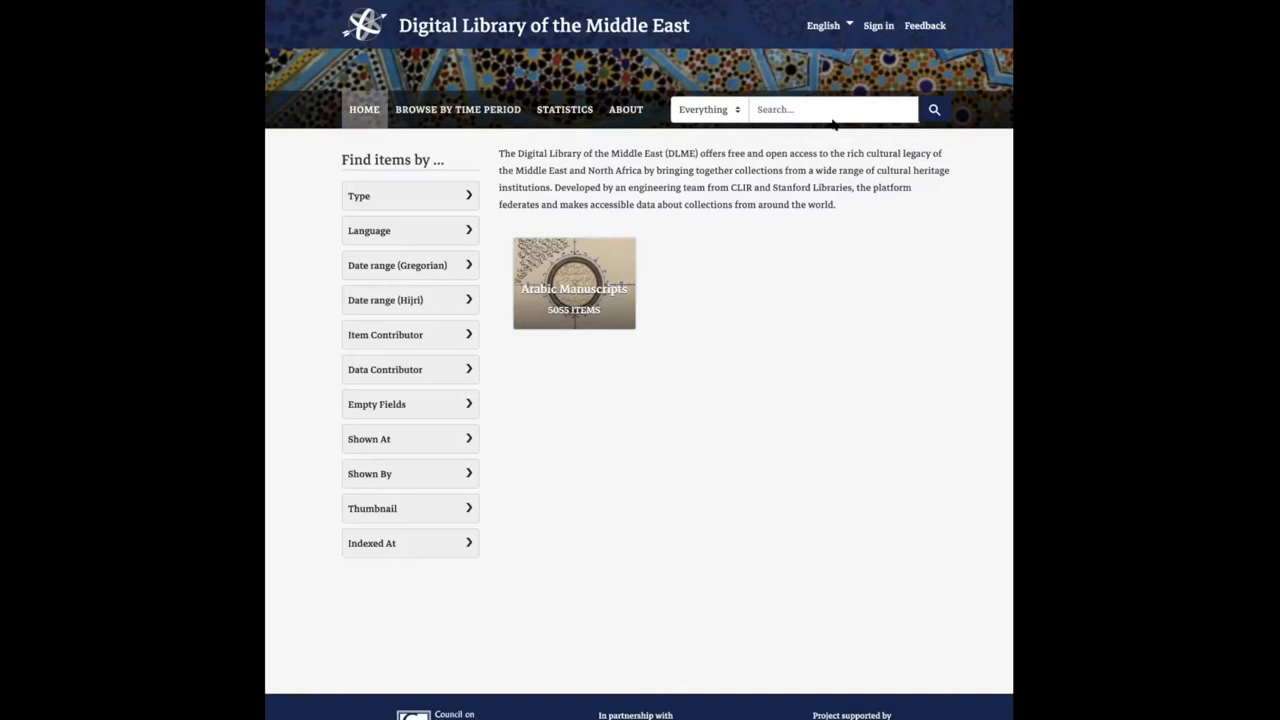
Switch the site interface language from English to العربية
{"action": "left_click", "coordinate": [824, 24]}
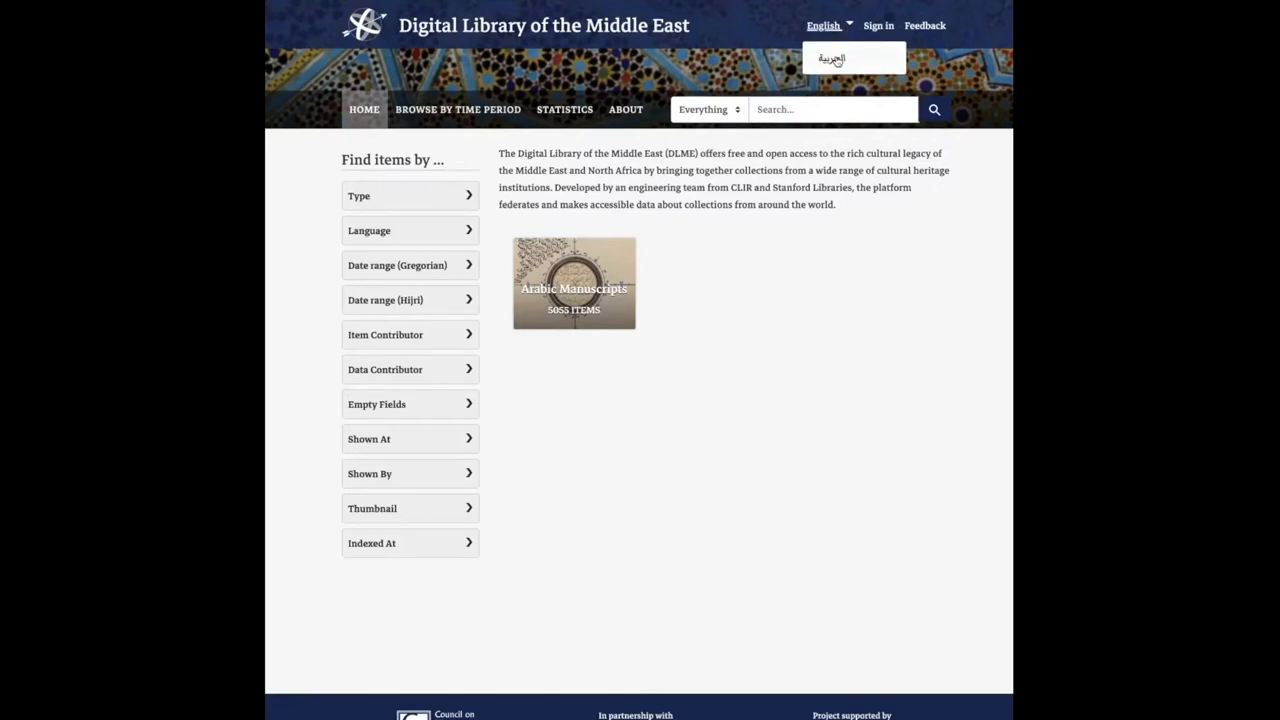
{"action": "left_click", "coordinate": [824, 24]}
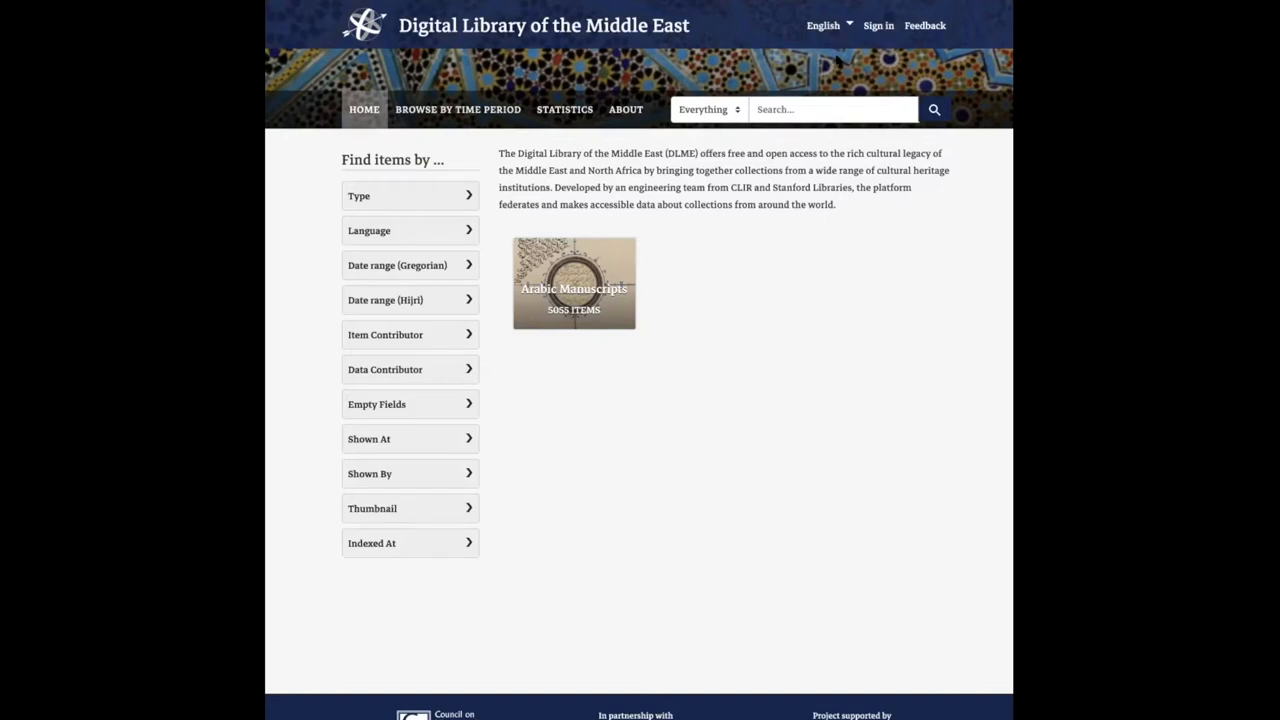
{"action": "mouse_move", "coordinate": [852, 292]}
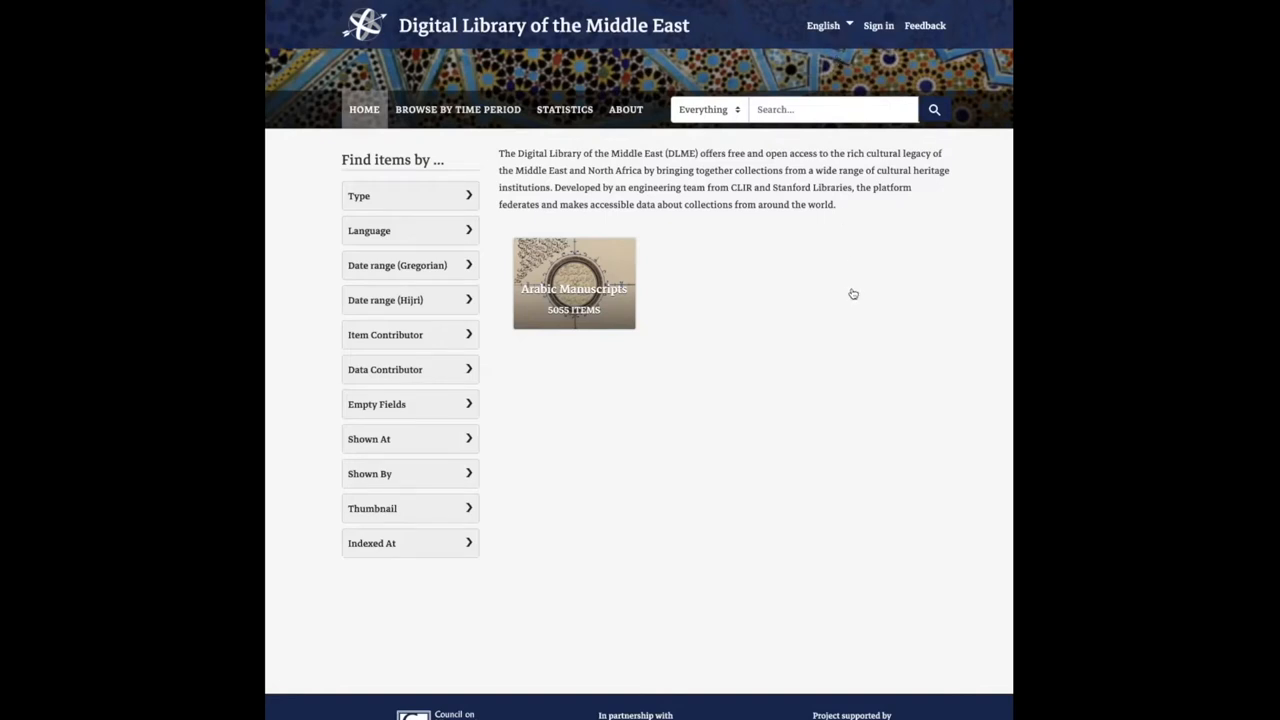
Review the Arabic right-to-left home page and switch the interface back to English
{"action": "left_click", "coordinate": [822, 24]}
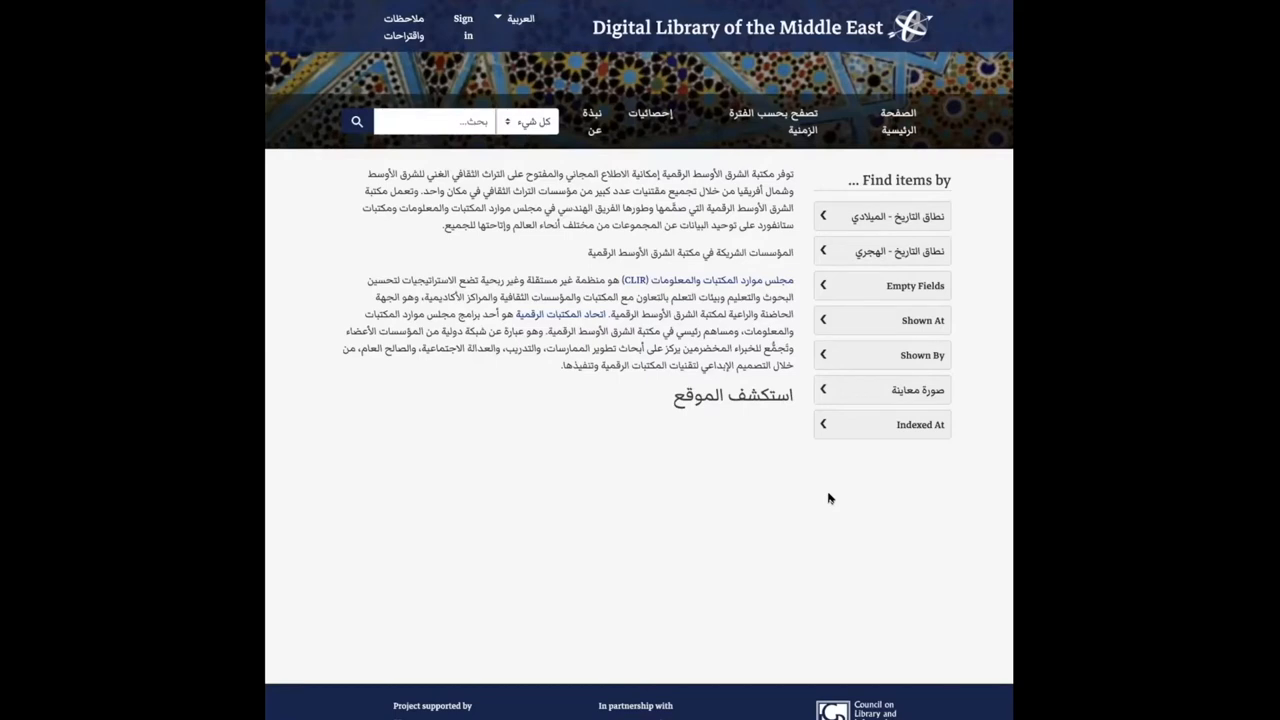
{"action": "mouse_move", "coordinate": [834, 498]}
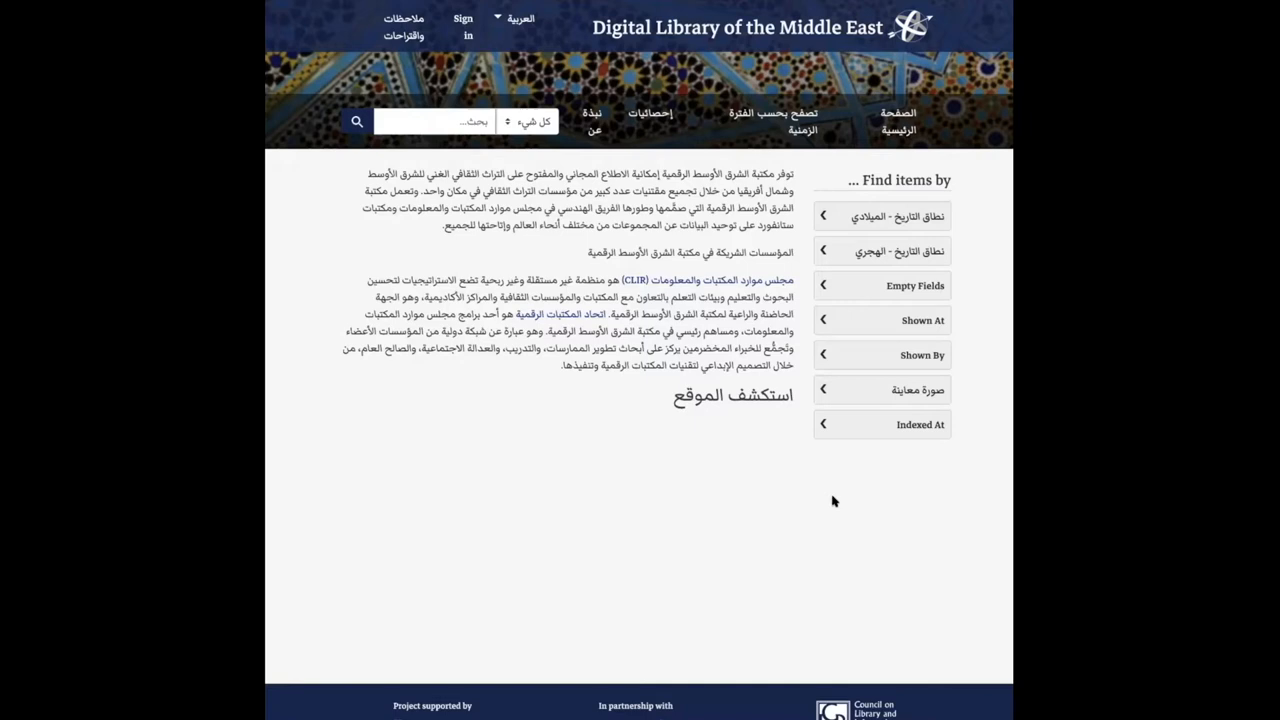
{"action": "mouse_move", "coordinate": [456, 332]}
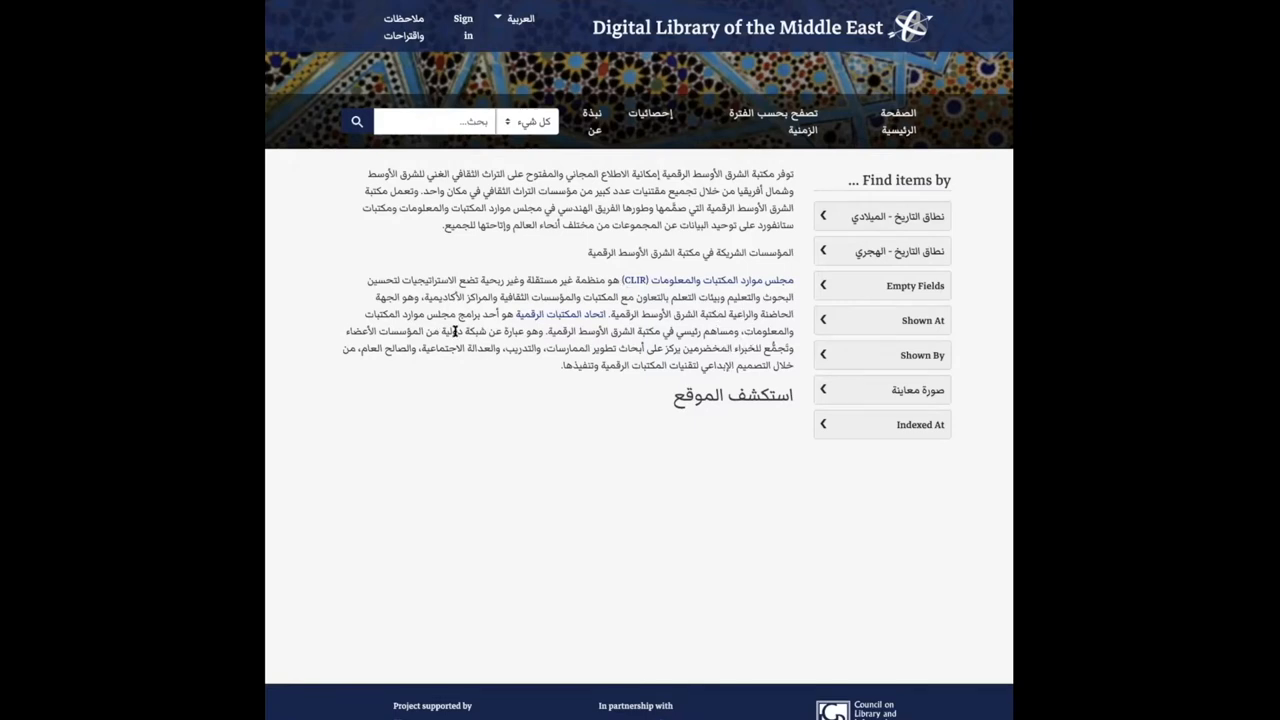
{"action": "mouse_move", "coordinate": [760, 364]}
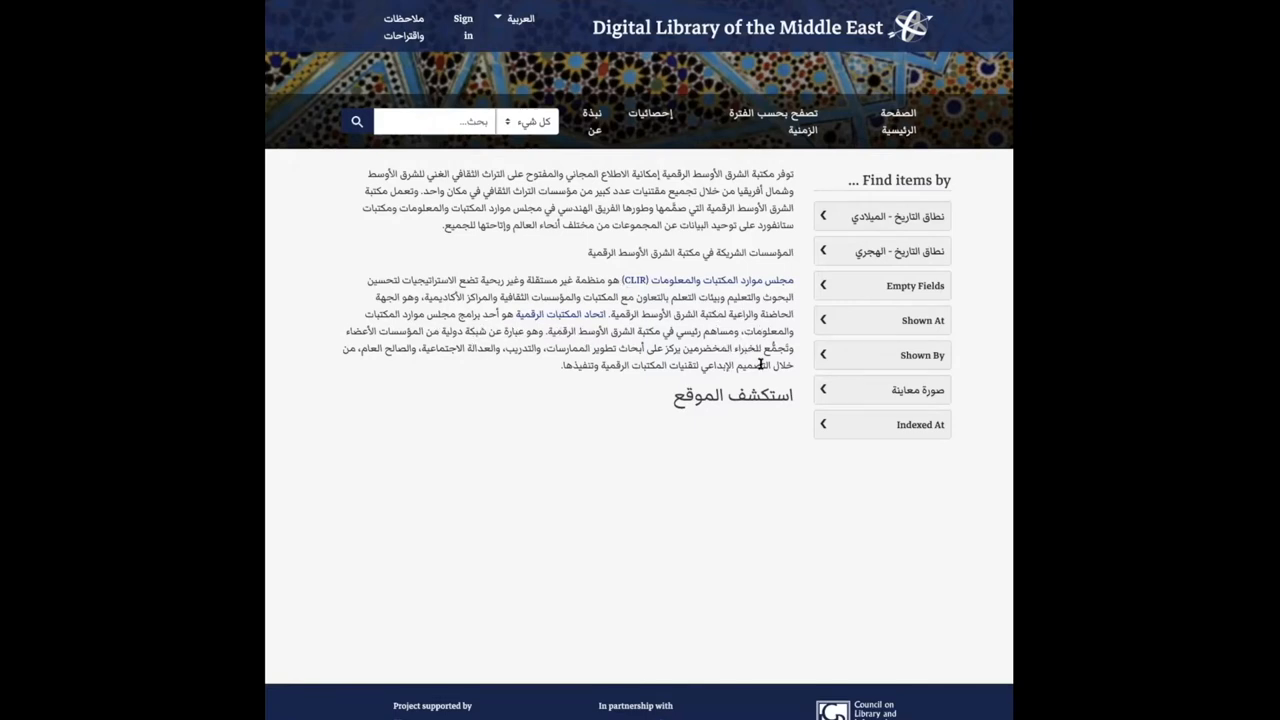
{"action": "left_click", "coordinate": [520, 18]}
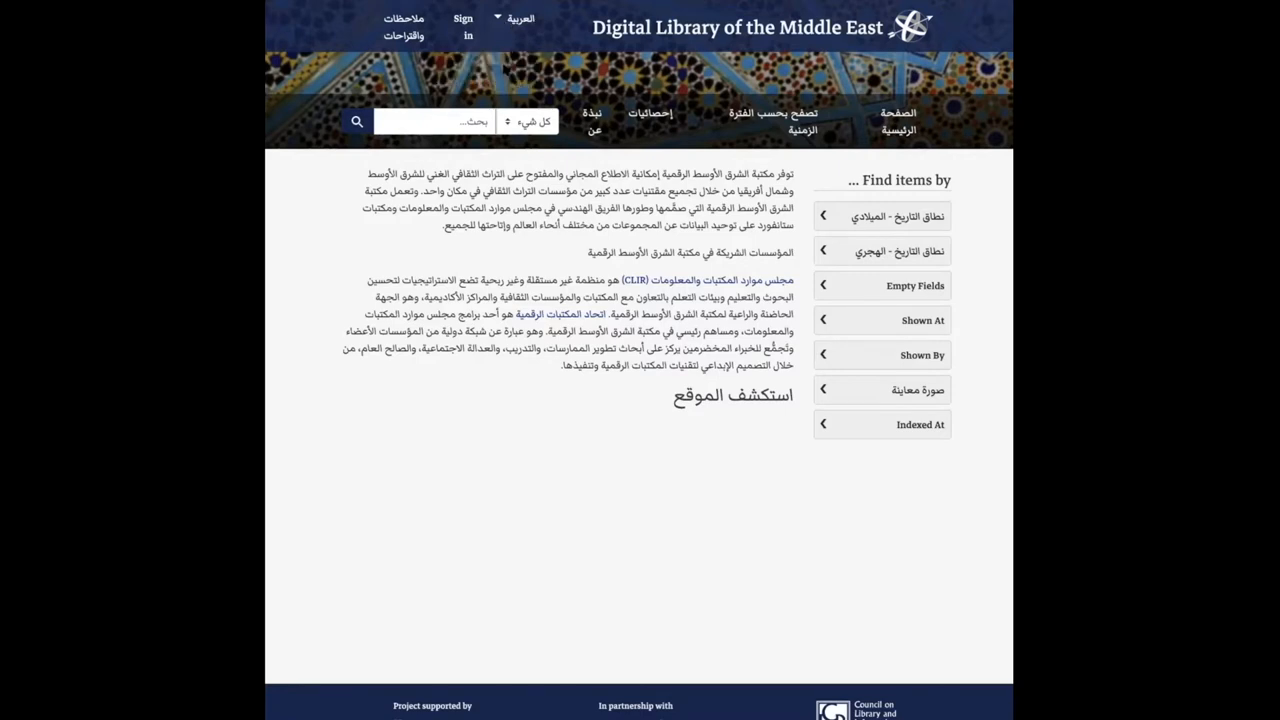
{"action": "left_click", "coordinate": [520, 18]}
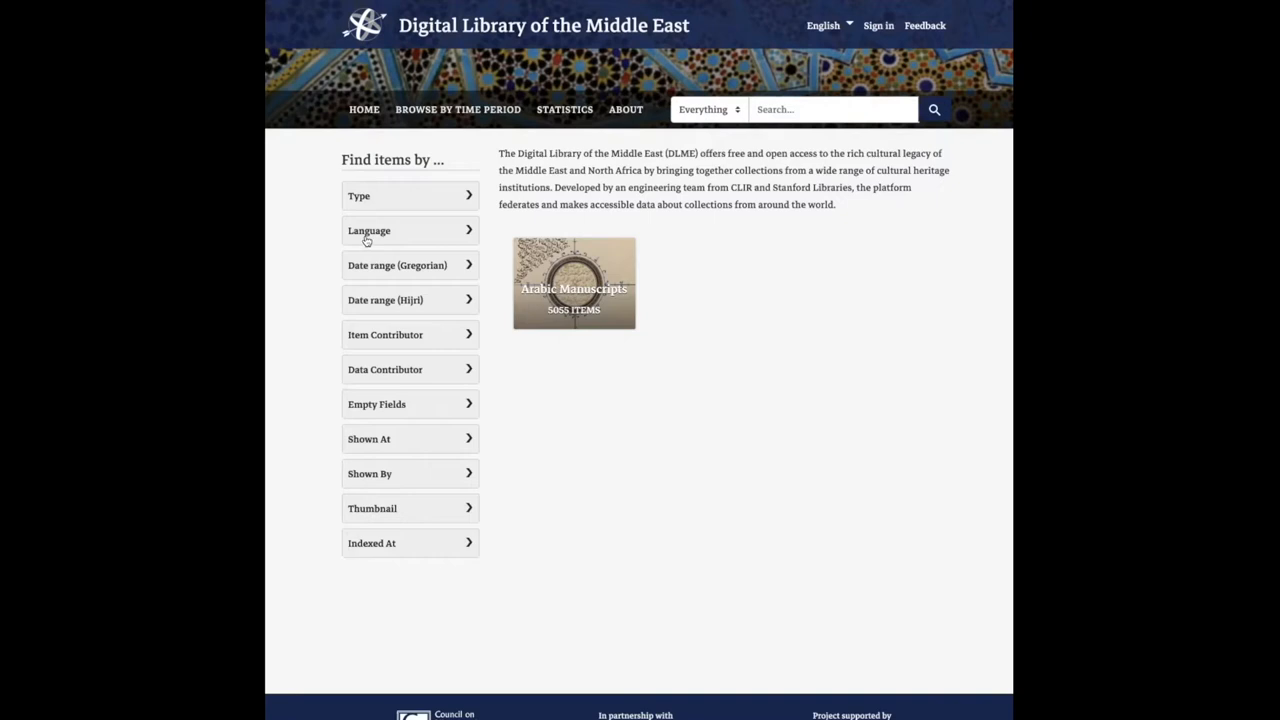
{"action": "mouse_move", "coordinate": [384, 236]}
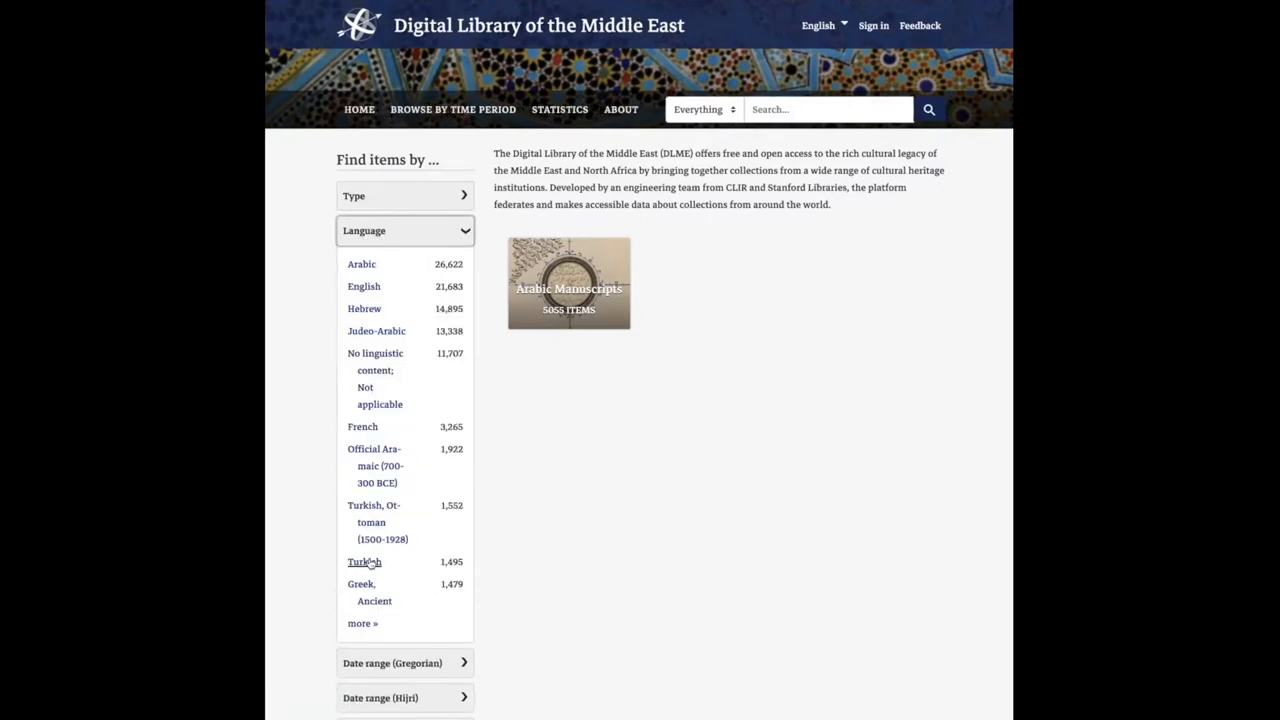
Filter items to Turkish and show the Rights panel of Handbook of Mesopotamia. Vol. I. 1916
{"action": "left_click", "coordinate": [364, 560]}
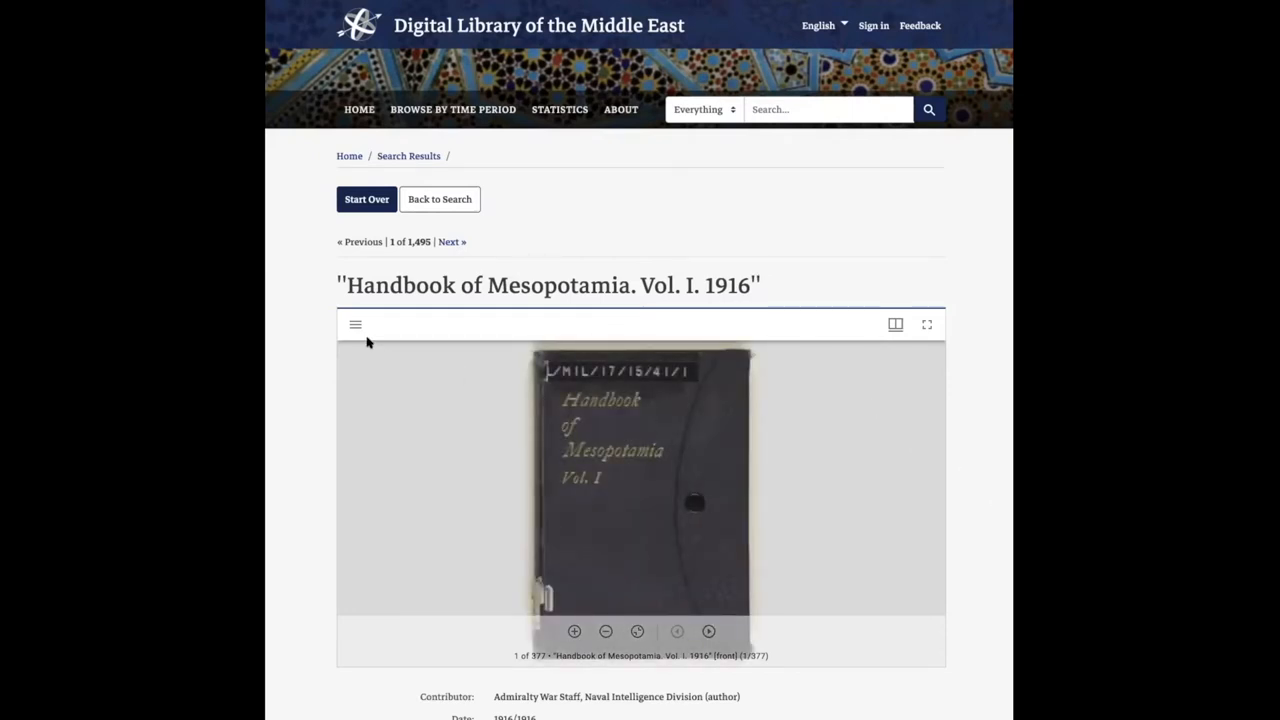
{"action": "mouse_move", "coordinate": [424, 334]}
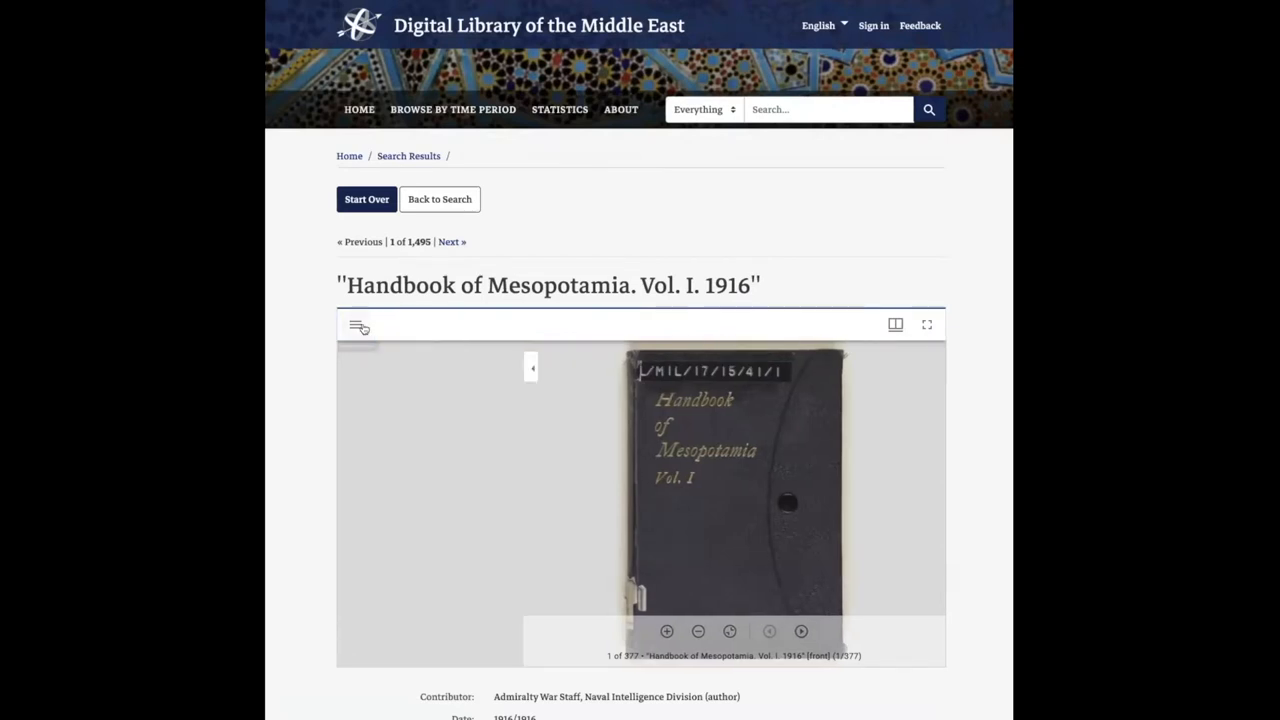
{"action": "left_click", "coordinate": [358, 324]}
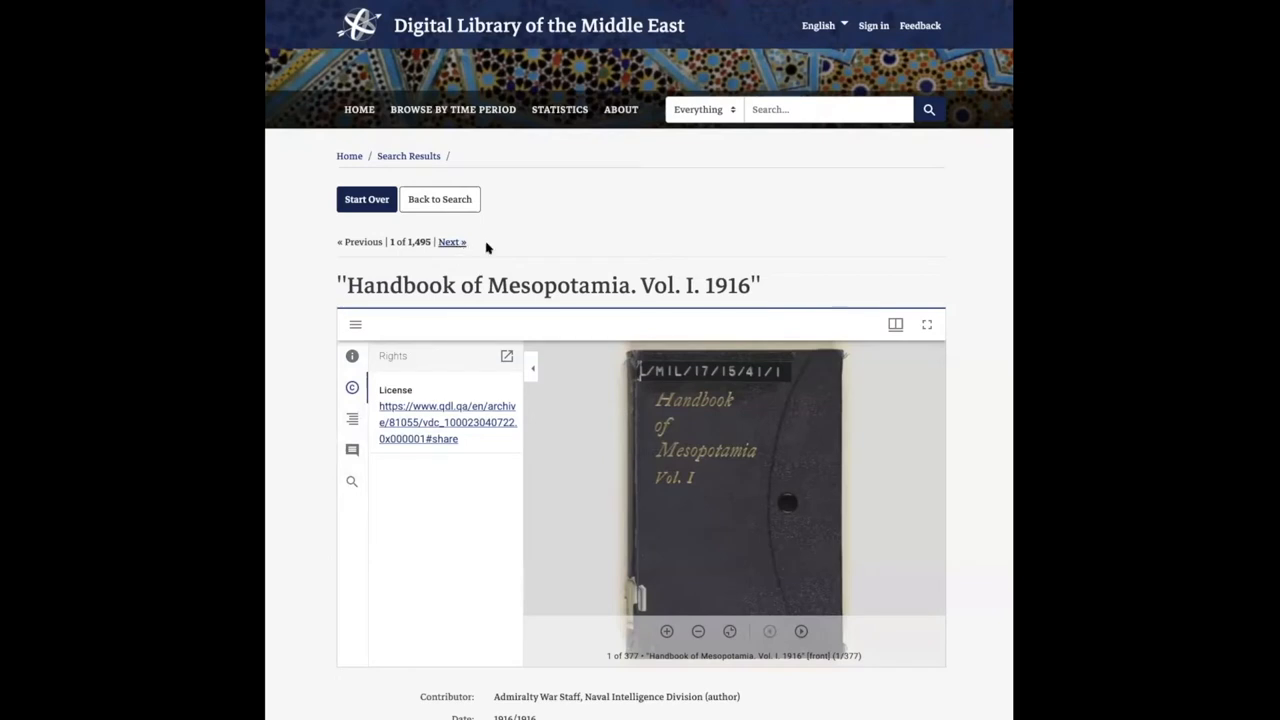
{"action": "mouse_move", "coordinate": [520, 248]}
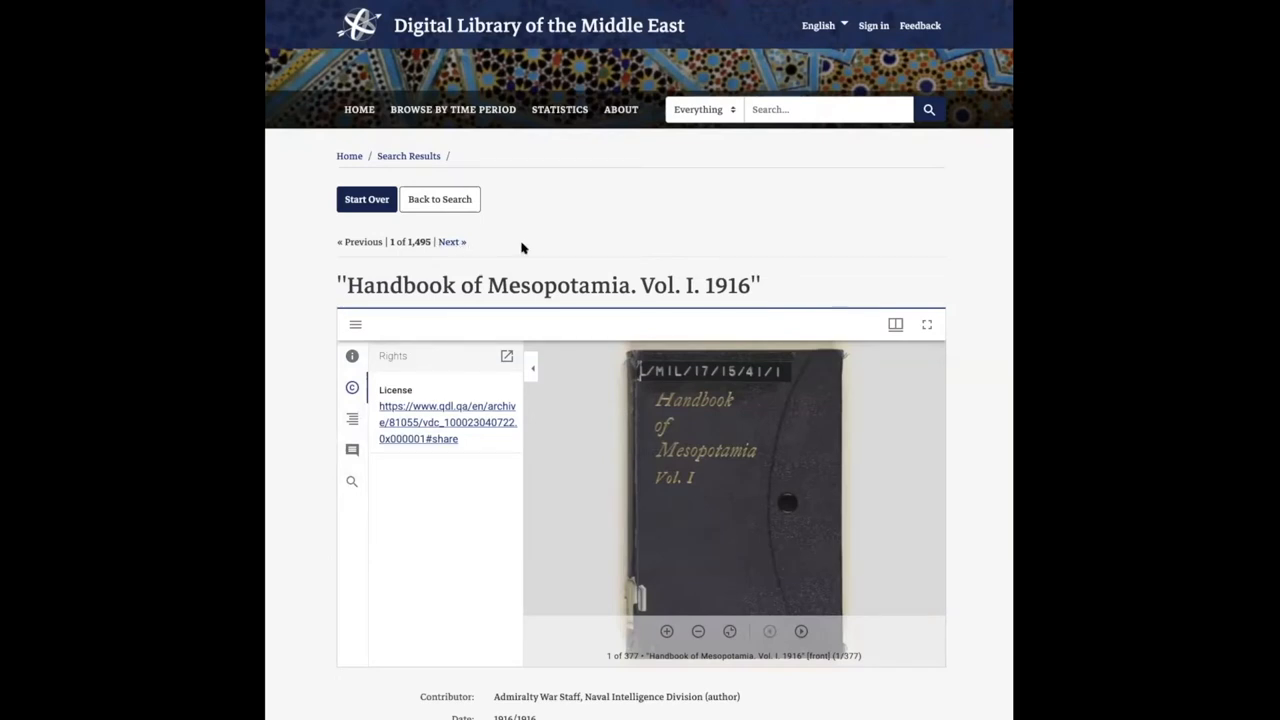
{"action": "mouse_move", "coordinate": [538, 248]}
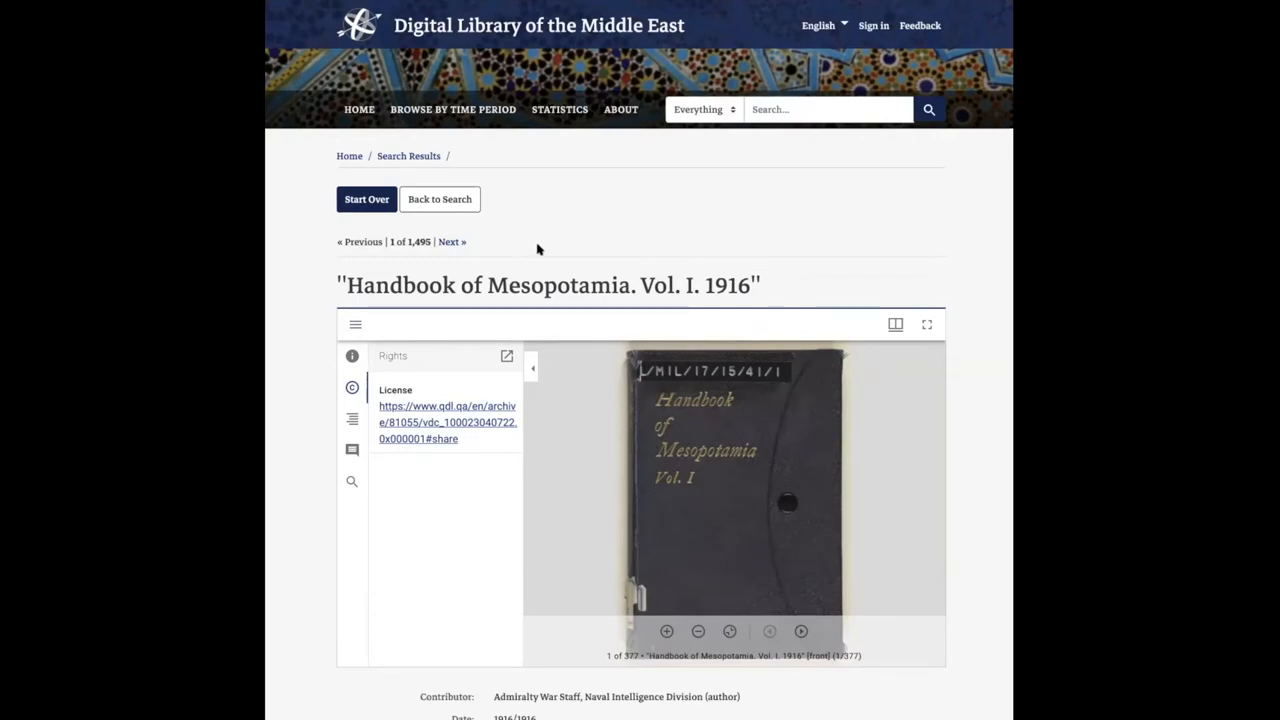
{"action": "mouse_move", "coordinate": [600, 232]}
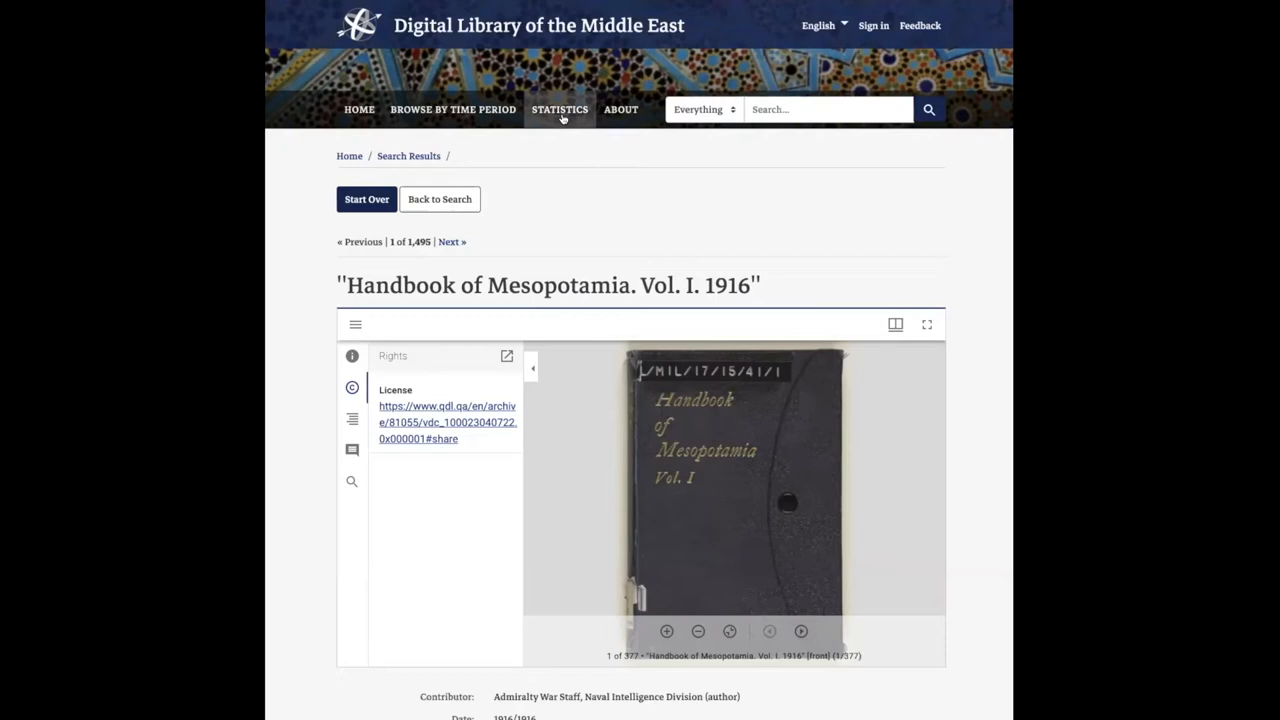
View the Statistics page and scroll through its Data Contributors table
{"action": "left_click", "coordinate": [560, 108]}
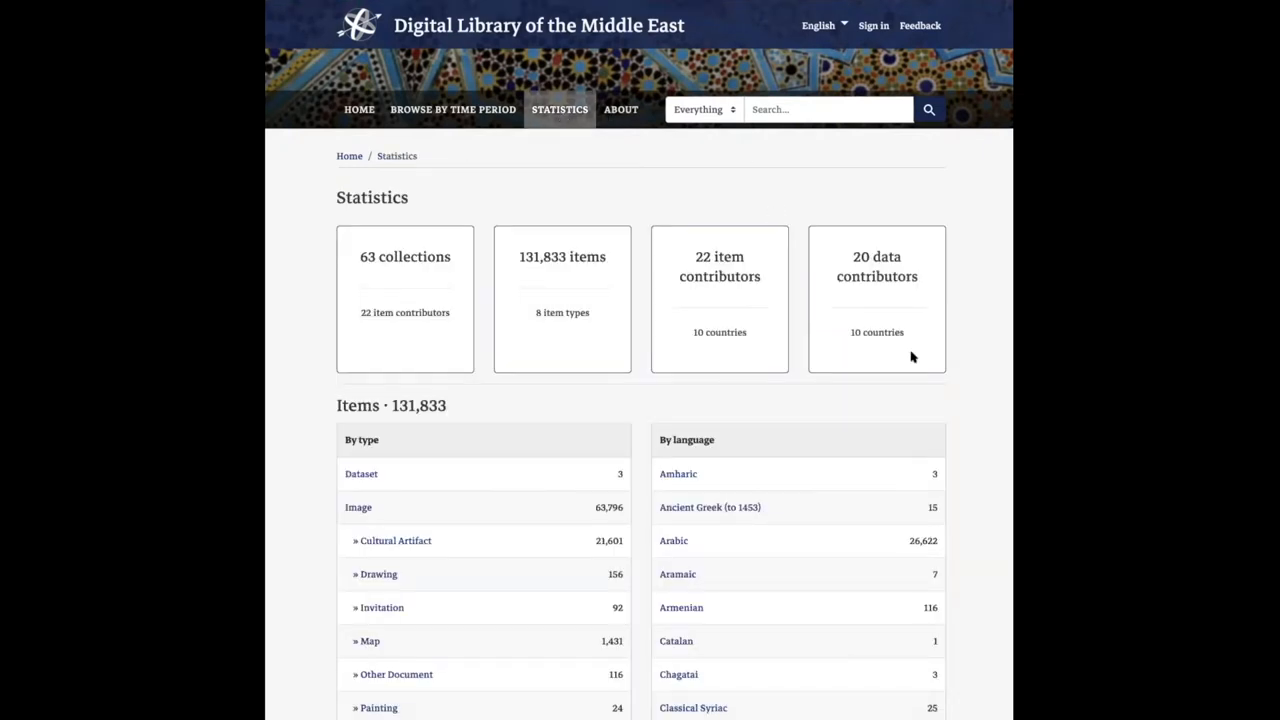
{"action": "scroll", "scroll_direction": "down", "scroll_amount": 3}
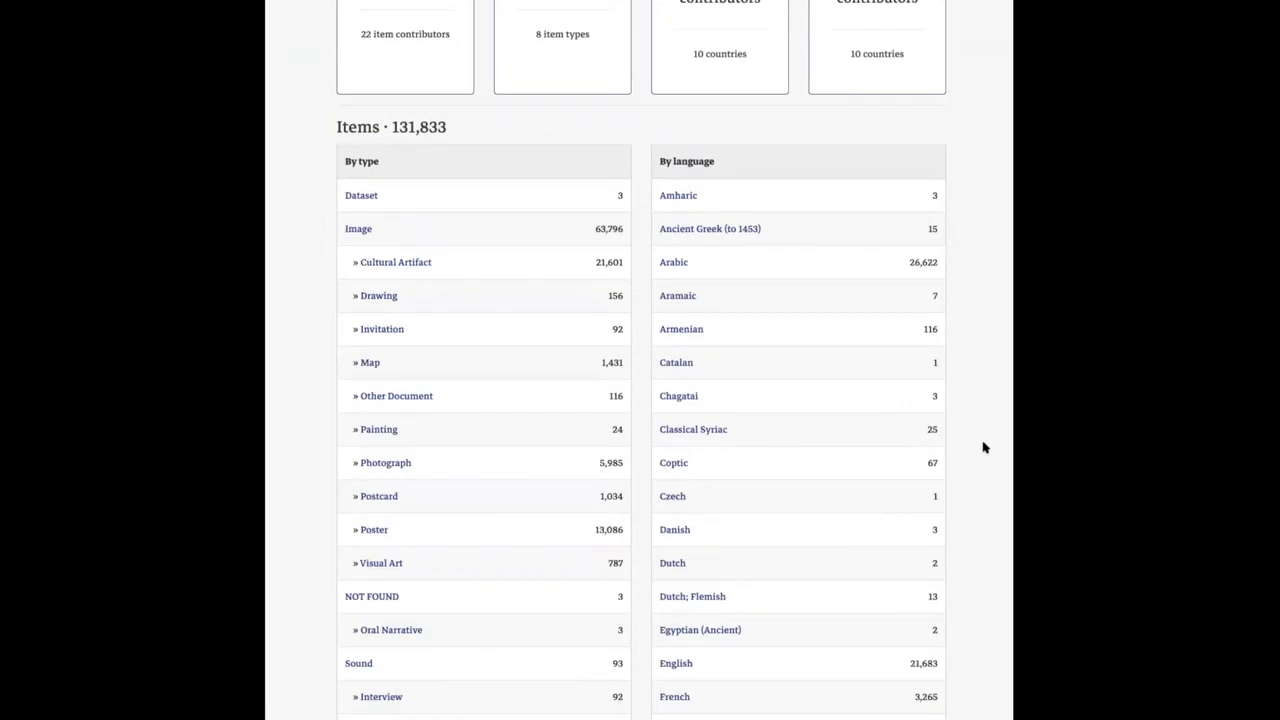
{"action": "mouse_move", "coordinate": [612, 318]}
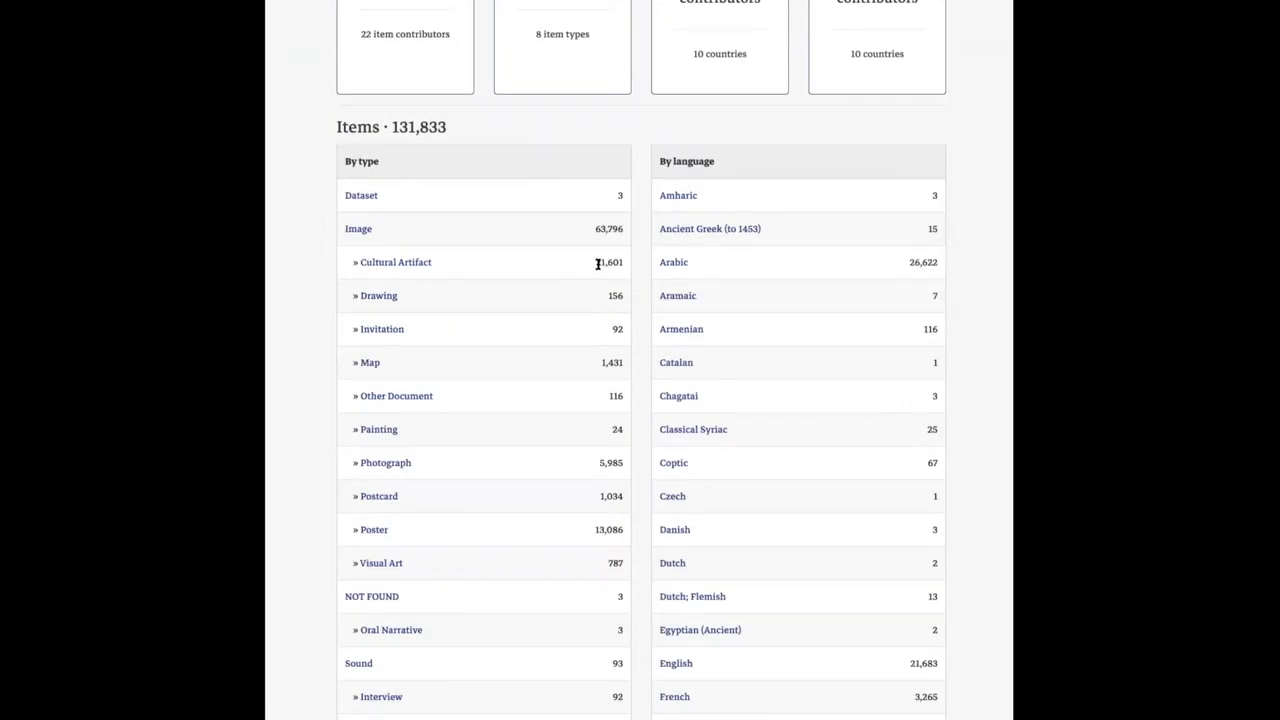
{"action": "scroll", "scroll_direction": "up", "scroll_amount": 3}
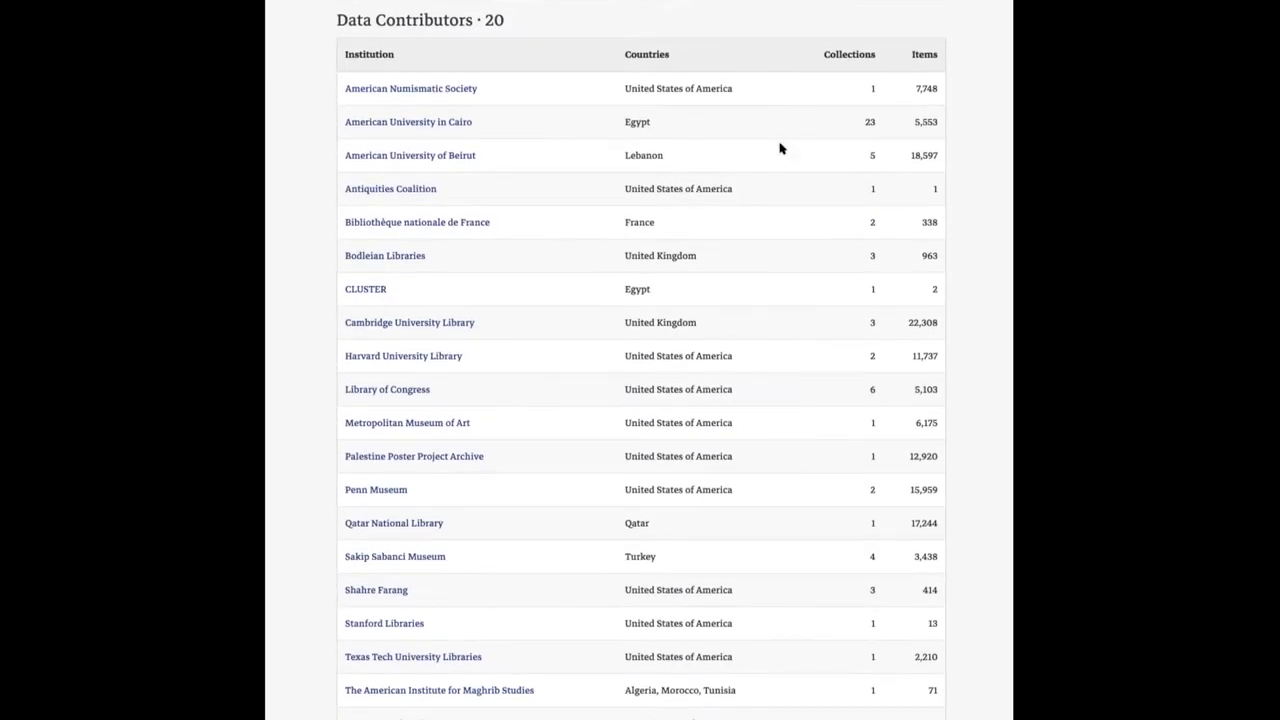
{"action": "mouse_move", "coordinate": [740, 96]}
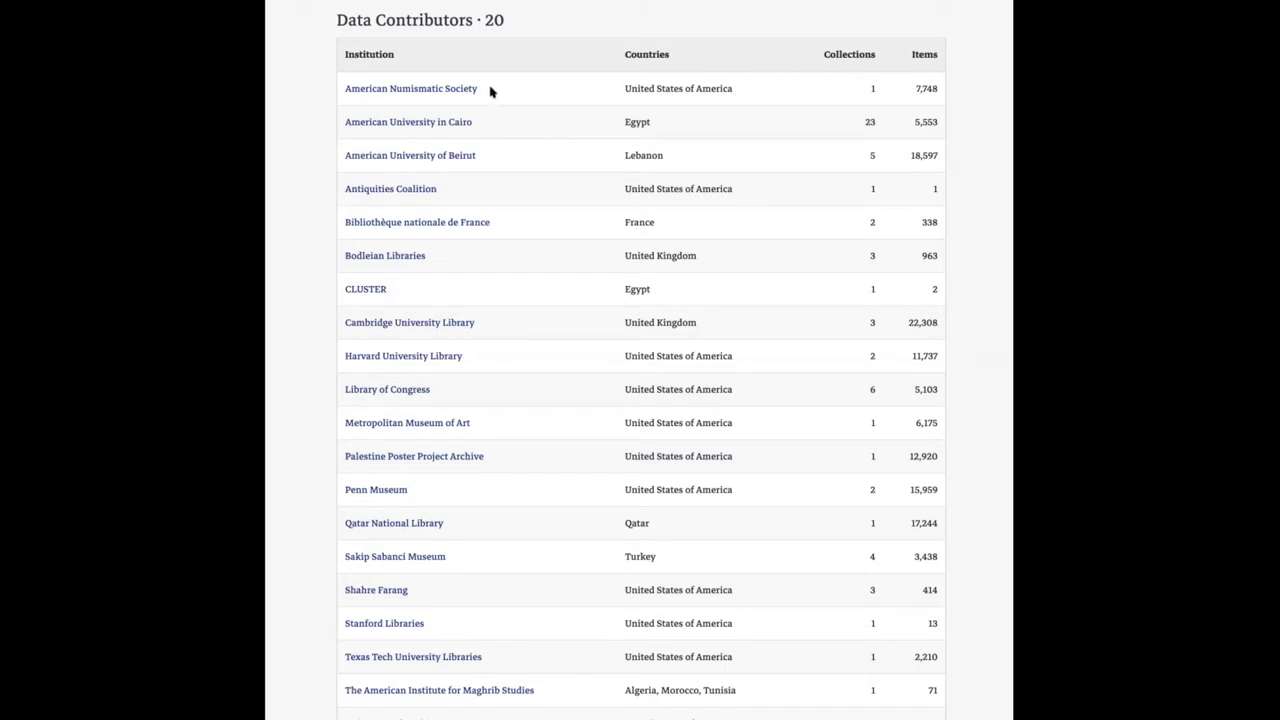
{"action": "mouse_move", "coordinate": [568, 174]}
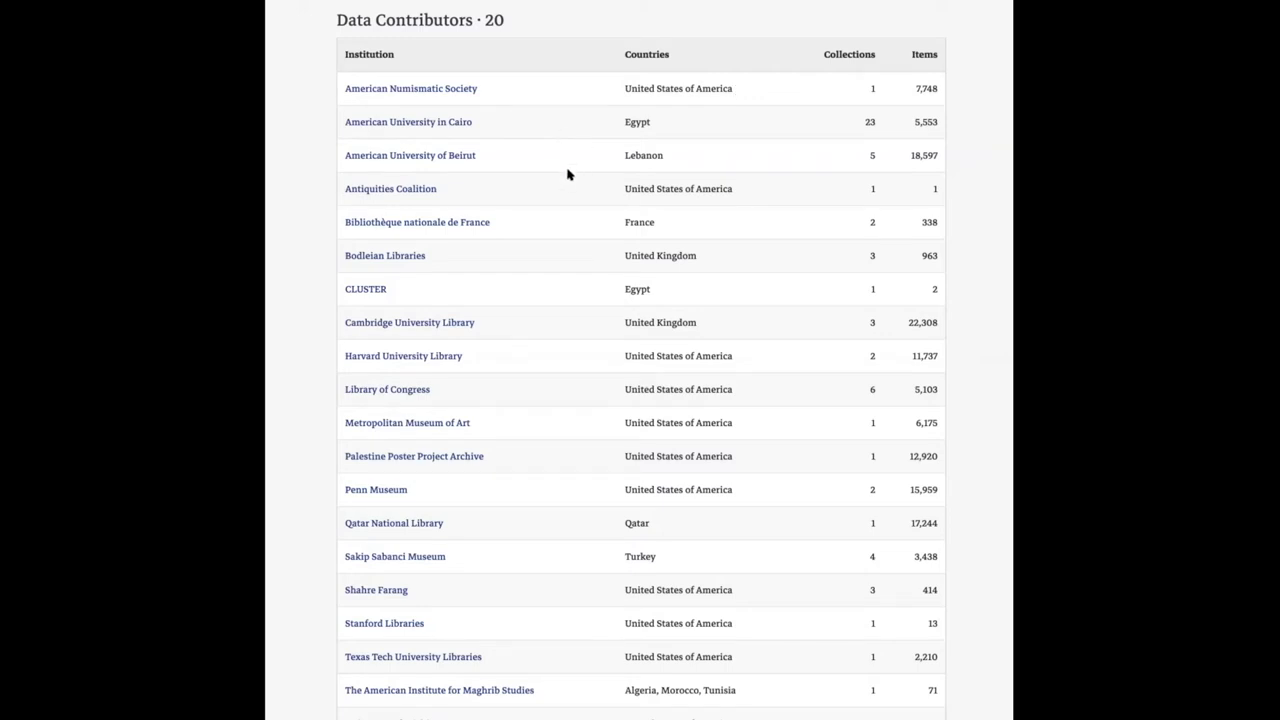
{"action": "mouse_move", "coordinate": [640, 142]}
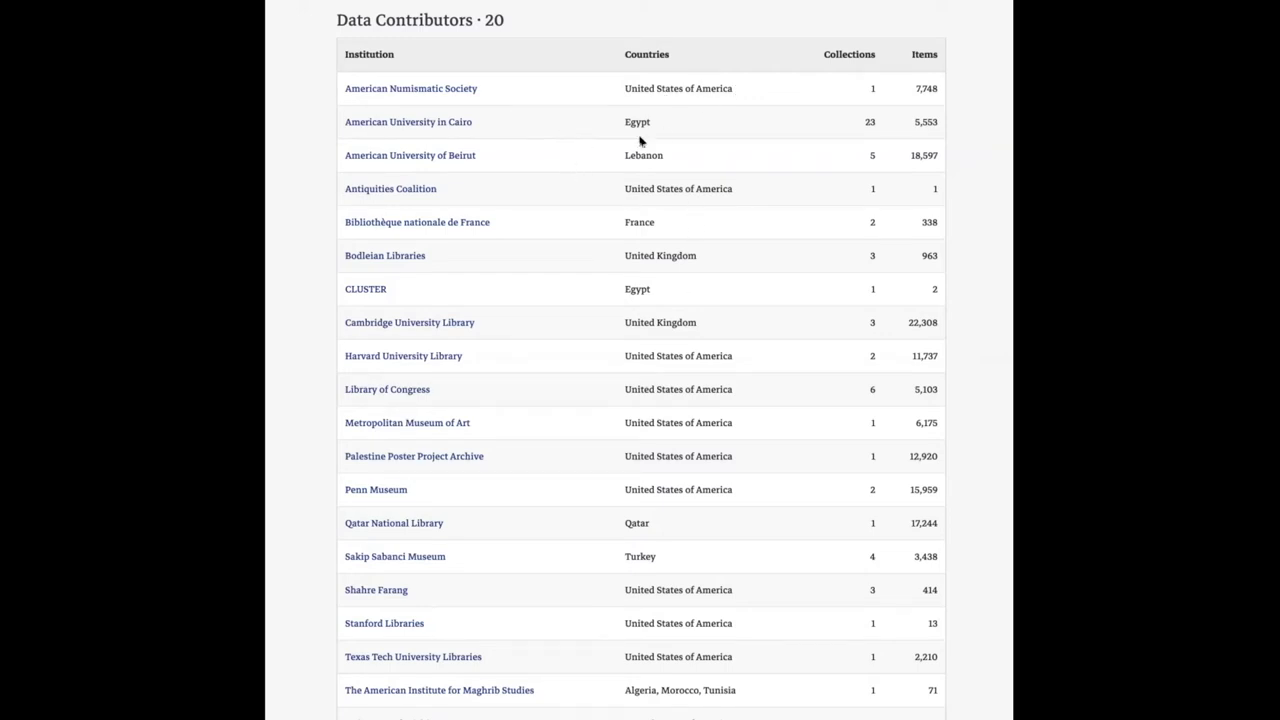
{"action": "mouse_move", "coordinate": [728, 124]}
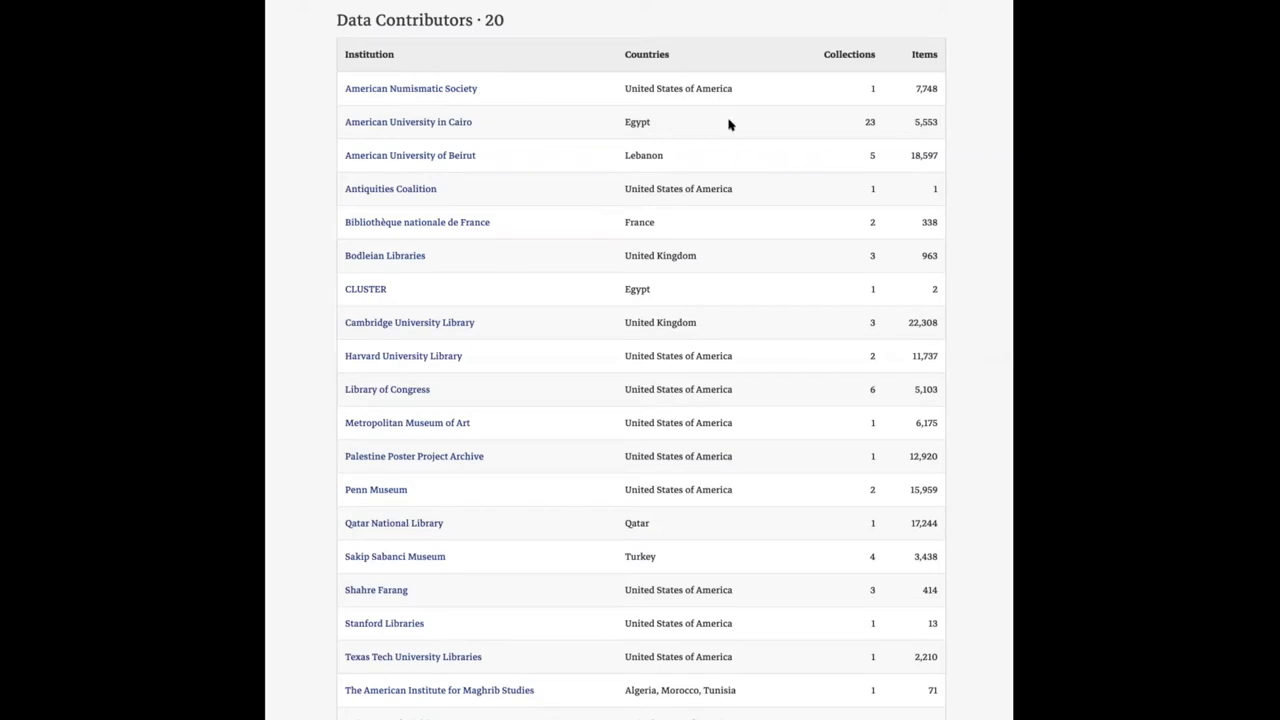
{"action": "mouse_move", "coordinate": [736, 100]}
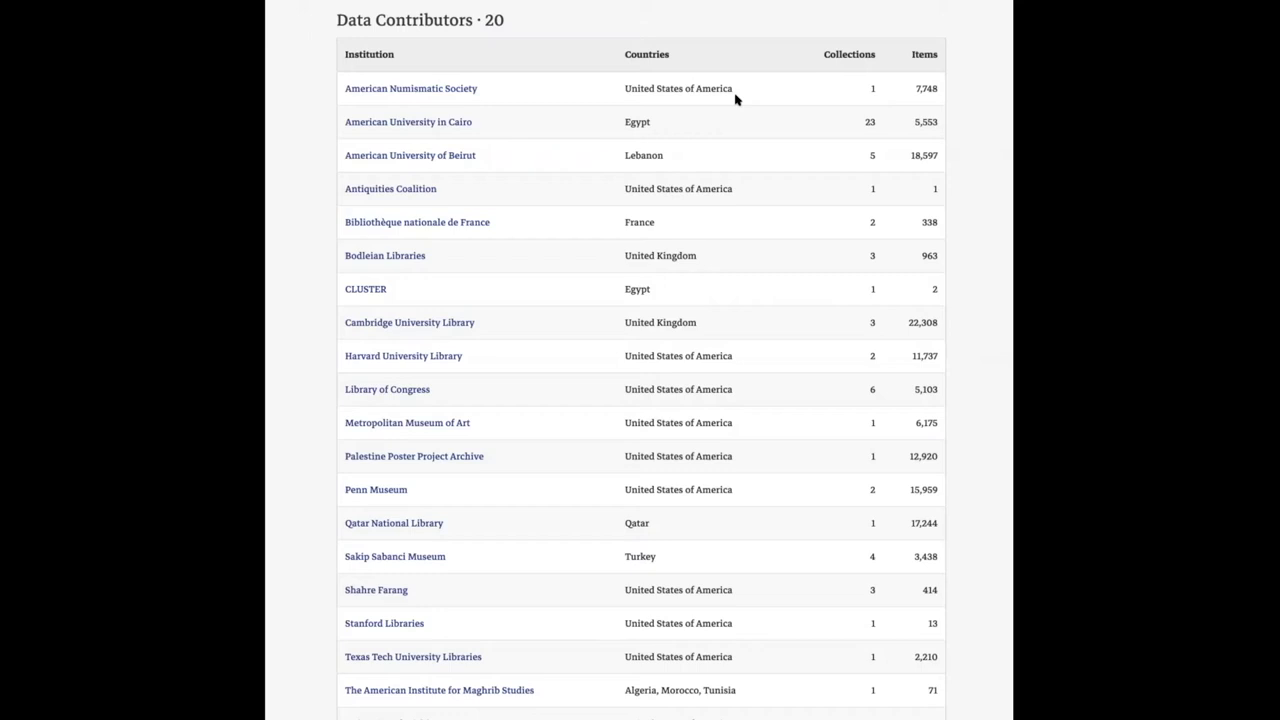
{"action": "mouse_move", "coordinate": [614, 224]}
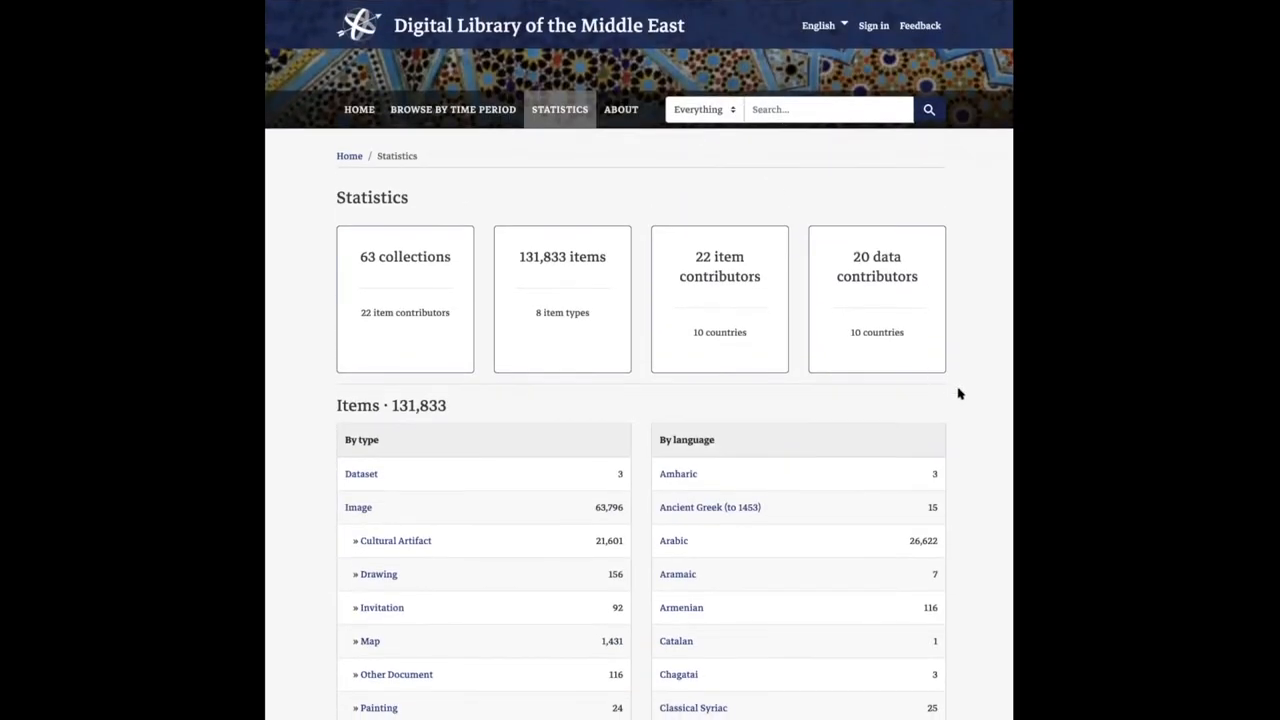
{"action": "mouse_move", "coordinate": [966, 426]}
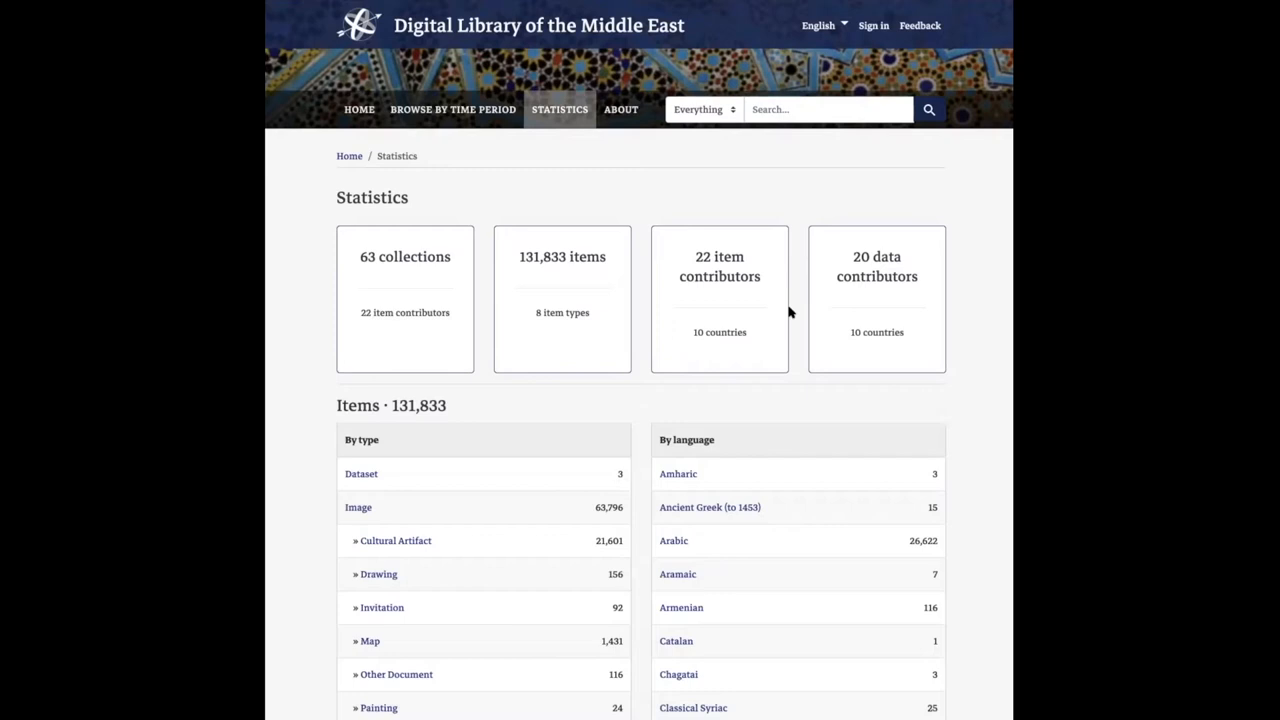
{"action": "mouse_move", "coordinate": [916, 304]}
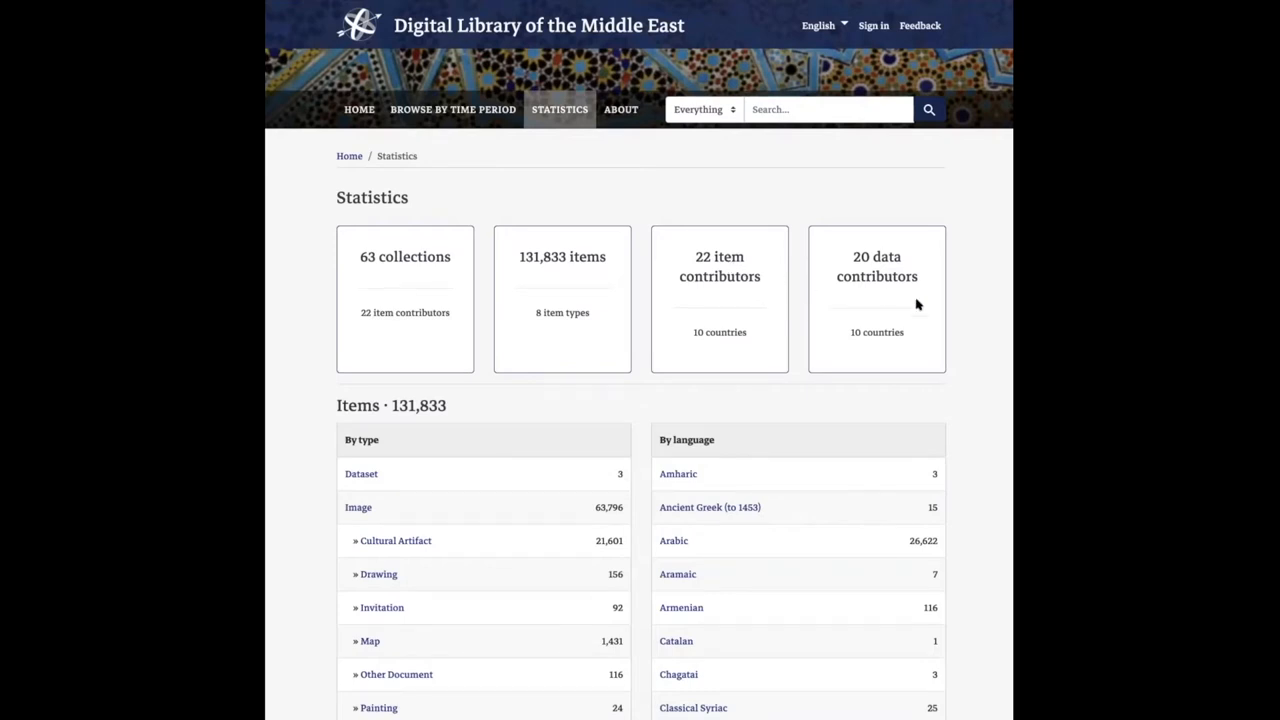
{"action": "mouse_move", "coordinate": [728, 256]}
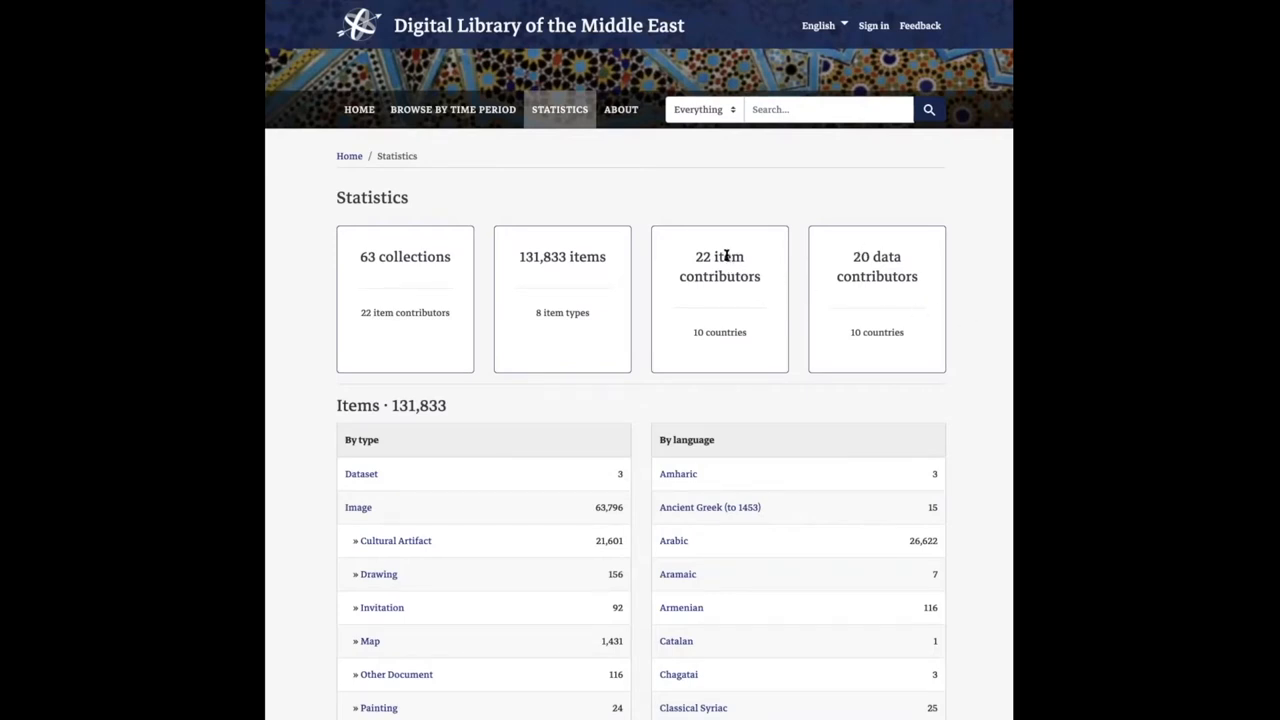
{"action": "double_click", "coordinate": [728, 256]}
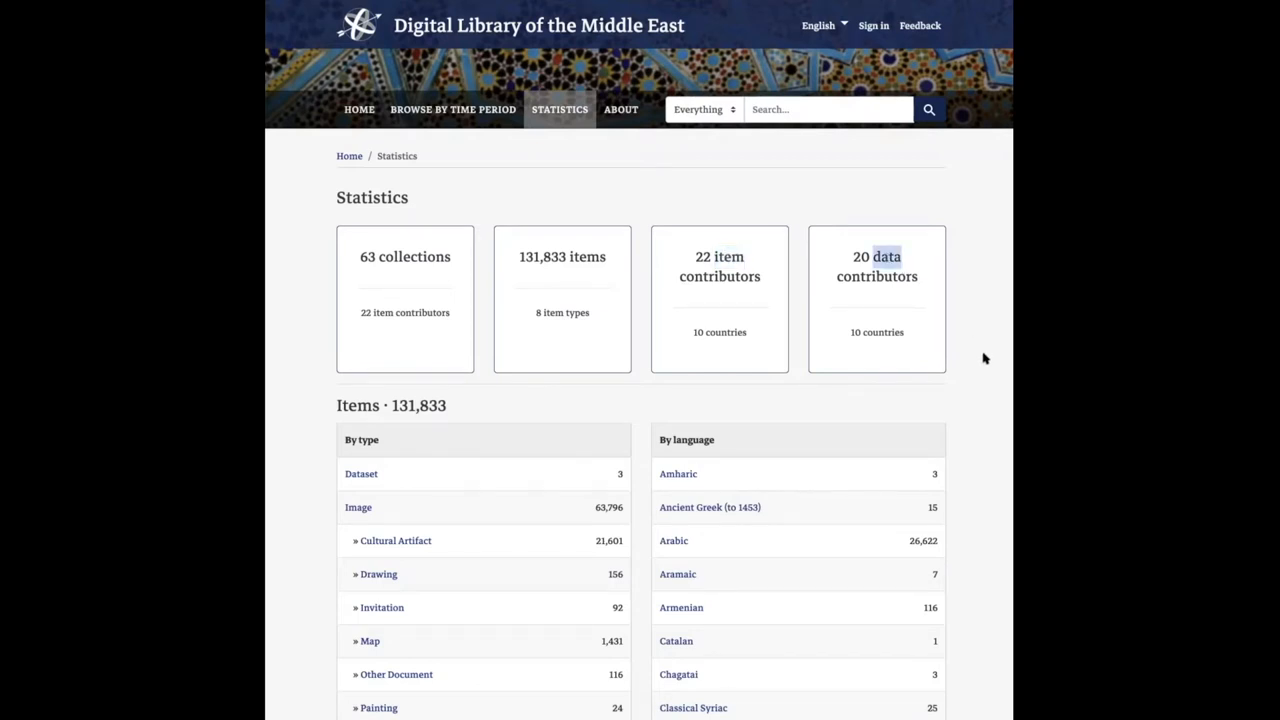
{"action": "scroll", "scroll_direction": "down", "scroll_amount": 3}
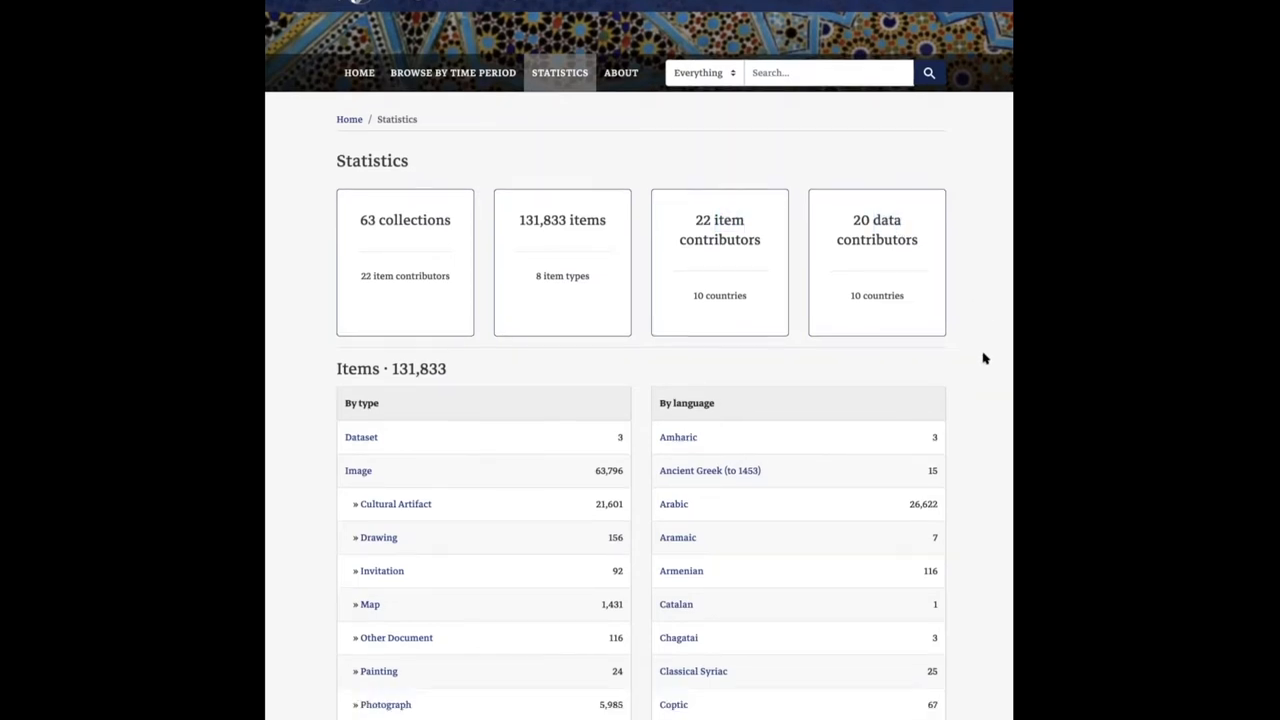
{"action": "scroll", "scroll_direction": "down", "scroll_amount": 3}
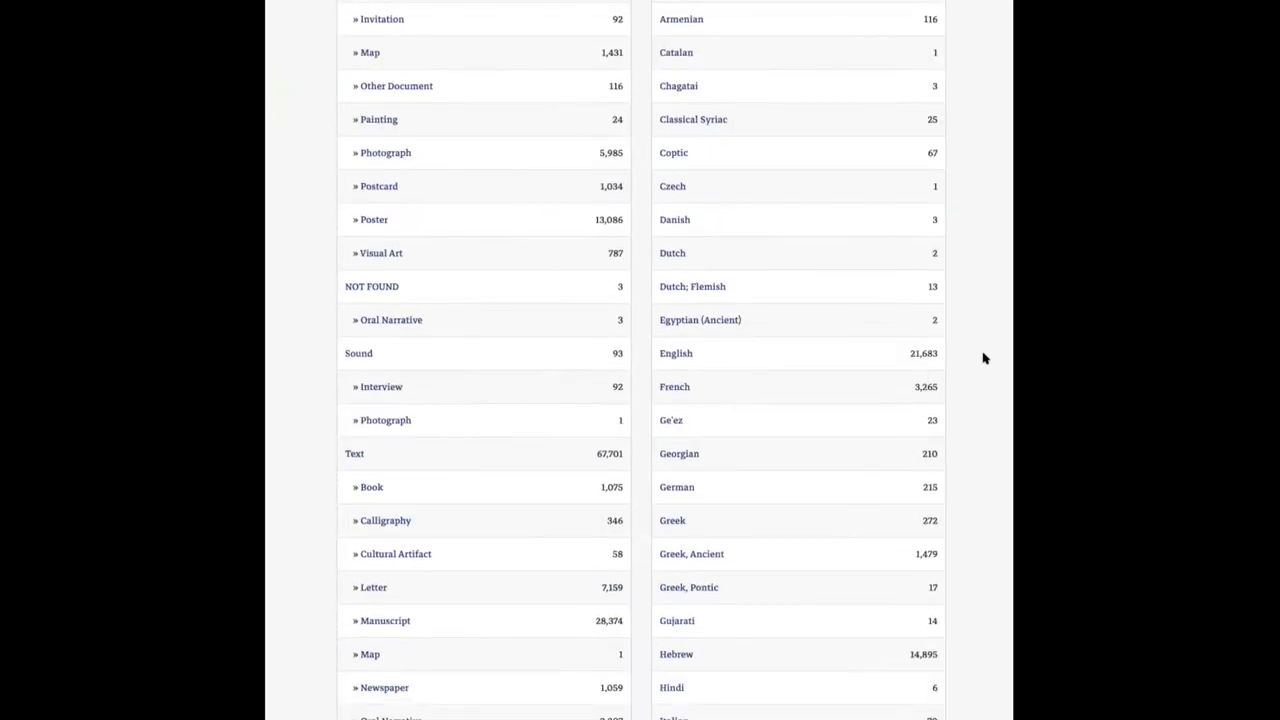
{"action": "scroll", "scroll_direction": "down", "scroll_amount": 3}
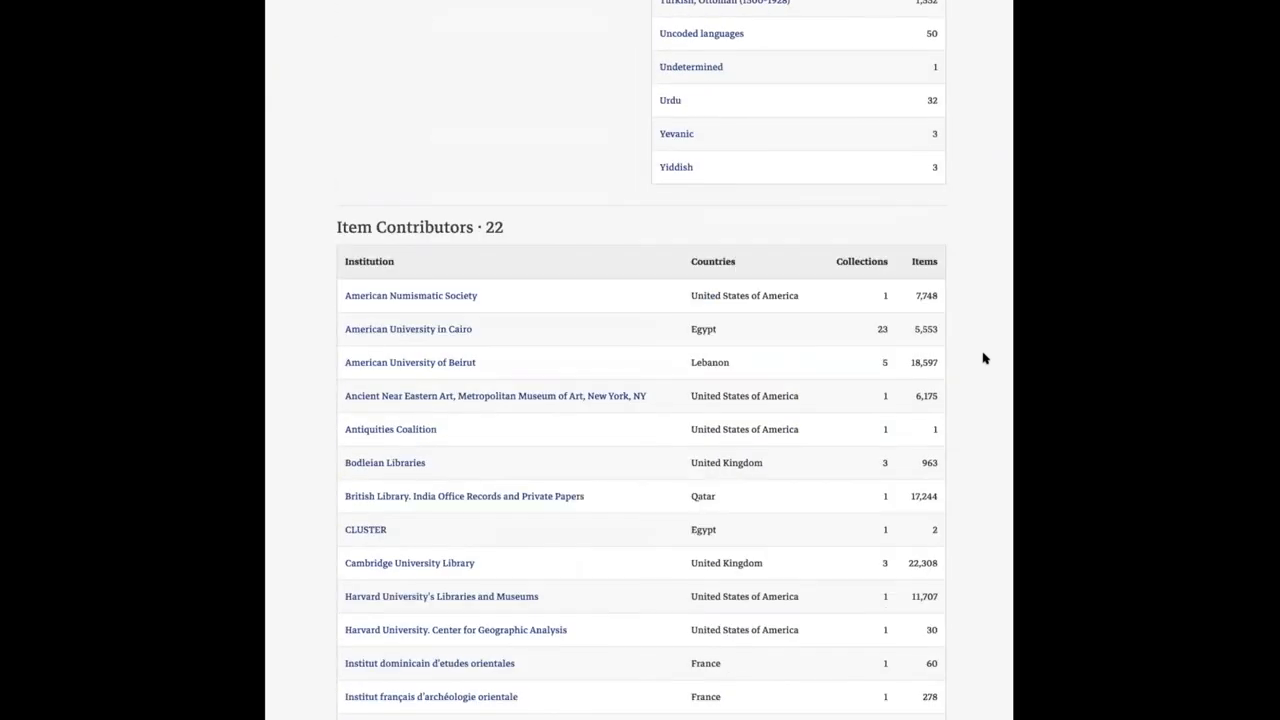
{"action": "mouse_move", "coordinate": [996, 444]}
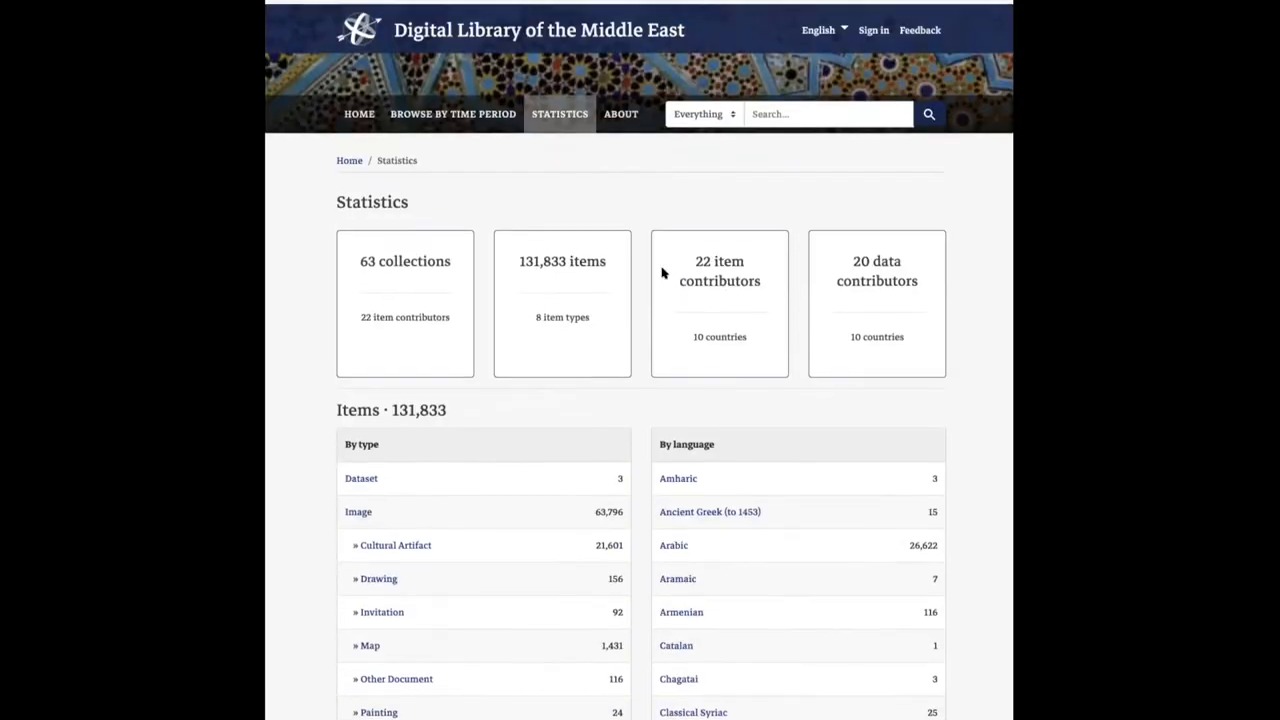
{"action": "scroll", "scroll_direction": "down", "scroll_amount": 3}
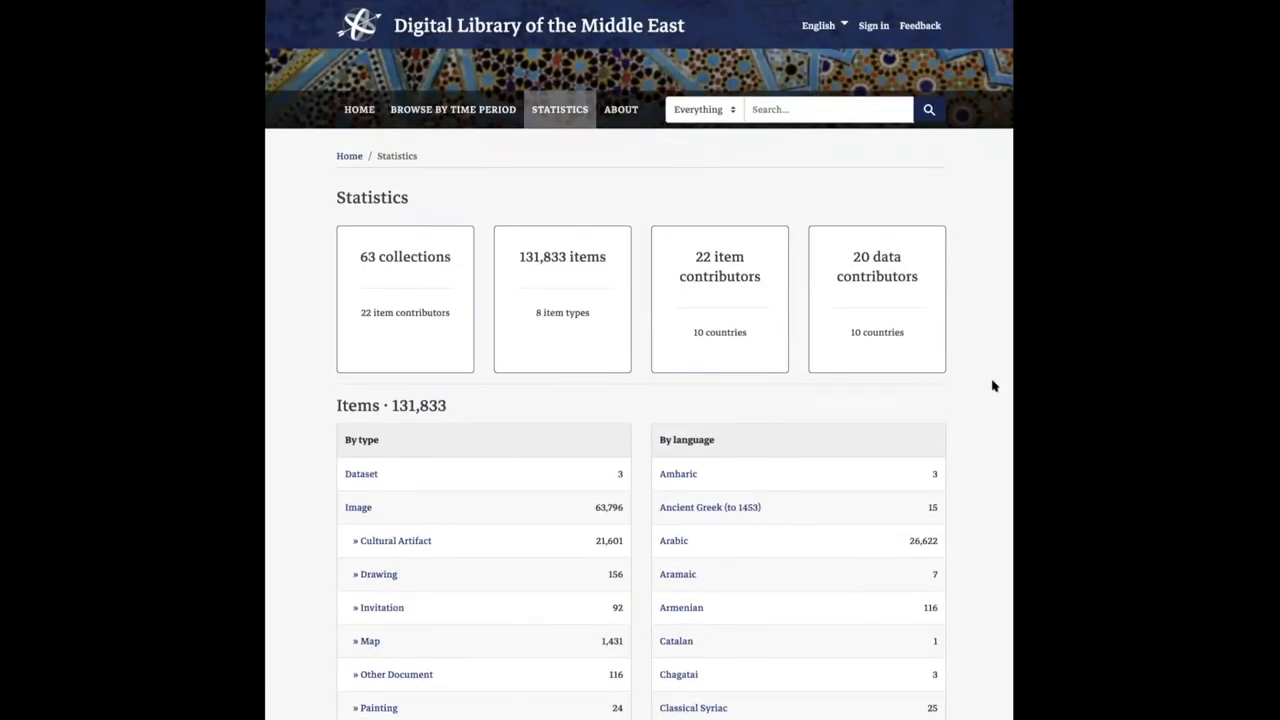
{"action": "scroll", "scroll_direction": "down", "scroll_amount": 3}
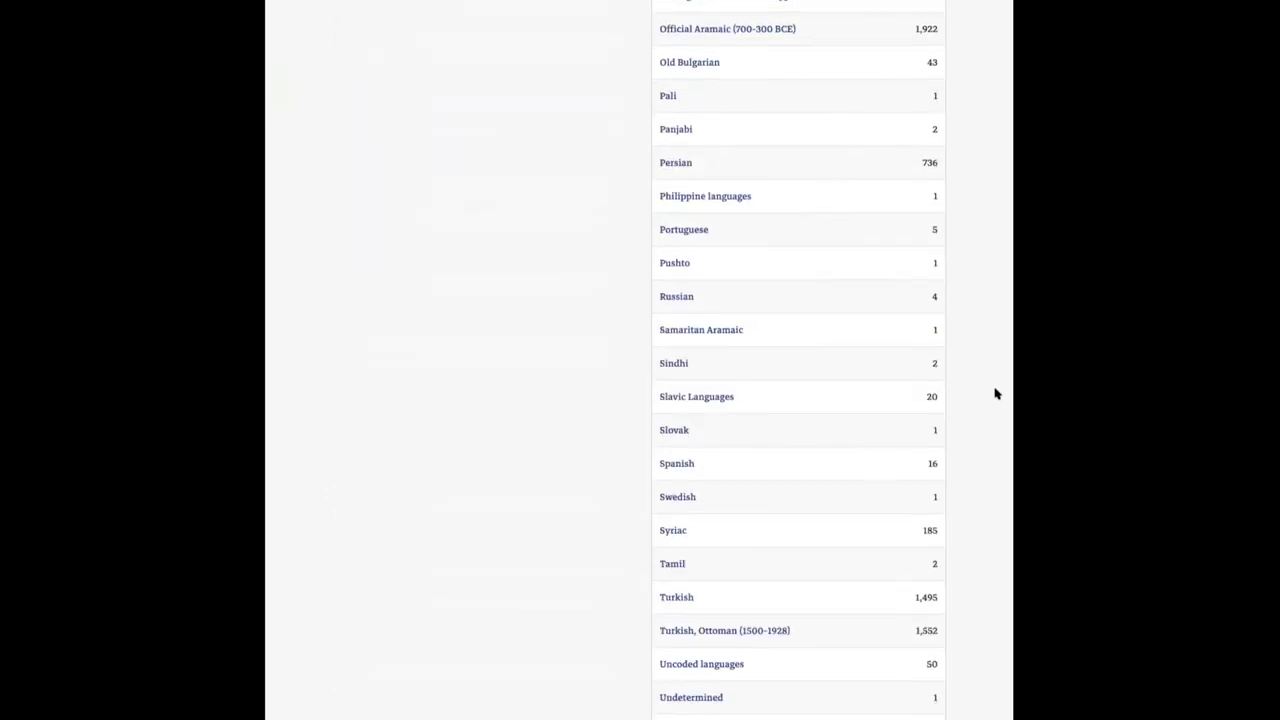
{"action": "scroll", "scroll_direction": "down", "scroll_amount": 3}
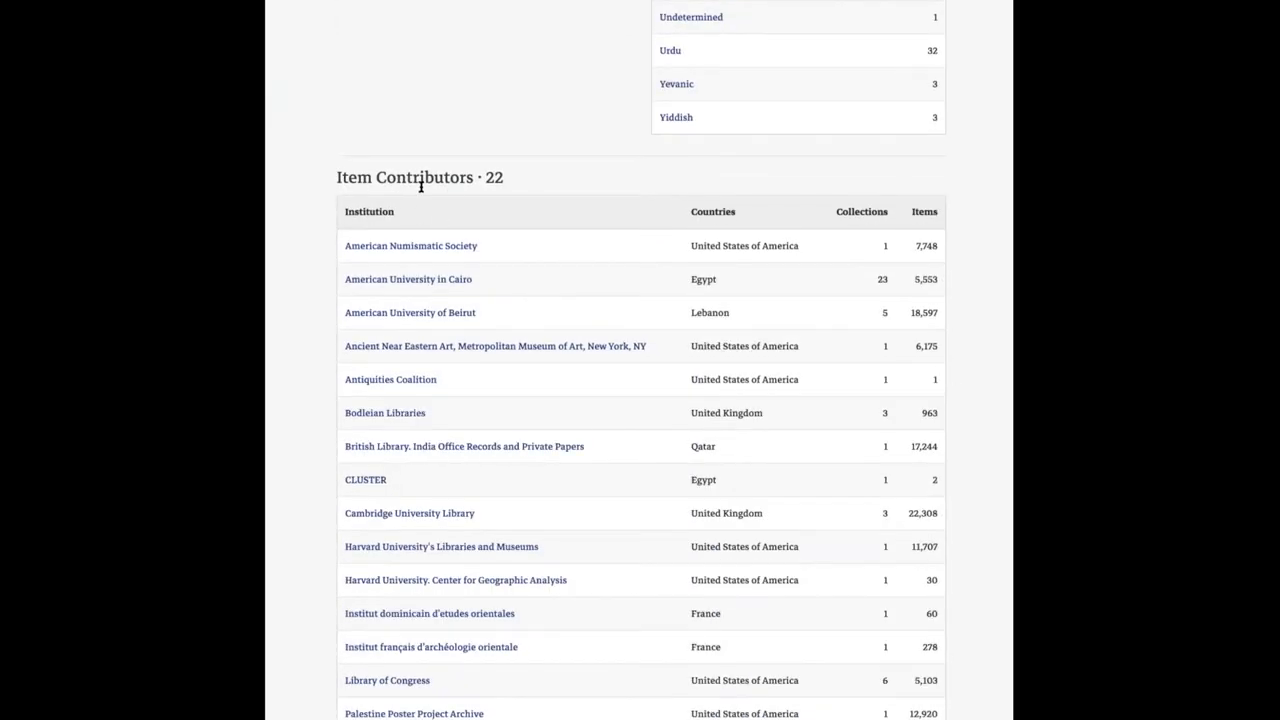
{"action": "scroll", "scroll_direction": "down", "scroll_amount": 3}
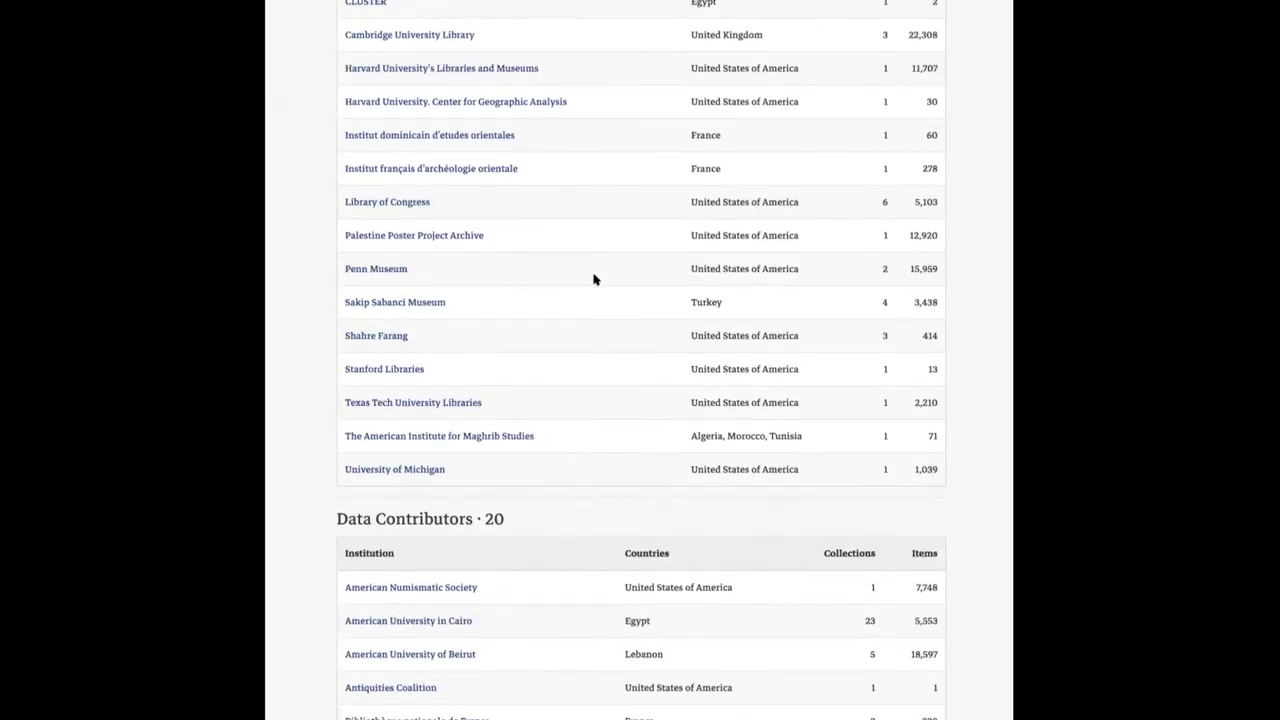
{"action": "scroll", "scroll_direction": "down", "scroll_amount": 3}
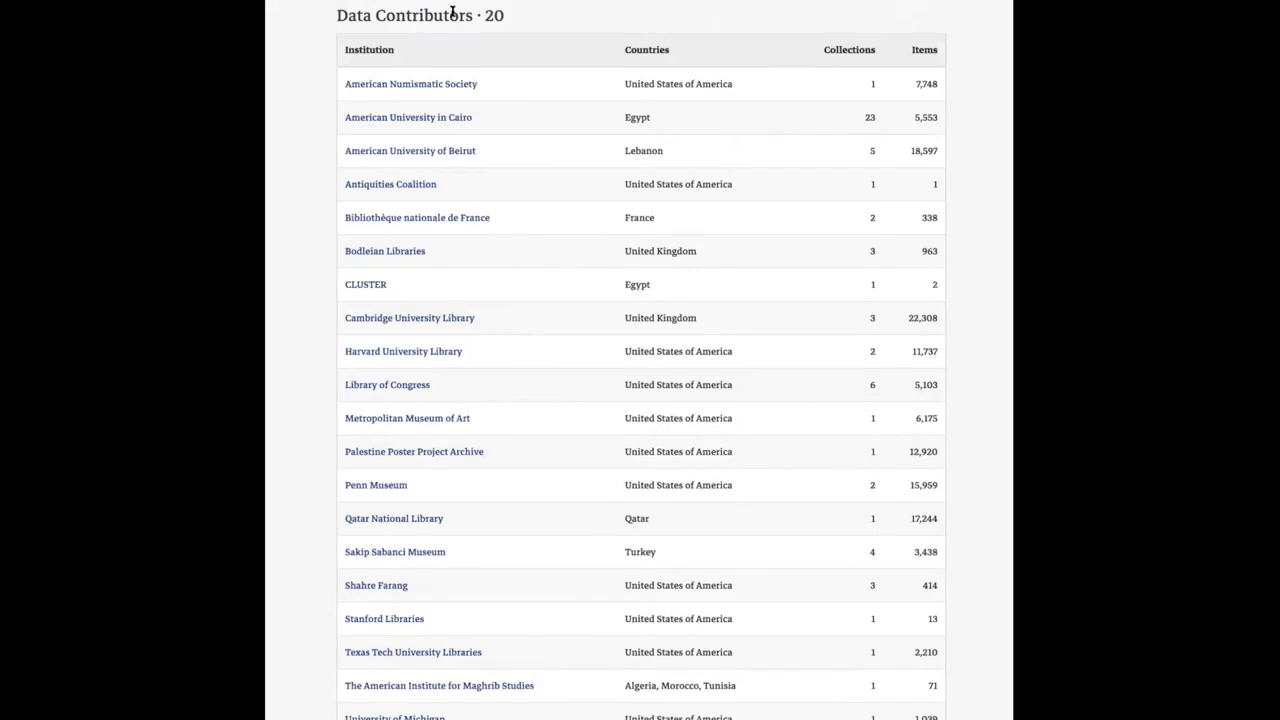
{"action": "scroll", "scroll_direction": "down", "scroll_amount": 3}
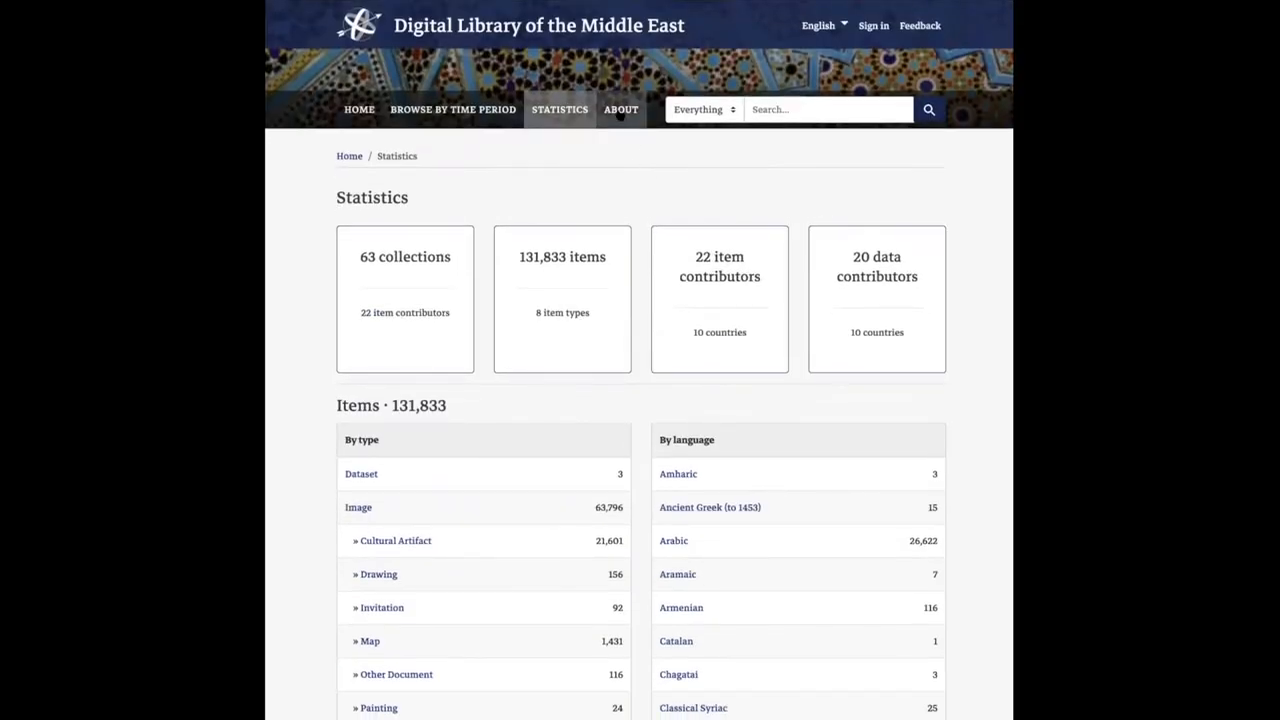
Go to About and its Announcements and updates email sign-up page
{"action": "left_click", "coordinate": [620, 108]}
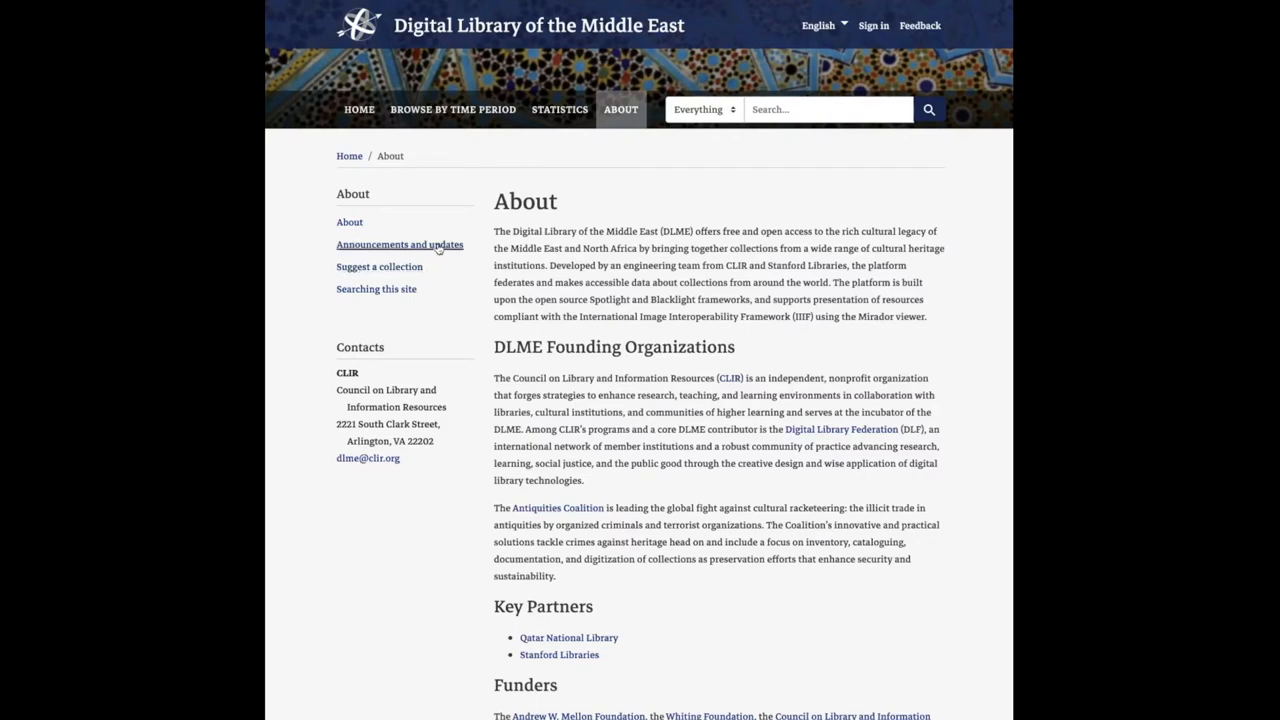
{"action": "left_click", "coordinate": [400, 244]}
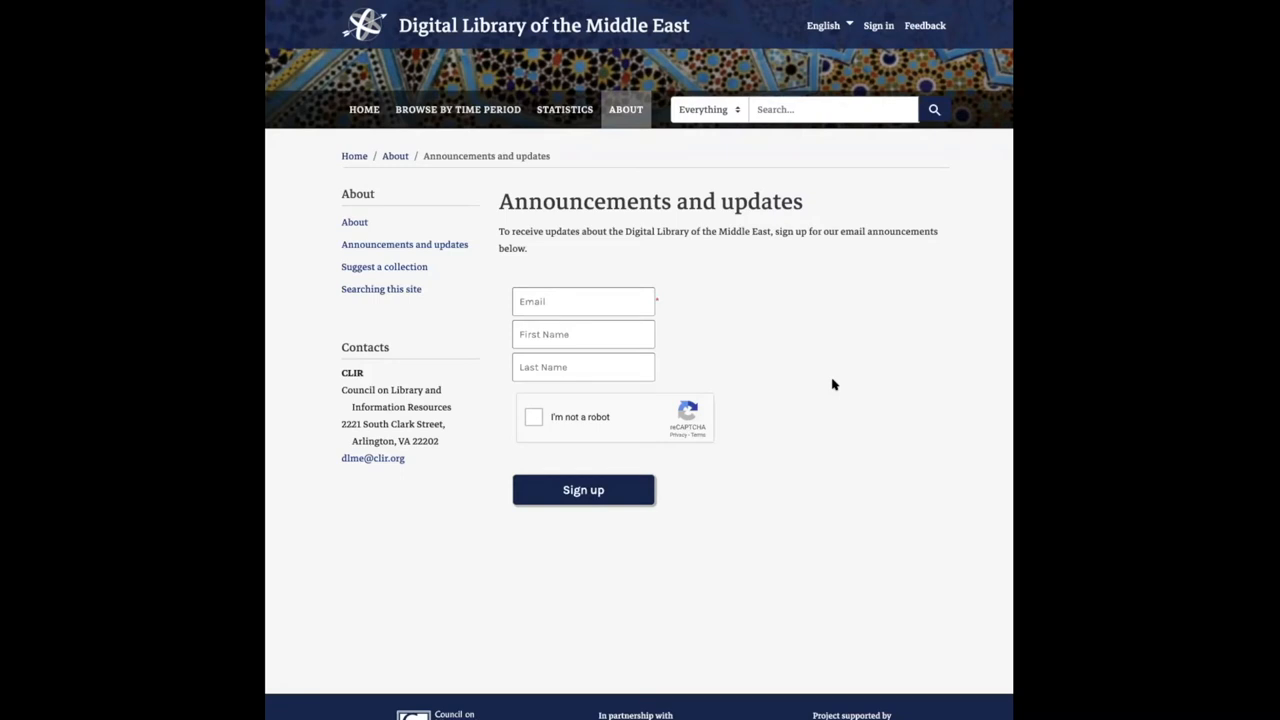
{"action": "mouse_move", "coordinate": [812, 370]}
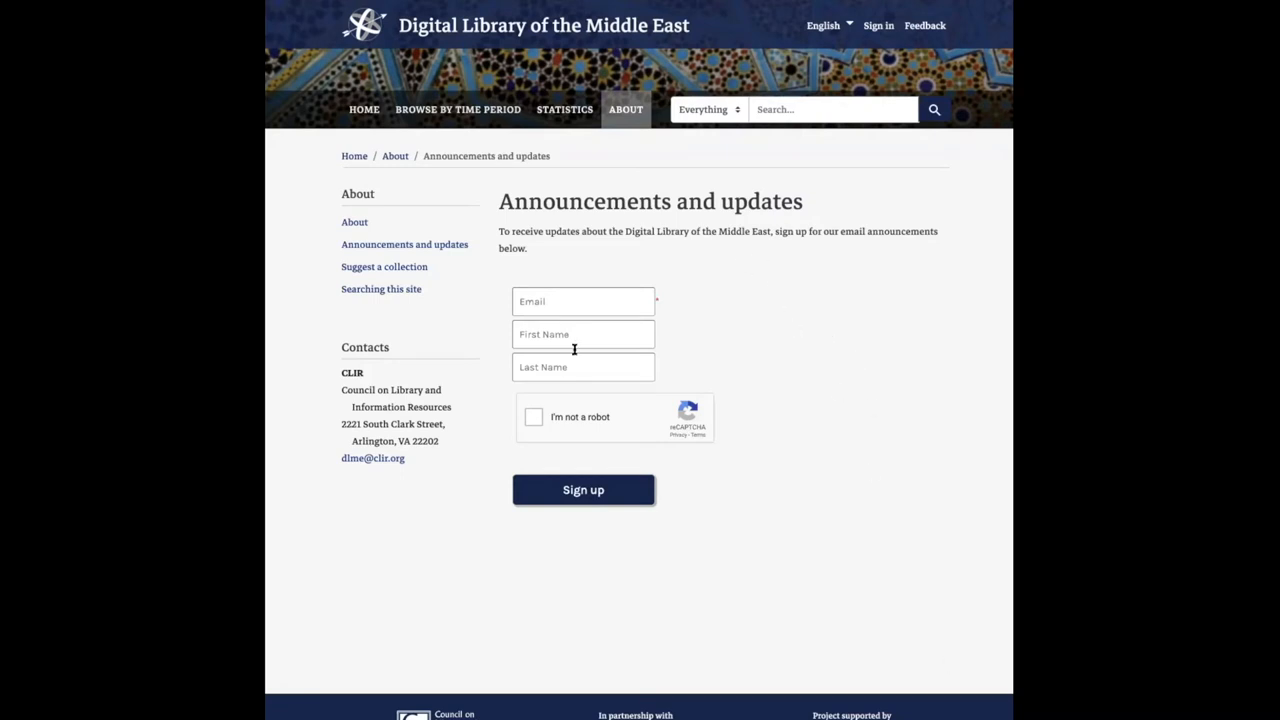
{"action": "mouse_move", "coordinate": [718, 338]}
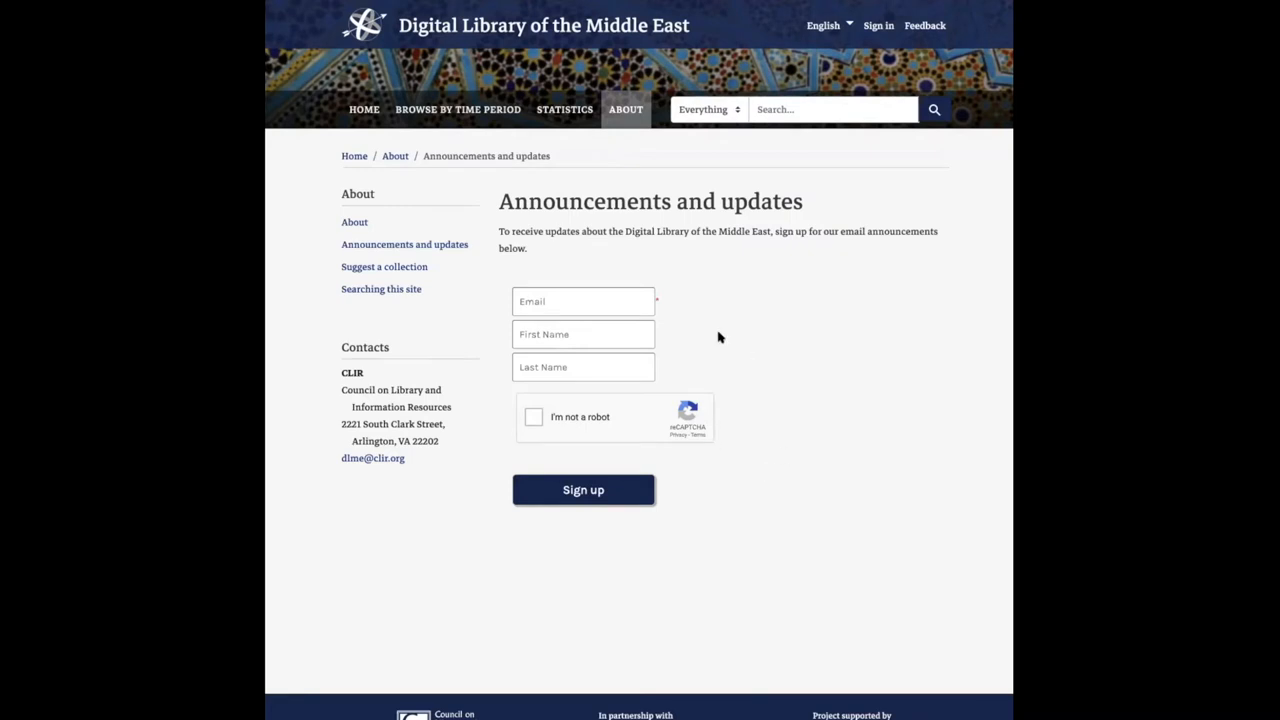
{"action": "mouse_move", "coordinate": [872, 480]}
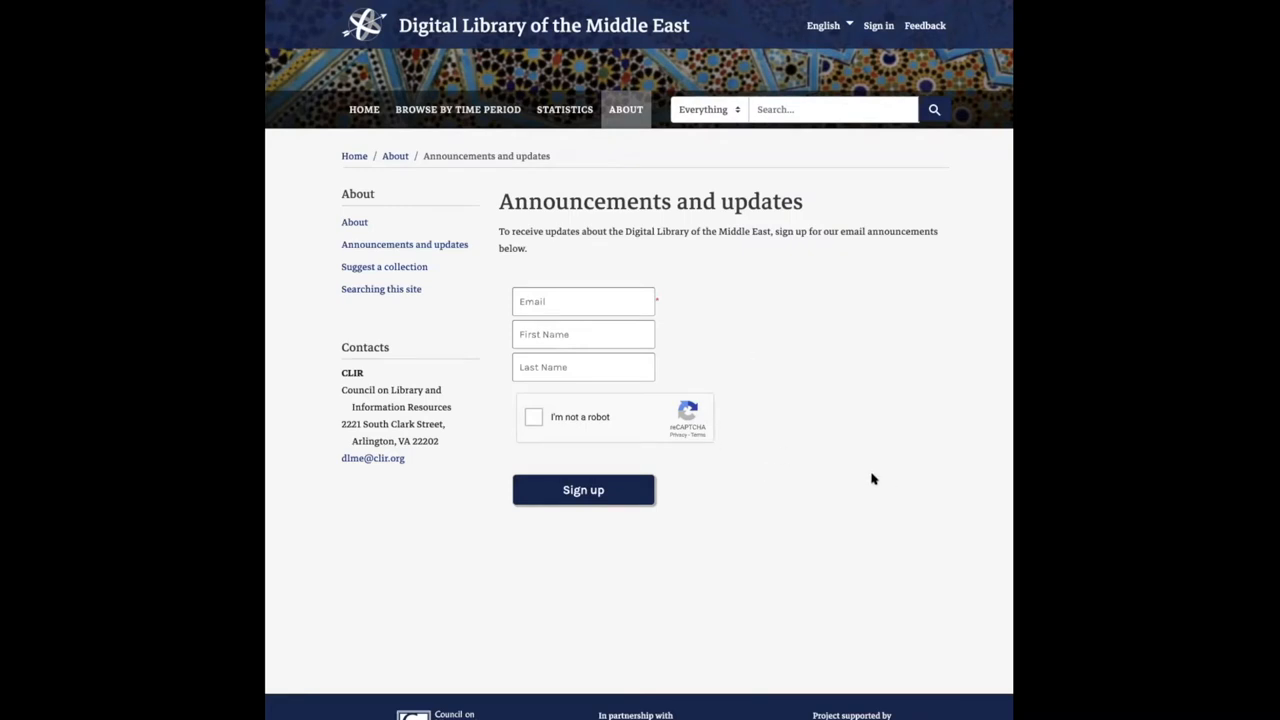
{"action": "mouse_move", "coordinate": [834, 392]}
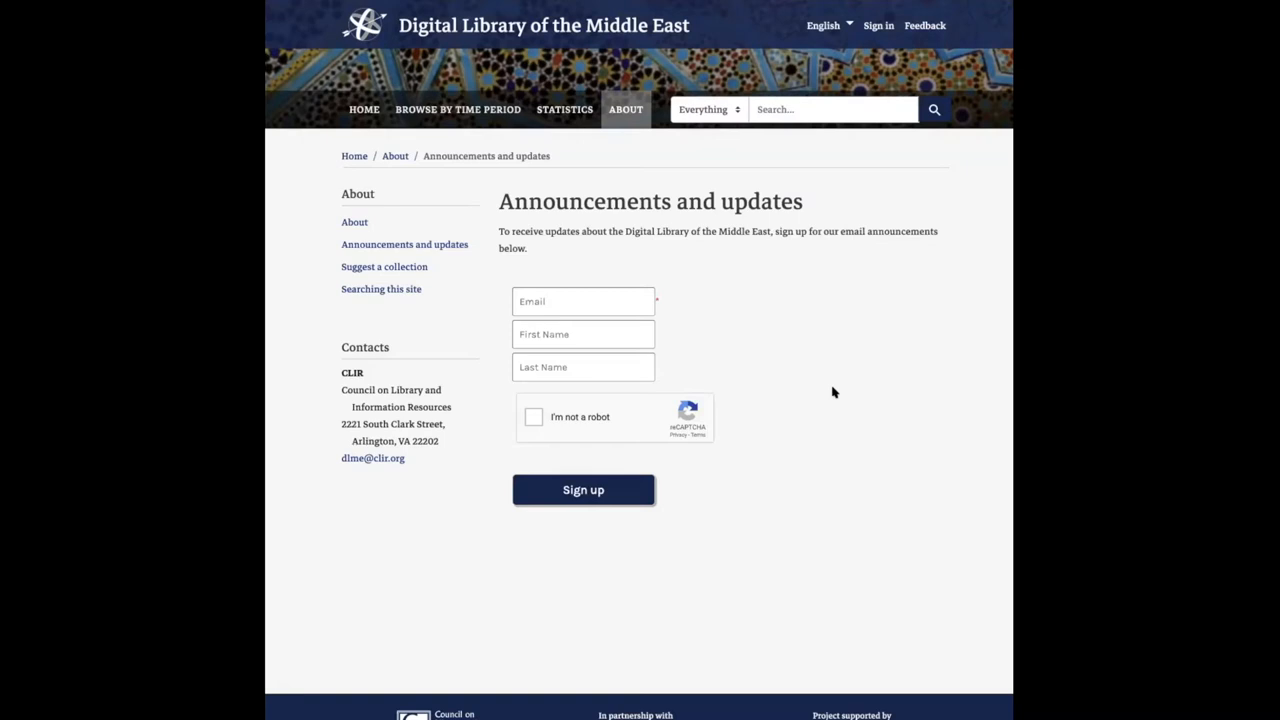
{"action": "mouse_move", "coordinate": [828, 370]}
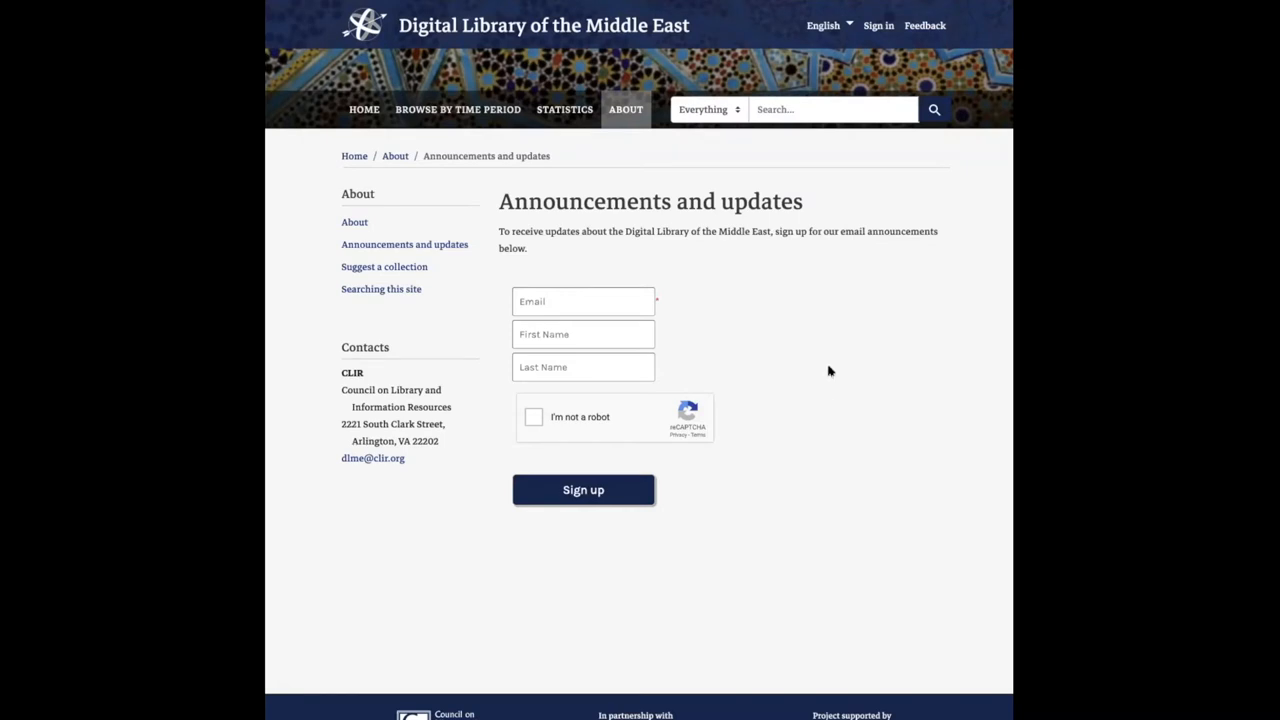
{"action": "mouse_move", "coordinate": [544, 288]}
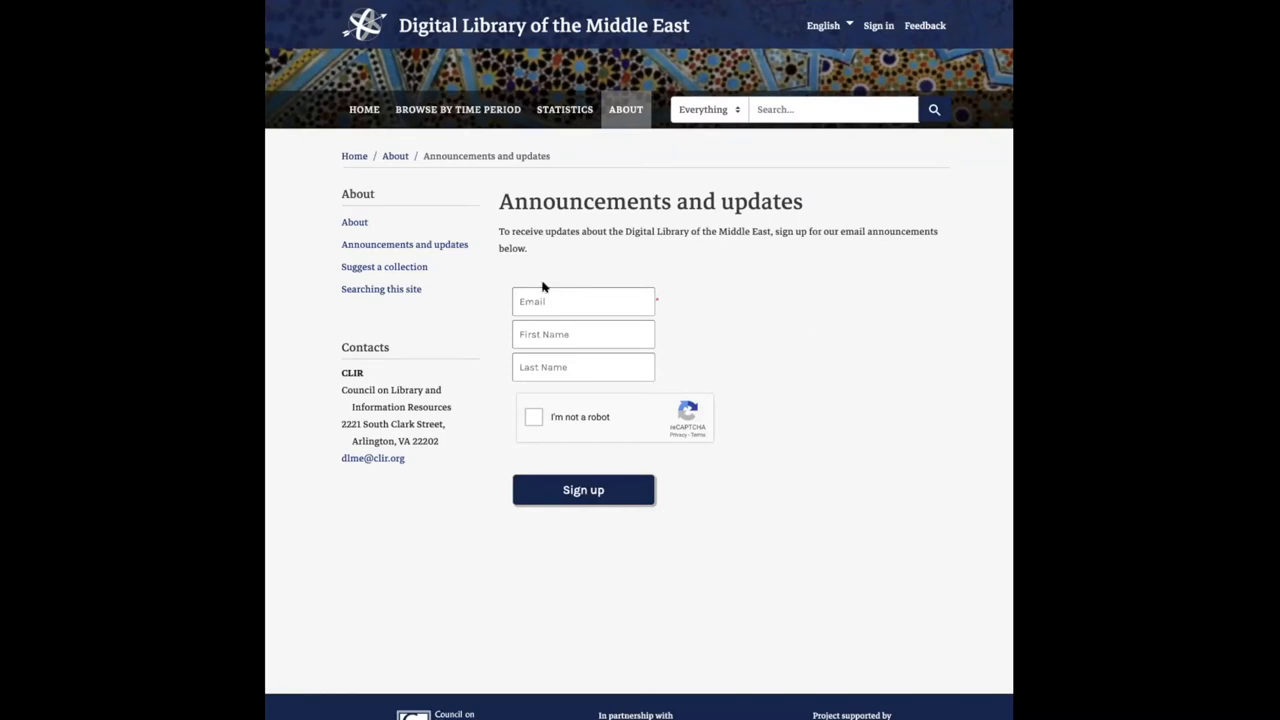
View the Suggest a collection page and review its embedded Google form fields
{"action": "left_click", "coordinate": [384, 266]}
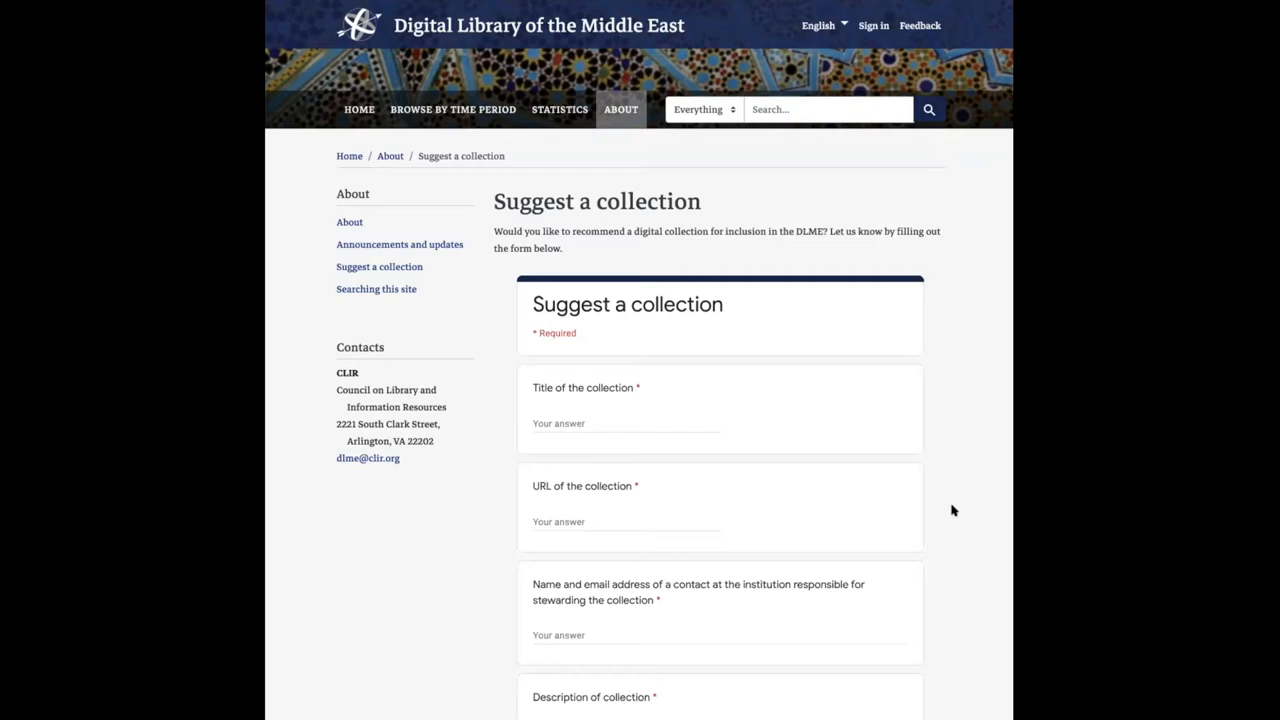
{"action": "scroll", "scroll_direction": "down", "scroll_amount": 3}
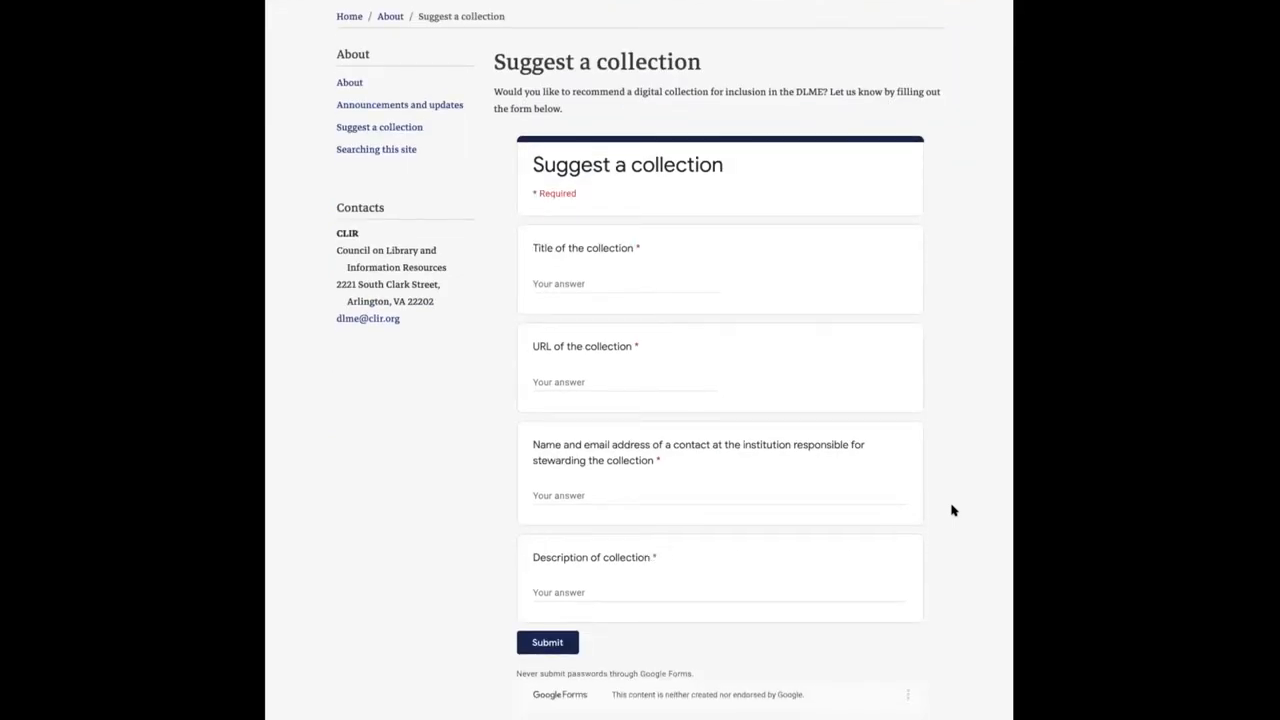
{"action": "scroll", "scroll_direction": "up", "scroll_amount": 3}
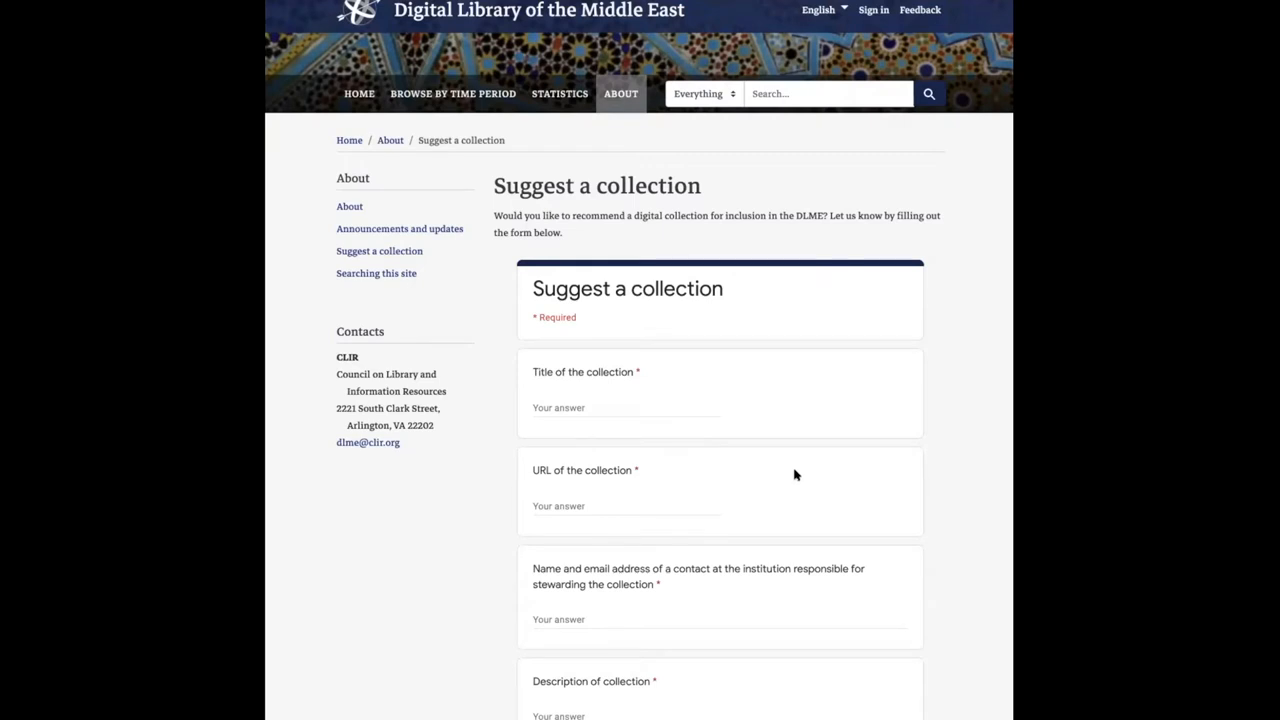
{"action": "scroll", "scroll_direction": "down", "scroll_amount": 3}
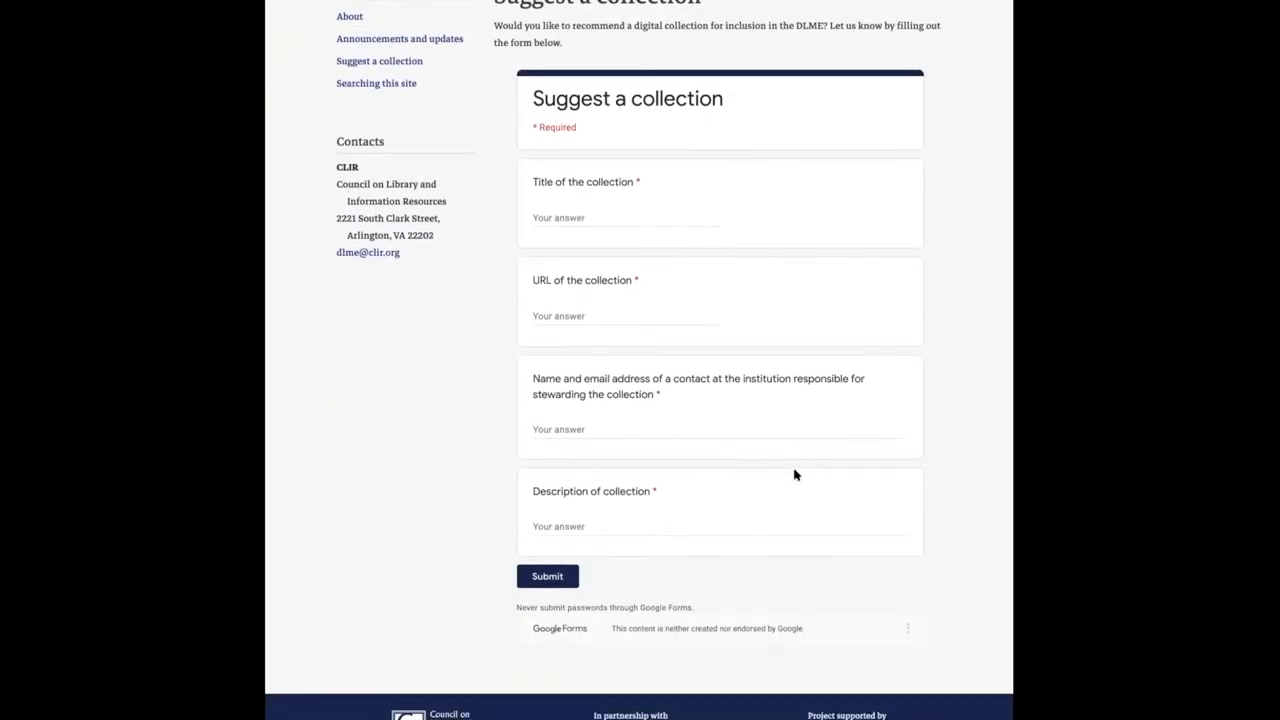
{"action": "mouse_move", "coordinate": [984, 476]}
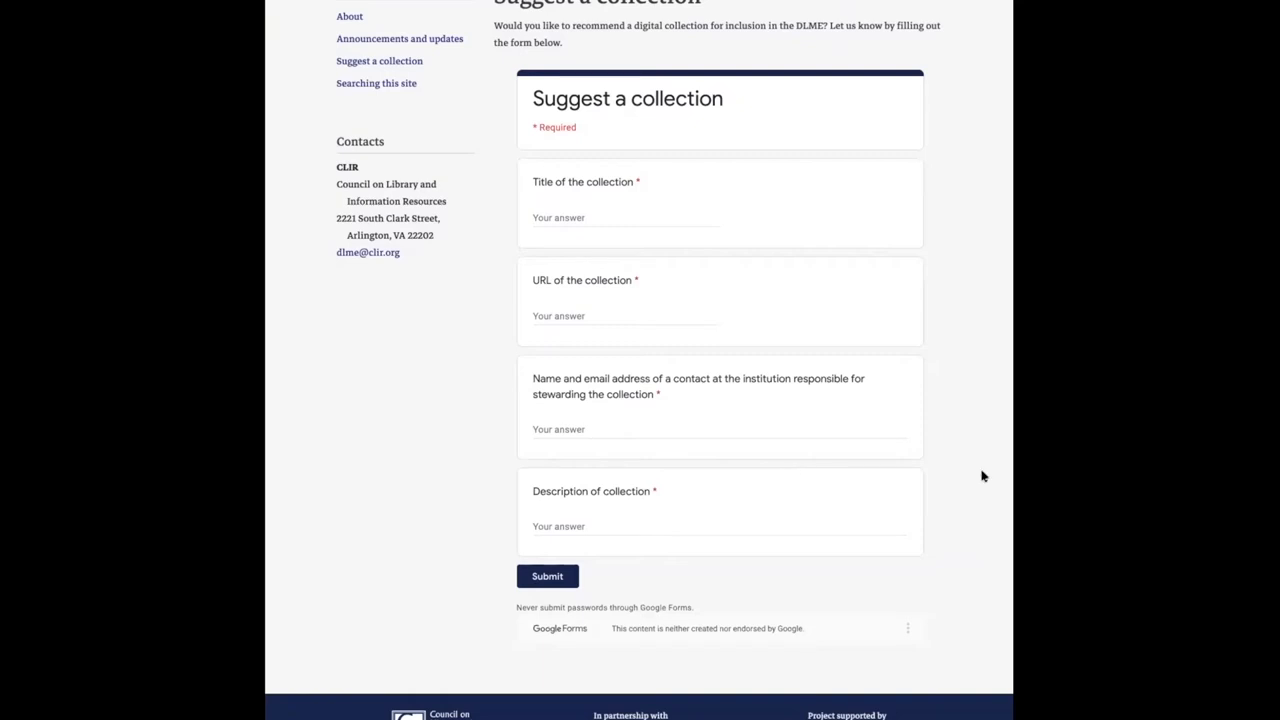
{"action": "scroll", "scroll_direction": "up", "scroll_amount": 3}
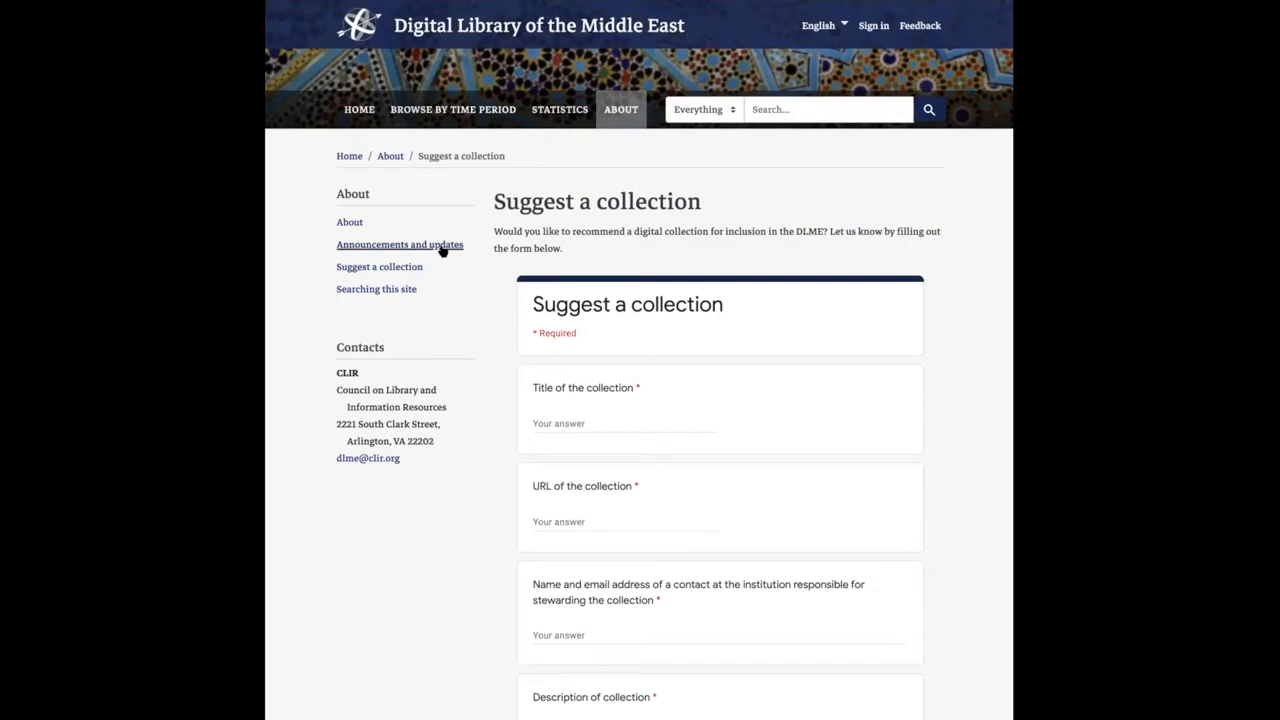
{"action": "mouse_move", "coordinate": [468, 318]}
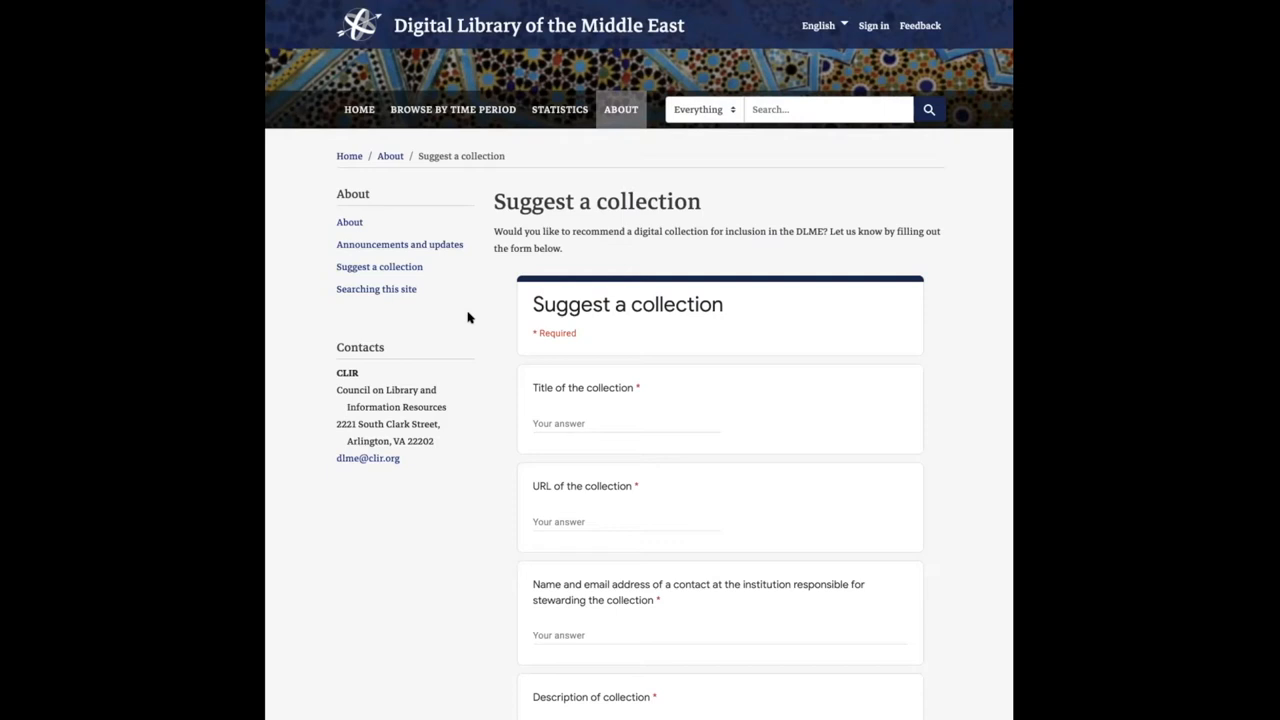
{"action": "mouse_move", "coordinate": [958, 462]}
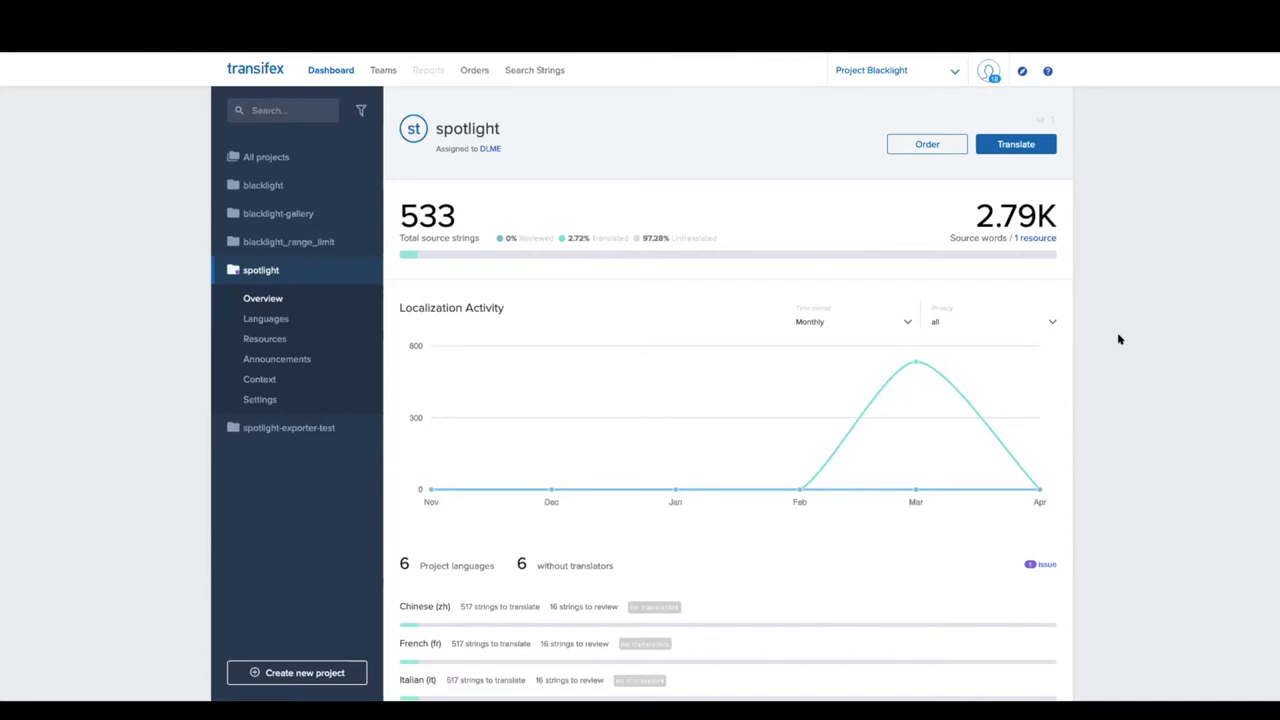
{"action": "mouse_move", "coordinate": [1228, 380]}
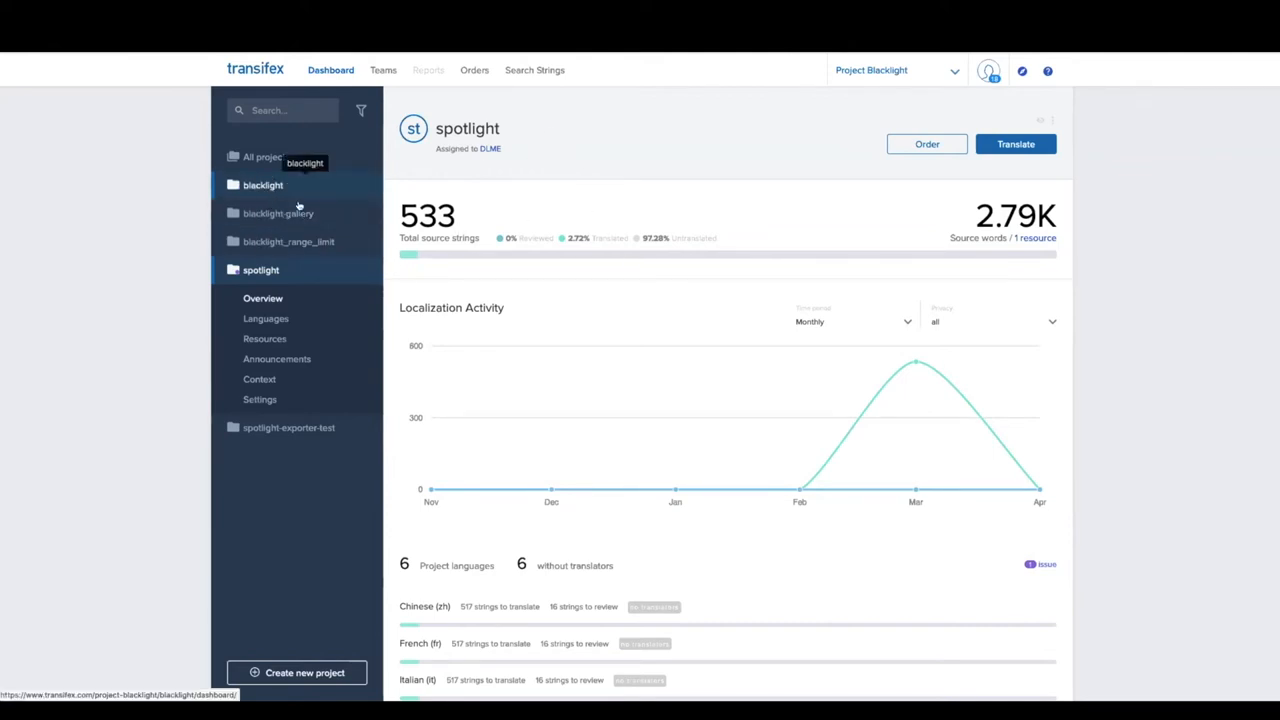
{"action": "mouse_move", "coordinate": [548, 304]}
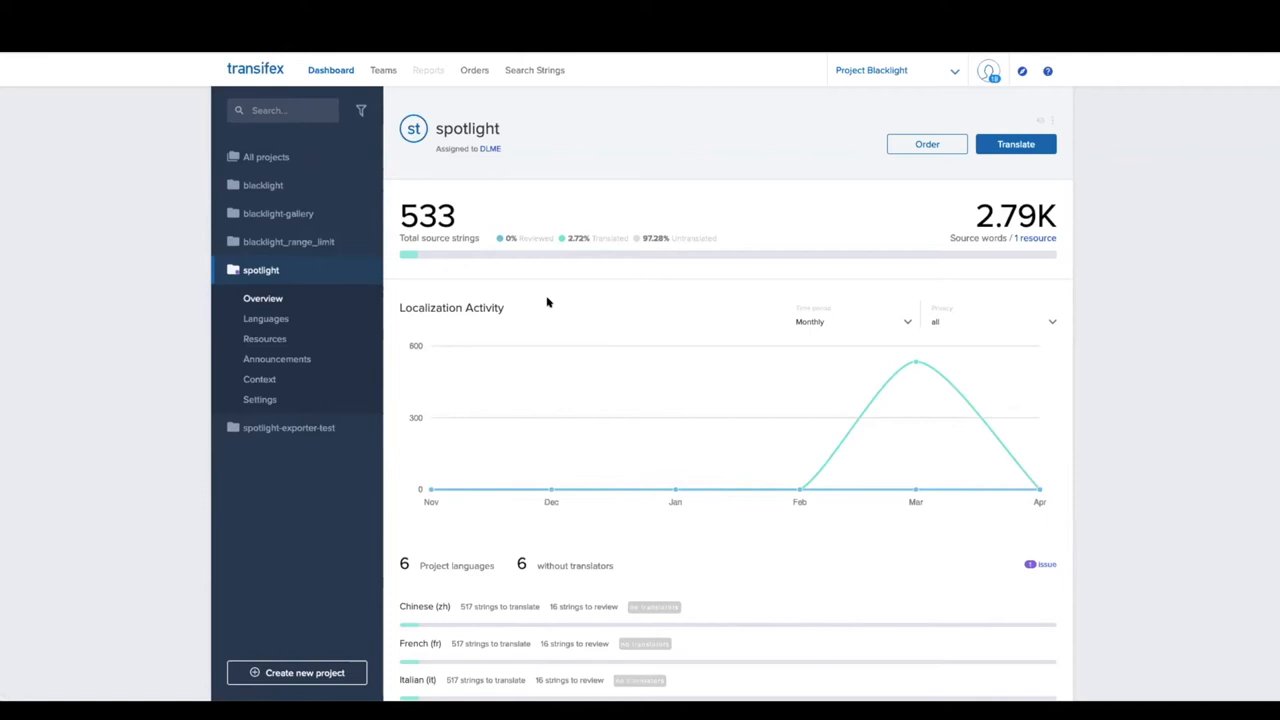
{"action": "mouse_move", "coordinate": [432, 488]}
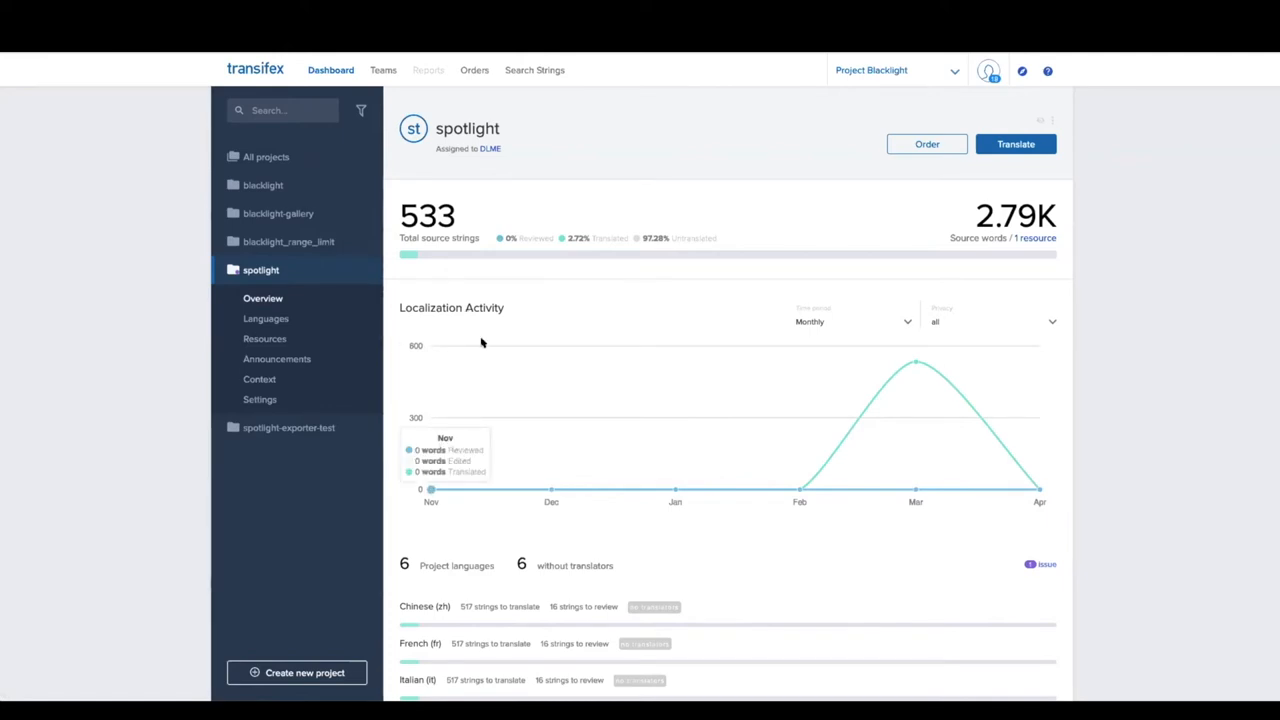
{"action": "mouse_move", "coordinate": [472, 336]}
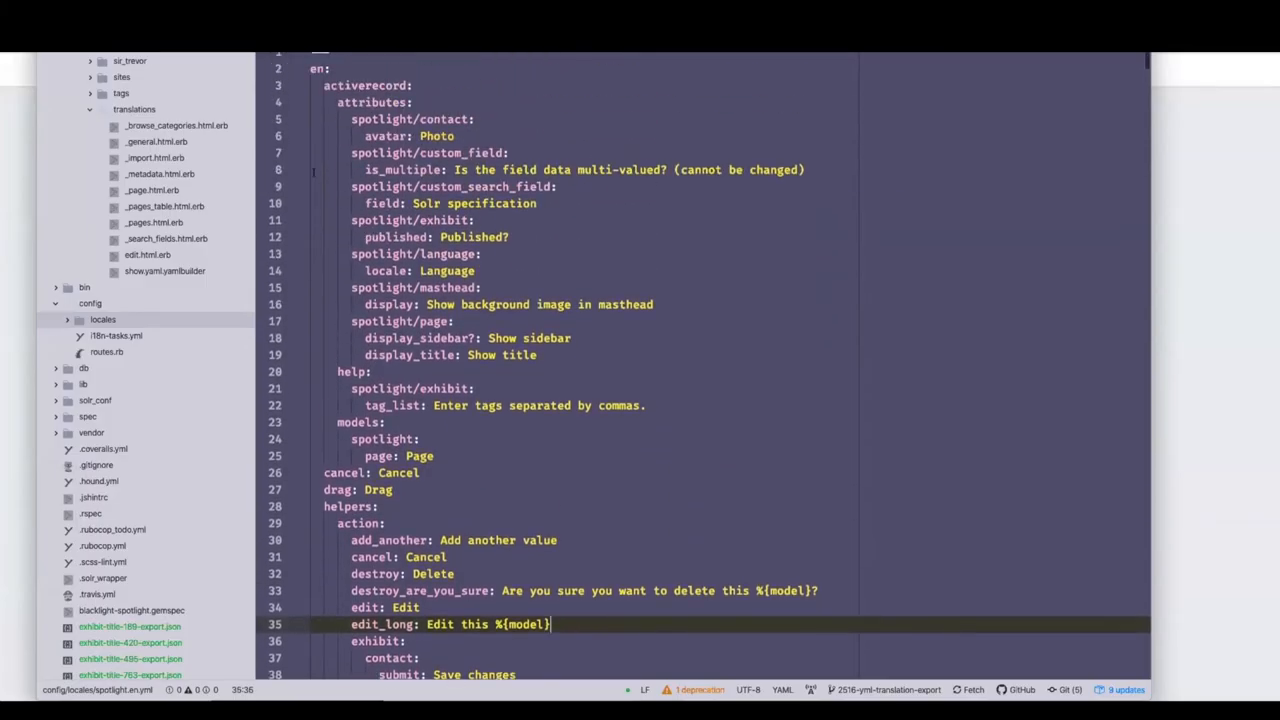
Scroll through the English locale YAML file of Spotlight interface strings
{"action": "scroll", "scroll_direction": "down", "scroll_amount": 3}
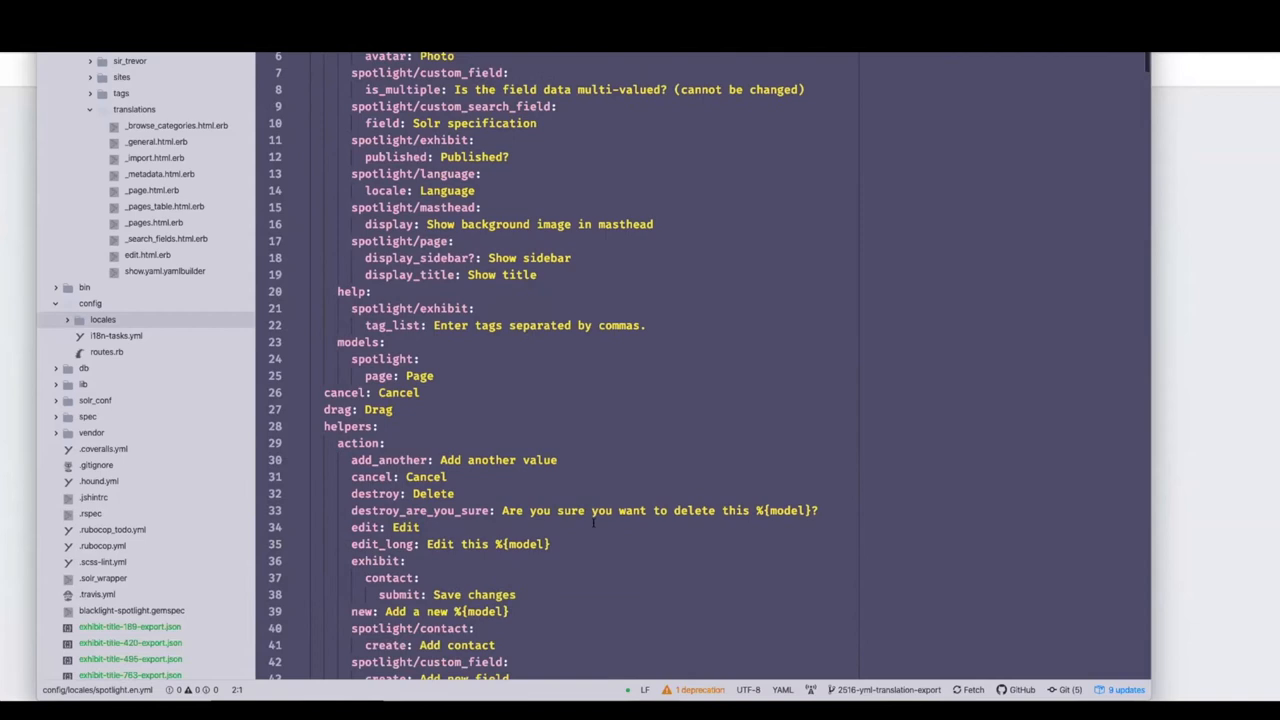
{"action": "scroll", "scroll_direction": "down", "scroll_amount": 3}
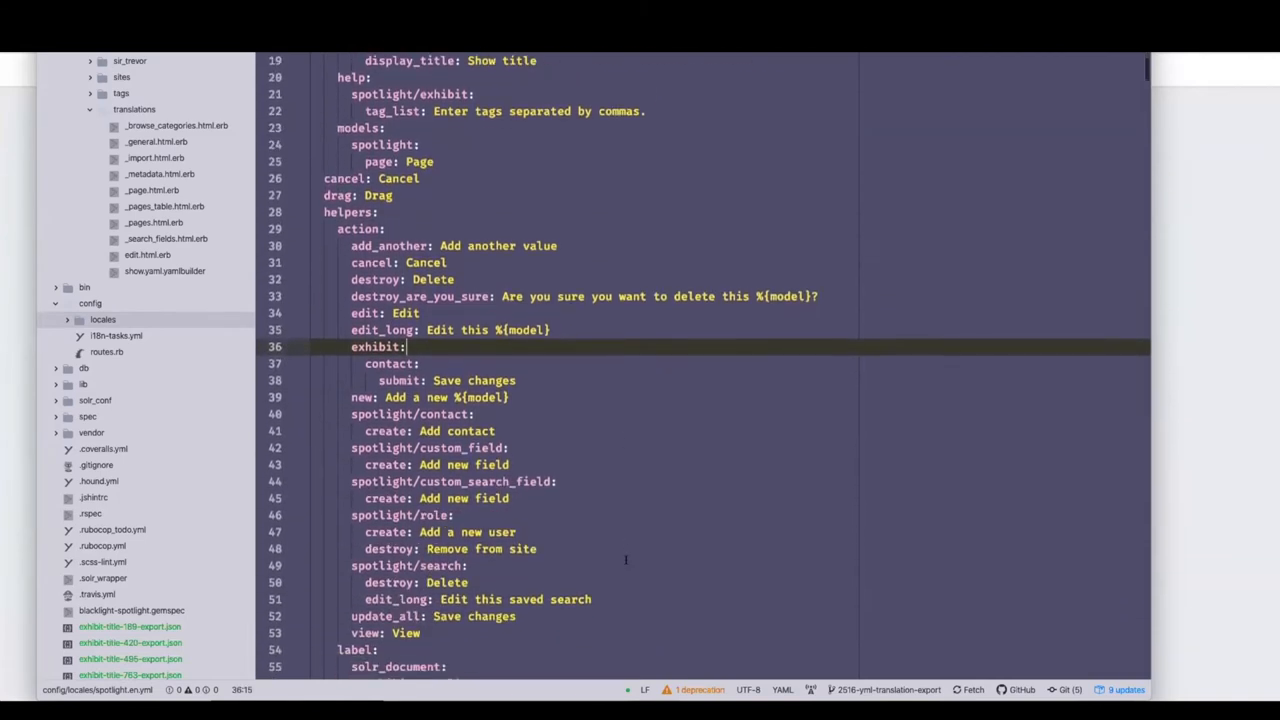
{"action": "scroll", "scroll_direction": "down", "scroll_amount": 3}
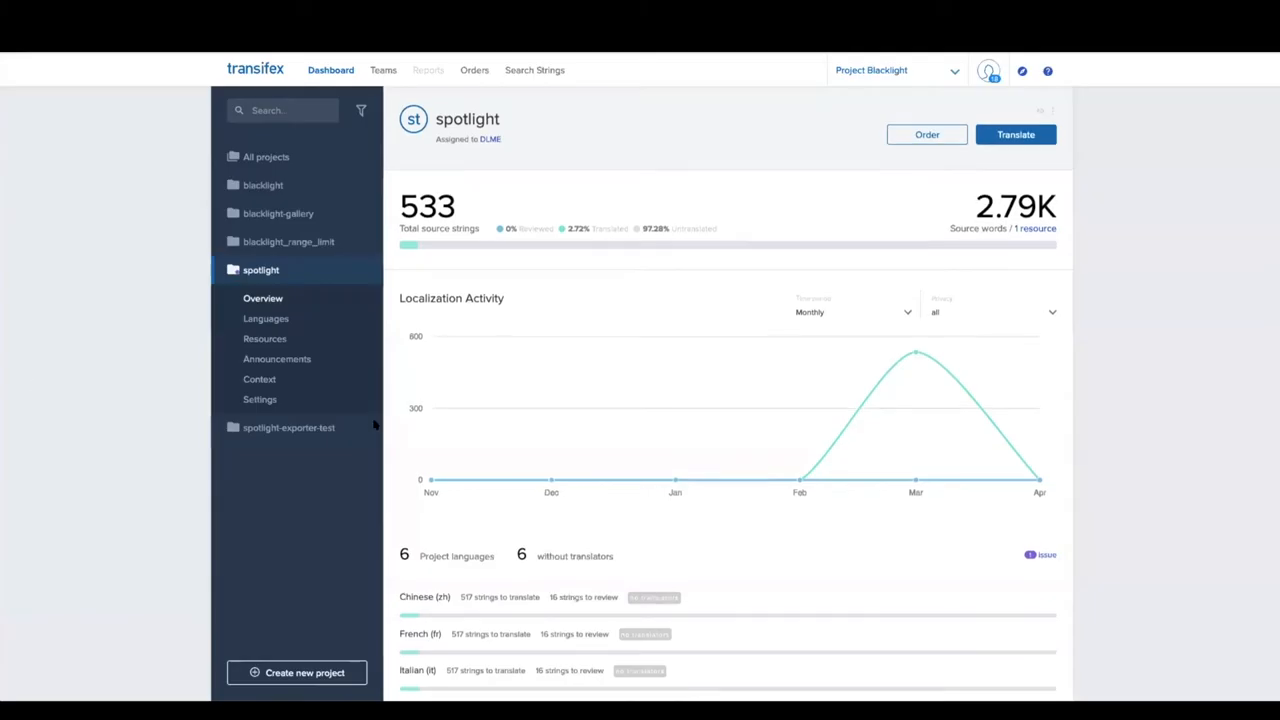
Scroll the spotlight Overview to the project languages and go to the Languages list
{"action": "scroll", "scroll_direction": "down", "scroll_amount": 3}
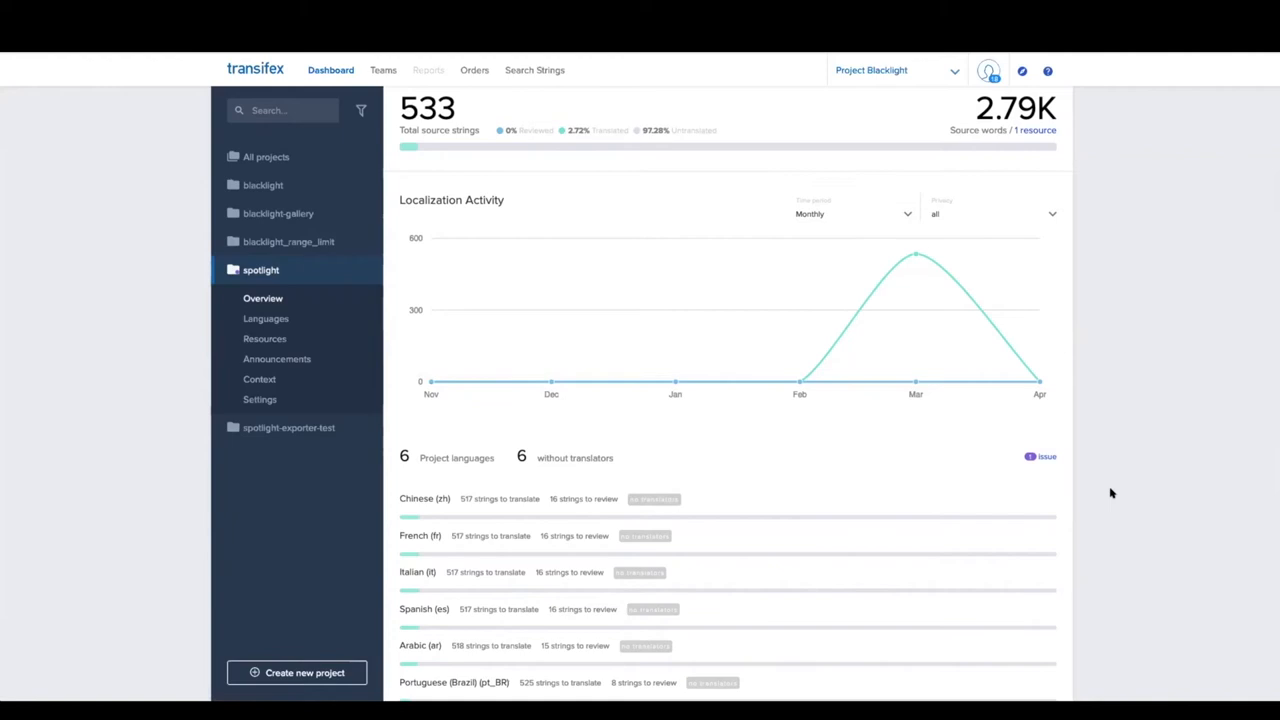
{"action": "mouse_move", "coordinate": [432, 380]}
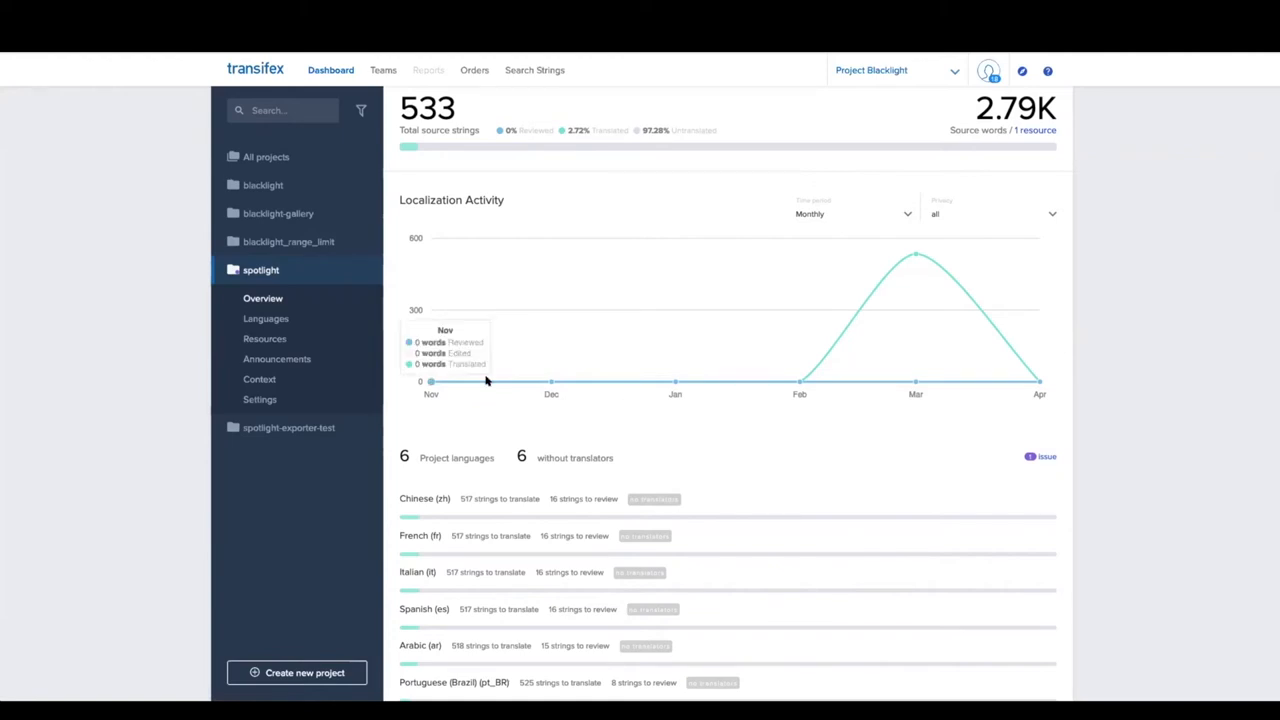
{"action": "scroll", "scroll_direction": "down", "scroll_amount": 3}
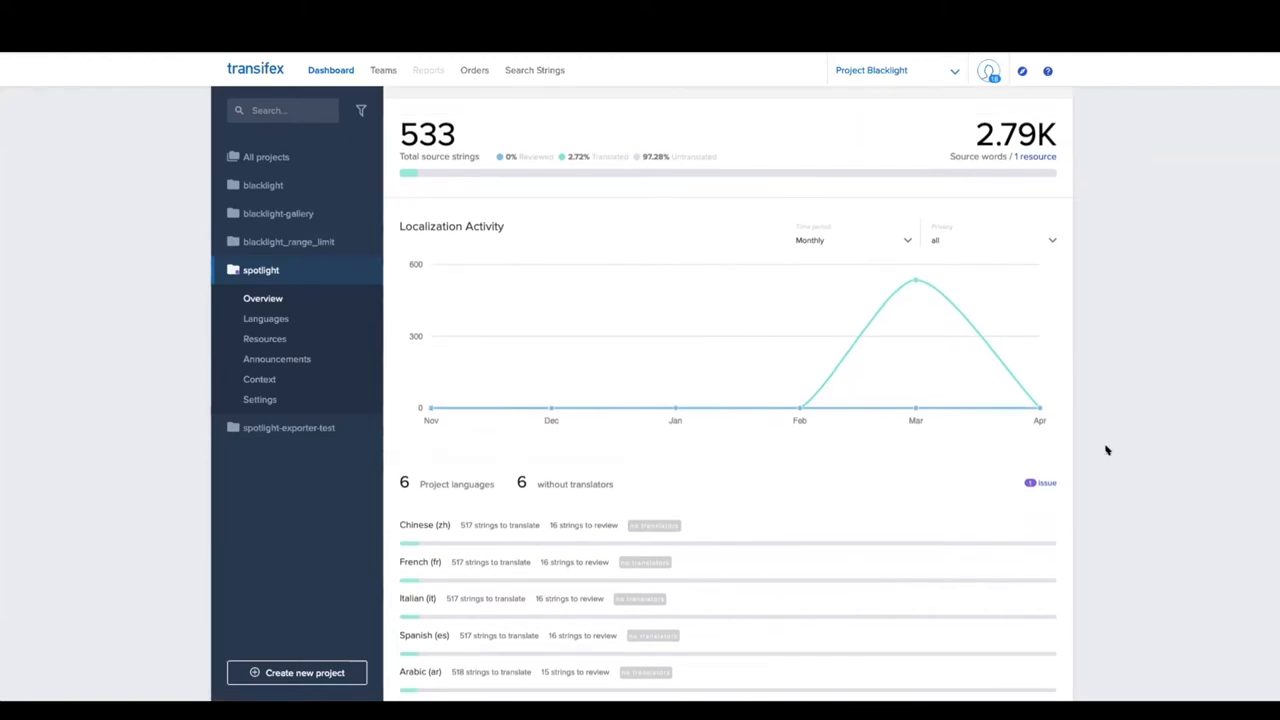
{"action": "scroll", "scroll_direction": "down", "scroll_amount": 3}
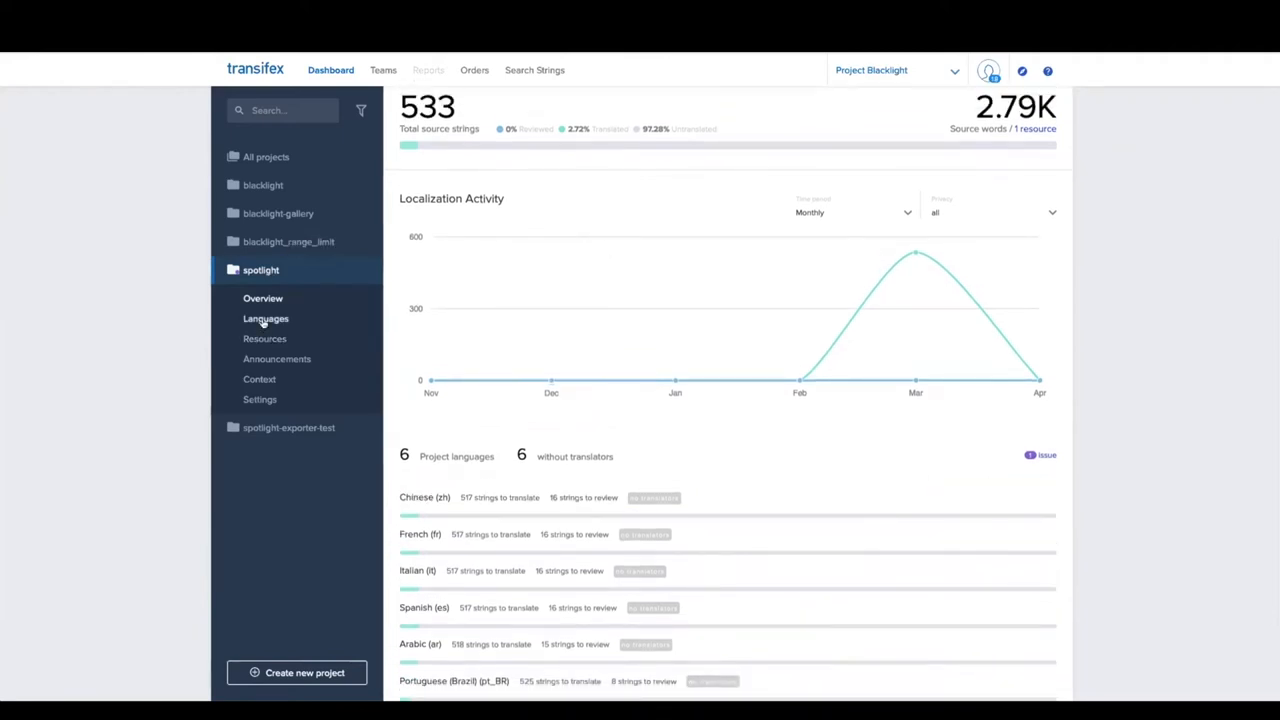
{"action": "left_click", "coordinate": [264, 318]}
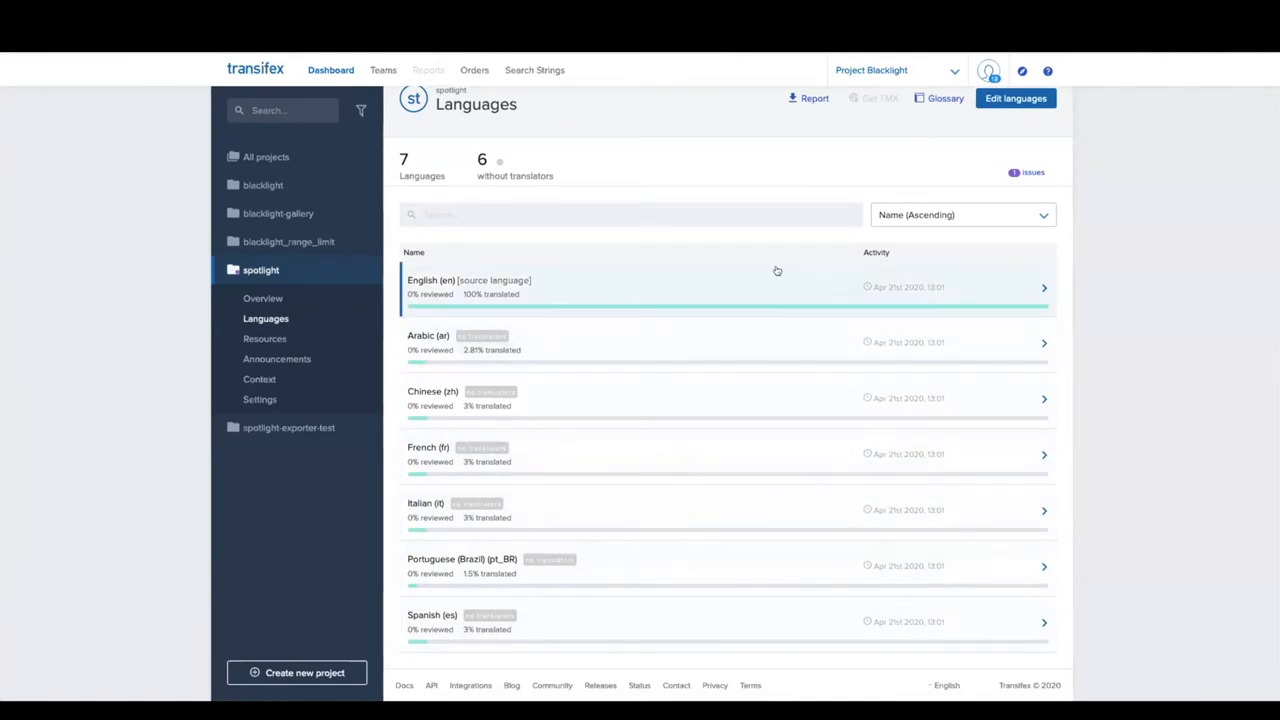
{"action": "mouse_move", "coordinate": [780, 322]}
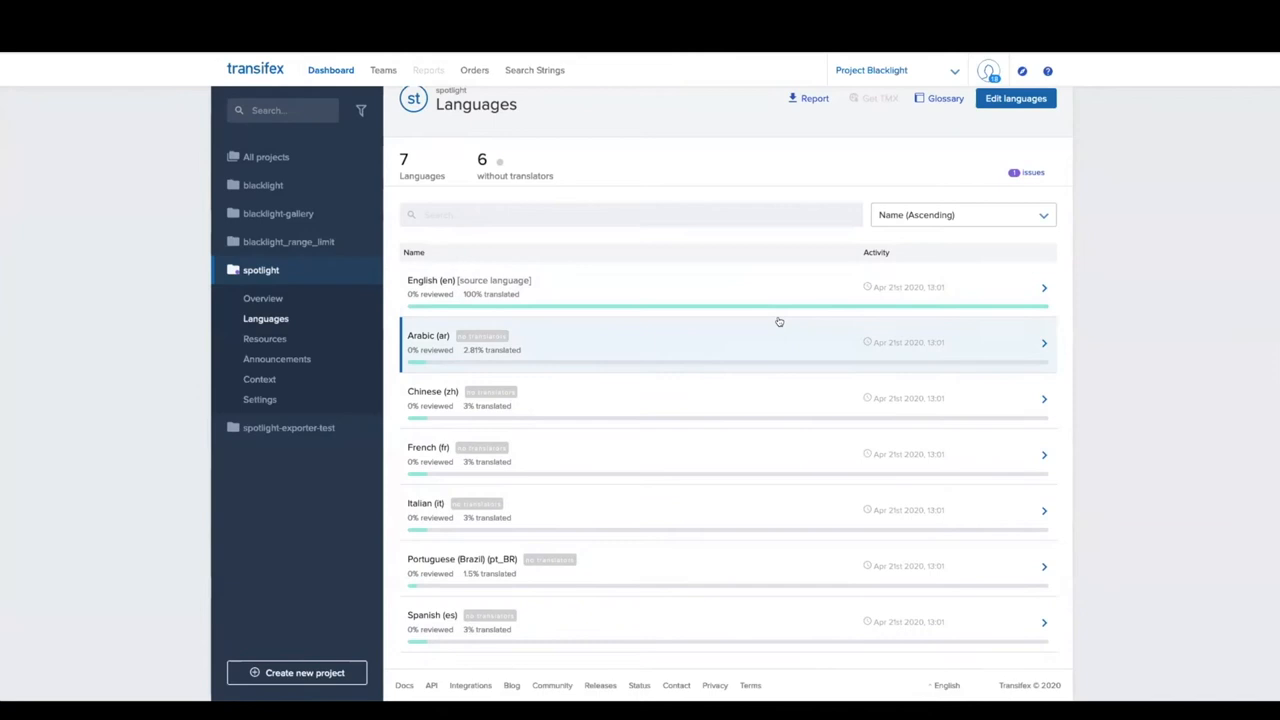
{"action": "mouse_move", "coordinate": [728, 304]}
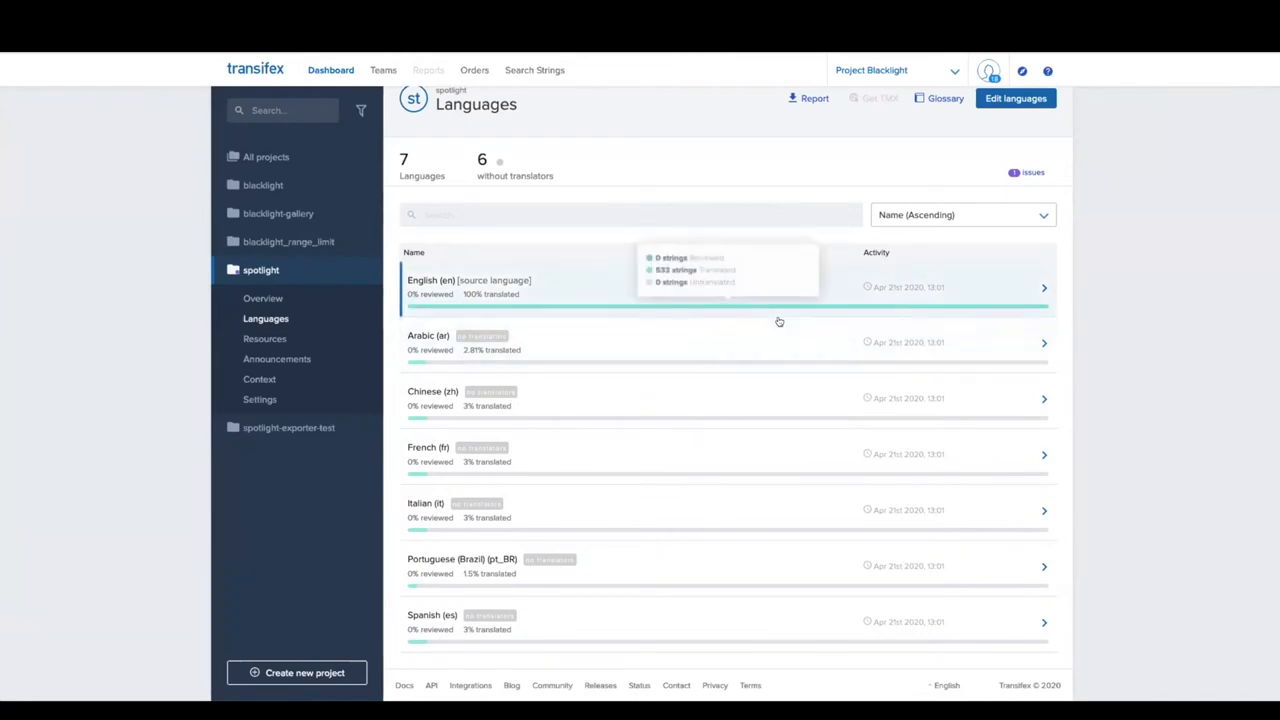
{"action": "mouse_move", "coordinate": [1050, 292]}
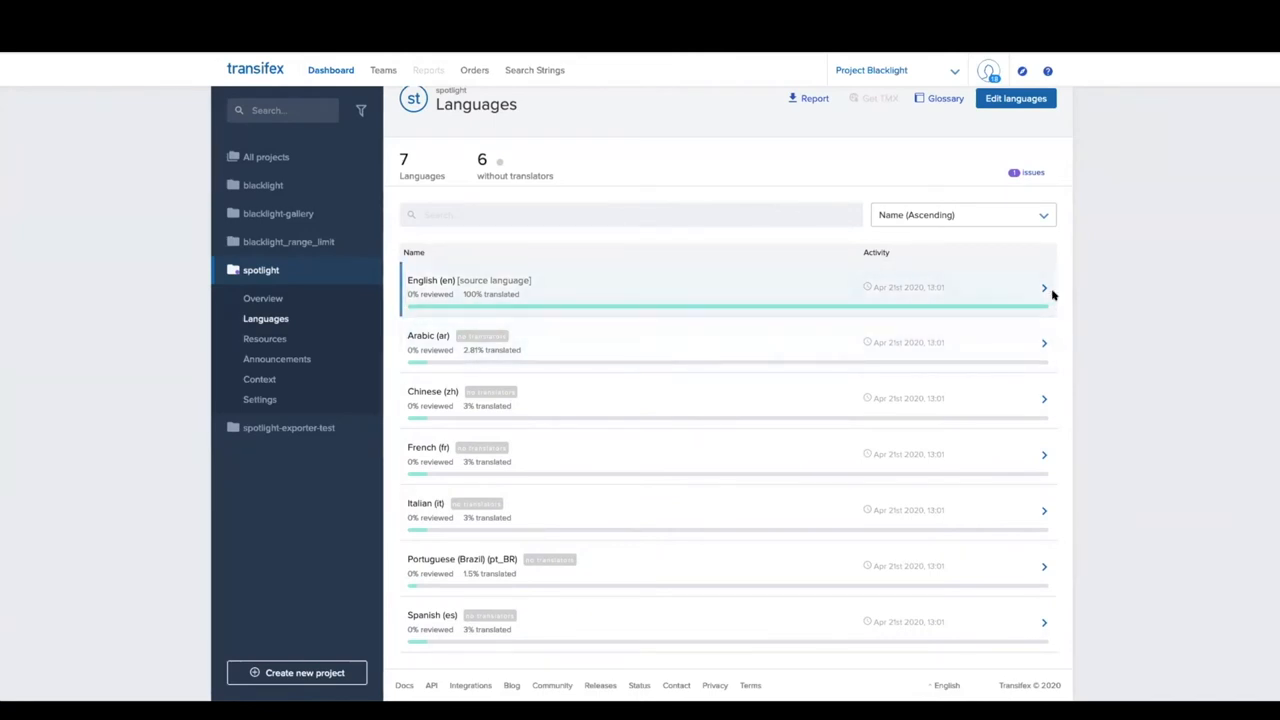
{"action": "mouse_move", "coordinate": [1084, 264]}
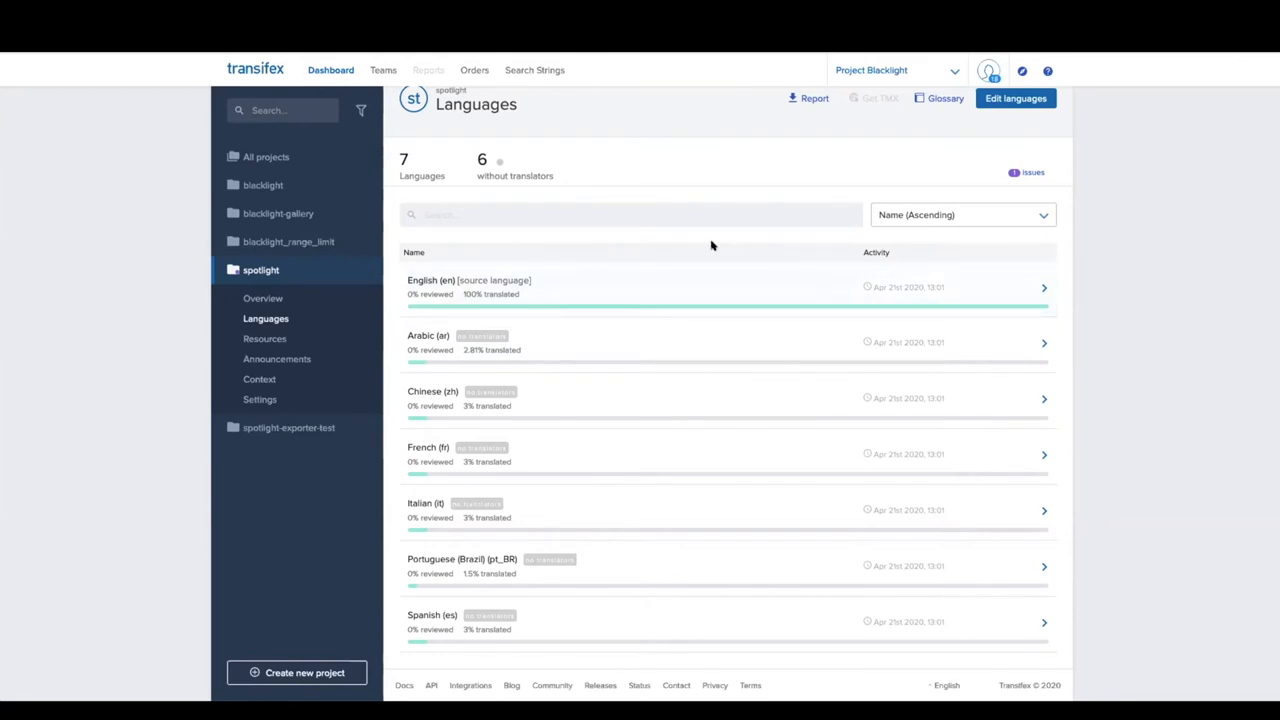
{"action": "mouse_move", "coordinate": [670, 288]}
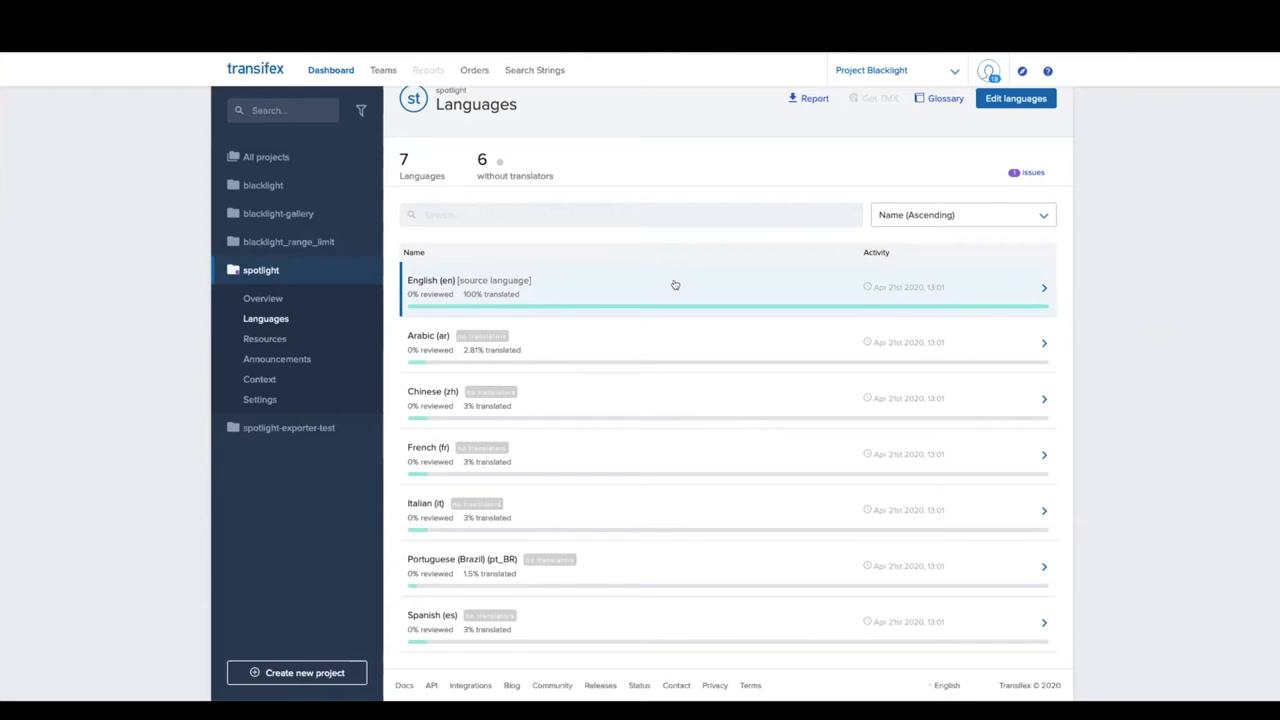
{"action": "mouse_move", "coordinate": [660, 288]}
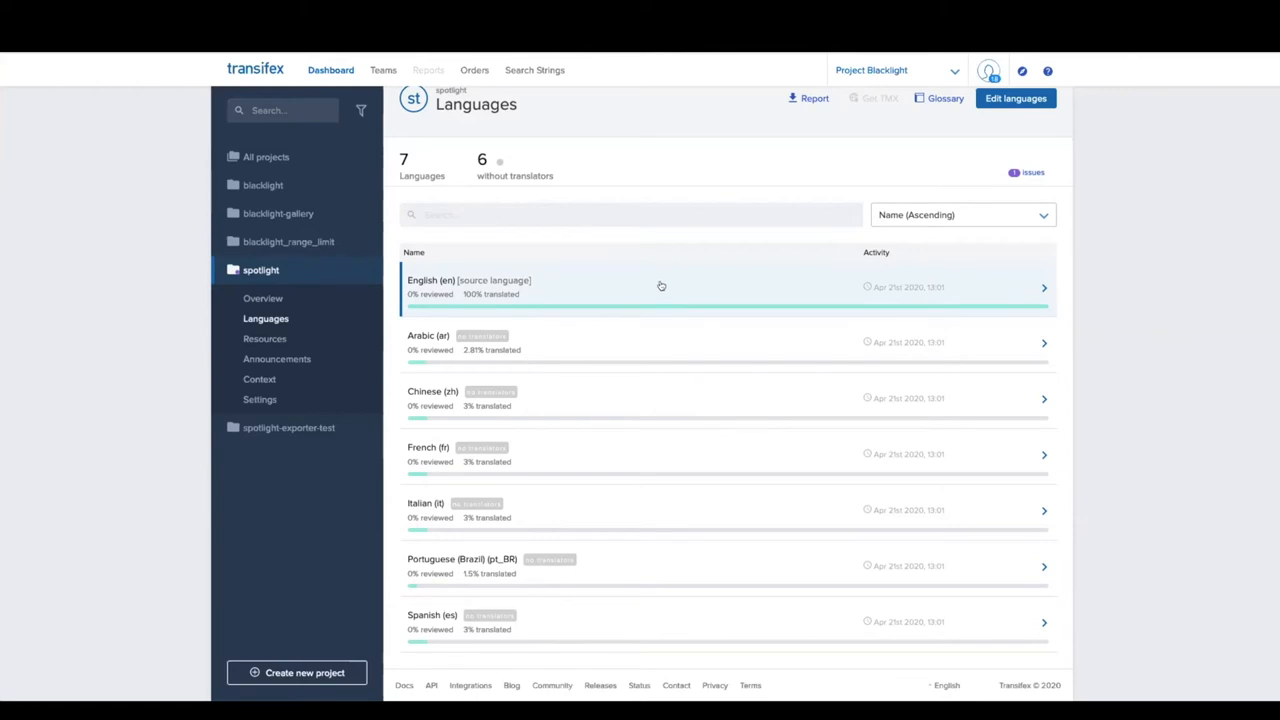
{"action": "mouse_move", "coordinate": [716, 298]}
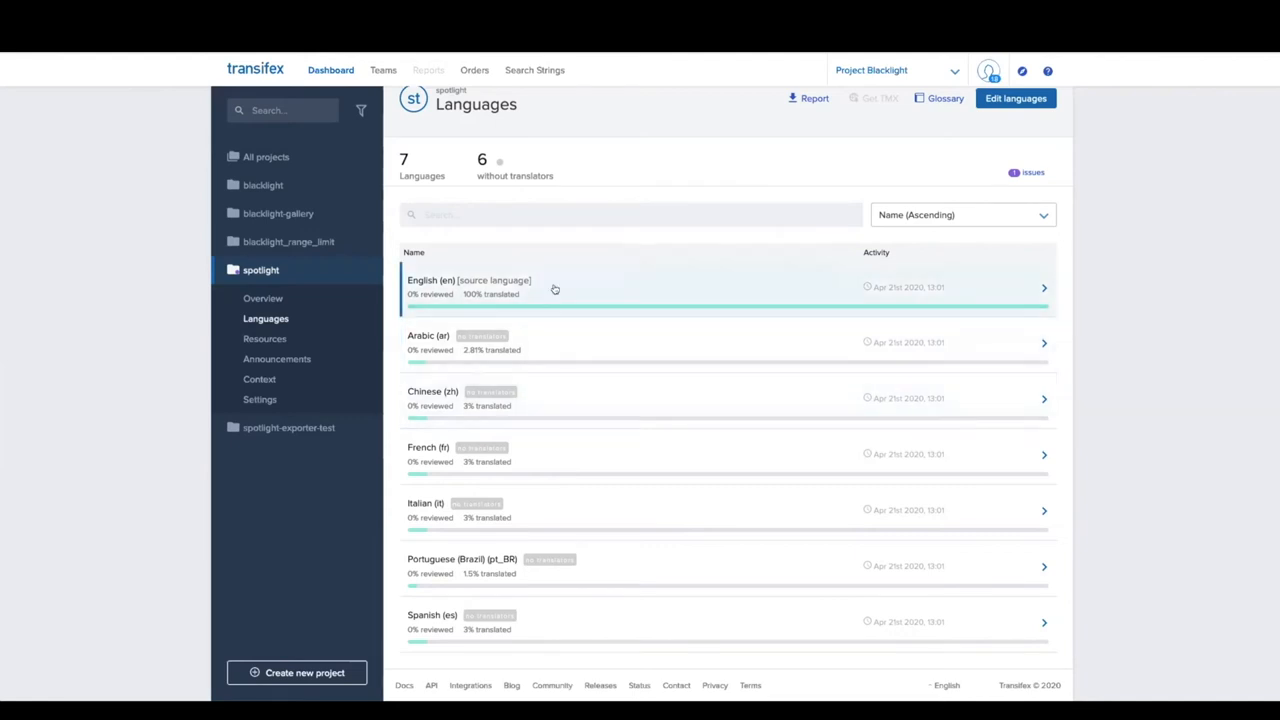
{"action": "mouse_move", "coordinate": [690, 408]}
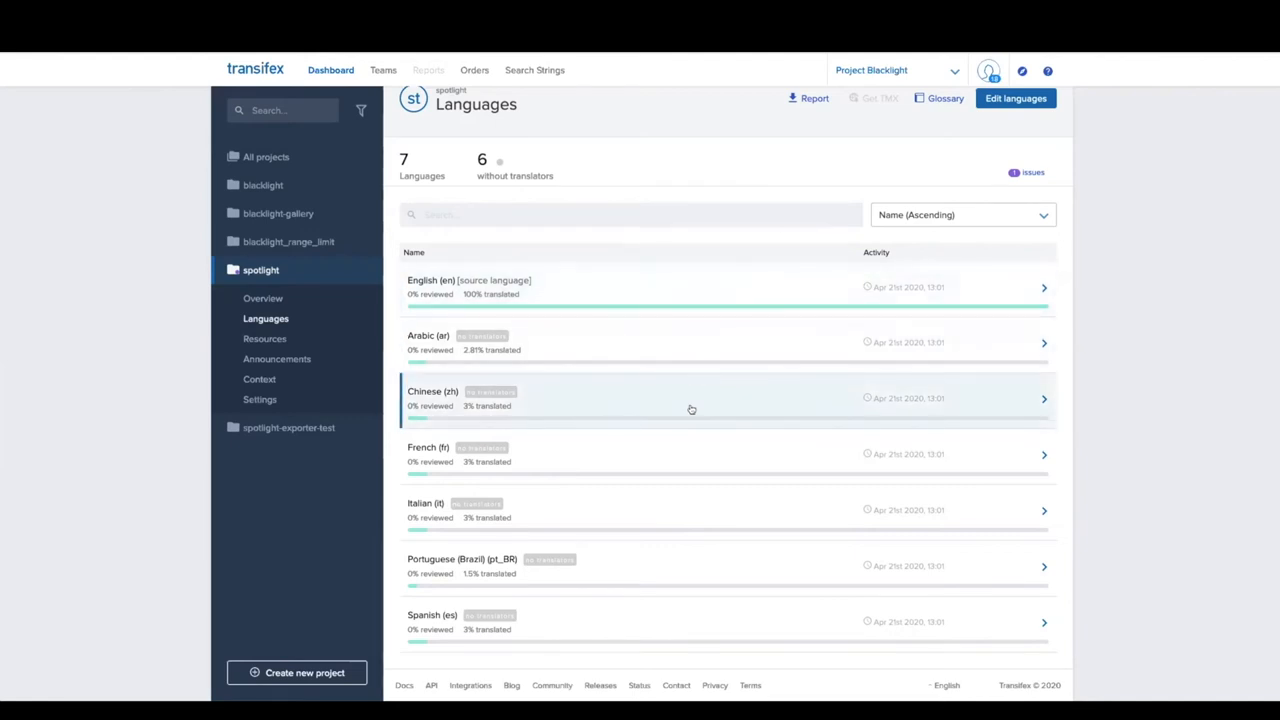
Enter the Arabic translation editor showing 533 spotlight strings
{"action": "left_click", "coordinate": [690, 398]}
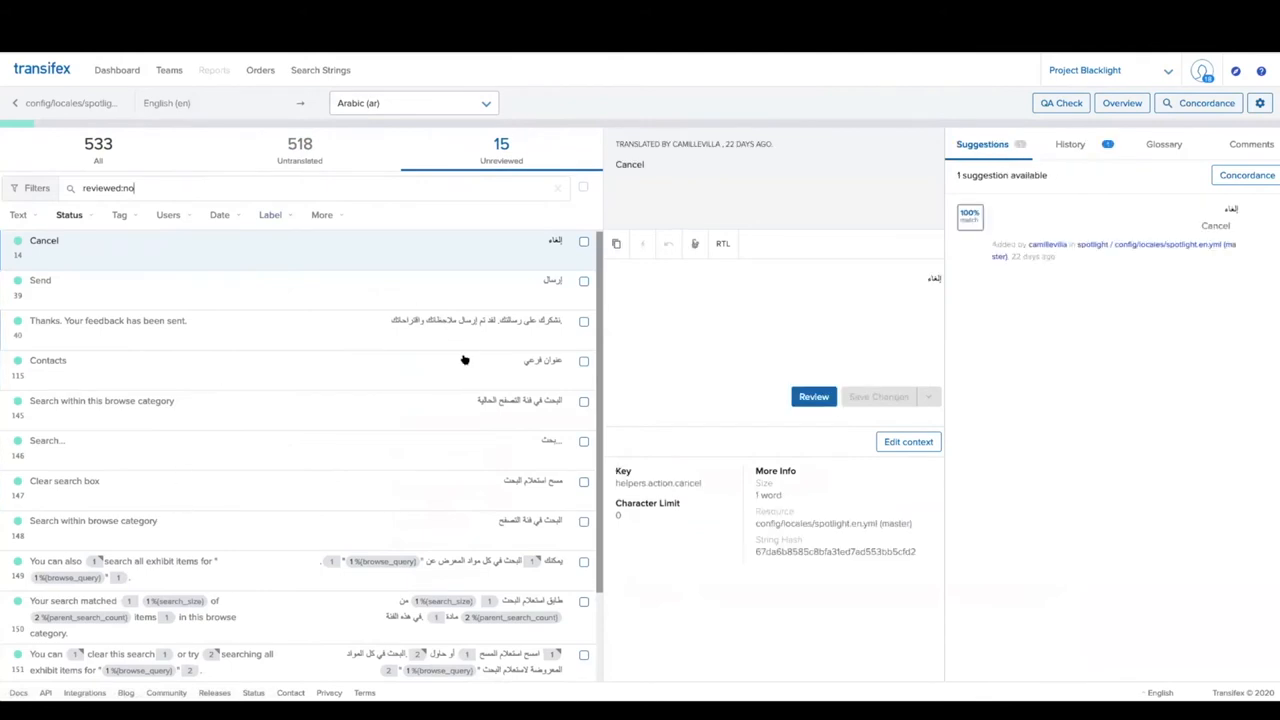
{"action": "mouse_move", "coordinate": [610, 482]}
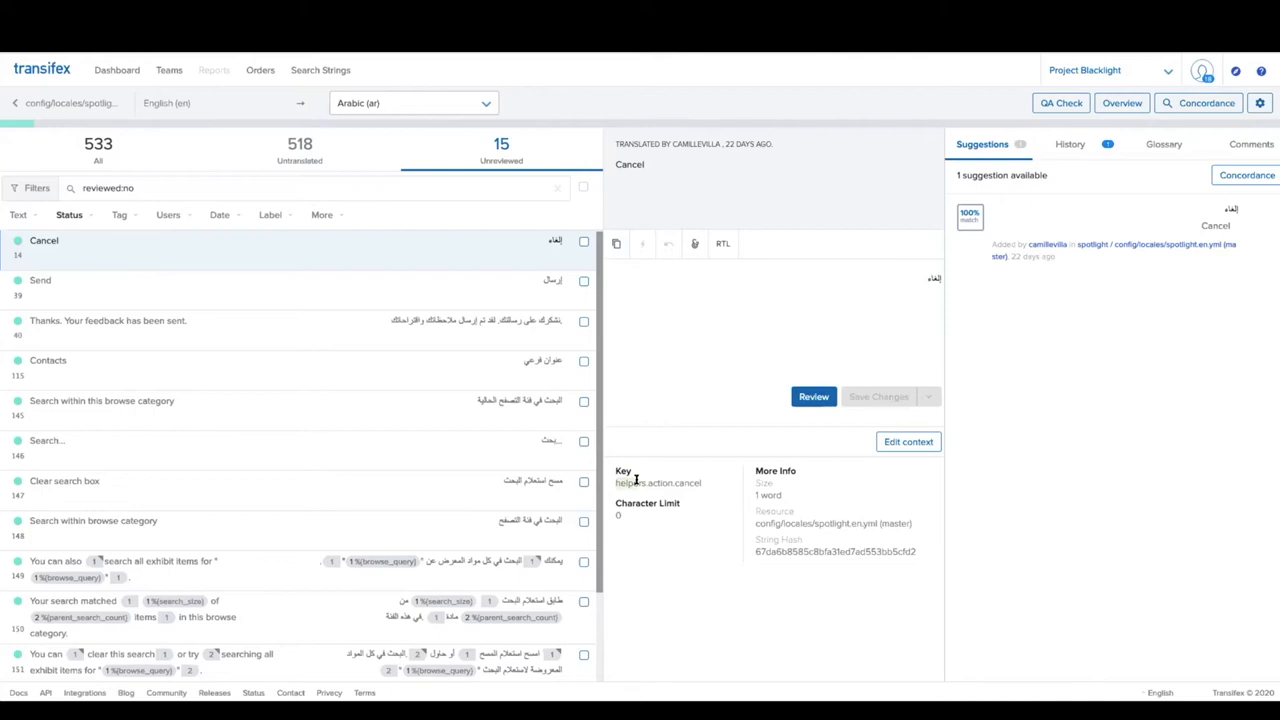
Select the key helpers.action.cancel of the Cancel string
{"action": "double_click", "coordinate": [658, 482]}
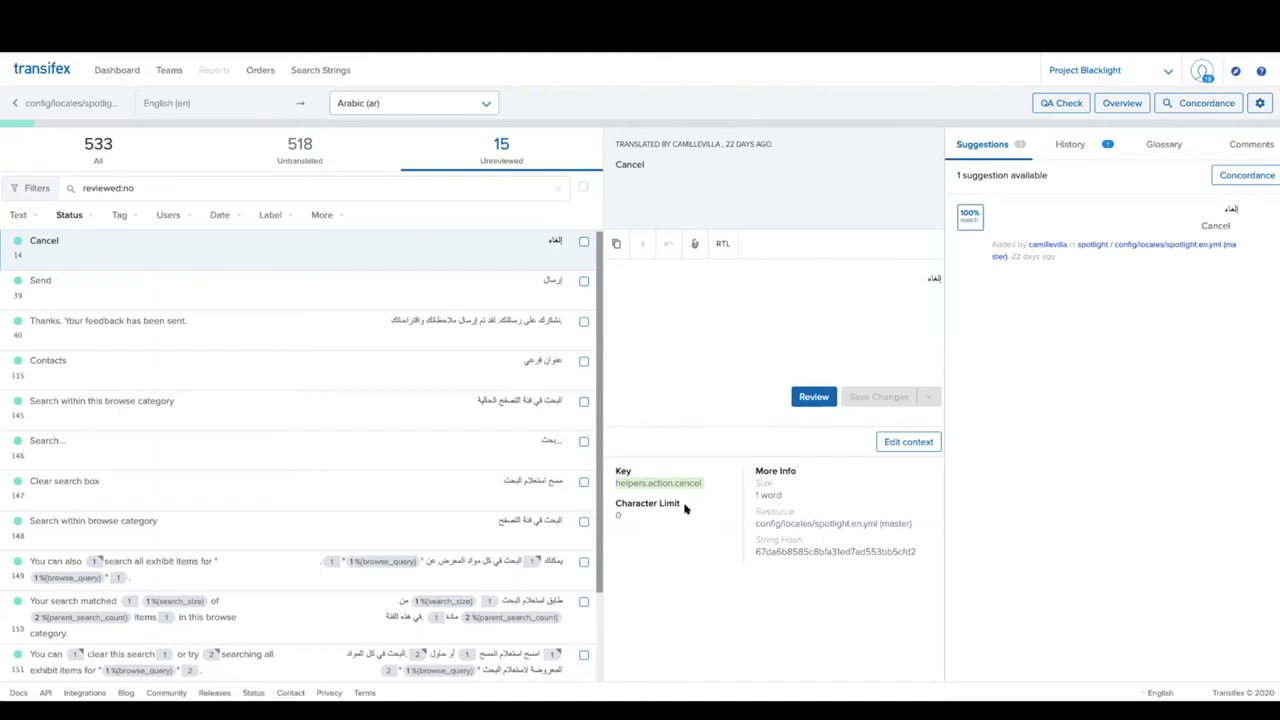
{"action": "mouse_move", "coordinate": [644, 516]}
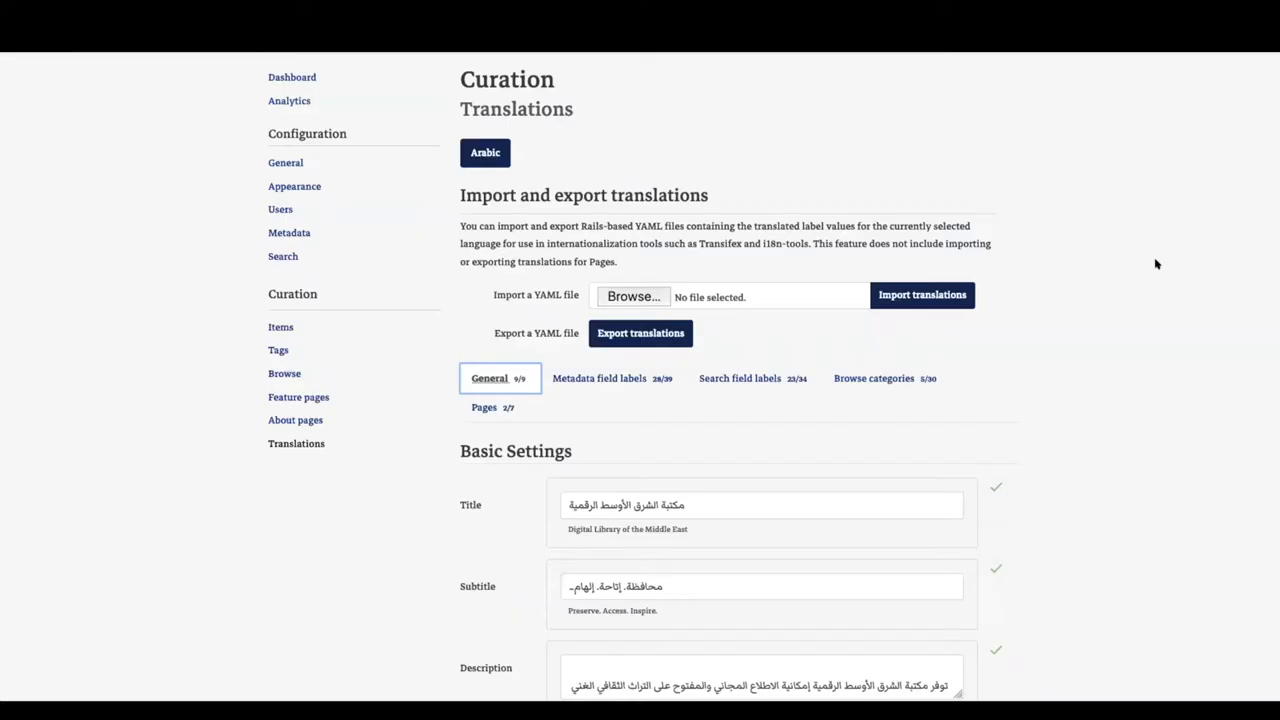
{"action": "scroll", "scroll_direction": "down", "scroll_amount": 3}
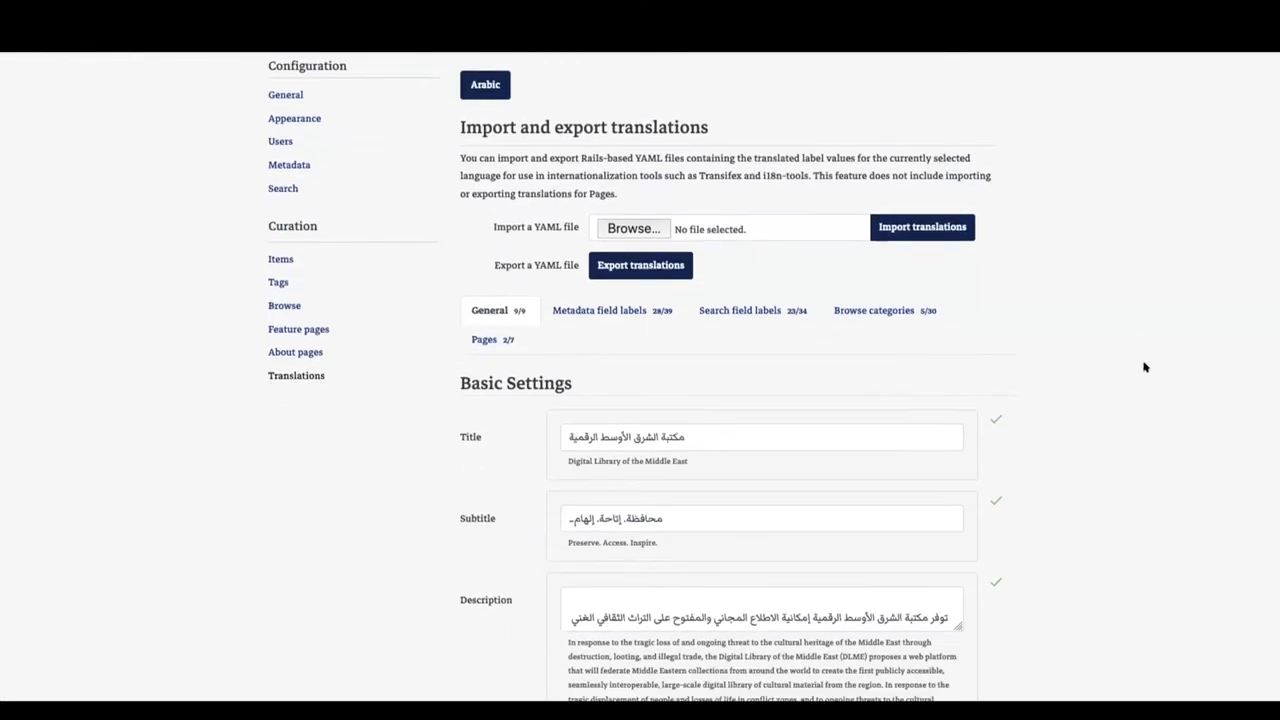
{"action": "scroll", "scroll_direction": "down", "scroll_amount": 3}
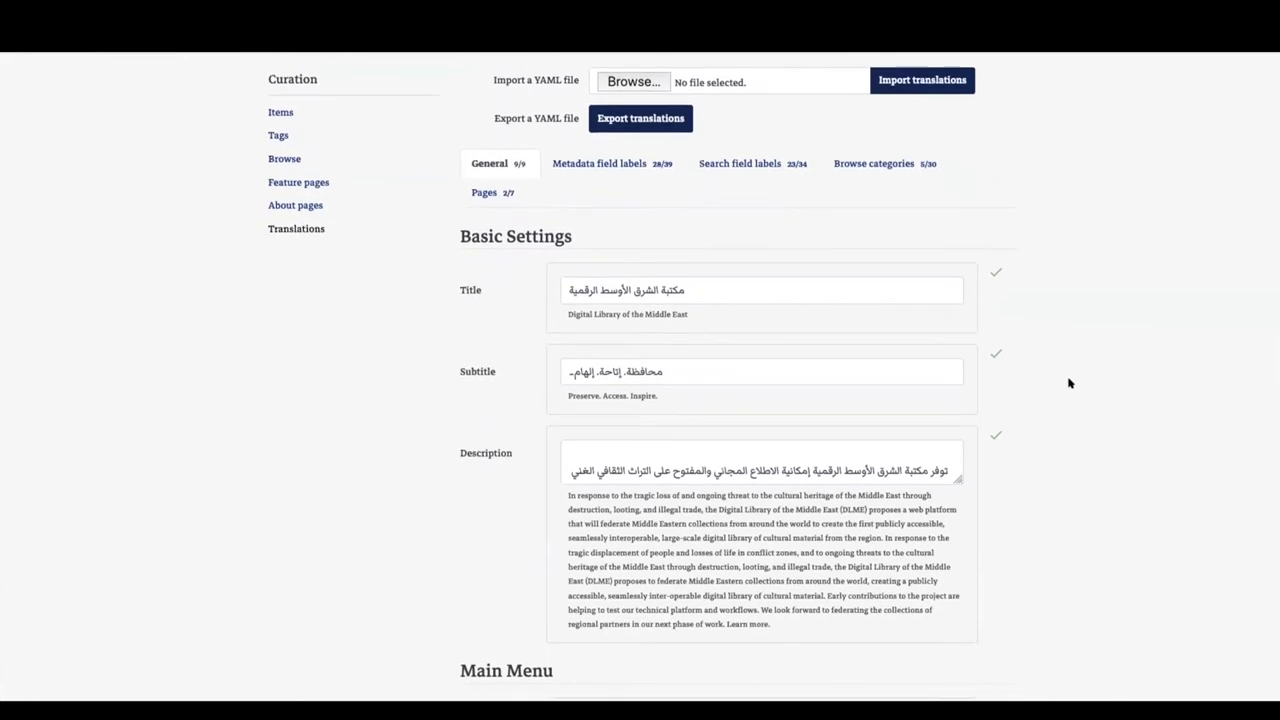
{"action": "scroll", "scroll_direction": "down", "scroll_amount": 3}
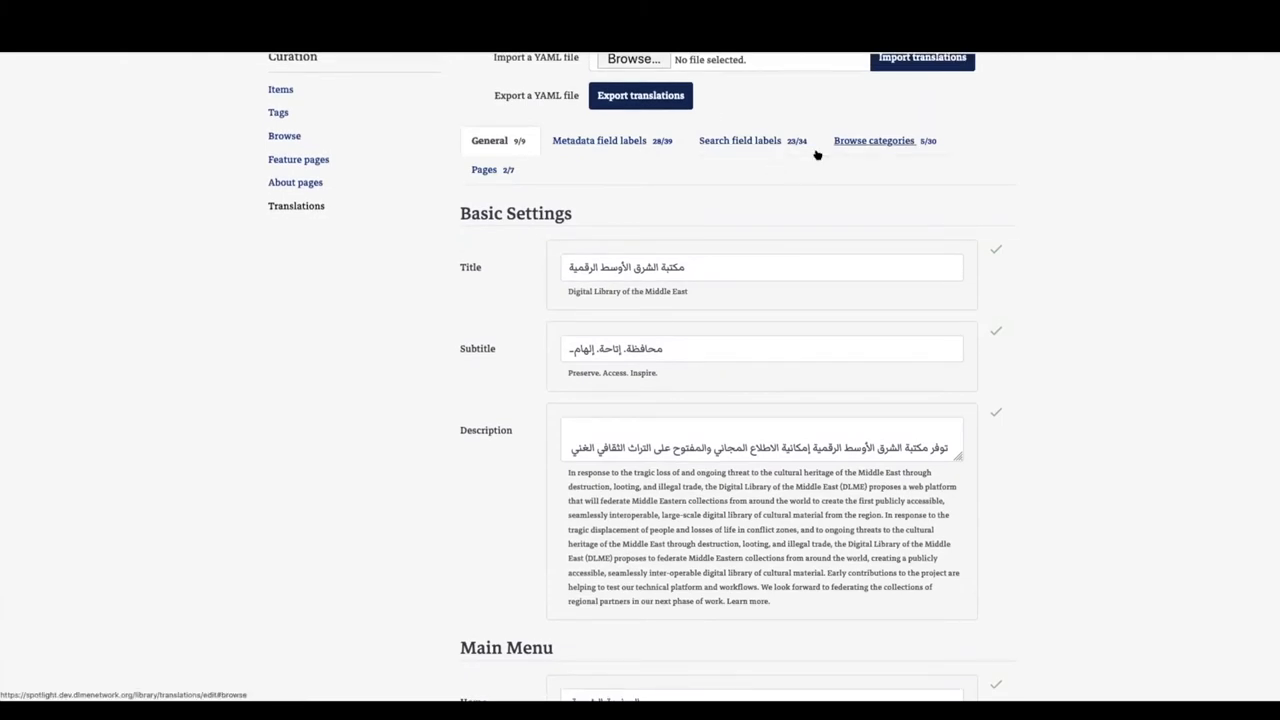
{"action": "mouse_move", "coordinate": [1032, 376]}
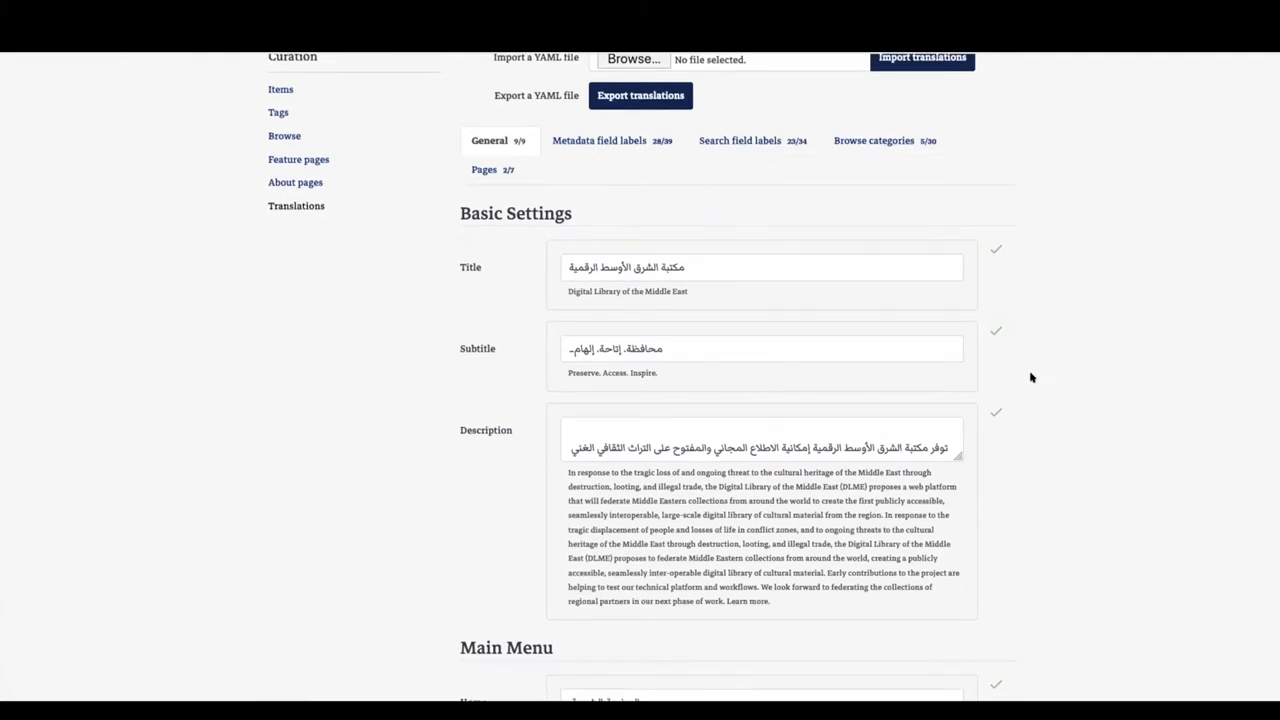
{"action": "mouse_move", "coordinate": [1032, 364]}
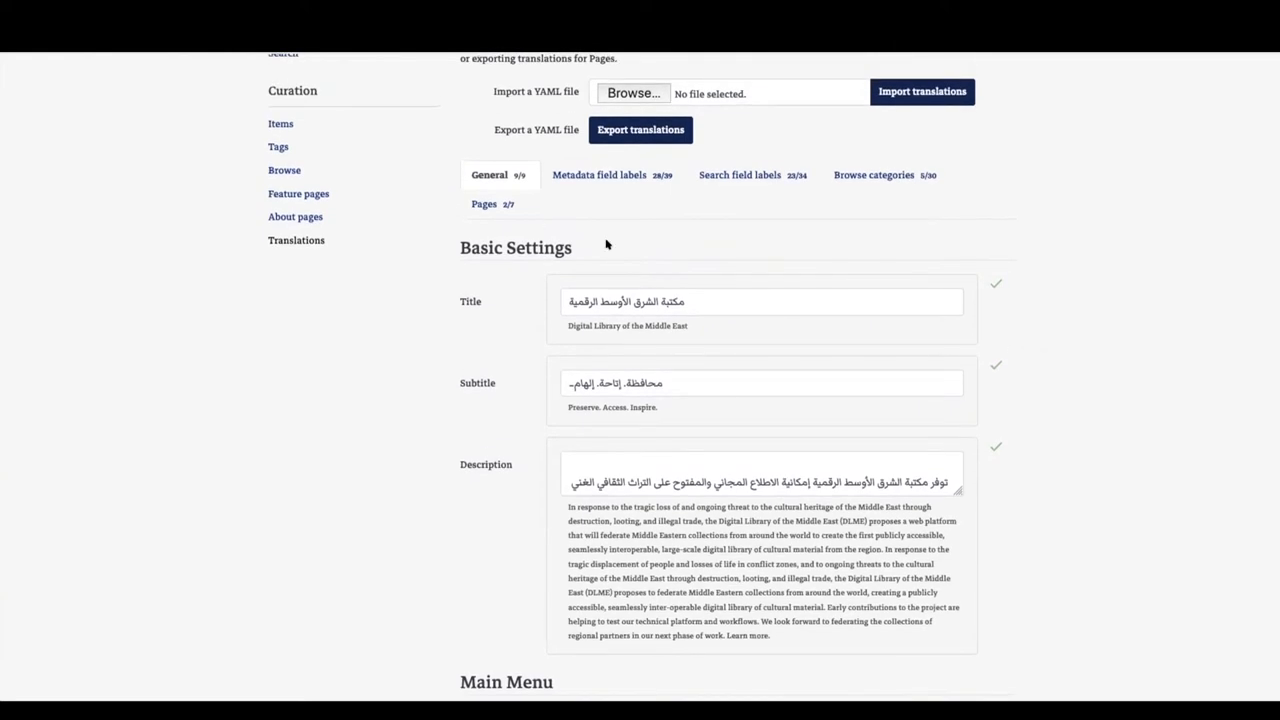
{"action": "scroll", "scroll_direction": "down", "scroll_amount": 3}
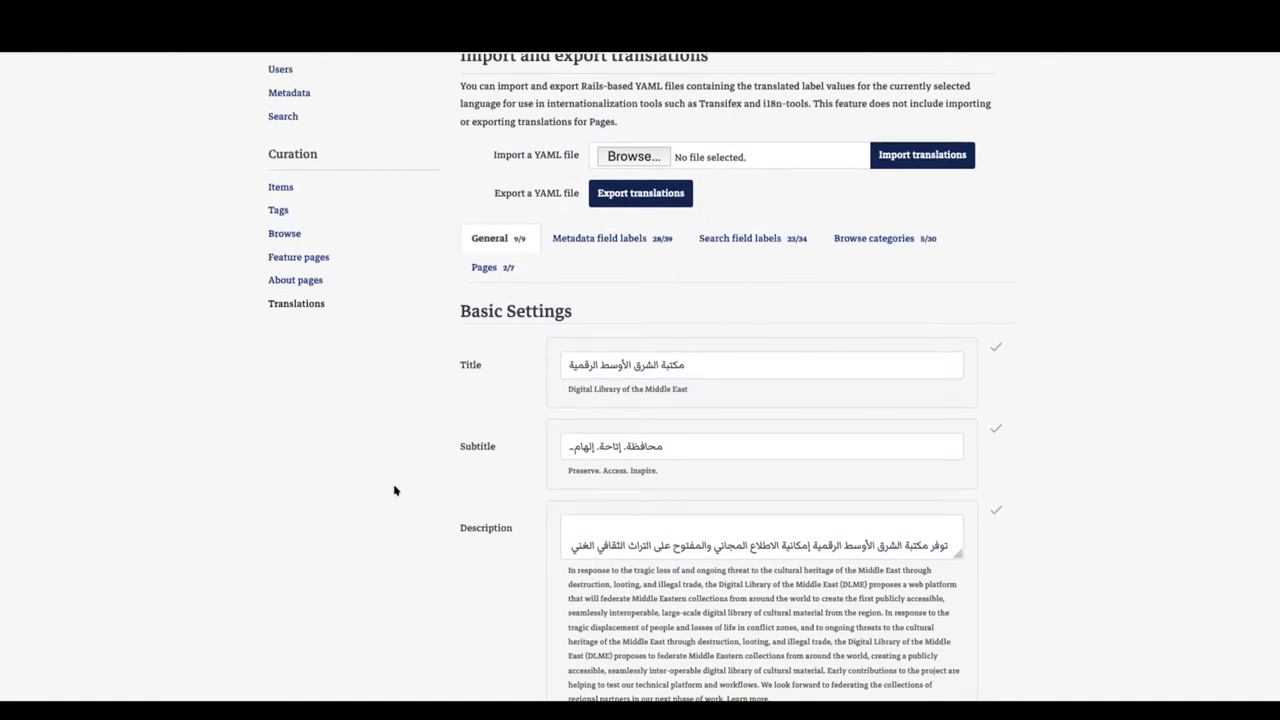
{"action": "mouse_move", "coordinate": [354, 492]}
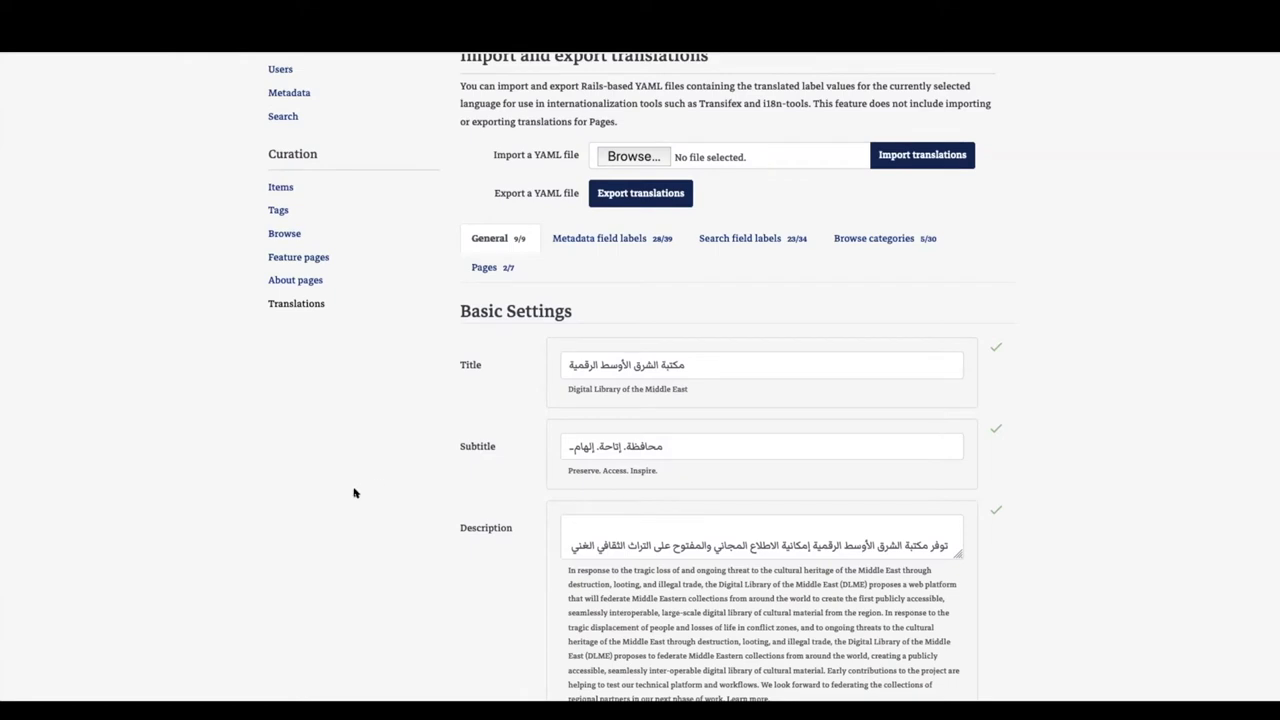
{"action": "mouse_move", "coordinate": [228, 312]}
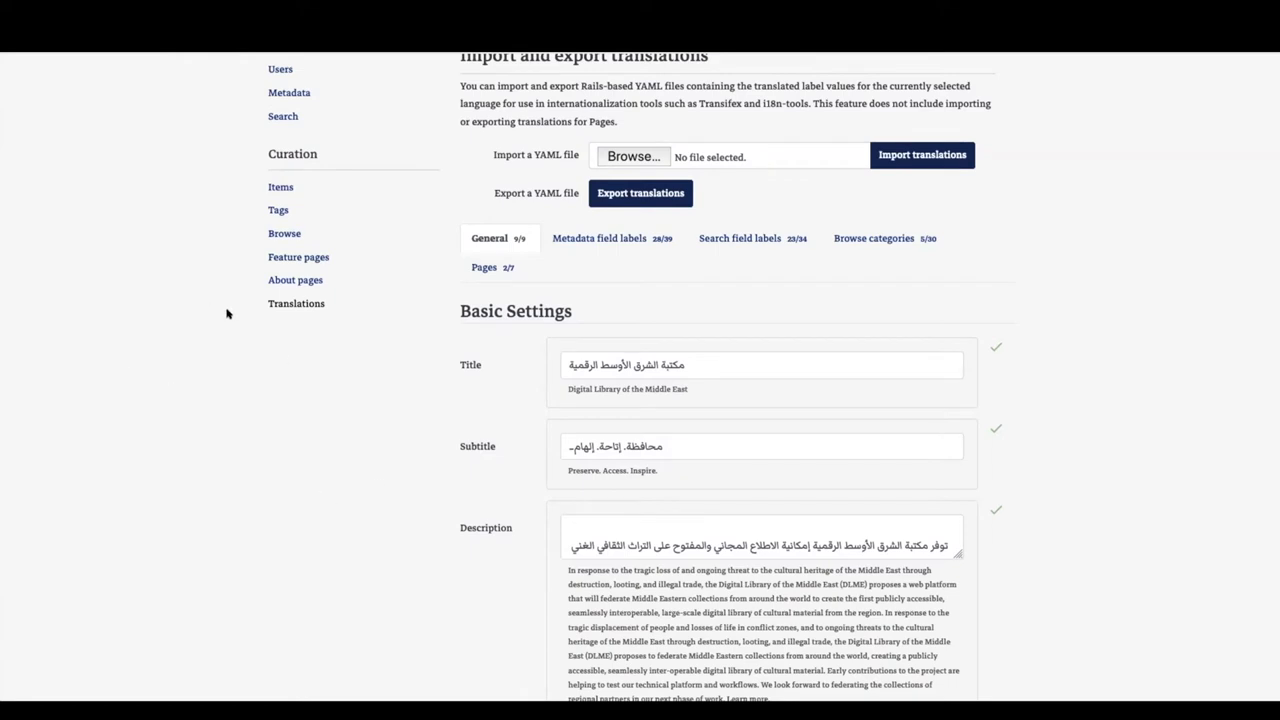
{"action": "mouse_move", "coordinate": [648, 384]}
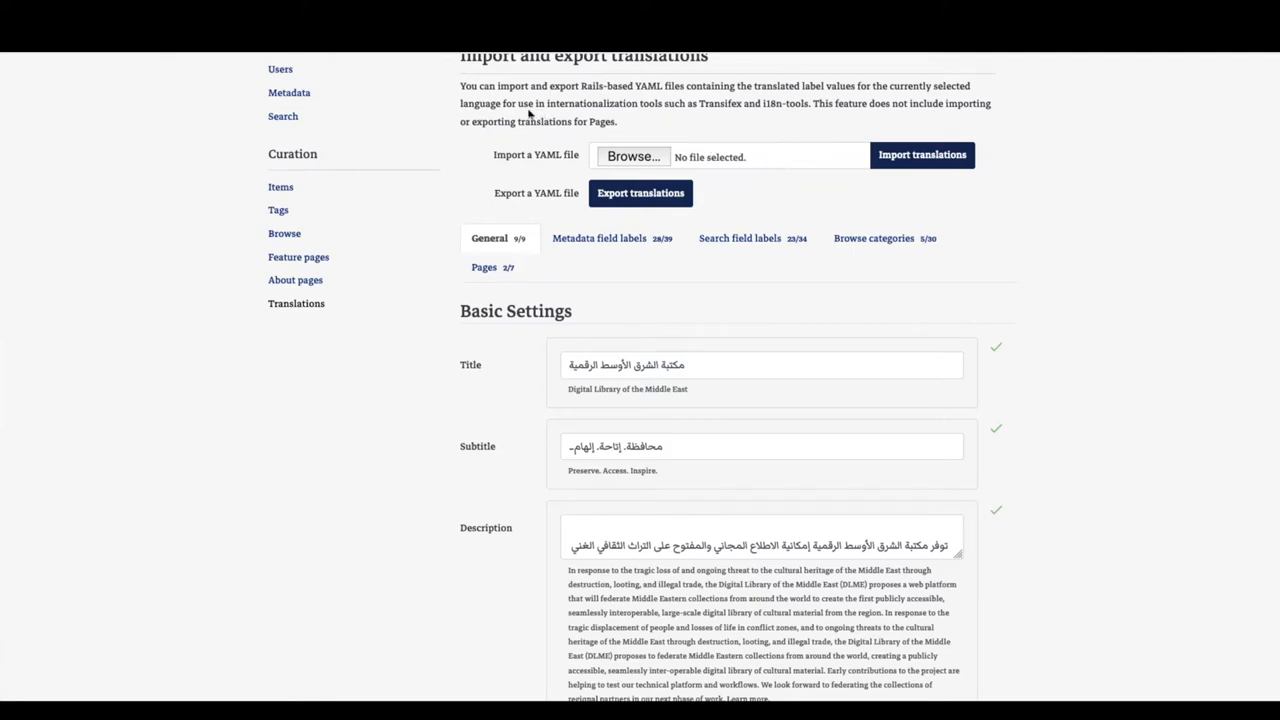
{"action": "mouse_move", "coordinate": [1160, 456]}
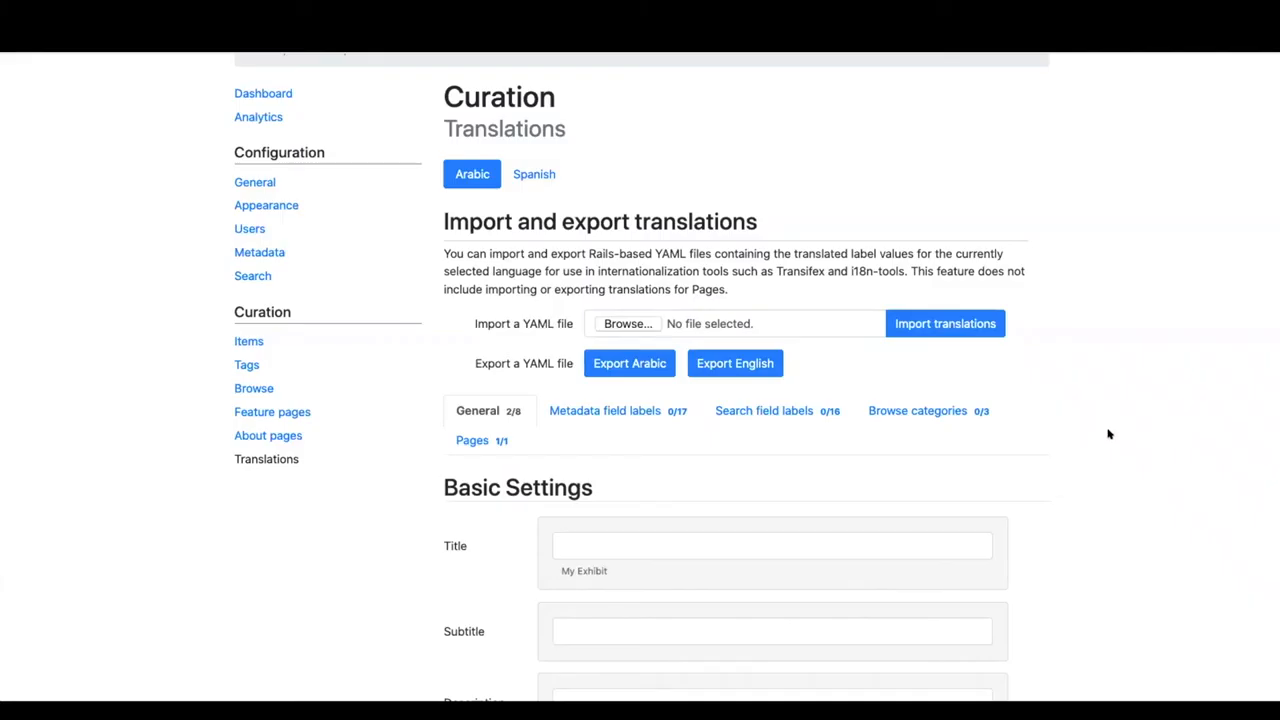
{"action": "scroll", "scroll_direction": "down", "scroll_amount": 3}
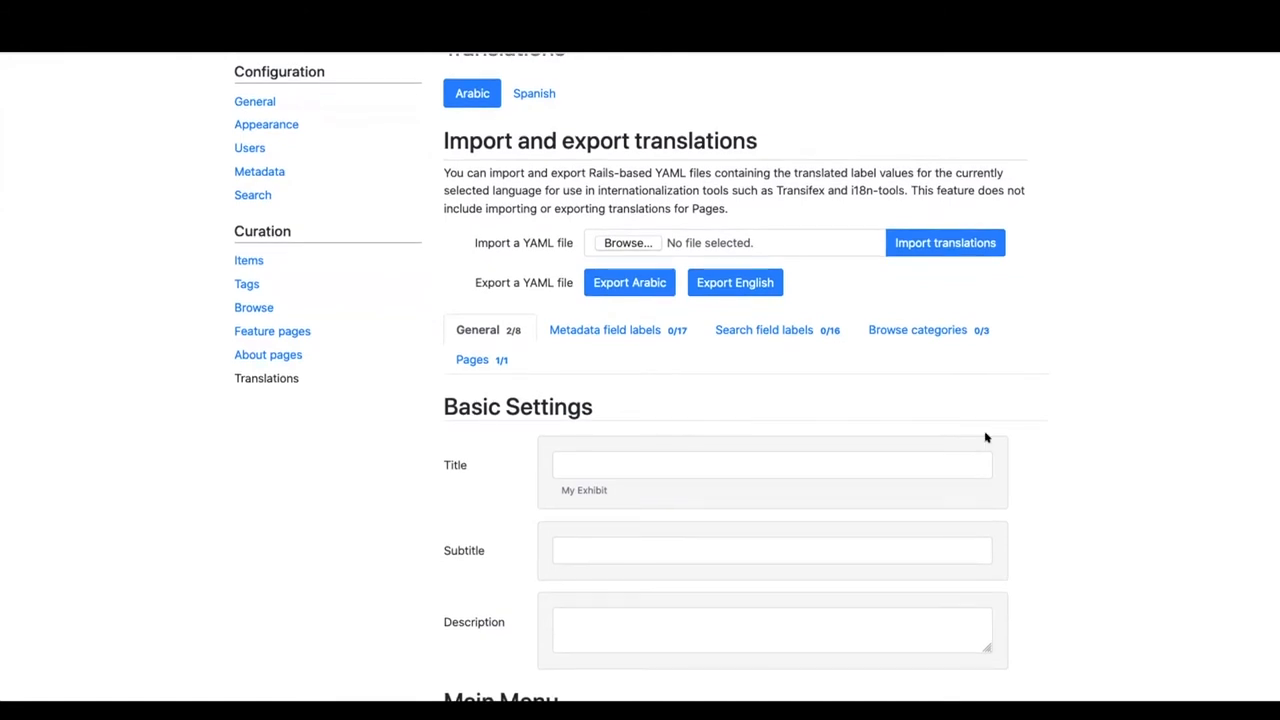
{"action": "mouse_move", "coordinate": [658, 270]}
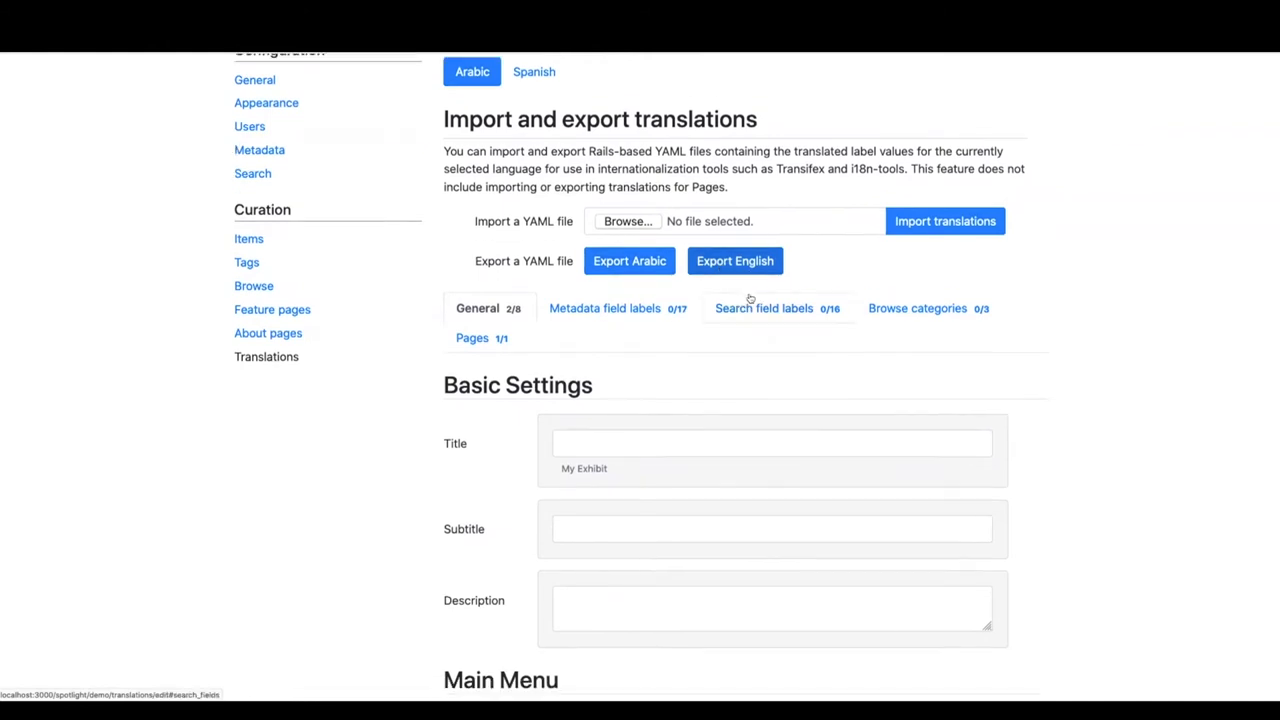
{"action": "scroll", "scroll_direction": "down", "scroll_amount": 3}
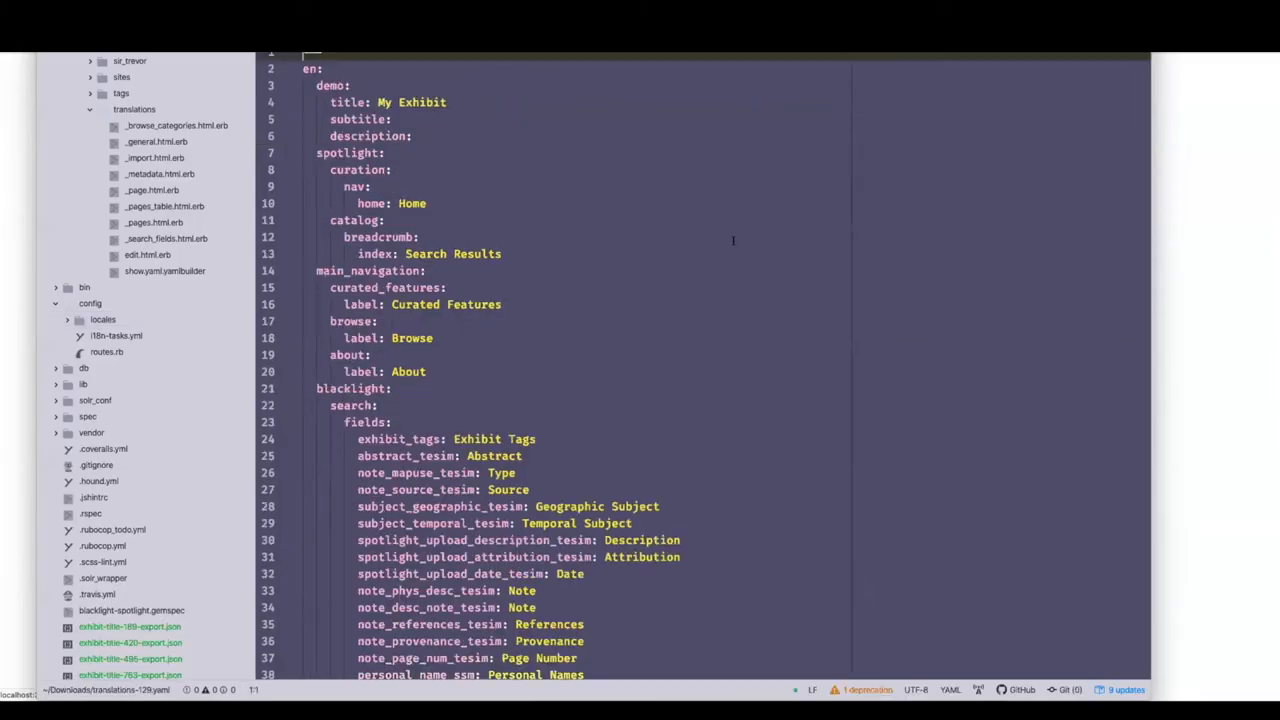
Review the exported English YAML keys such as the breadcrumb, My Exhibit, Home and Search Results labels
{"action": "left_click", "coordinate": [420, 236]}
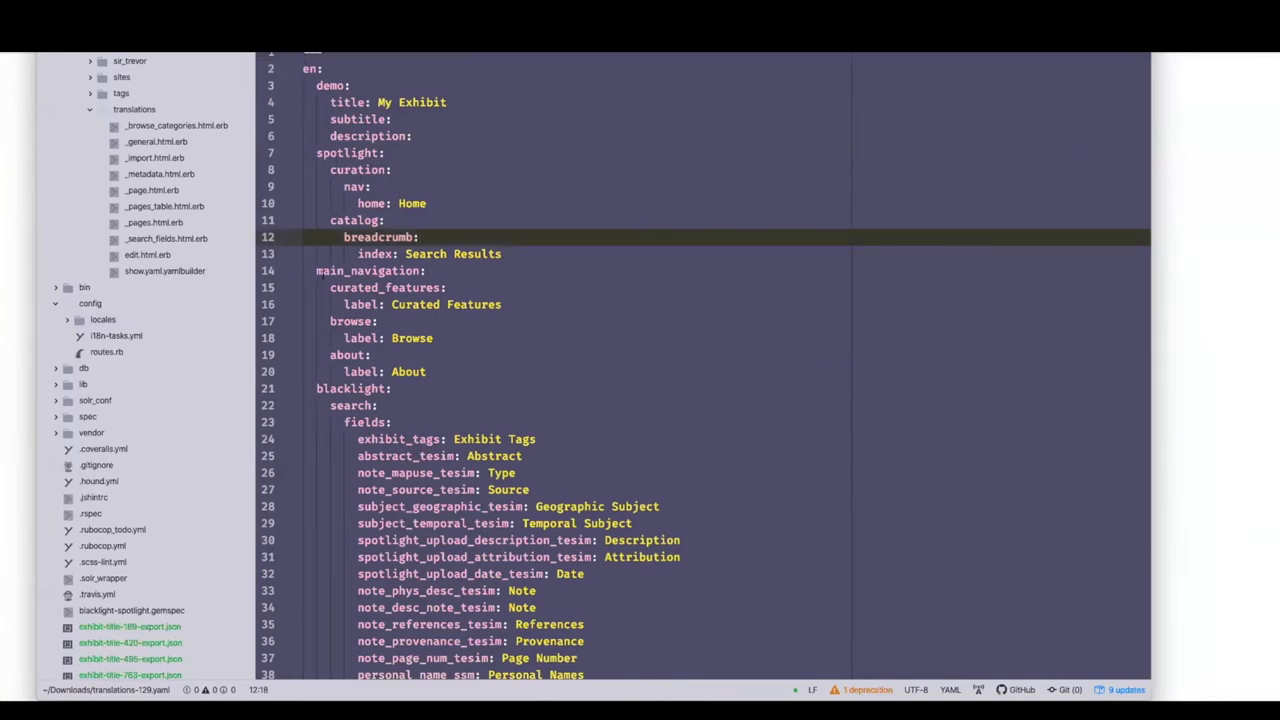
{"action": "scroll", "scroll_direction": "down", "scroll_amount": 3}
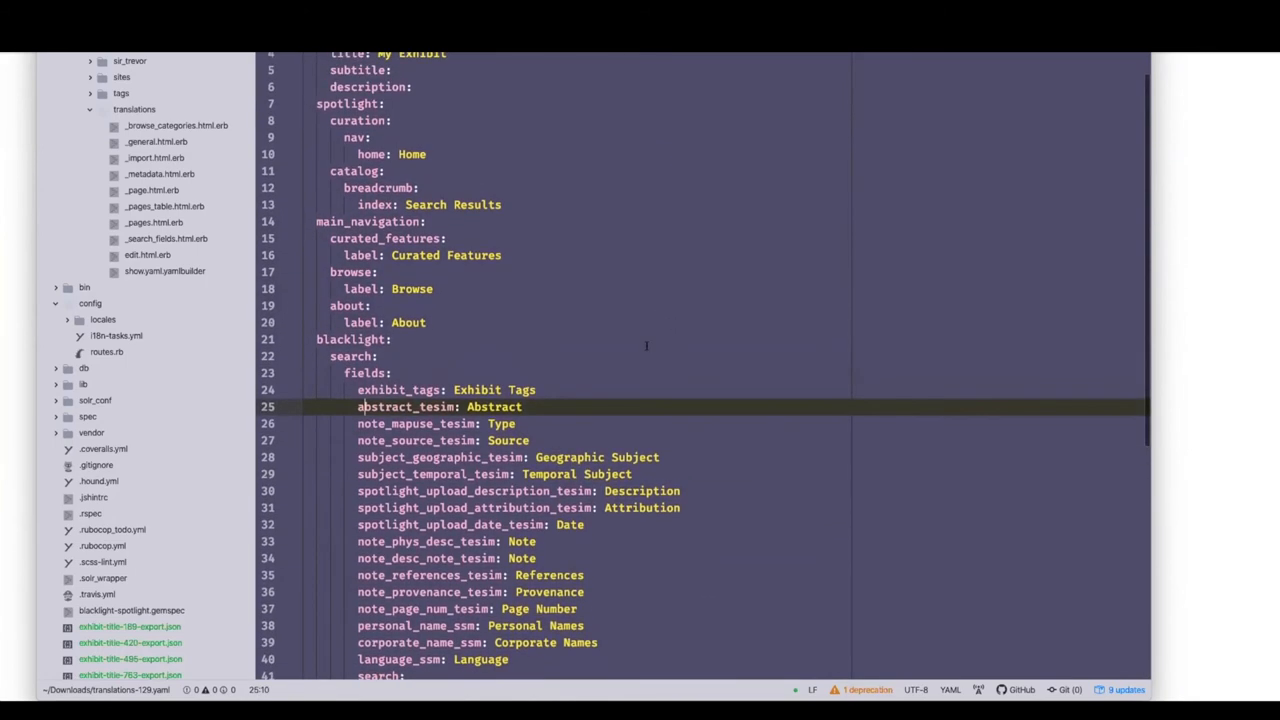
{"action": "scroll", "scroll_direction": "up", "scroll_amount": 3}
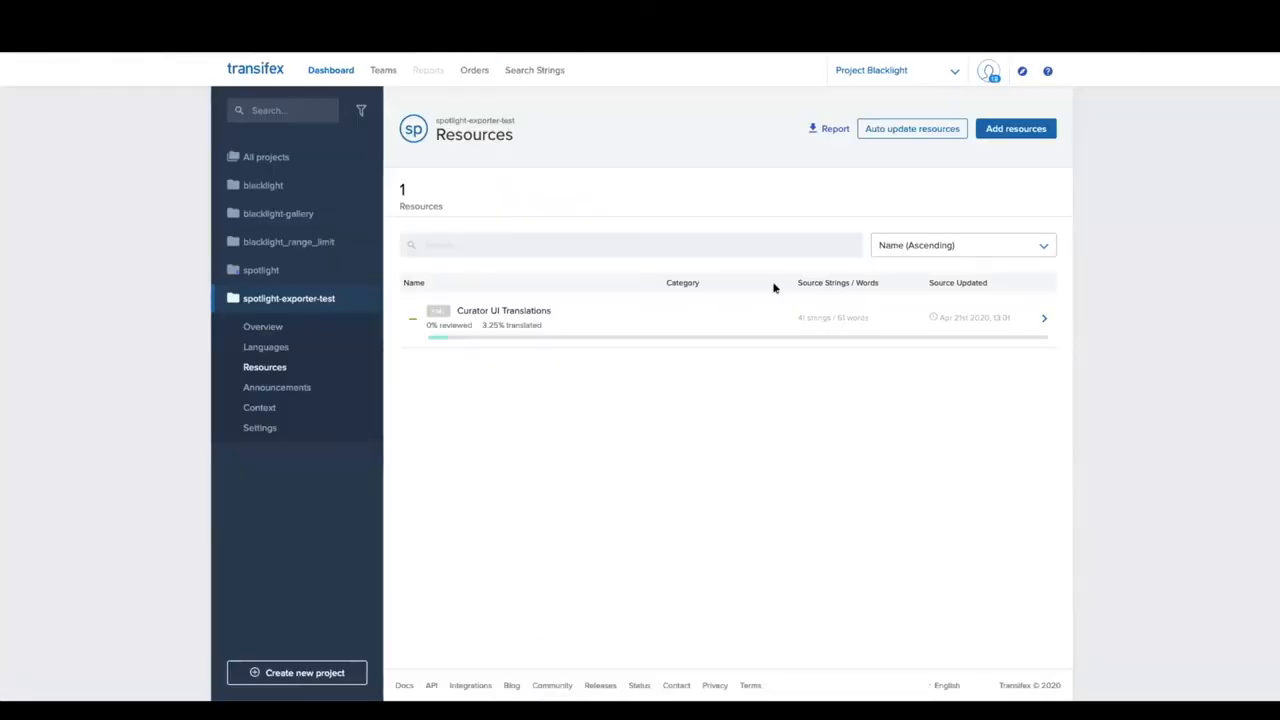
Upload en-export.yaml as a new Transifex resource in Rails i18n YAML format
{"action": "left_click", "coordinate": [1016, 128]}
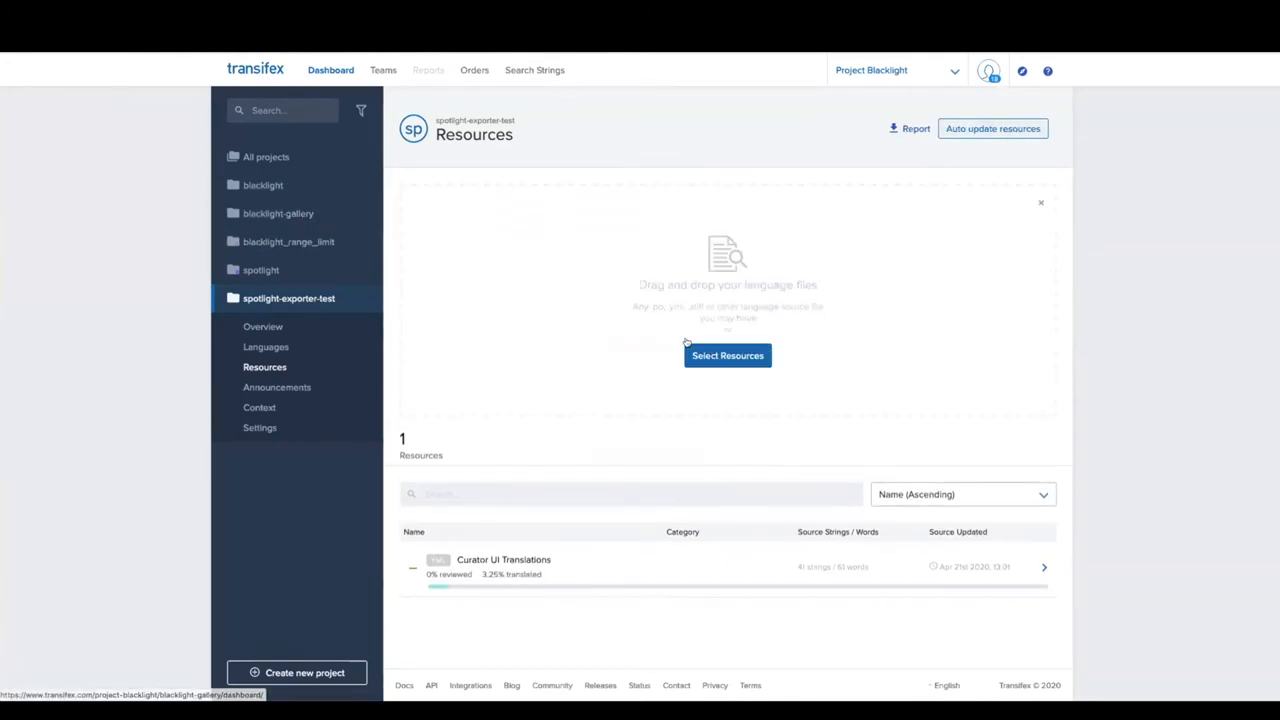
{"action": "left_click", "coordinate": [728, 356]}
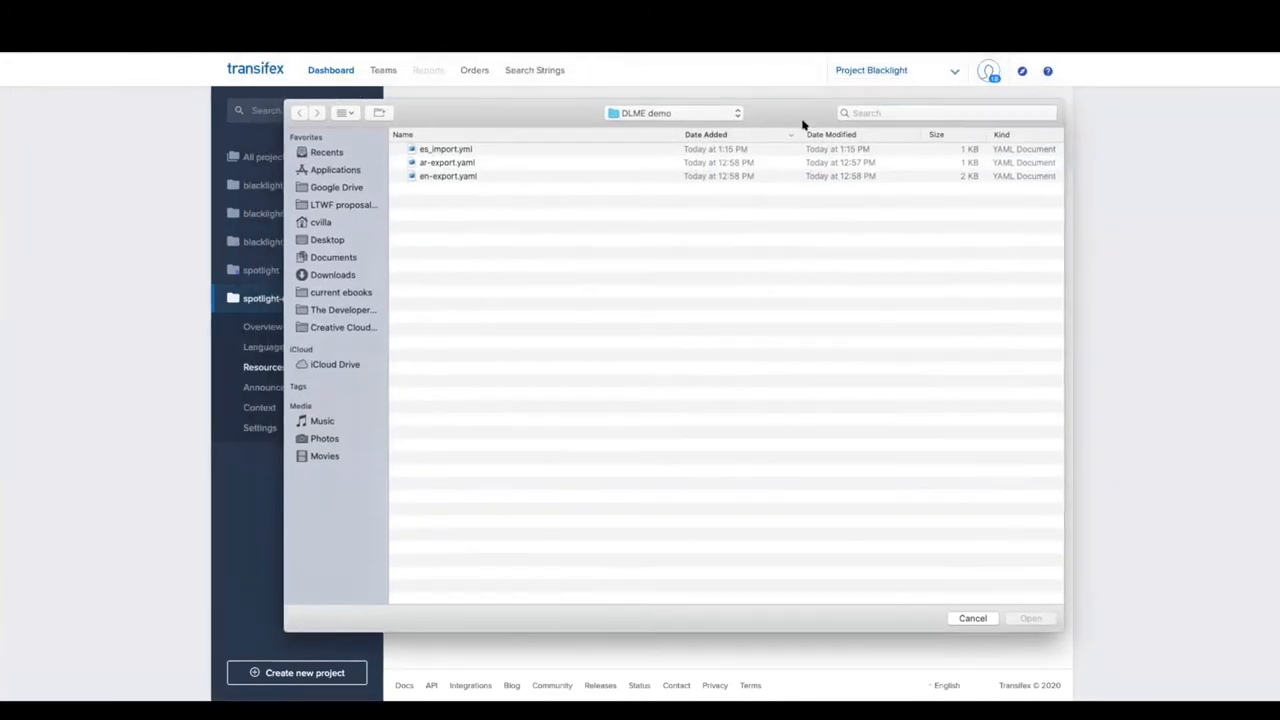
{"action": "left_click", "coordinate": [972, 618]}
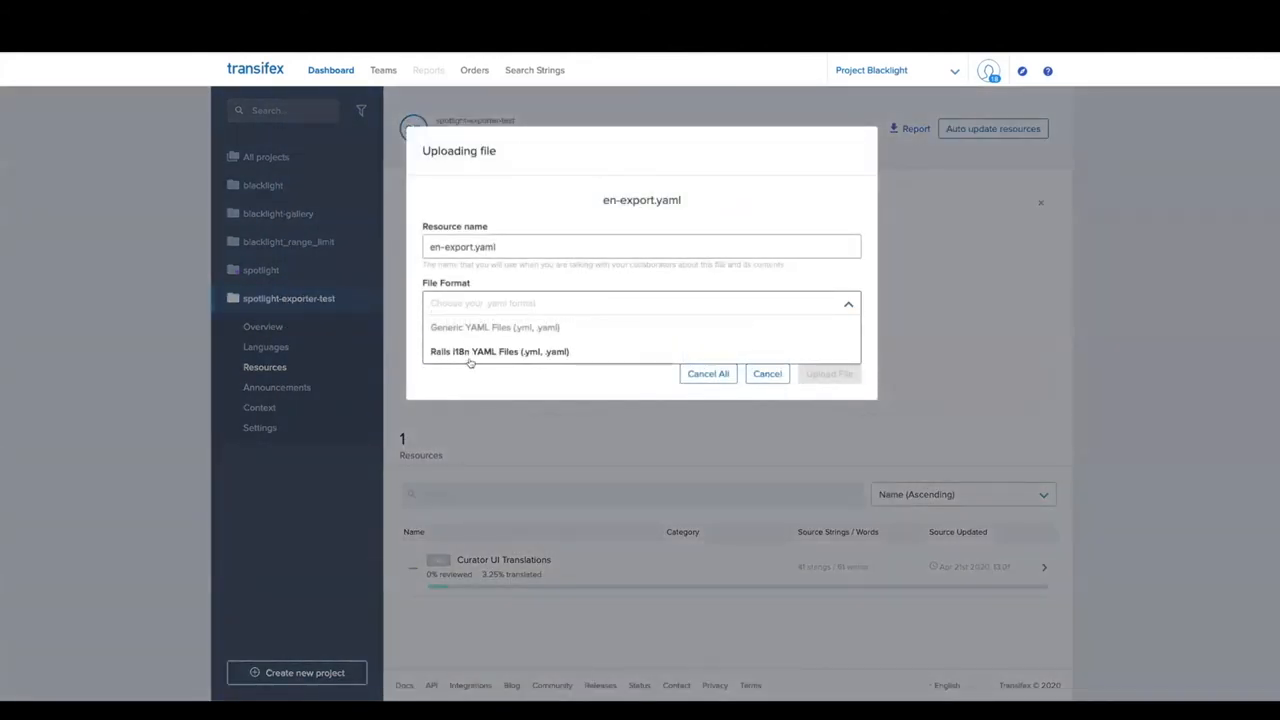
{"action": "left_click", "coordinate": [500, 352]}
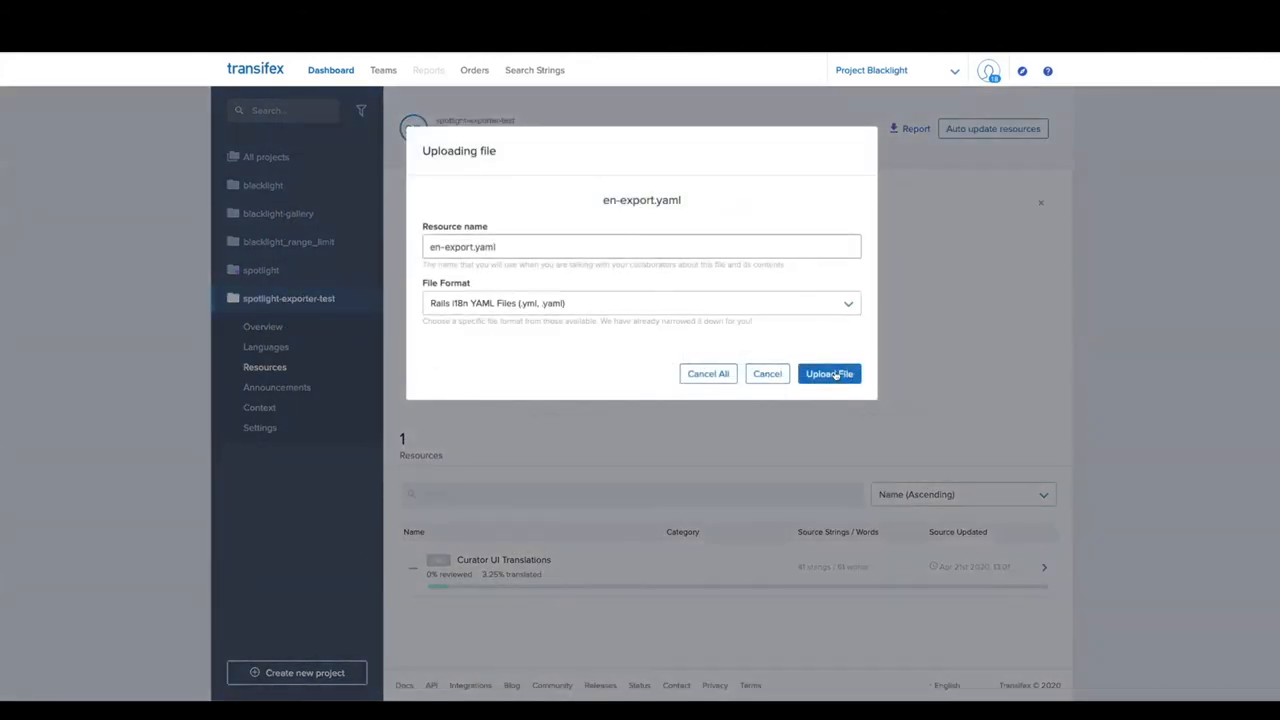
{"action": "left_click", "coordinate": [828, 374]}
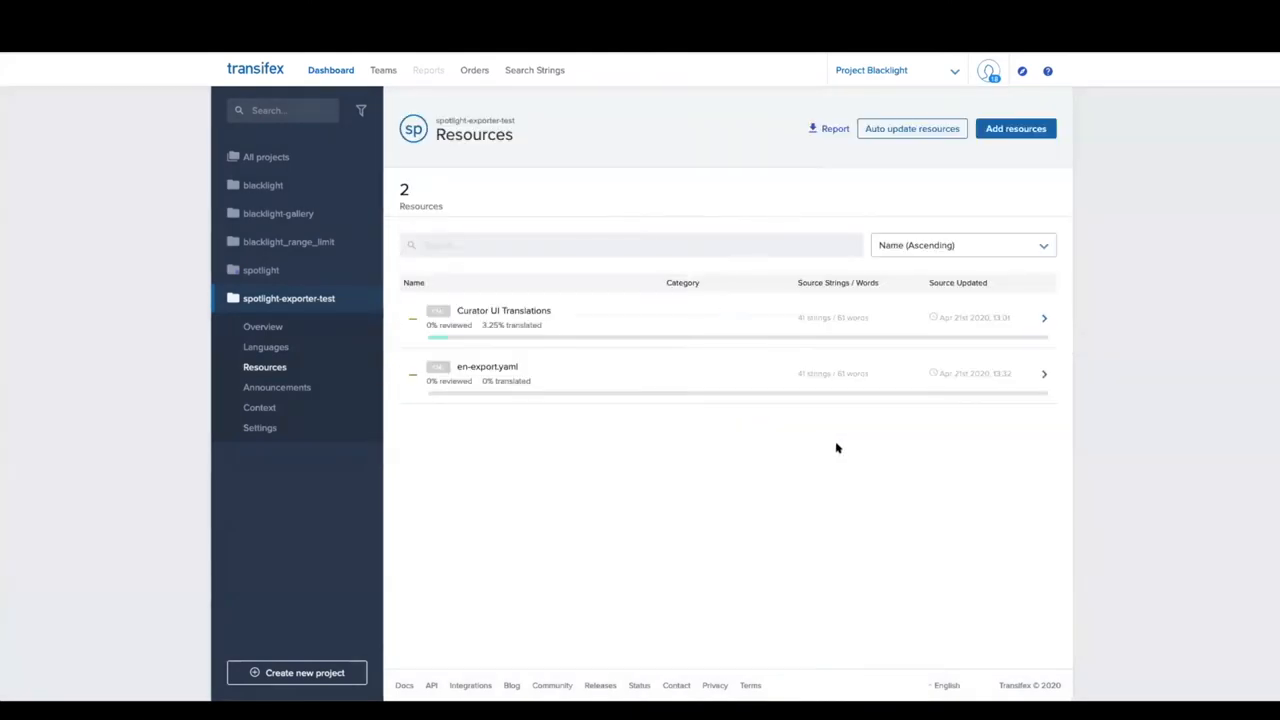
Check the en-export.yaml resource summary showing 41 strings and 61 English words
{"action": "left_click", "coordinate": [488, 366]}
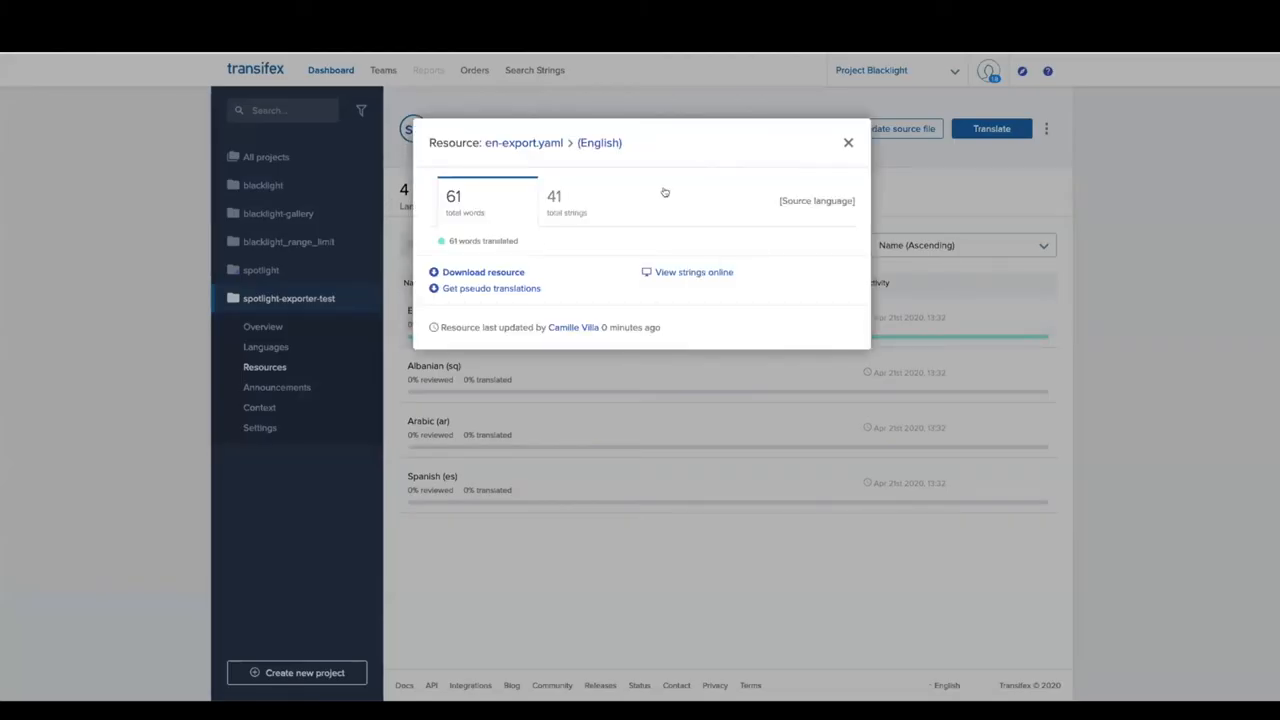
{"action": "left_click", "coordinate": [554, 200]}
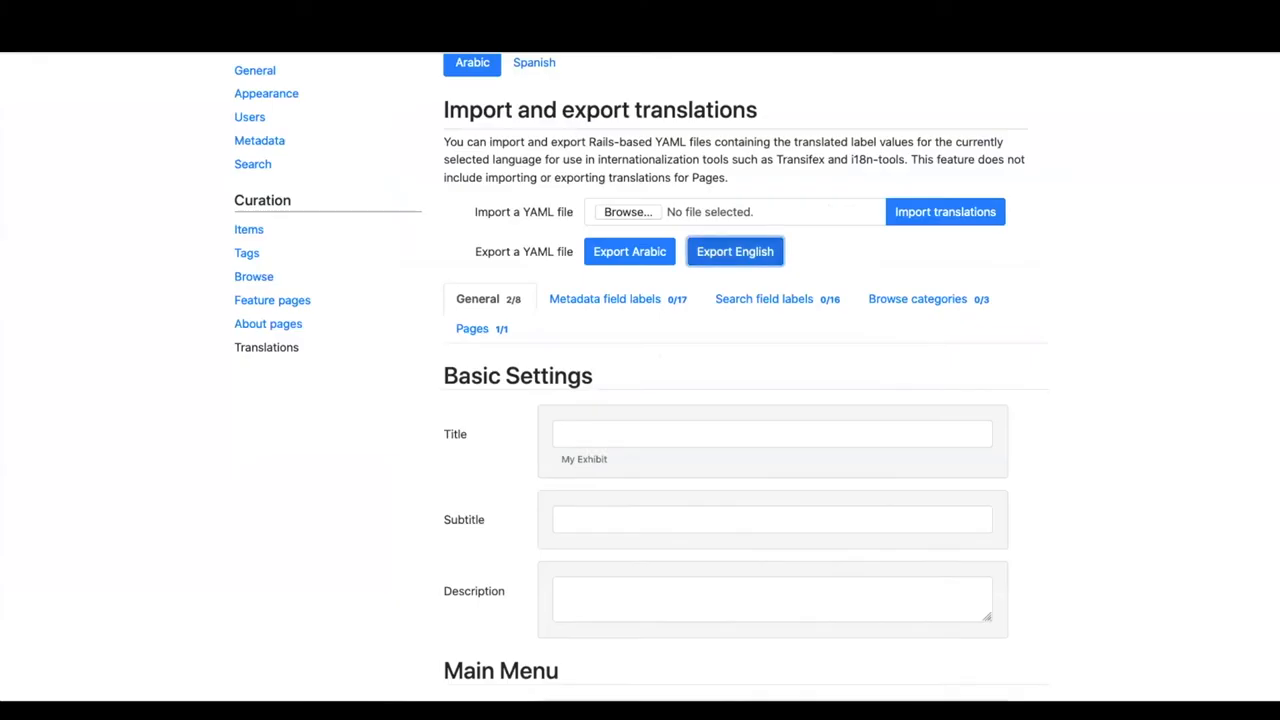
Verify the Arabic Home and About menu labels in Spotlight and export the Arabic translations YAML
{"action": "scroll", "scroll_direction": "down", "scroll_amount": 3}
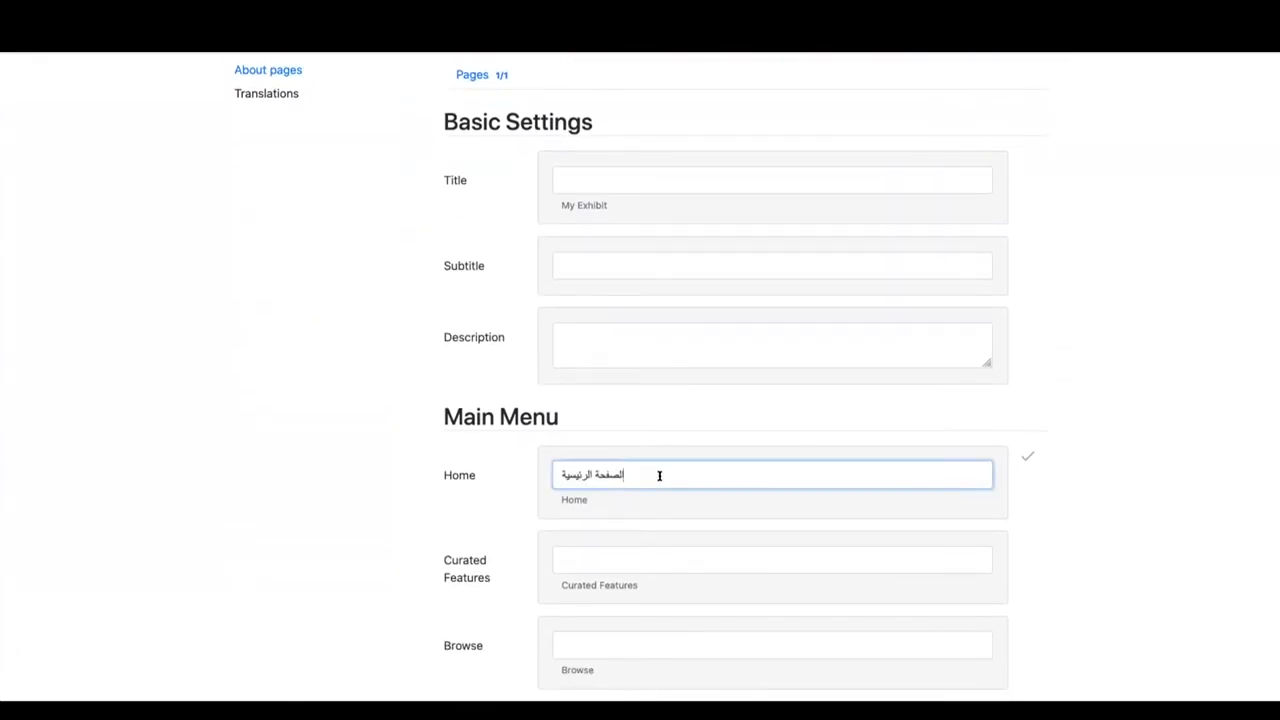
{"action": "scroll", "scroll_direction": "down", "scroll_amount": 3}
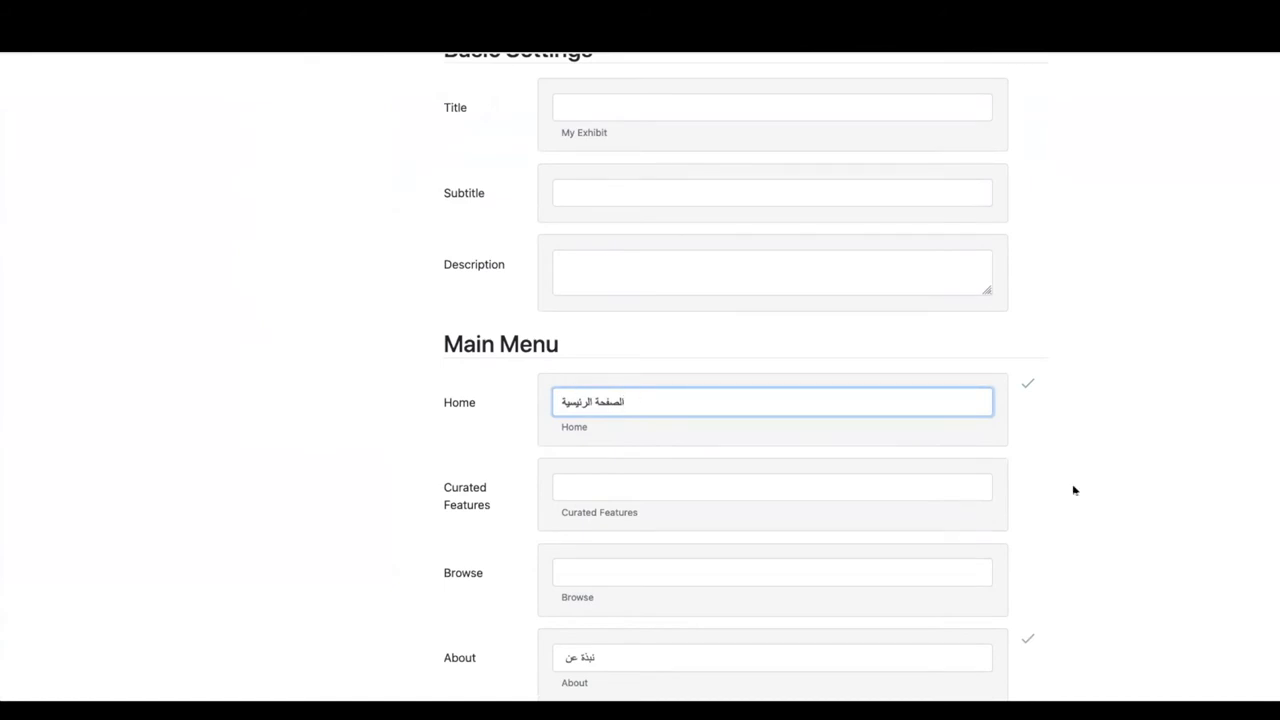
{"action": "scroll", "scroll_direction": "down", "scroll_amount": 3}
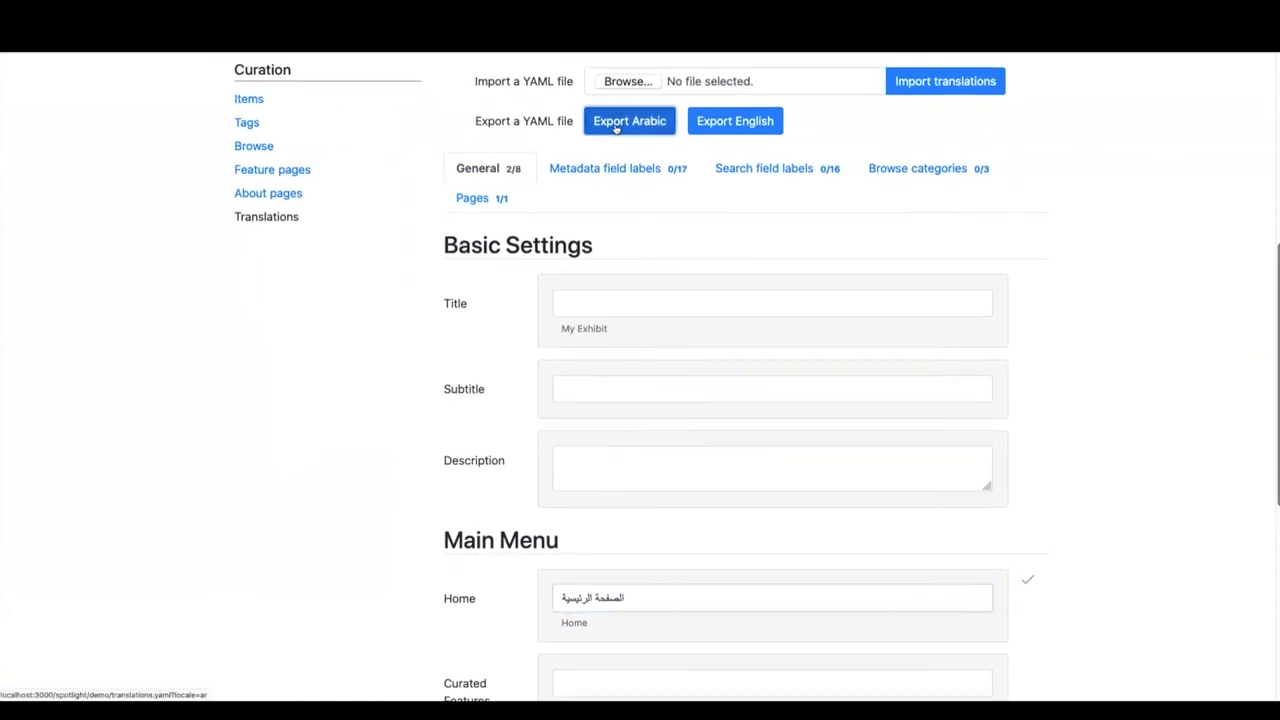
{"action": "left_click", "coordinate": [628, 120]}
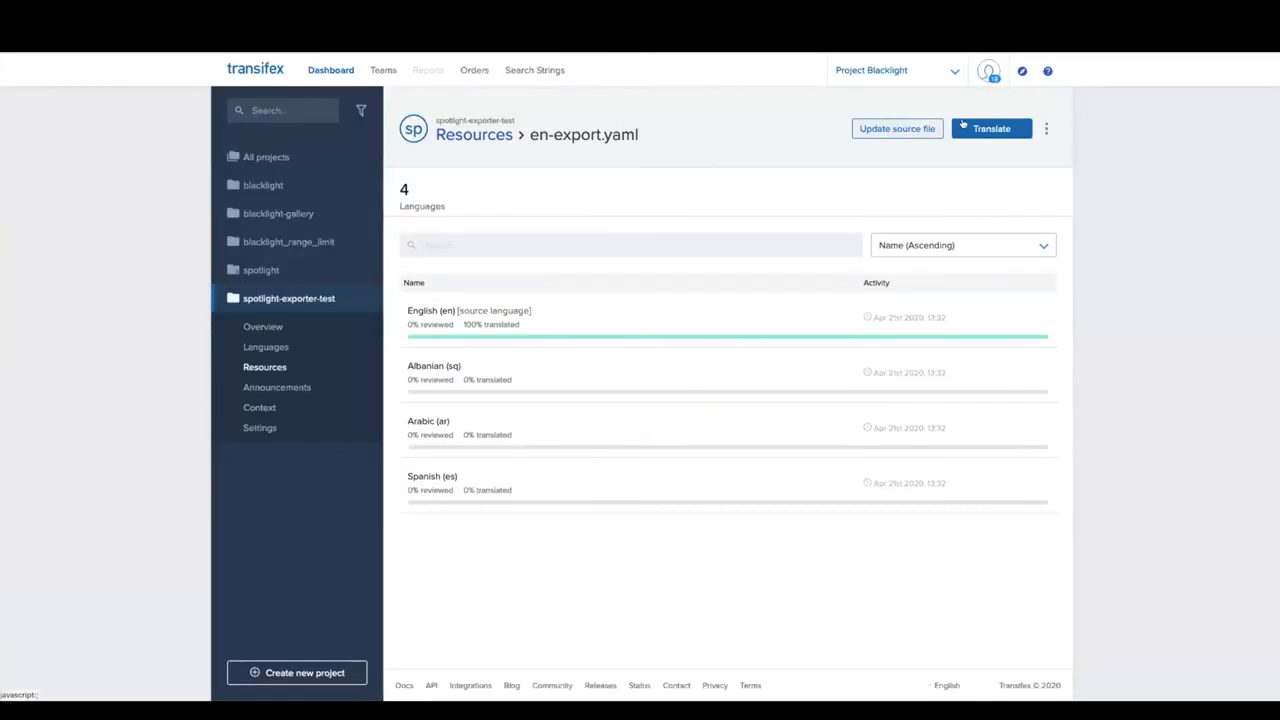
{"action": "mouse_move", "coordinate": [568, 442]}
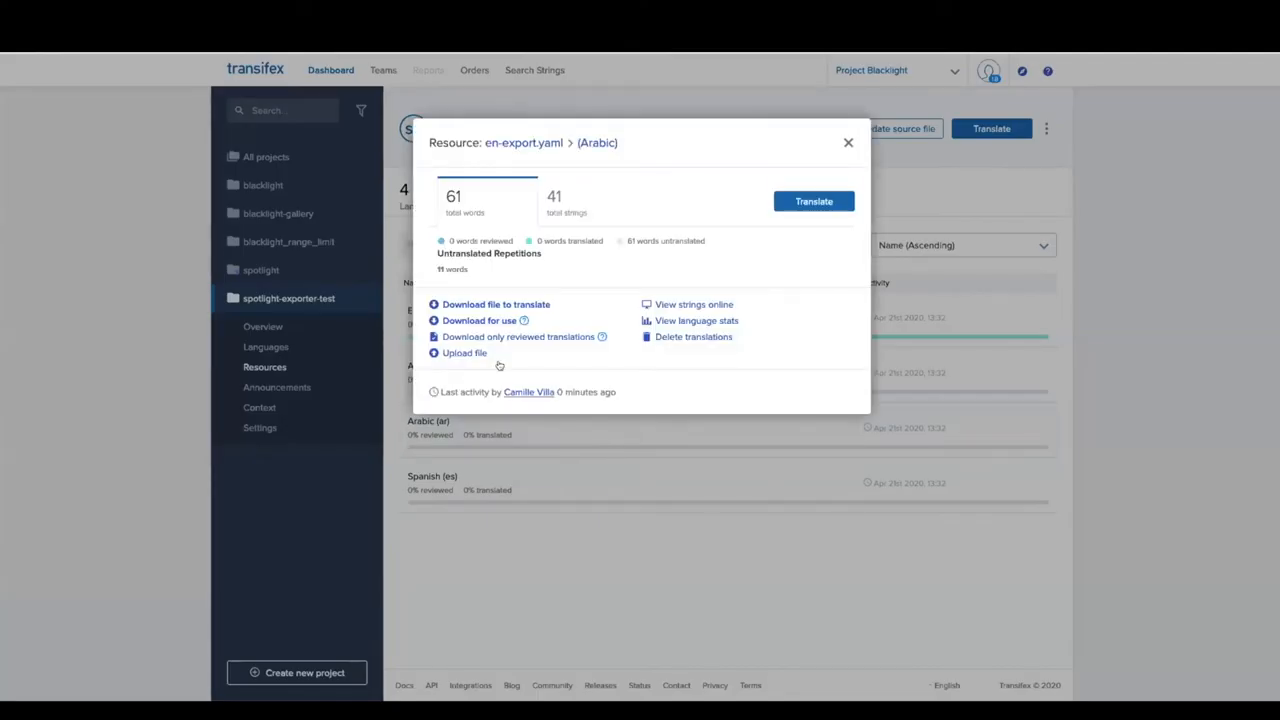
Upload ar-export.yaml as the Arabic translation of en-export.yaml, bringing Arabic to 4.88% translated
{"action": "left_click", "coordinate": [464, 352]}
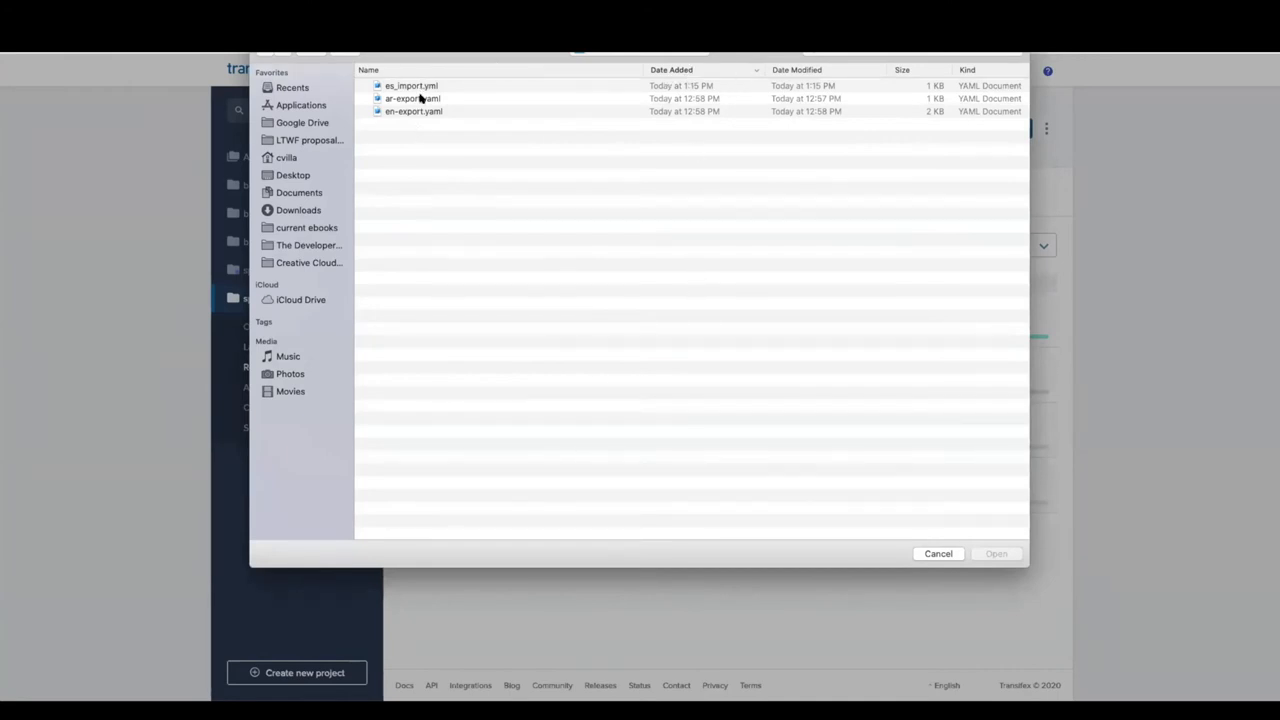
{"action": "left_click", "coordinate": [996, 552]}
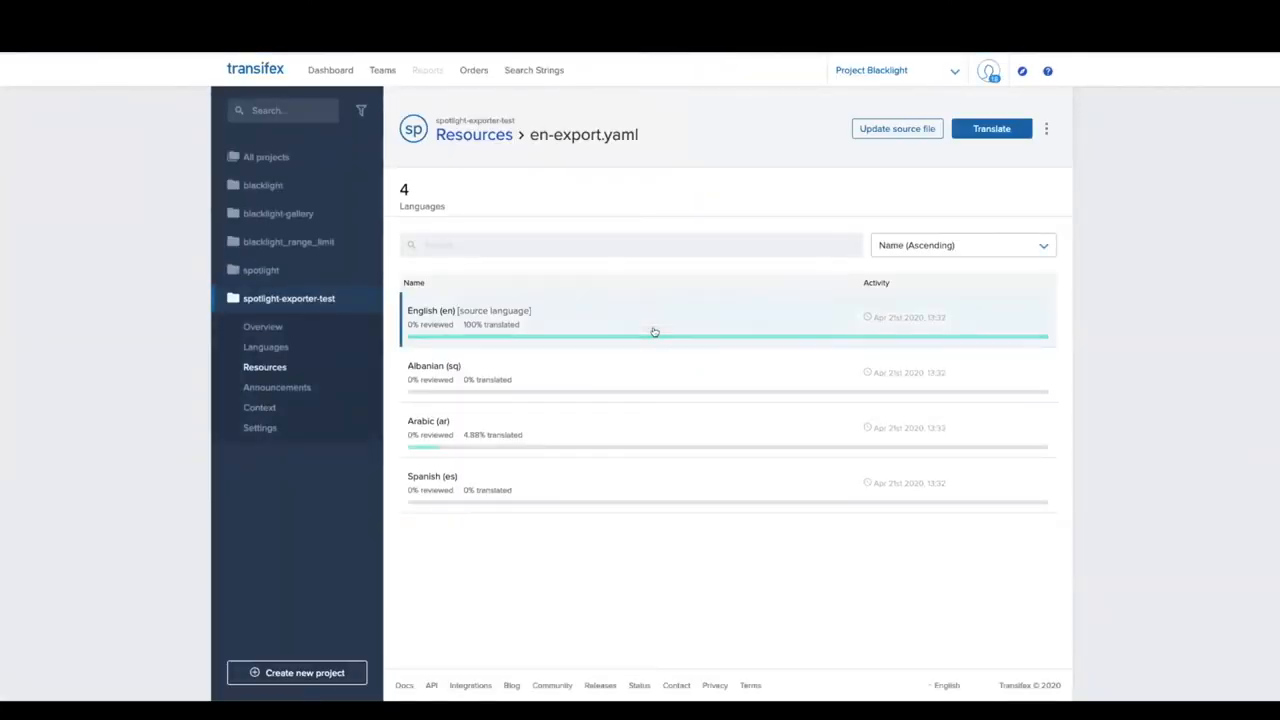
{"action": "mouse_move", "coordinate": [428, 448]}
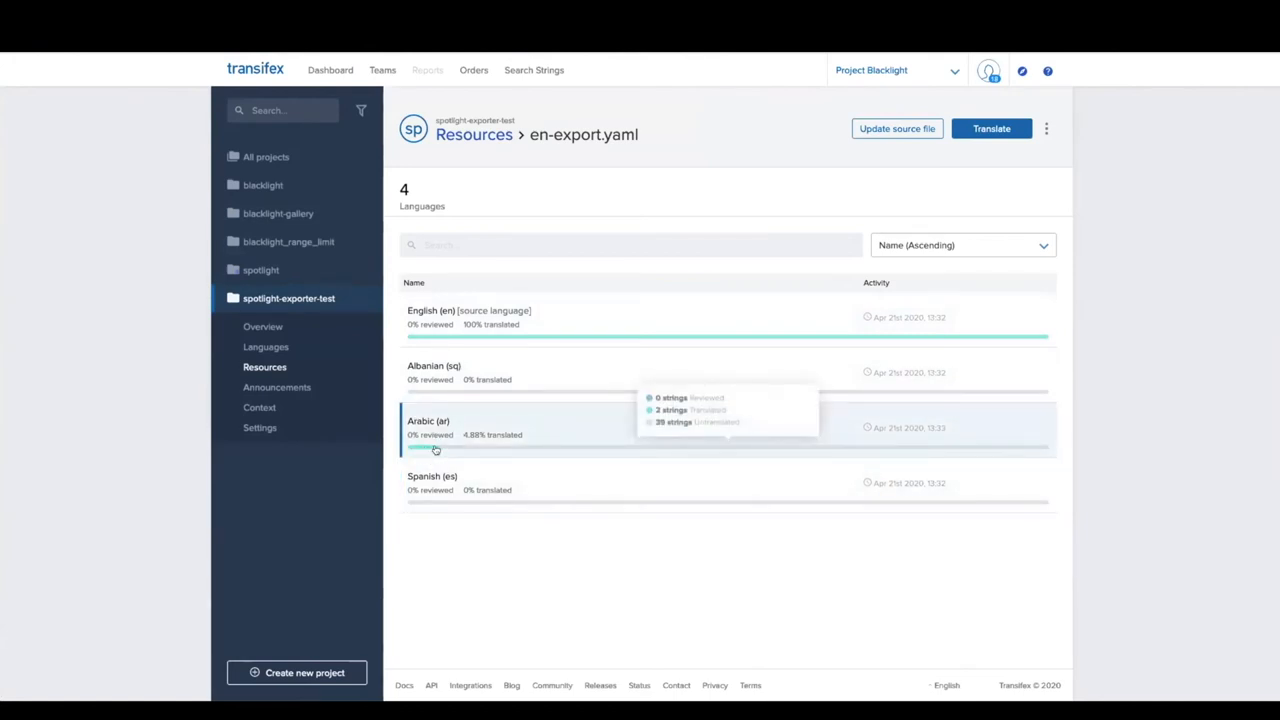
{"action": "mouse_move", "coordinate": [900, 520]}
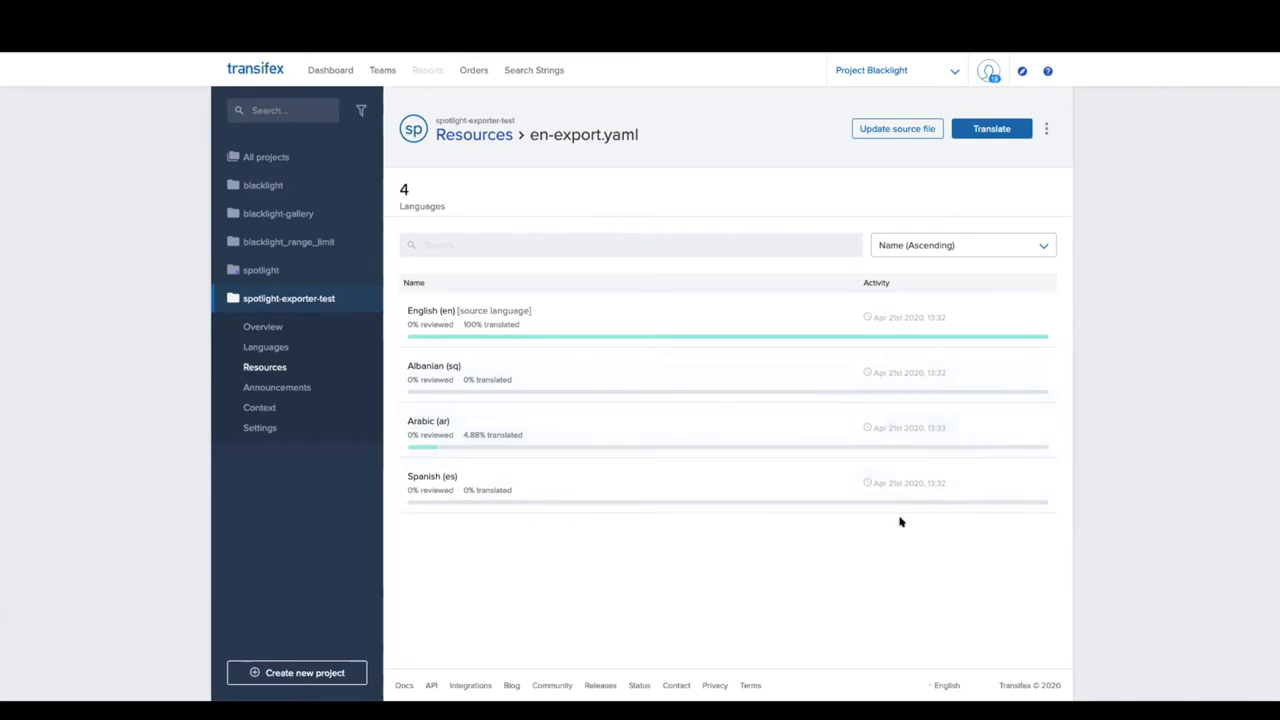
{"action": "left_click", "coordinate": [266, 346]}
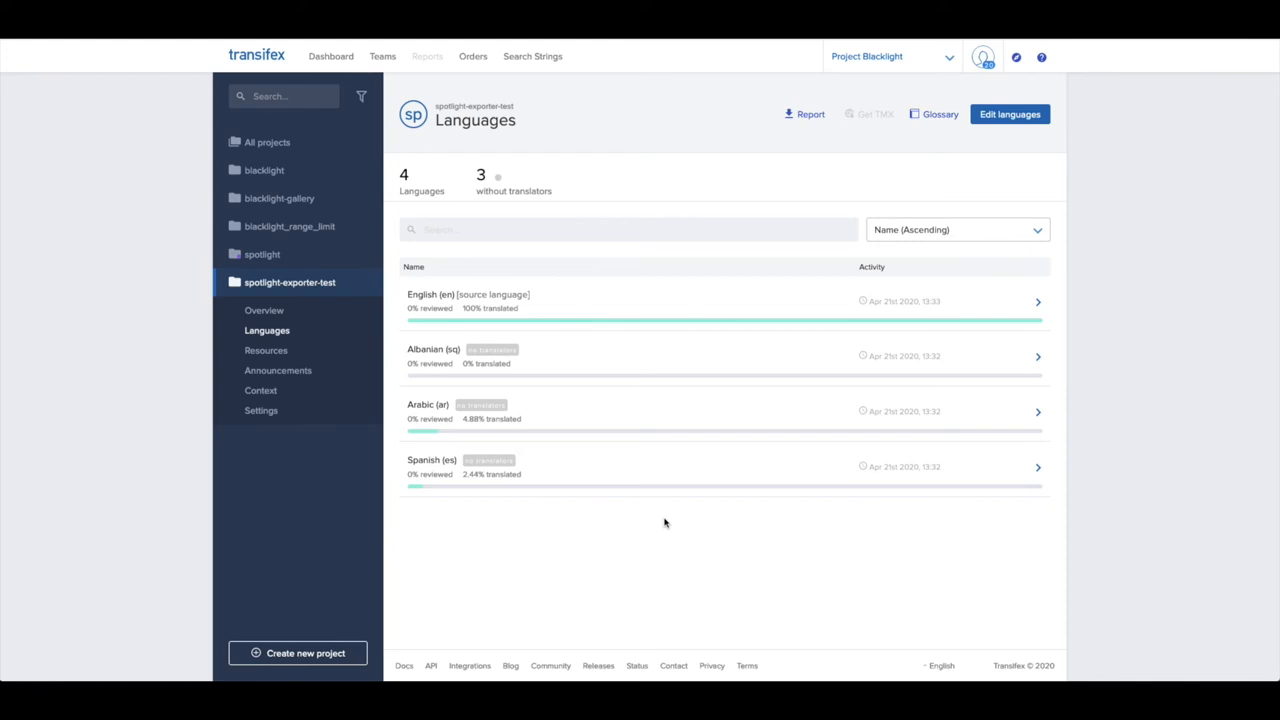
{"action": "mouse_move", "coordinate": [590, 476]}
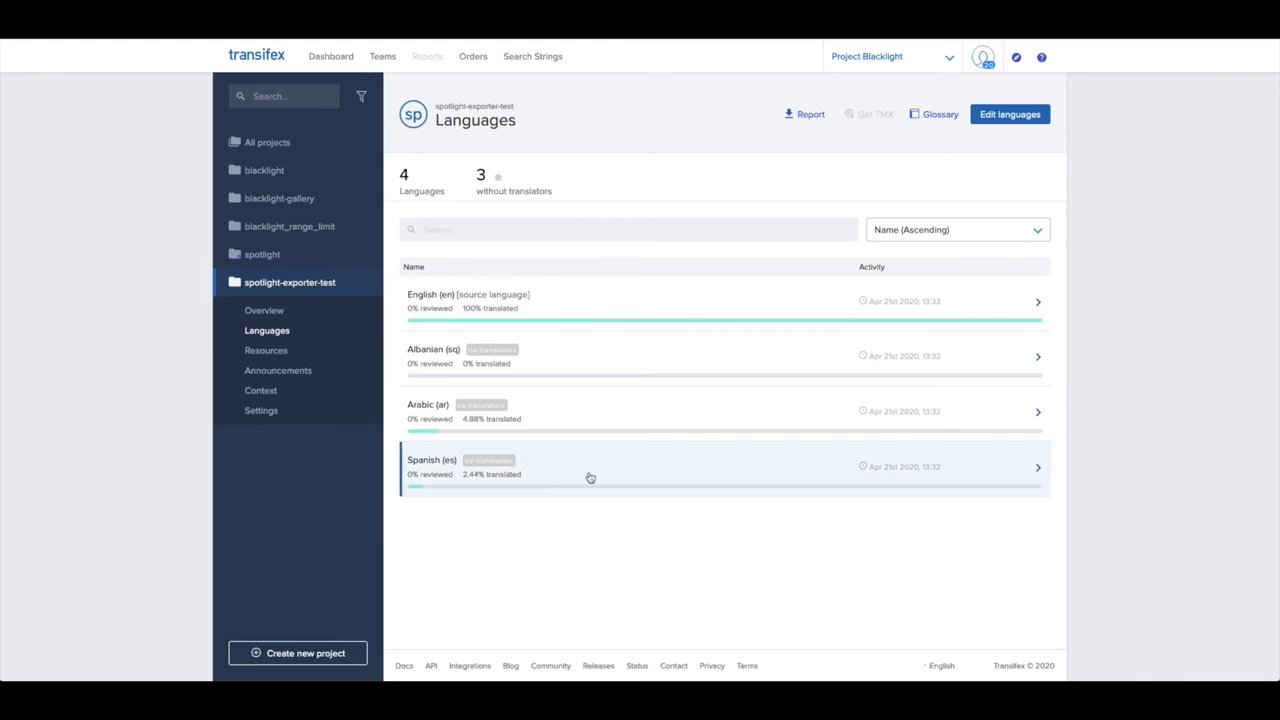
Download the Spanish Curator UI Translations from Transifex for use
{"action": "left_click", "coordinate": [590, 468]}
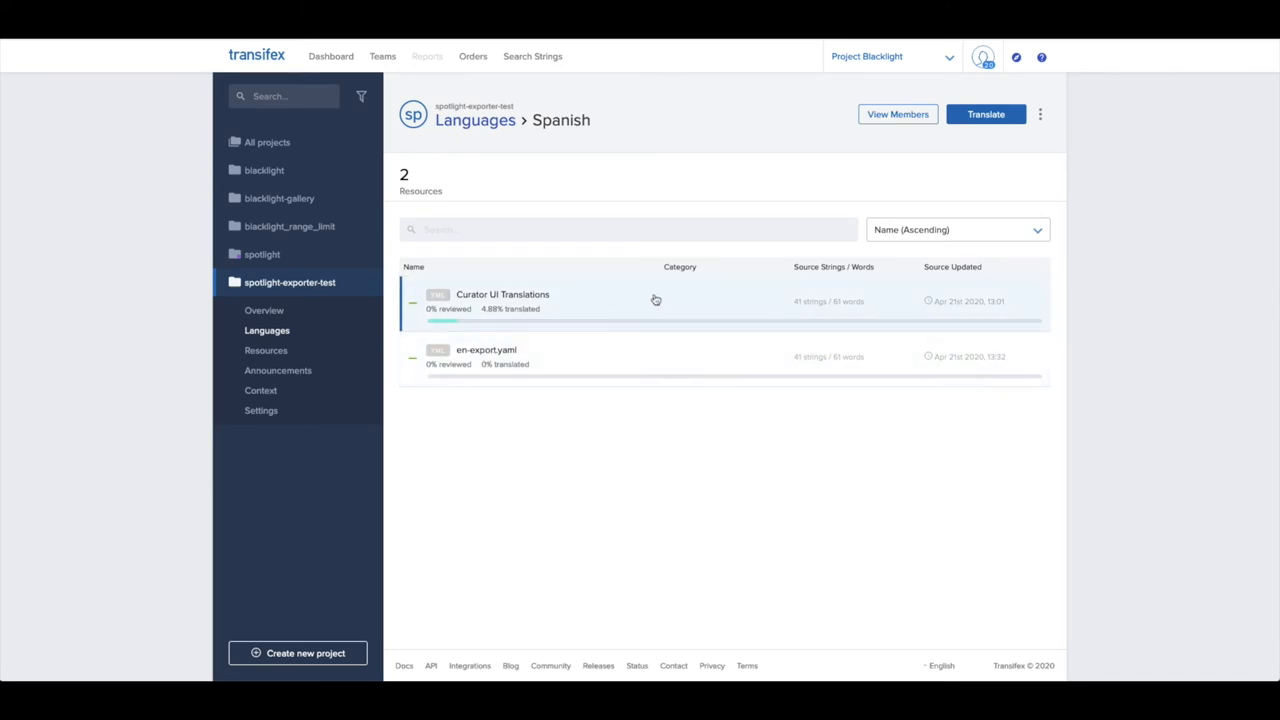
{"action": "left_click", "coordinate": [504, 294]}
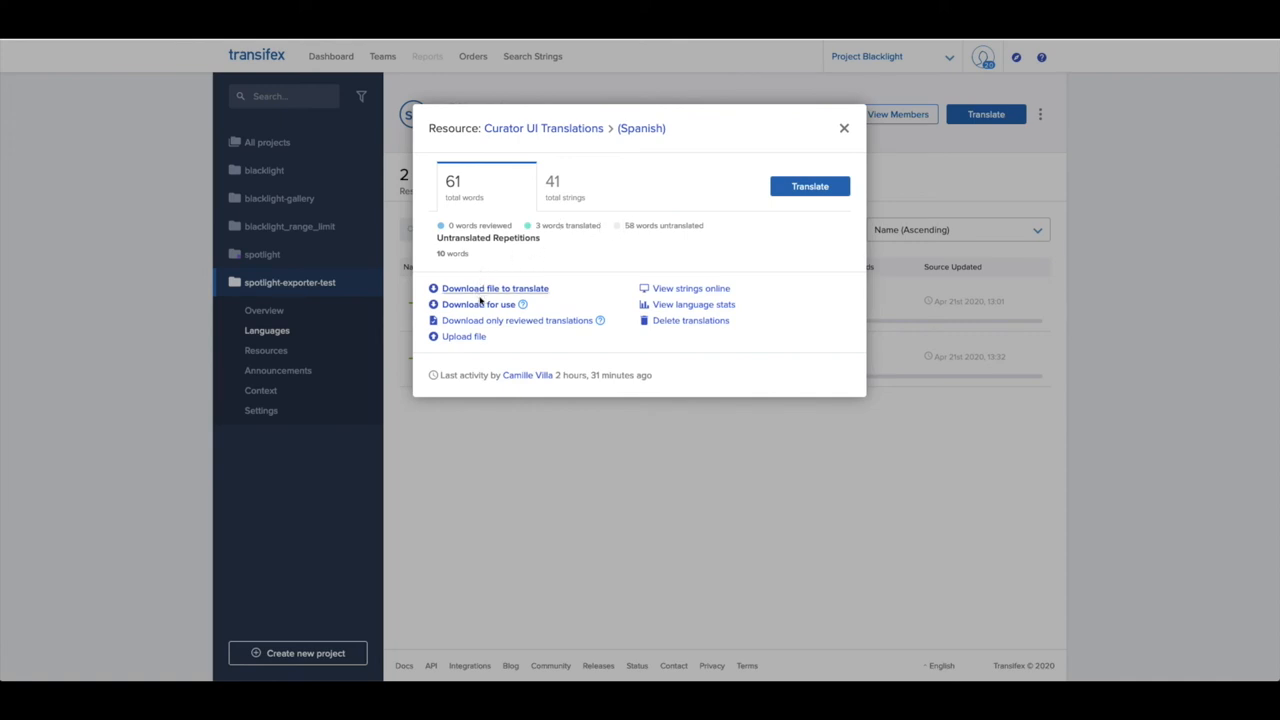
{"action": "mouse_move", "coordinate": [478, 304]}
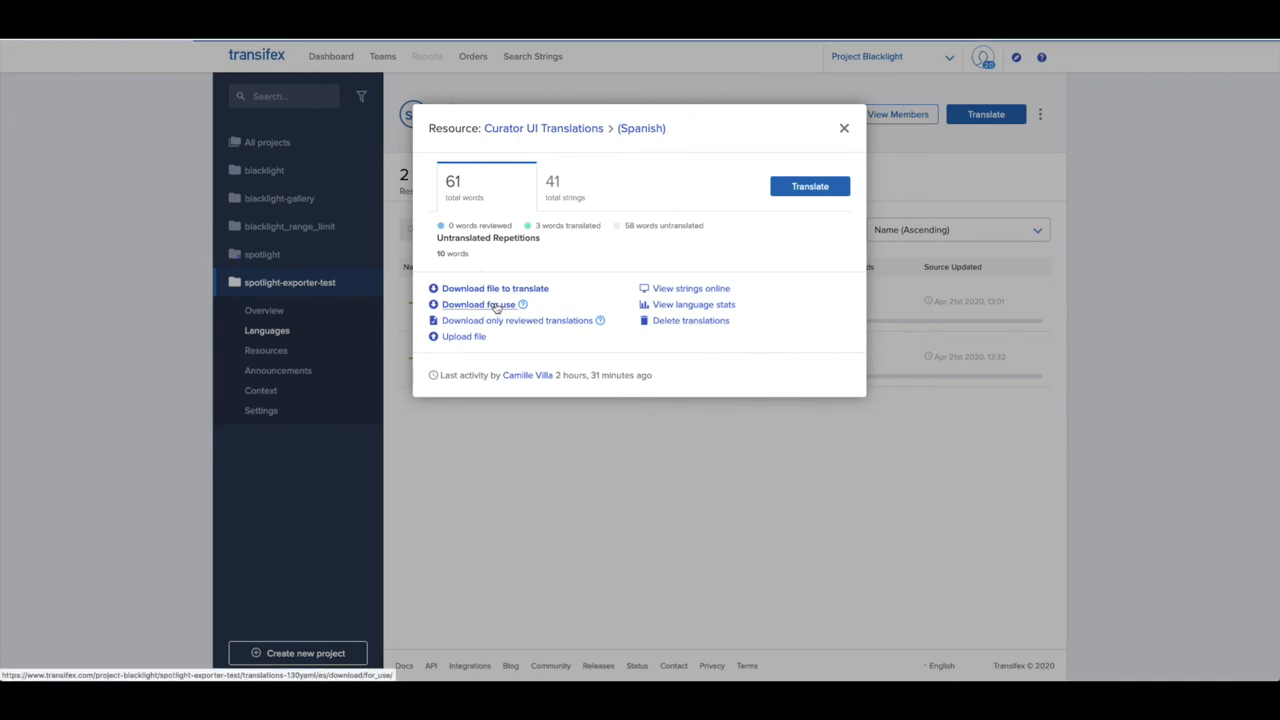
{"action": "left_click", "coordinate": [478, 304]}
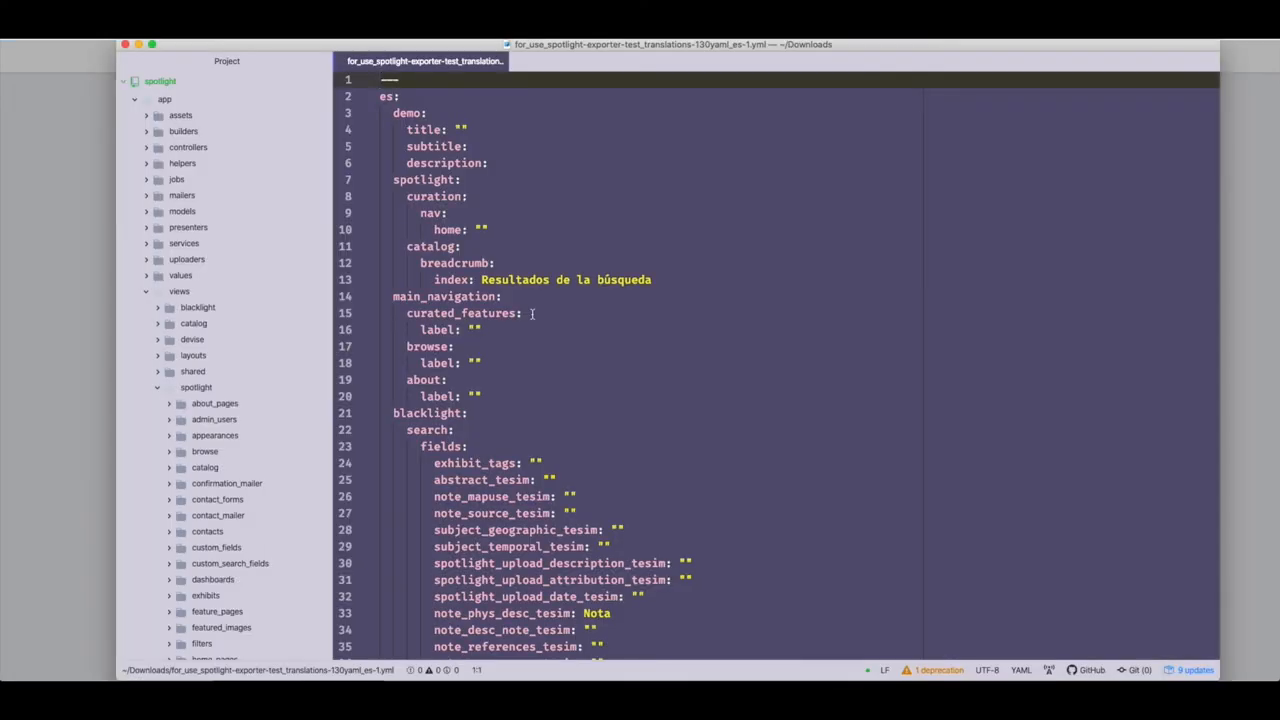
Review the downloaded Spanish YAML in Atom, including 'Resultados de la búsqueda'
{"action": "left_click", "coordinate": [392, 96]}
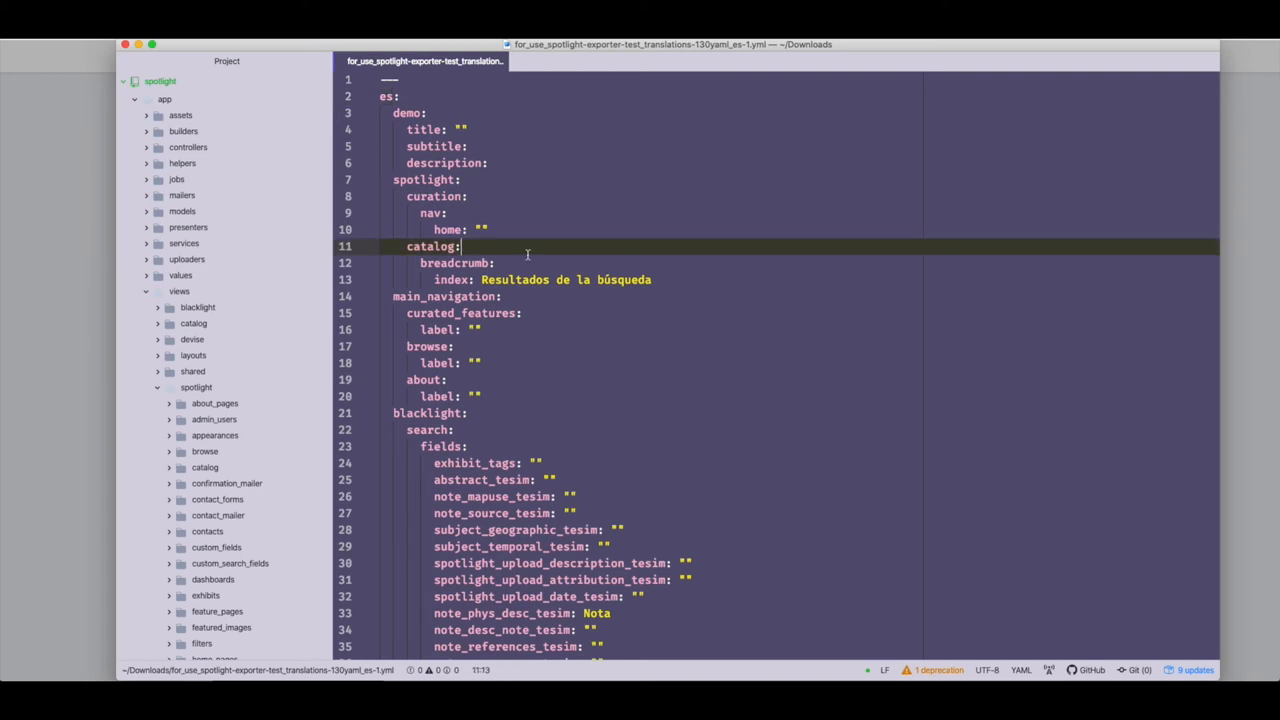
{"action": "scroll", "scroll_direction": "down", "scroll_amount": 3}
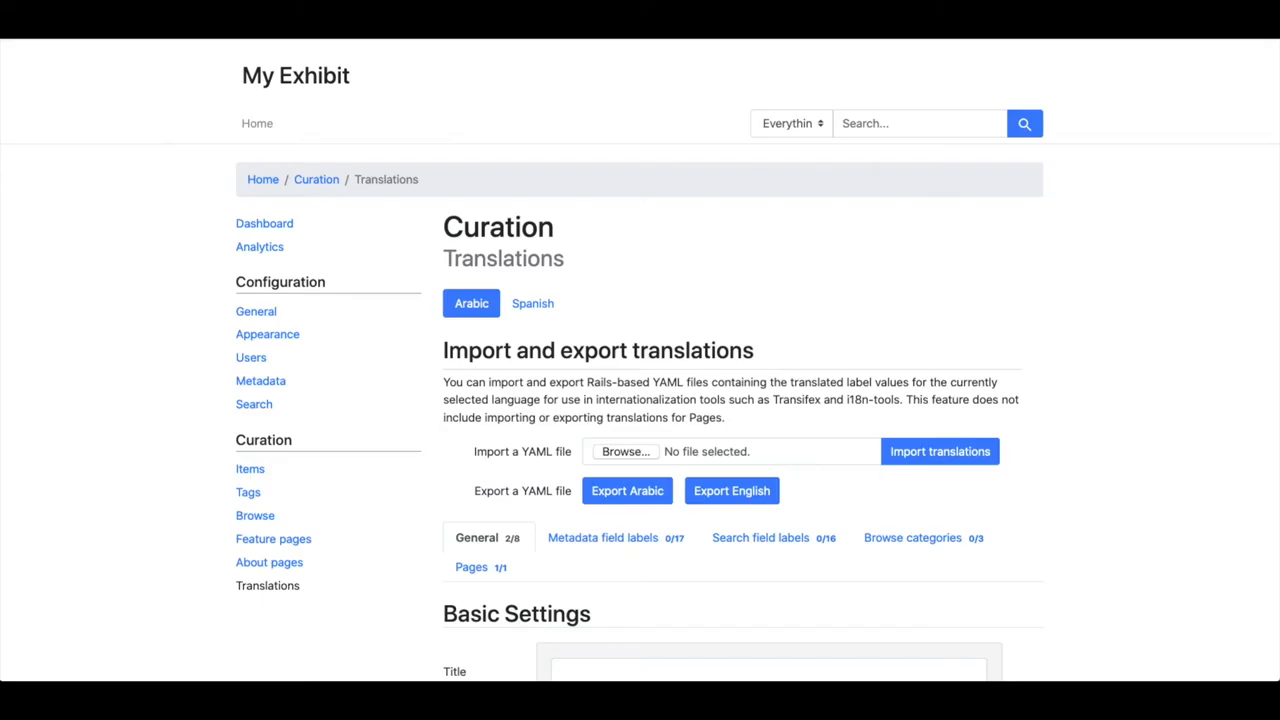
Import es_import.yml into the Spanish translations in Spotlight
{"action": "scroll", "scroll_direction": "down", "scroll_amount": 3}
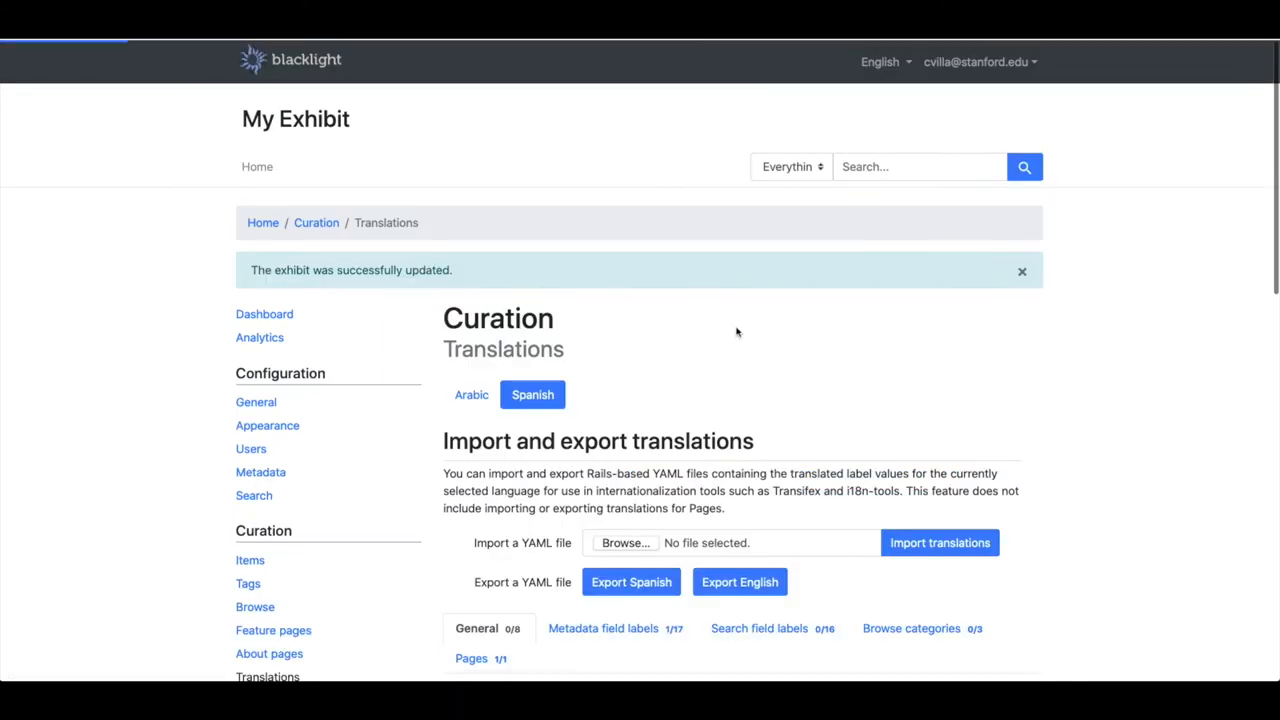
{"action": "scroll", "scroll_direction": "down", "scroll_amount": 3}
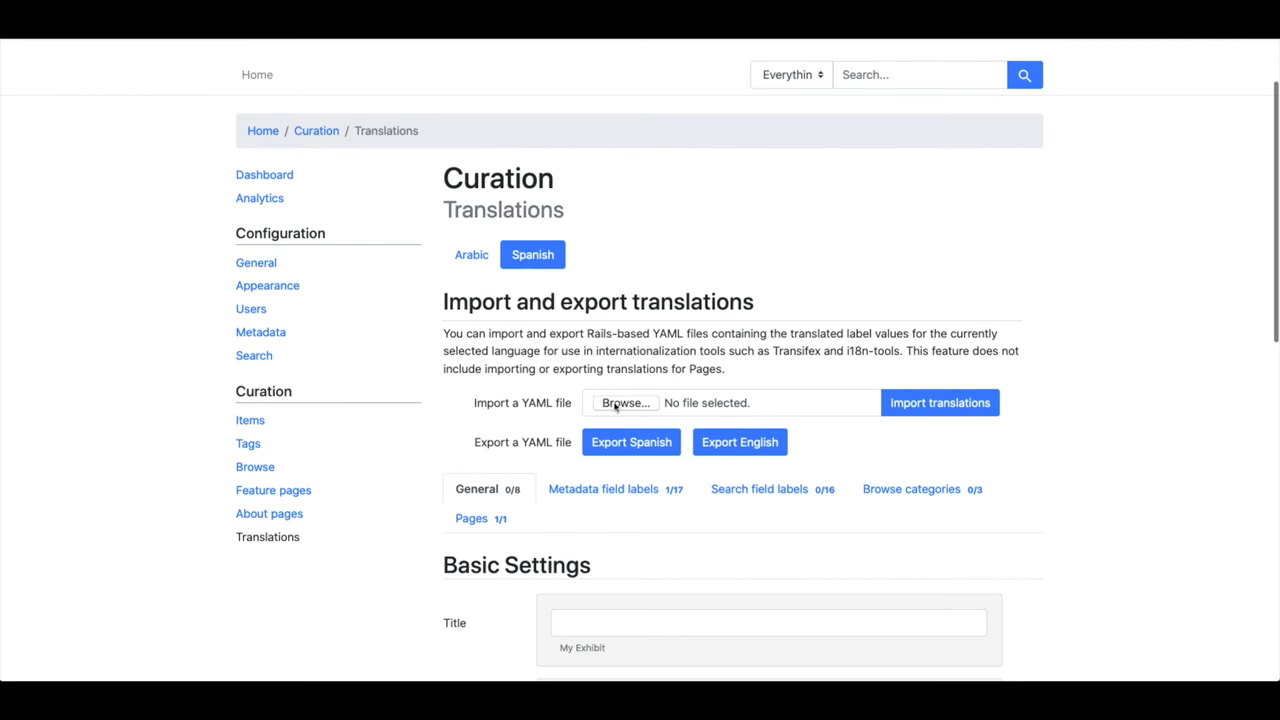
{"action": "left_click", "coordinate": [624, 402]}
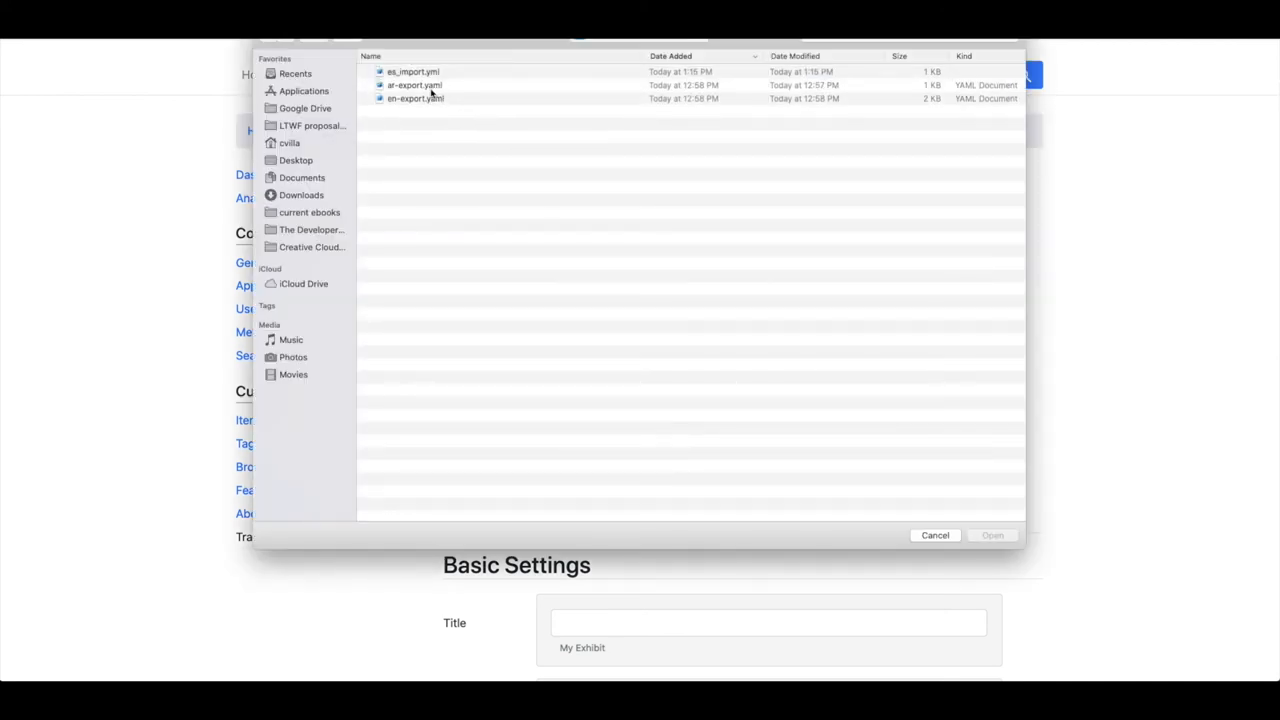
{"action": "left_click", "coordinate": [412, 72]}
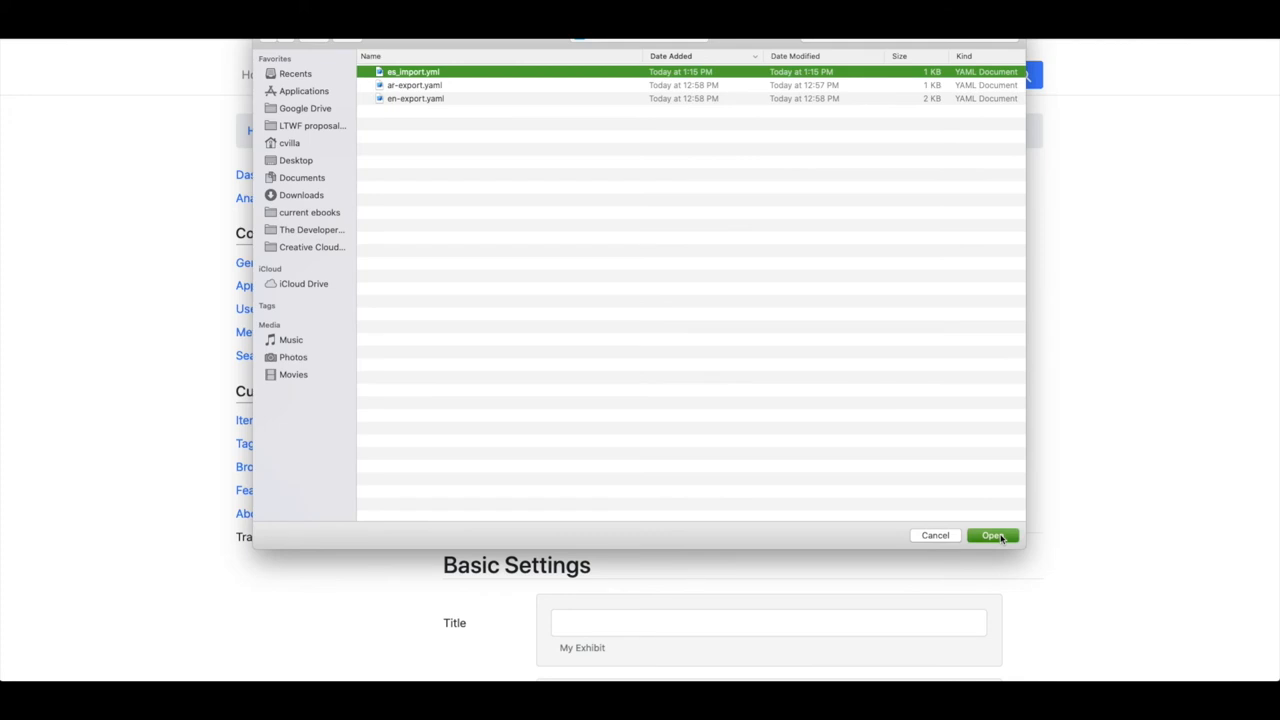
{"action": "left_click", "coordinate": [992, 536]}
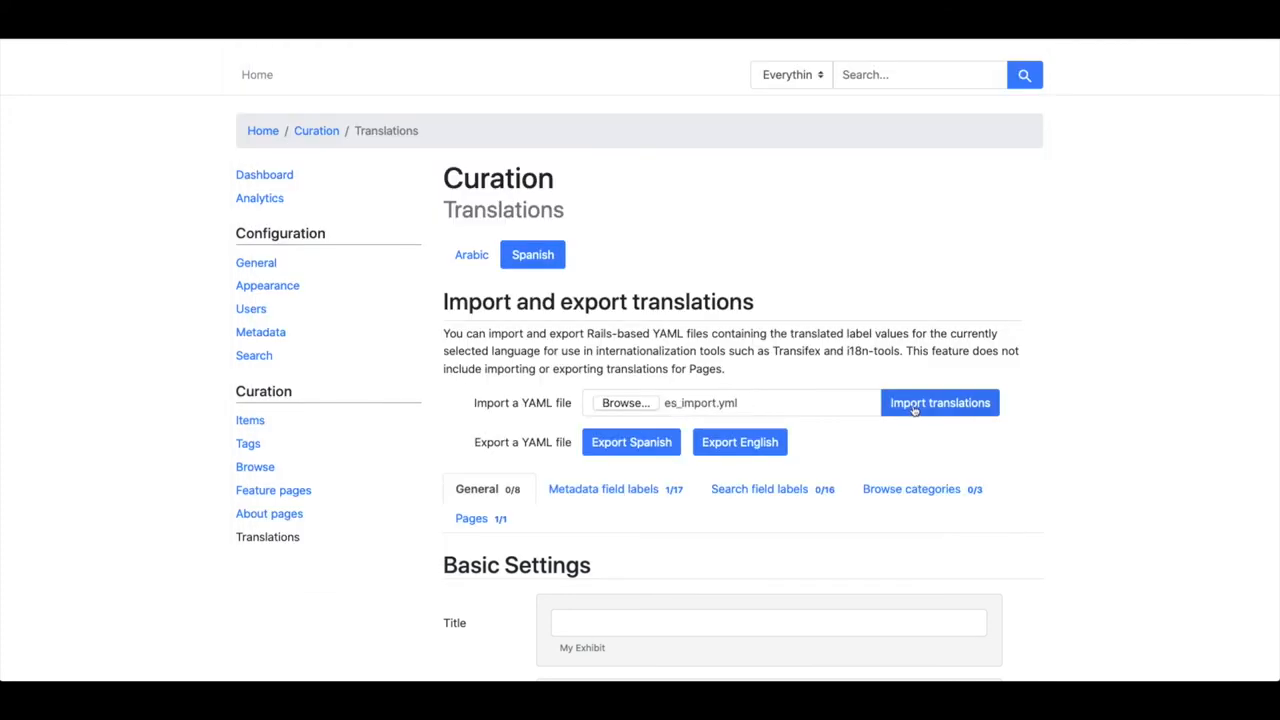
{"action": "left_click", "coordinate": [940, 402]}
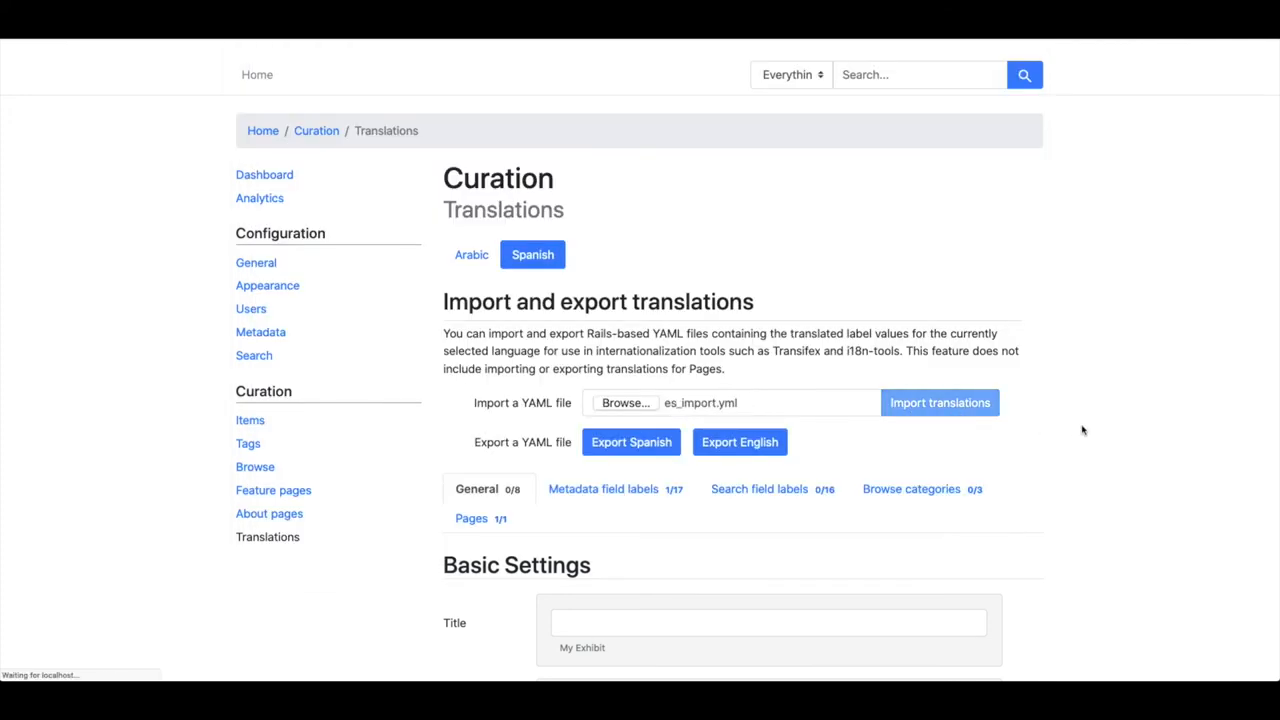
Confirm Search Results now reads 'Resultados de la búsqueda' and return to the DLME home page
{"action": "scroll", "scroll_direction": "down", "scroll_amount": 3}
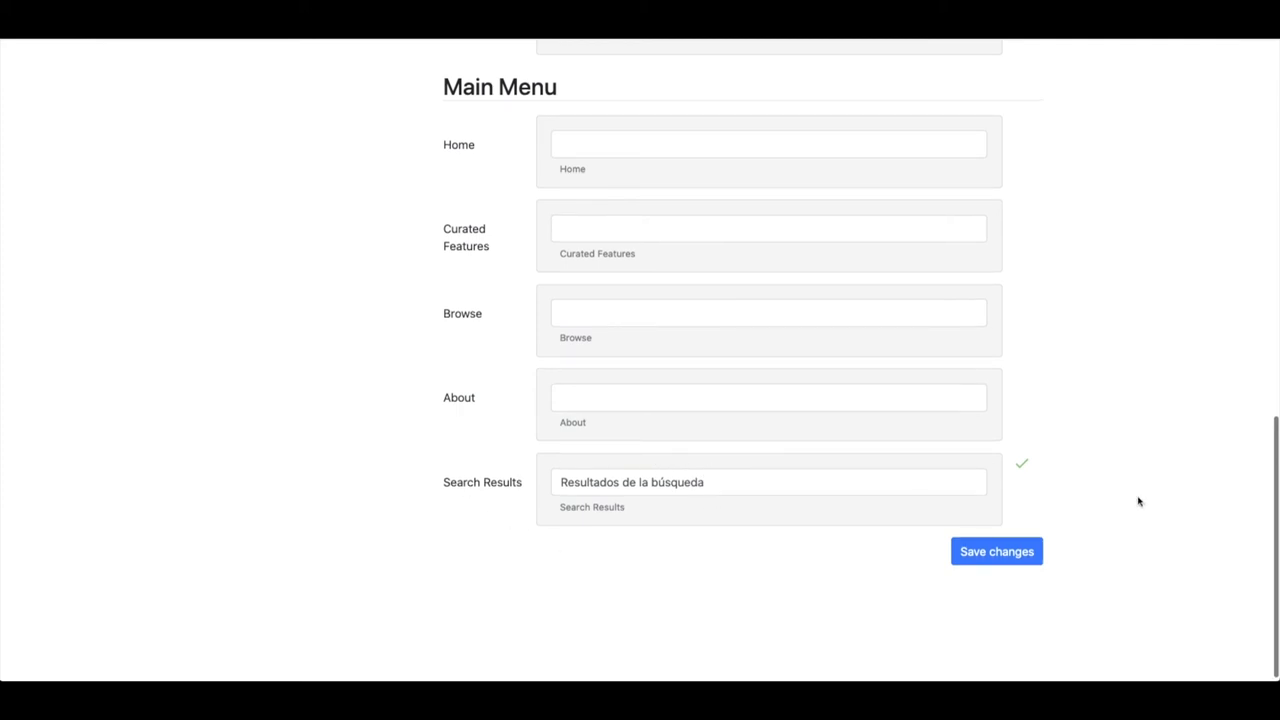
{"action": "mouse_move", "coordinate": [1104, 64]}
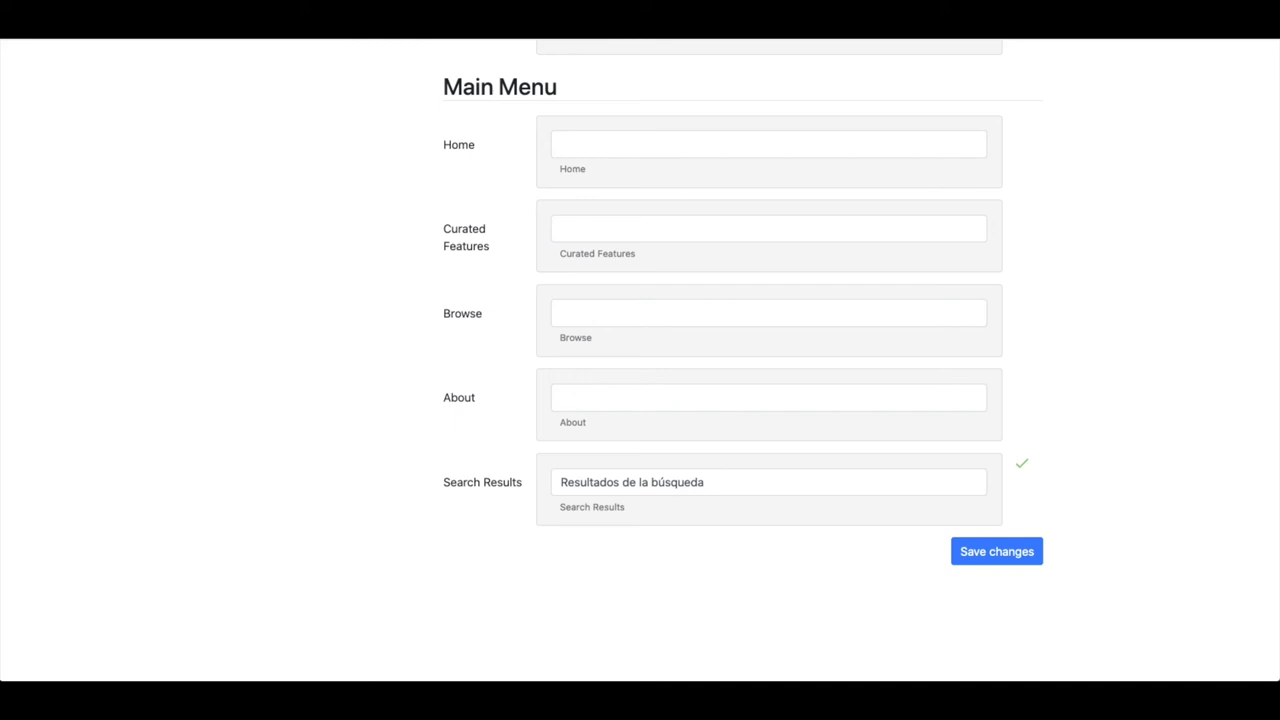
{"action": "left_click", "coordinate": [996, 552]}
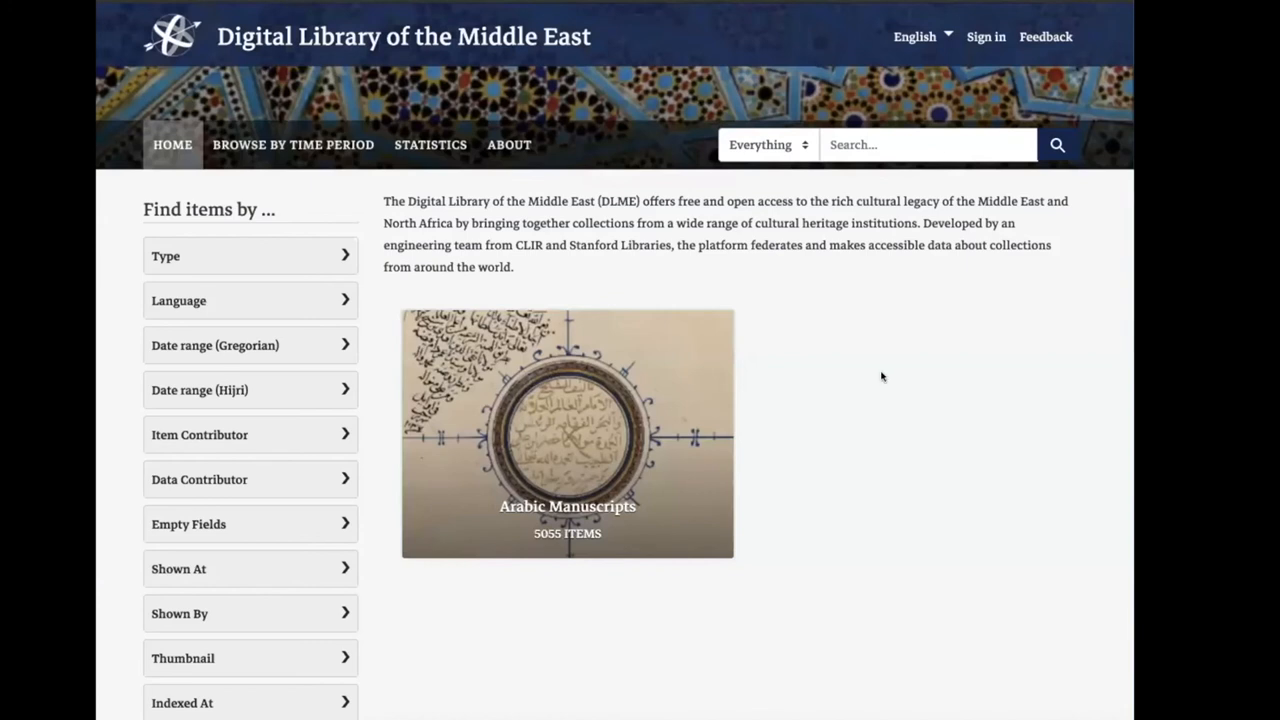
{"action": "mouse_move", "coordinate": [336, 348]}
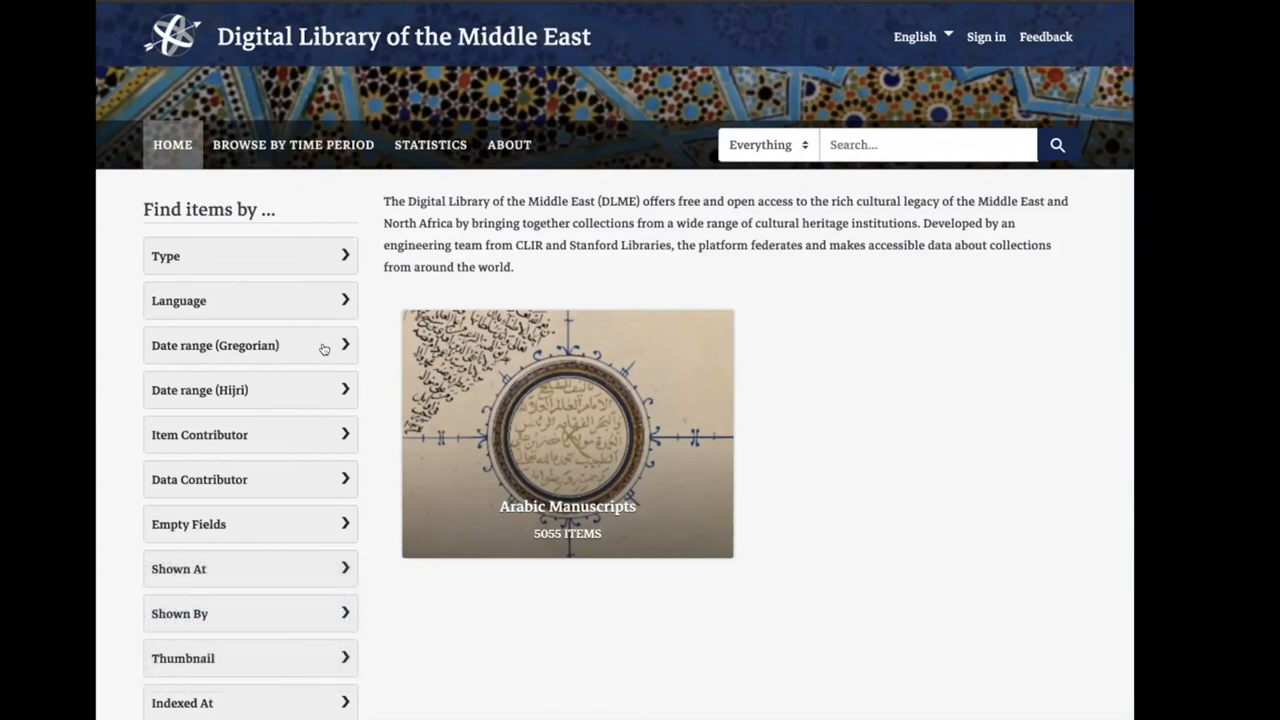
Expand the Gregorian date range facet and move the end year to 953
{"action": "left_click", "coordinate": [250, 344]}
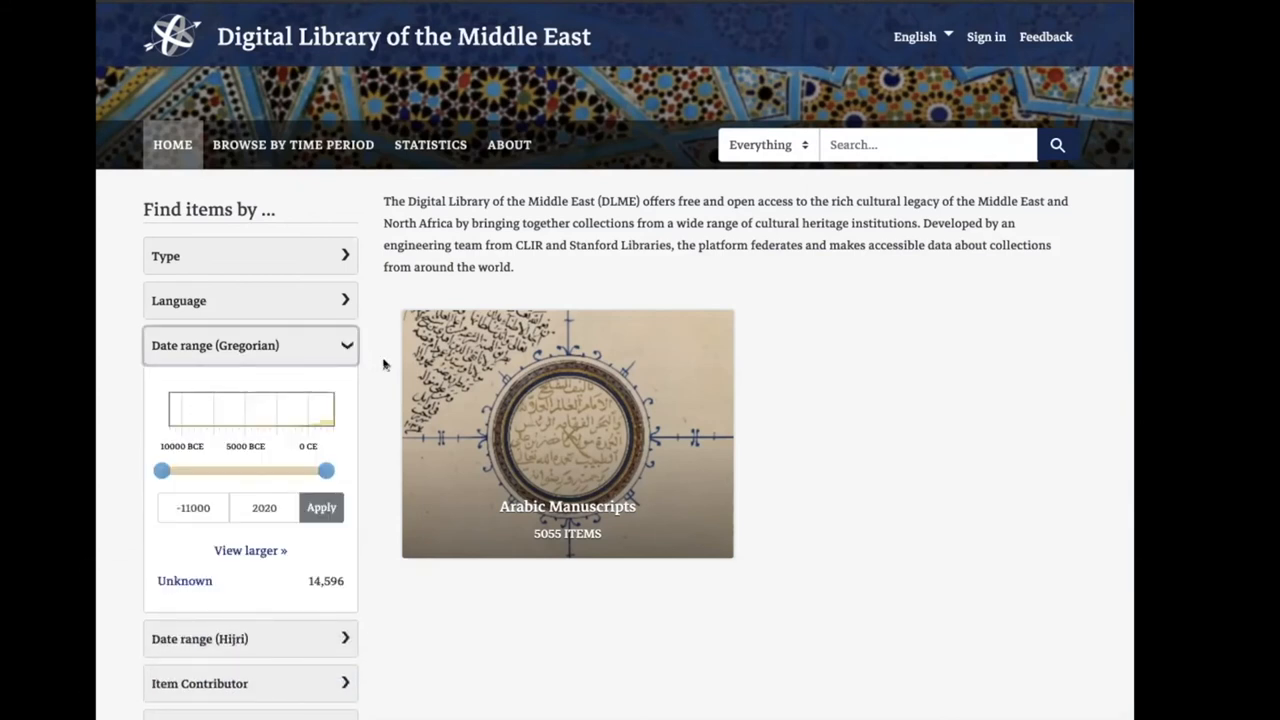
{"action": "scroll", "scroll_direction": "down", "scroll_amount": 3}
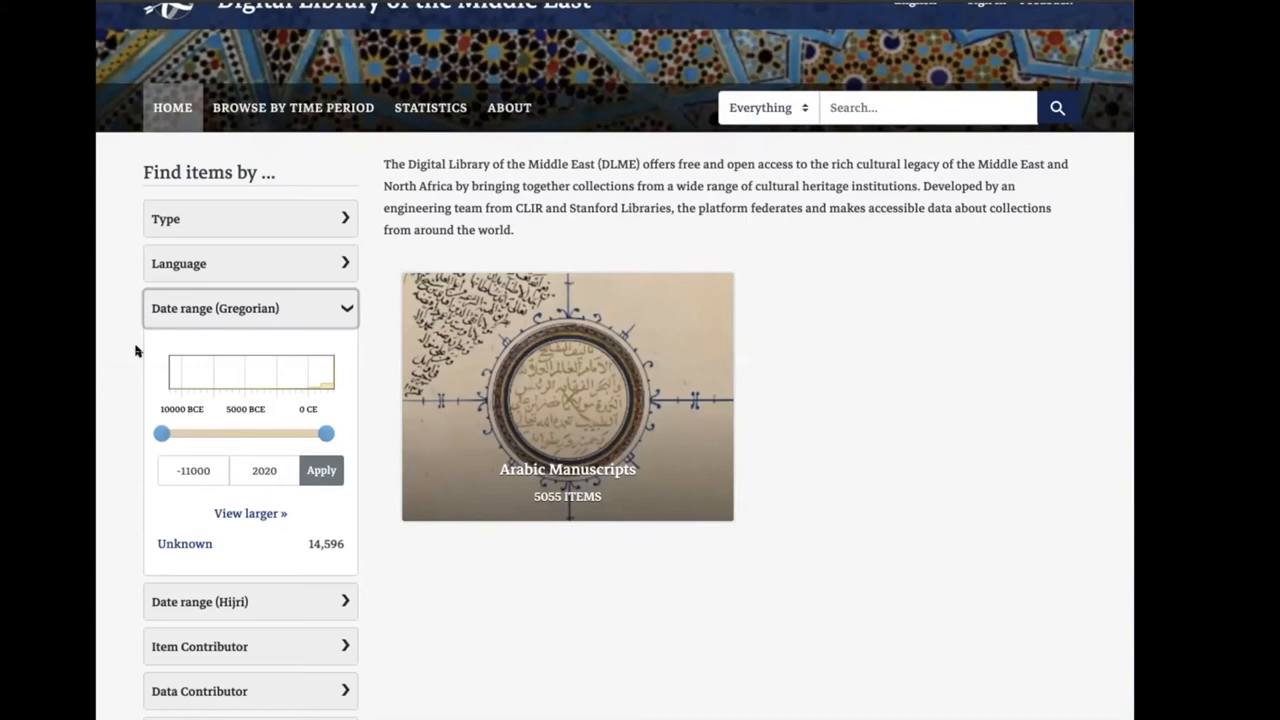
{"action": "mouse_move", "coordinate": [140, 358]}
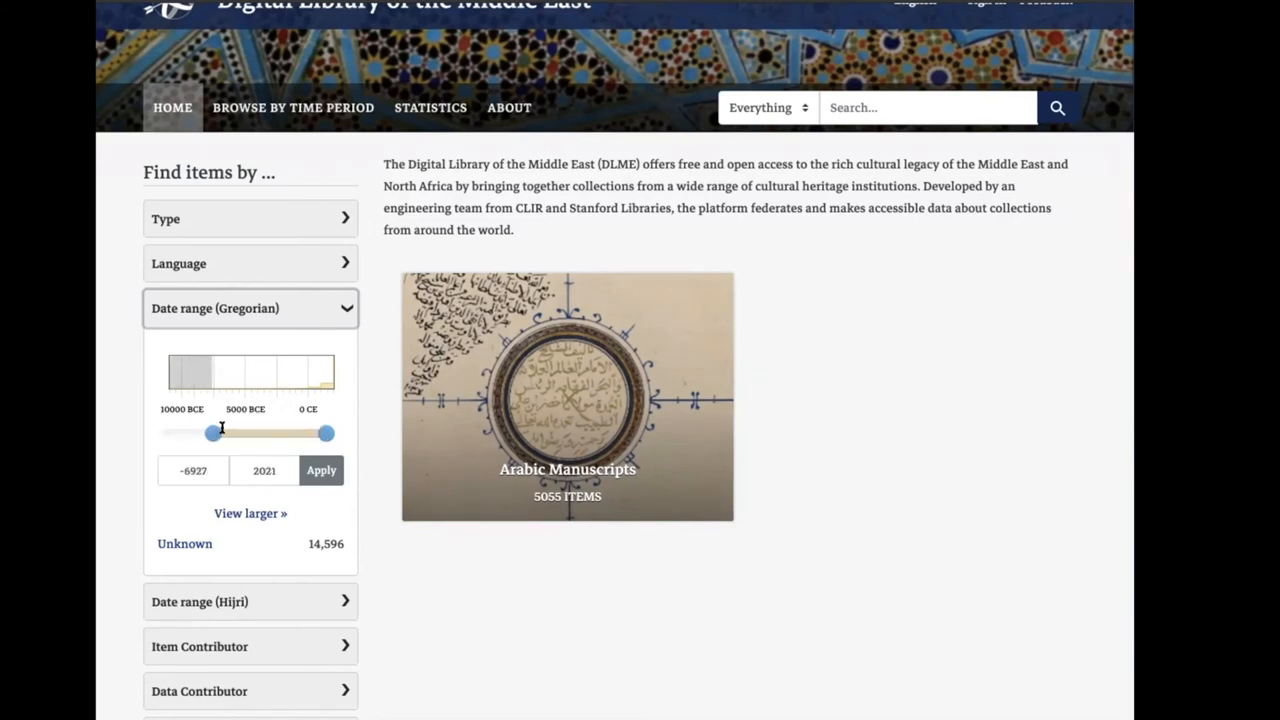
{"action": "left_click_drag", "start_coordinate": [212, 432], "coordinate": [224, 432]}
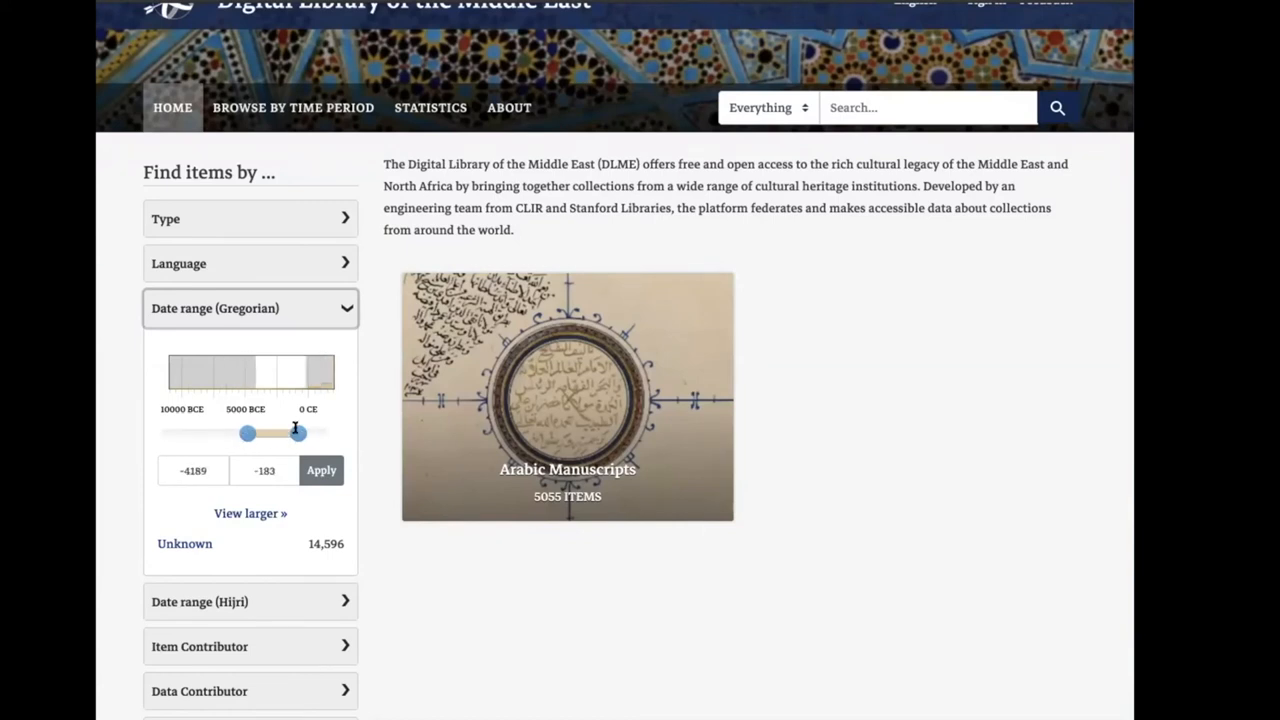
{"action": "left_click_drag", "start_coordinate": [296, 432], "coordinate": [312, 432]}
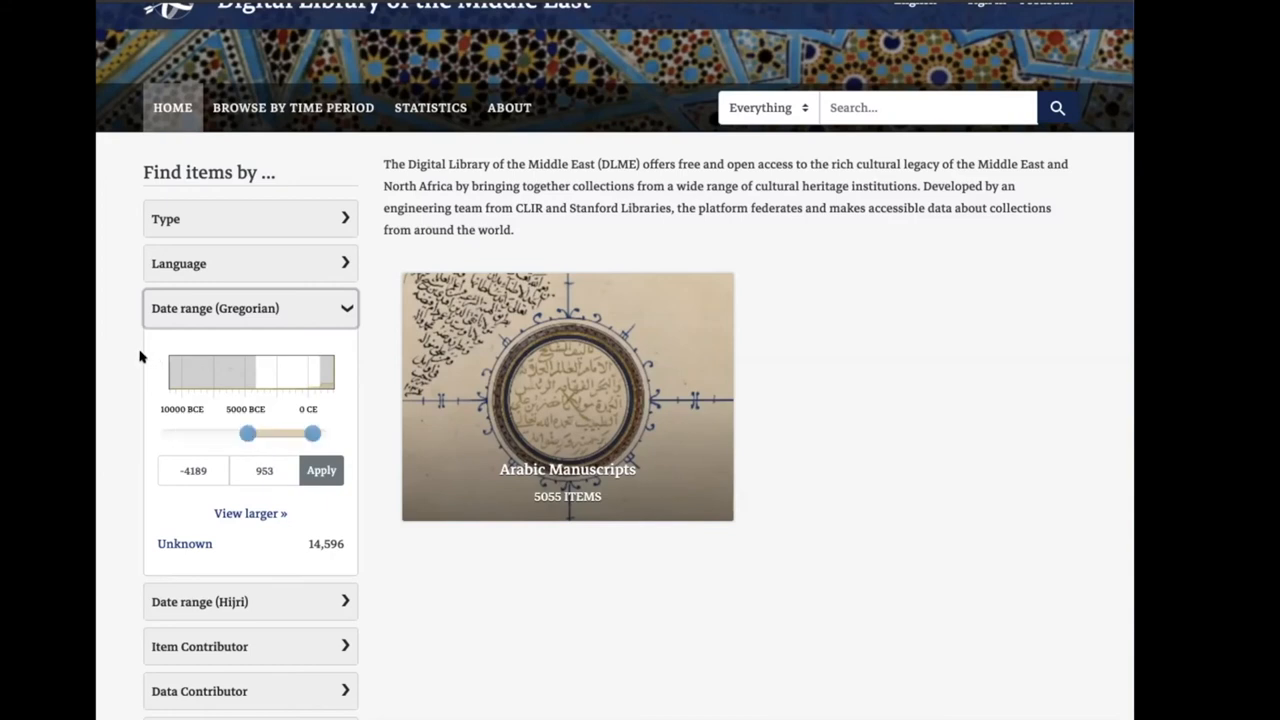
{"action": "mouse_move", "coordinate": [132, 364]}
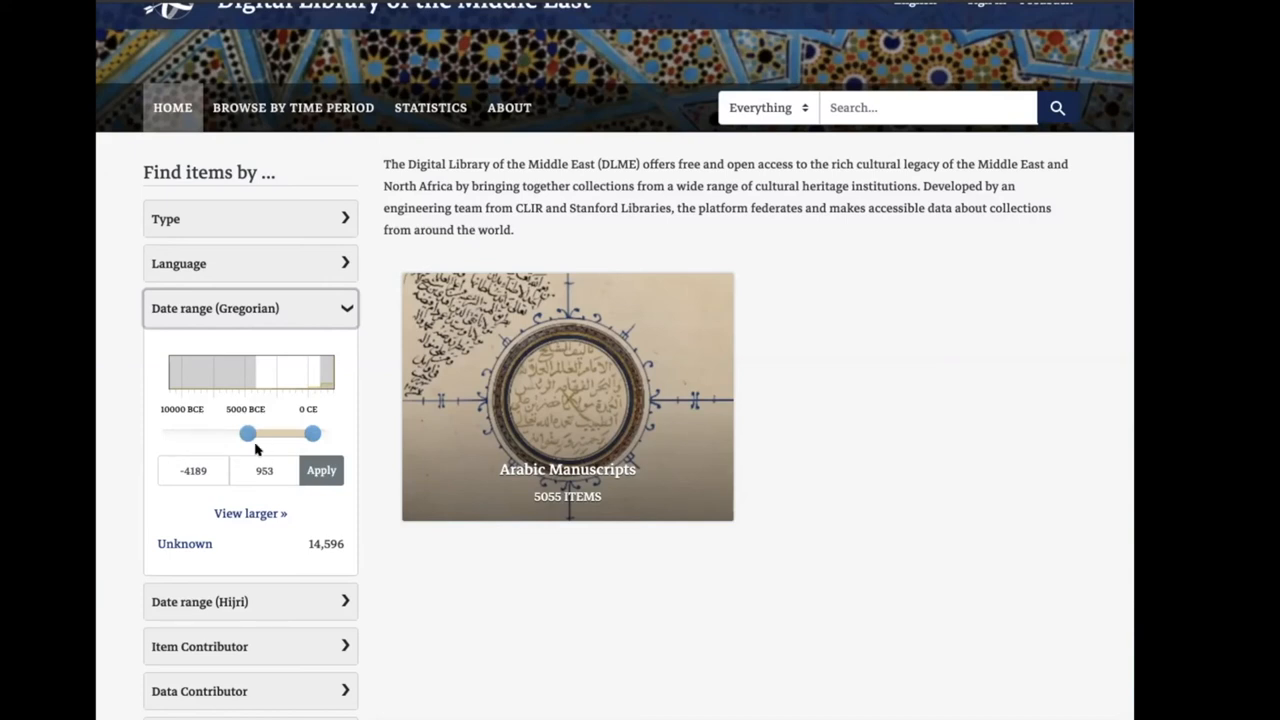
{"action": "mouse_move", "coordinate": [258, 452]}
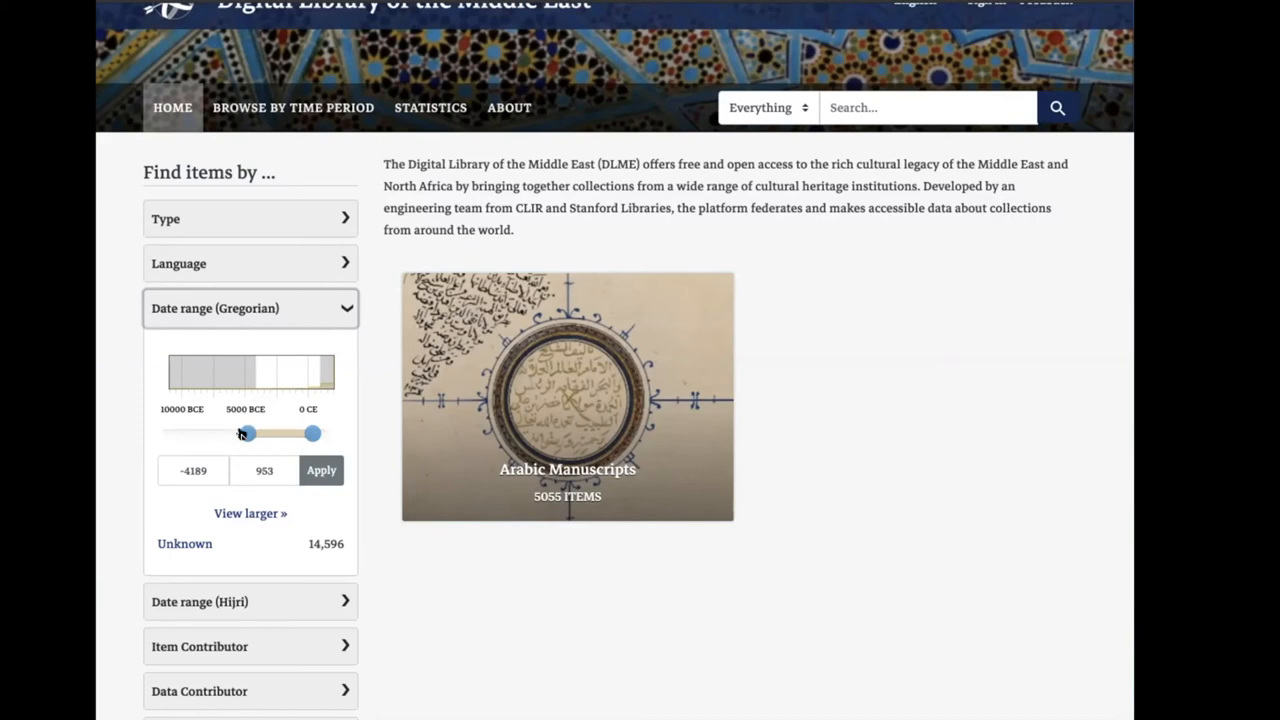
Extend the range start back to -7461 and review the era breakdown with 14,596 Unknown items
{"action": "left_click_drag", "start_coordinate": [248, 432], "coordinate": [240, 432]}
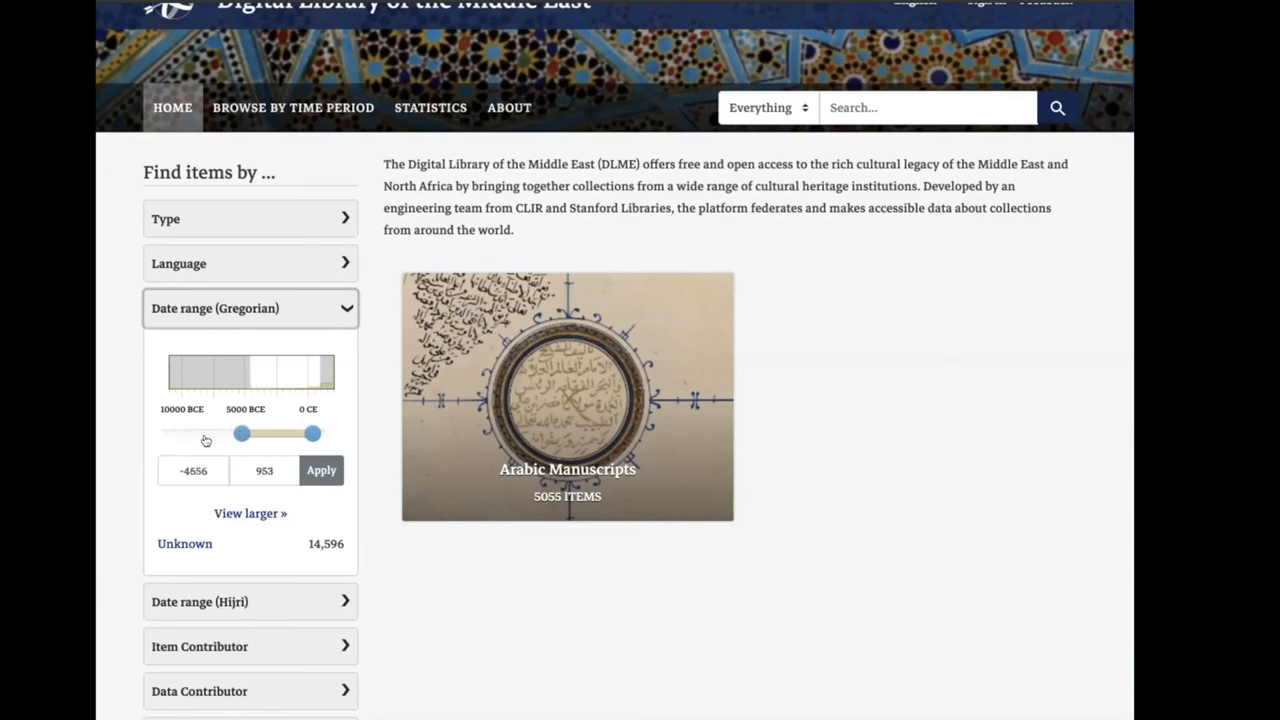
{"action": "left_click_drag", "start_coordinate": [240, 432], "coordinate": [208, 432]}
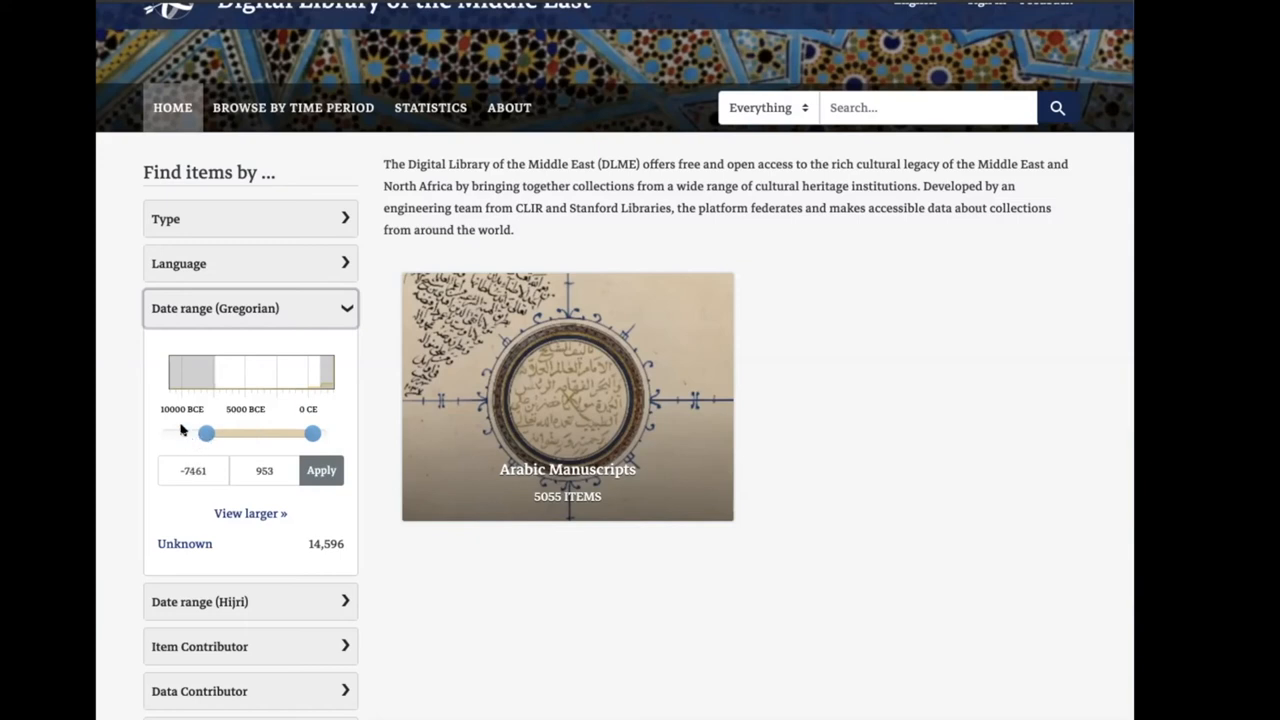
{"action": "scroll", "scroll_direction": "down", "scroll_amount": 3}
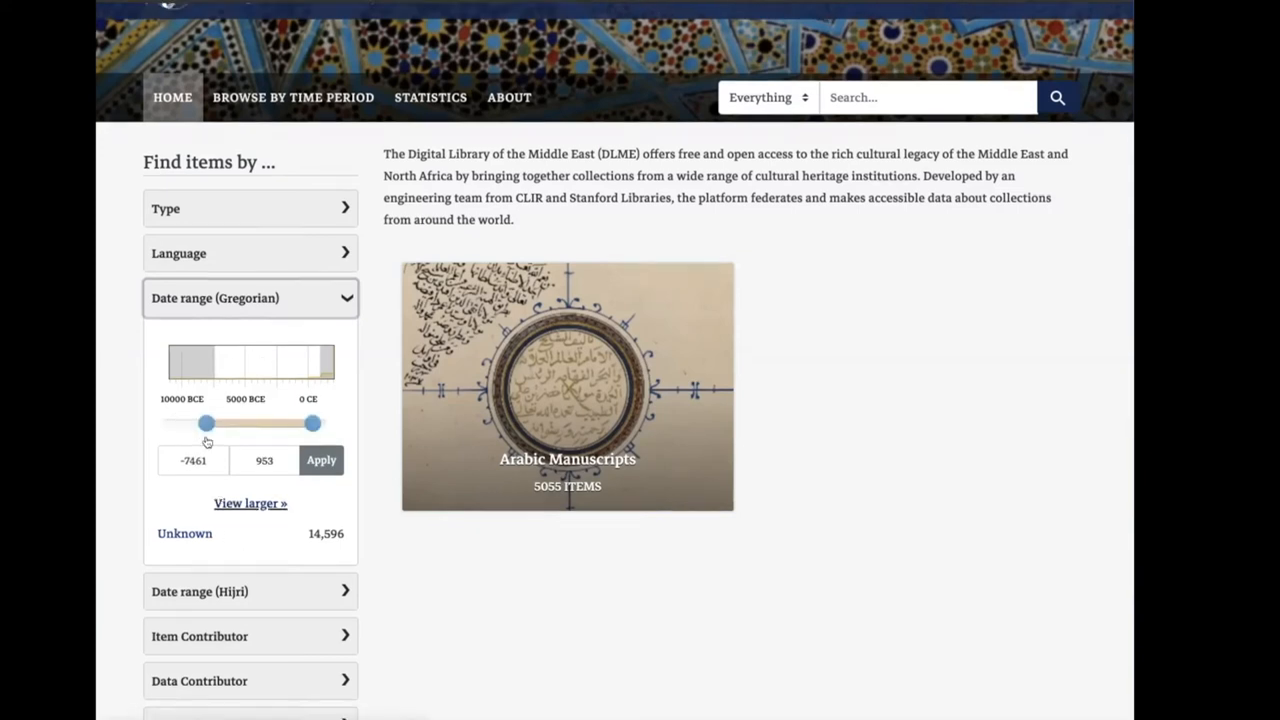
{"action": "scroll", "scroll_direction": "down", "scroll_amount": 3}
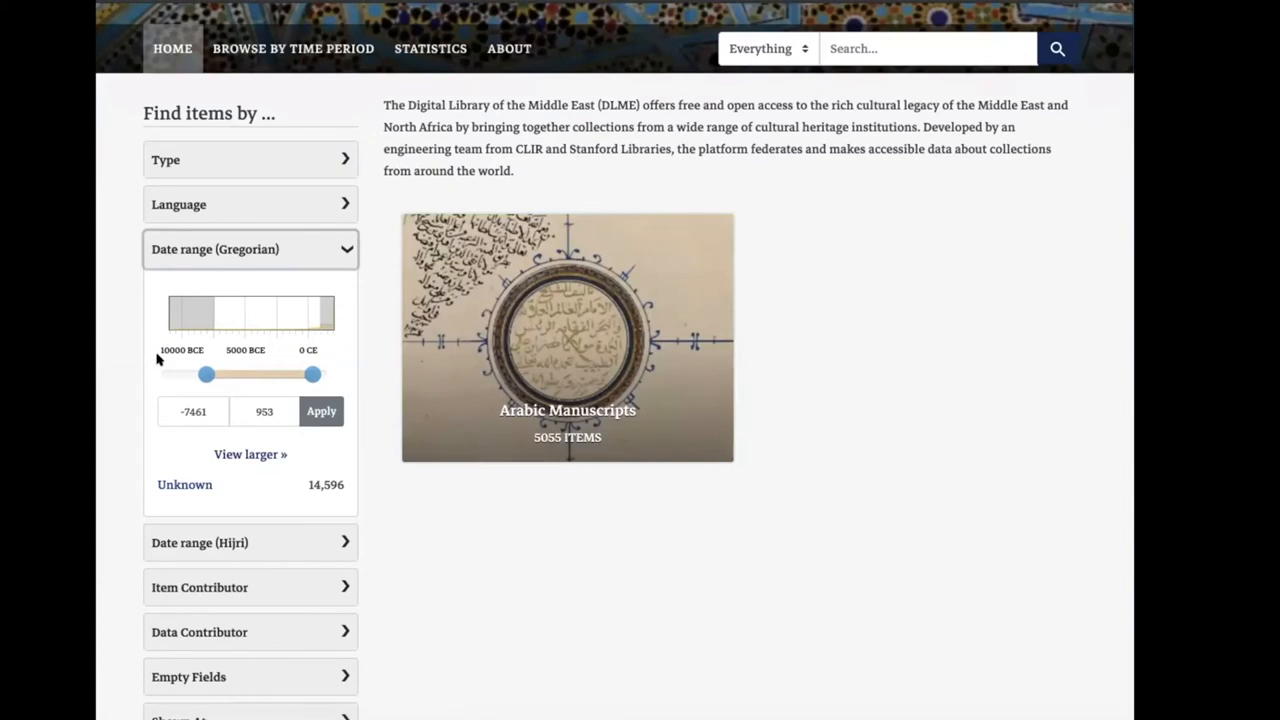
{"action": "mouse_move", "coordinate": [270, 384]}
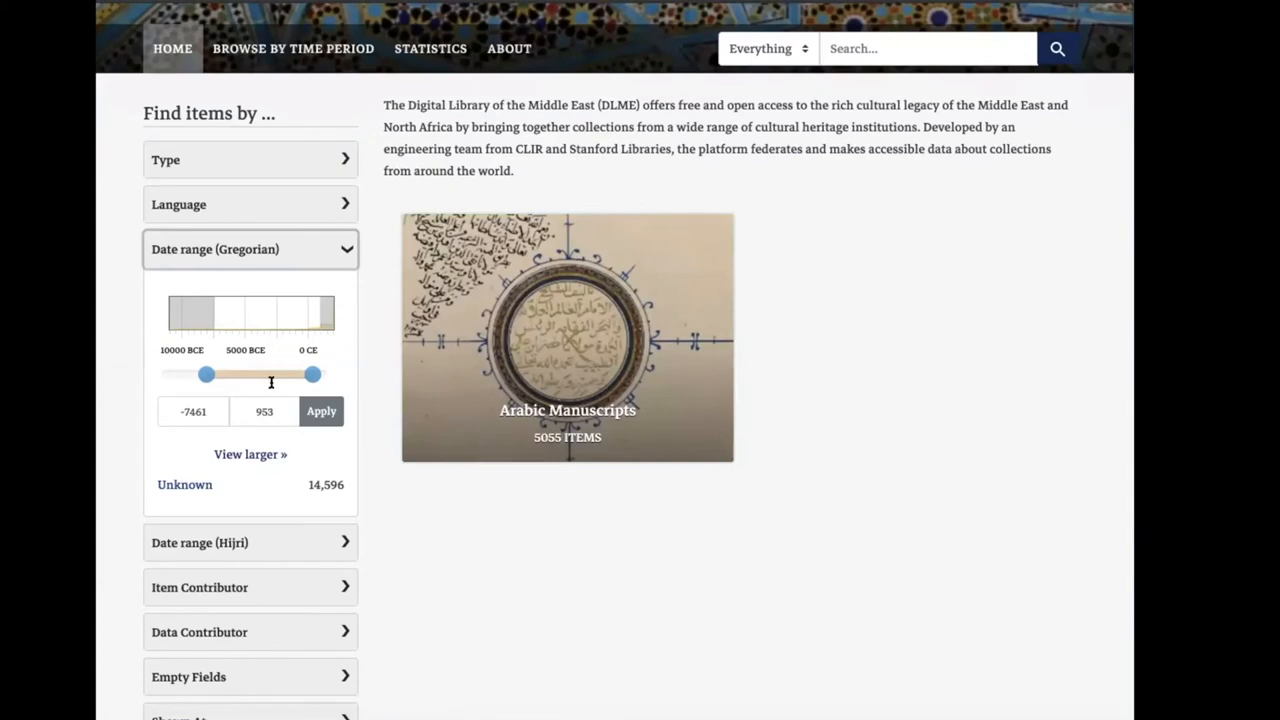
{"action": "mouse_move", "coordinate": [260, 356]}
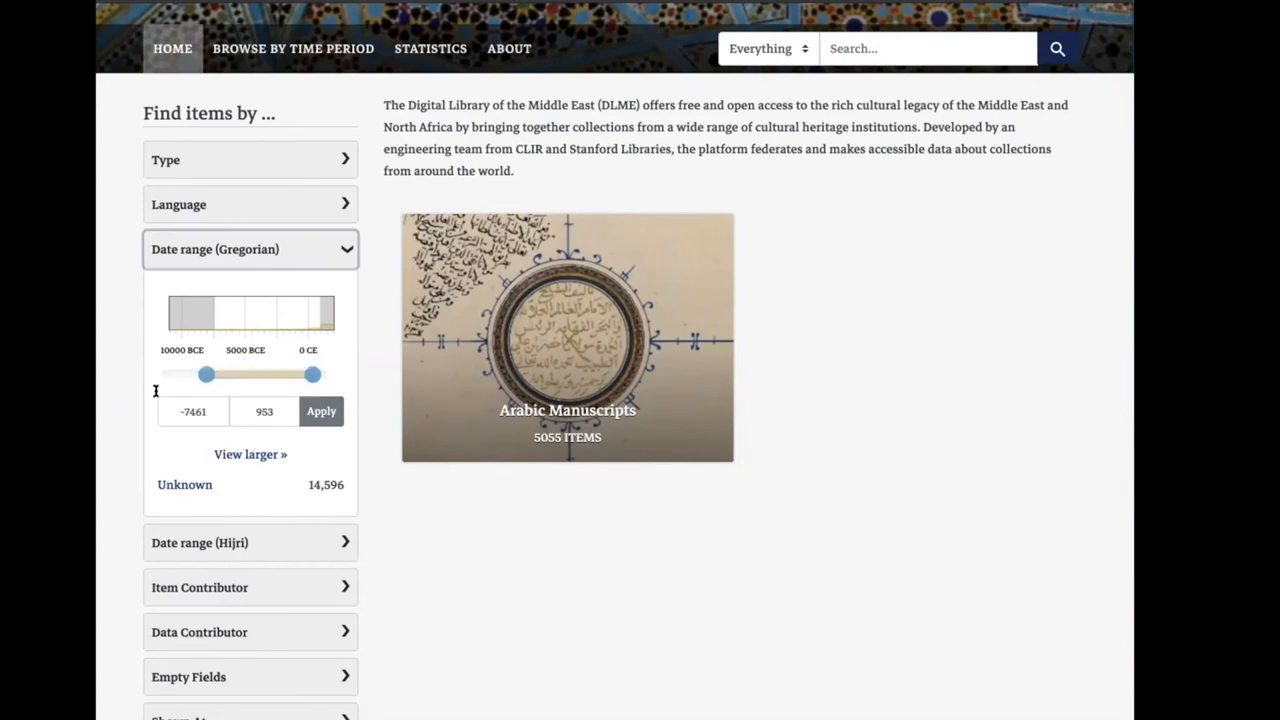
{"action": "mouse_move", "coordinate": [358, 362]}
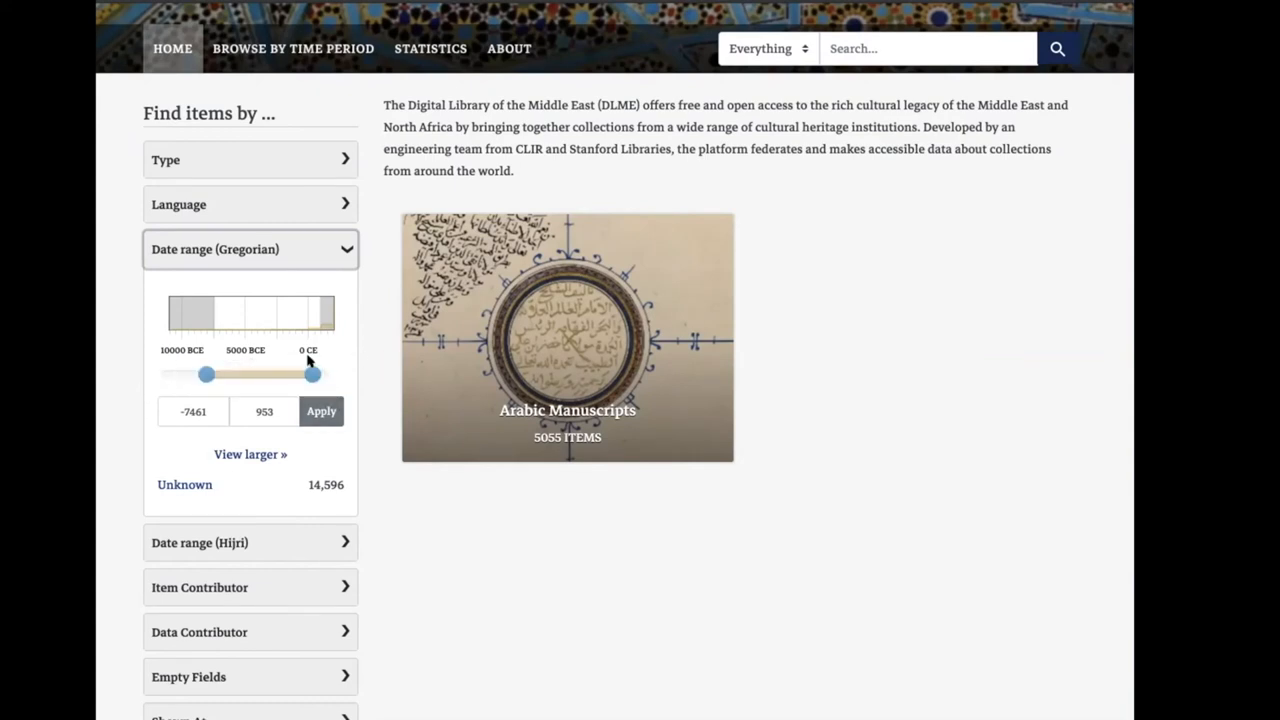
{"action": "scroll", "scroll_direction": "down", "scroll_amount": 3}
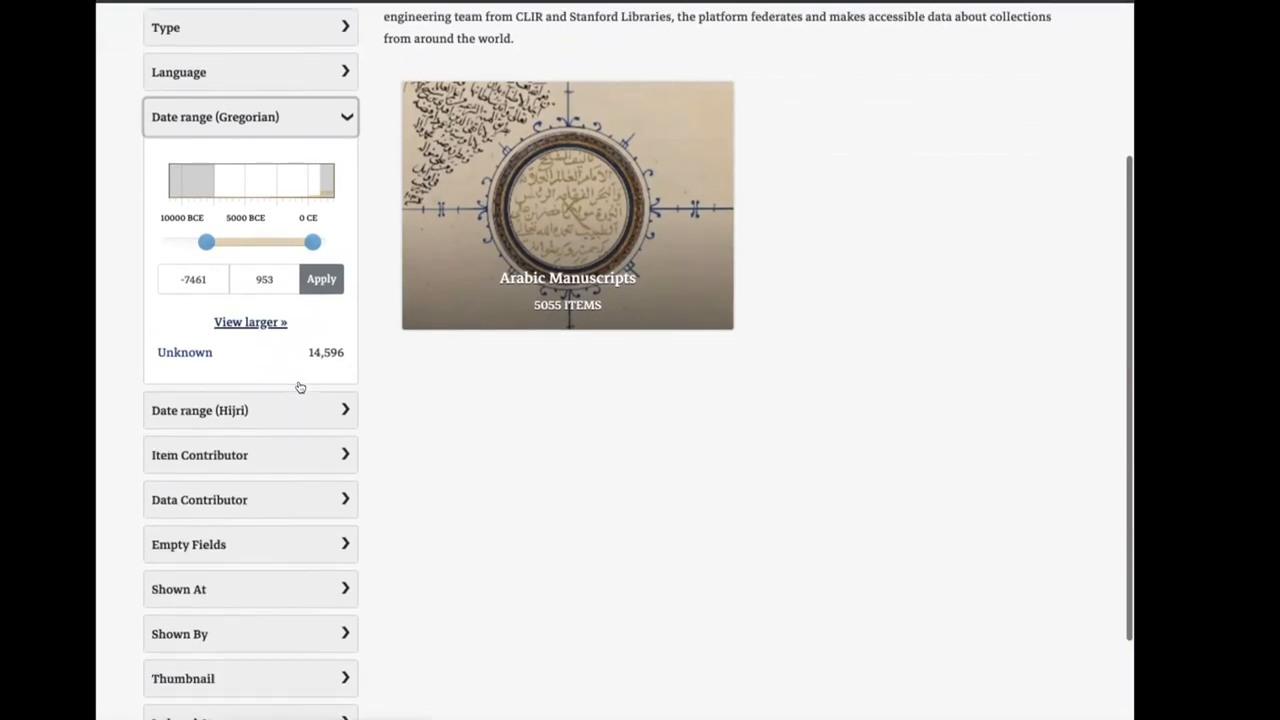
{"action": "left_click", "coordinate": [250, 410]}
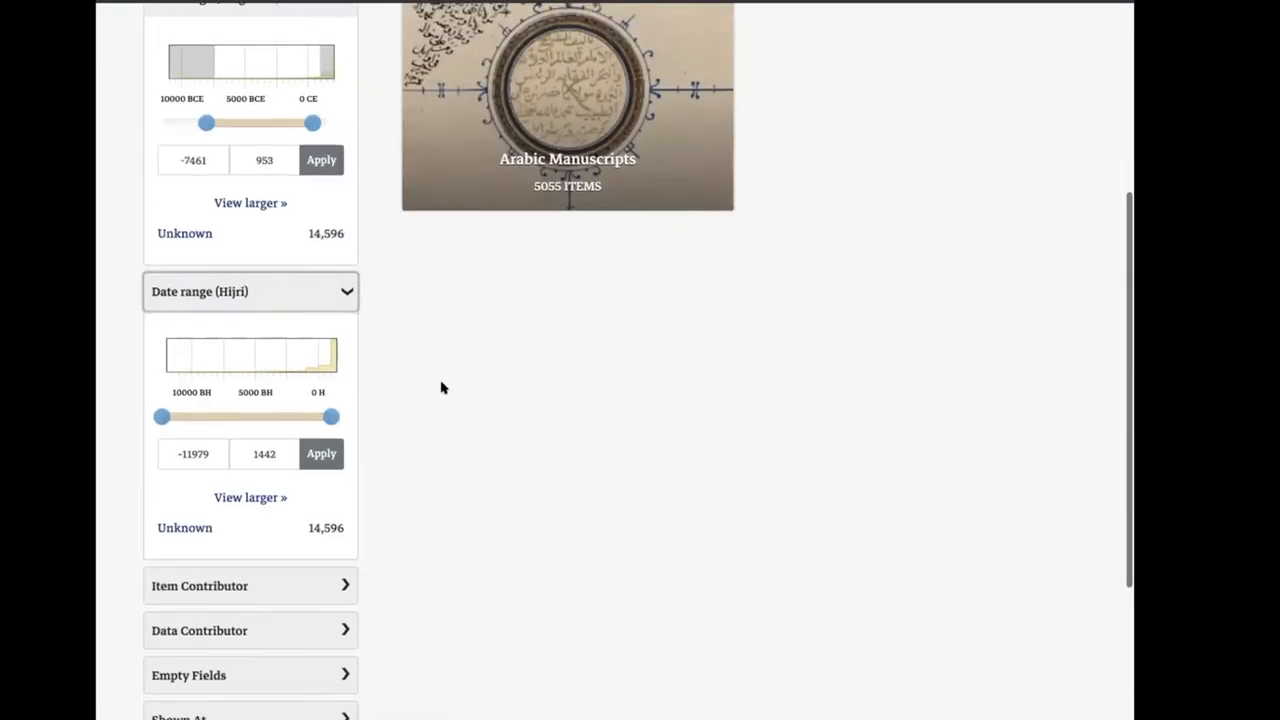
{"action": "scroll", "scroll_direction": "down", "scroll_amount": 3}
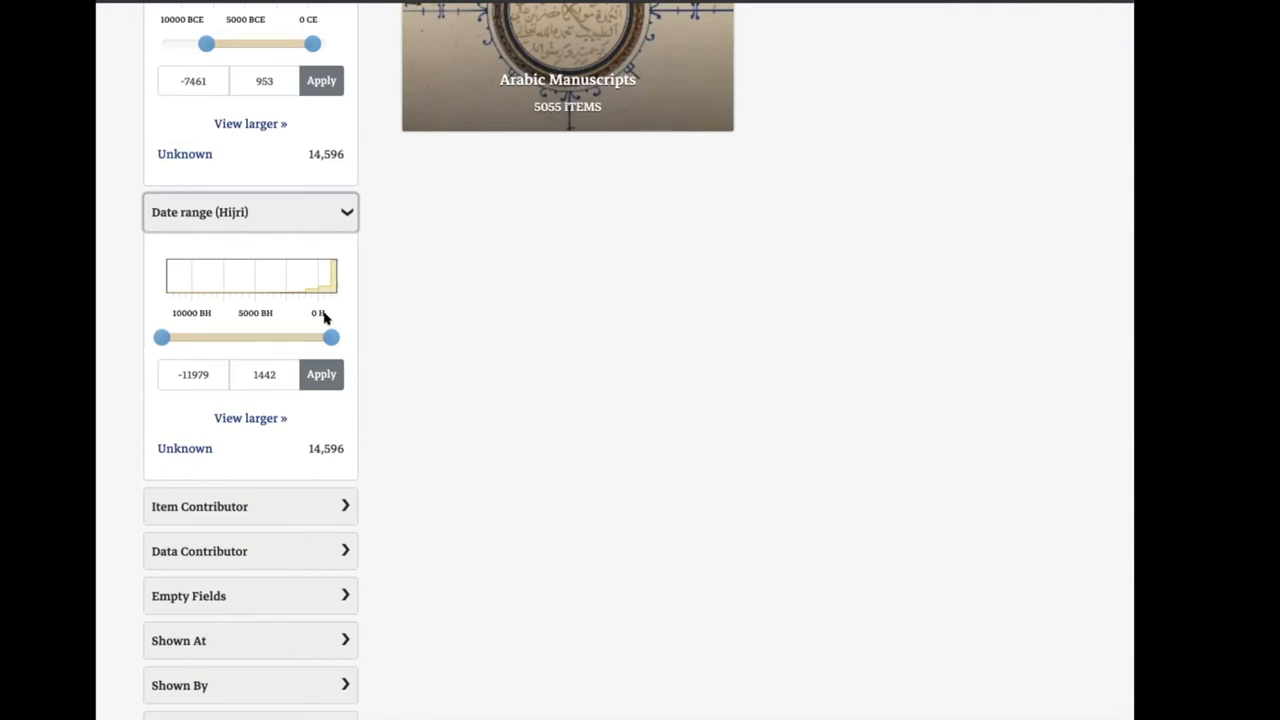
{"action": "mouse_move", "coordinate": [412, 292]}
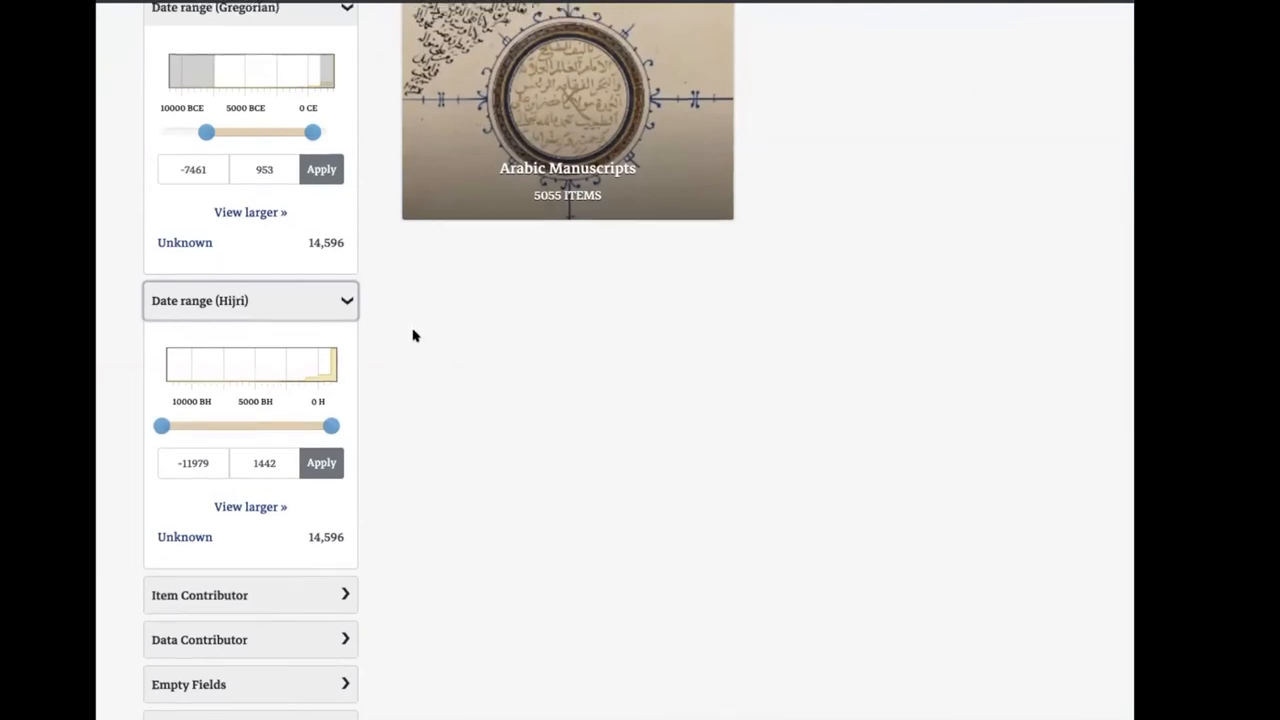
{"action": "scroll", "scroll_direction": "down", "scroll_amount": 3}
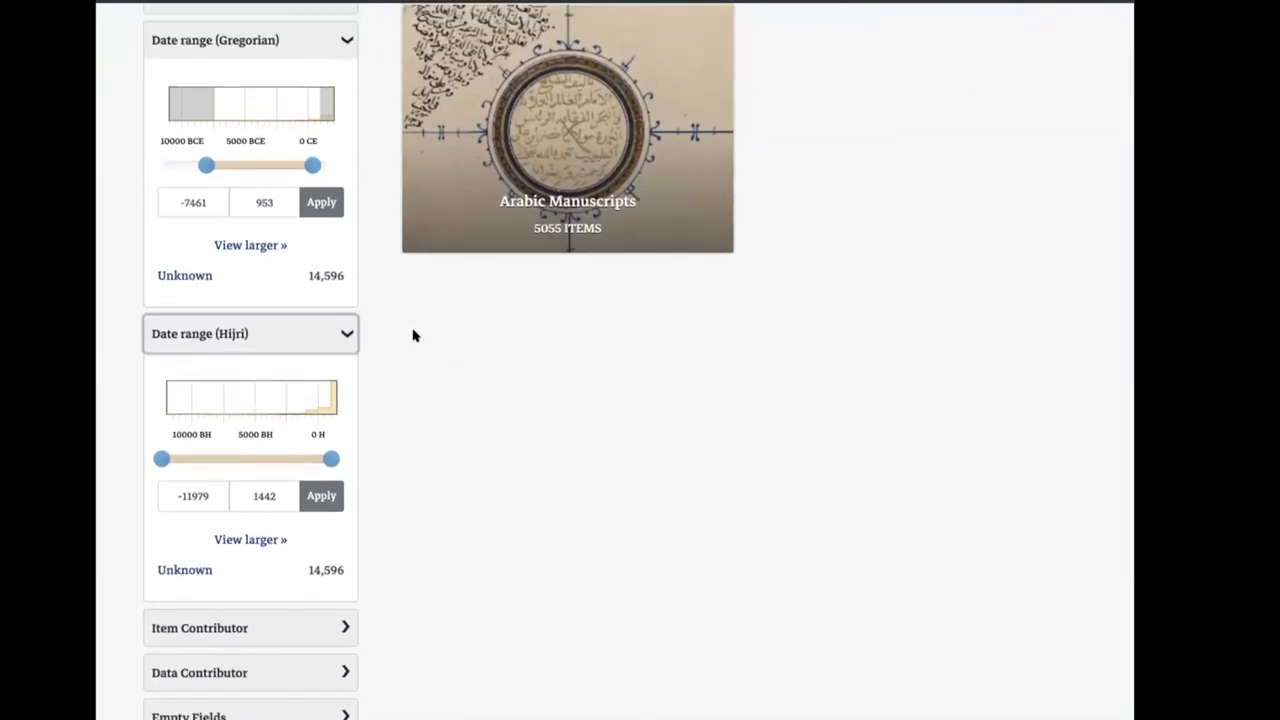
{"action": "mouse_move", "coordinate": [268, 364]}
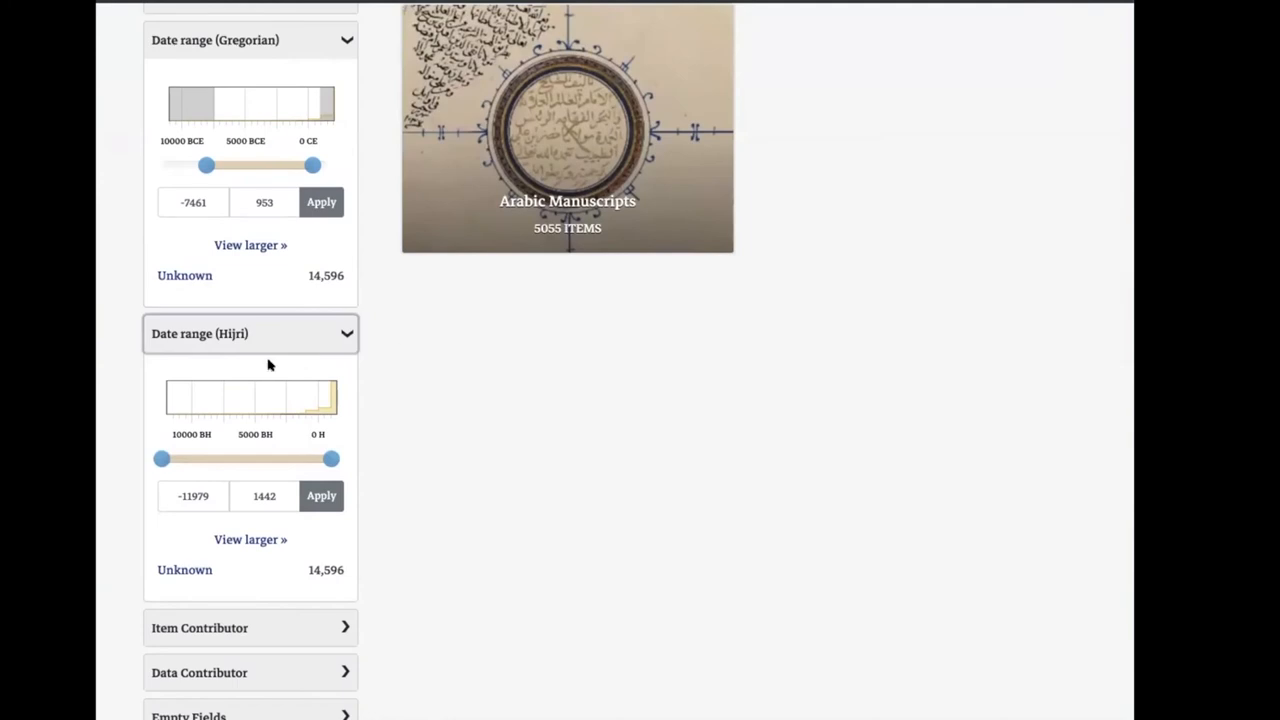
{"action": "mouse_move", "coordinate": [492, 352]}
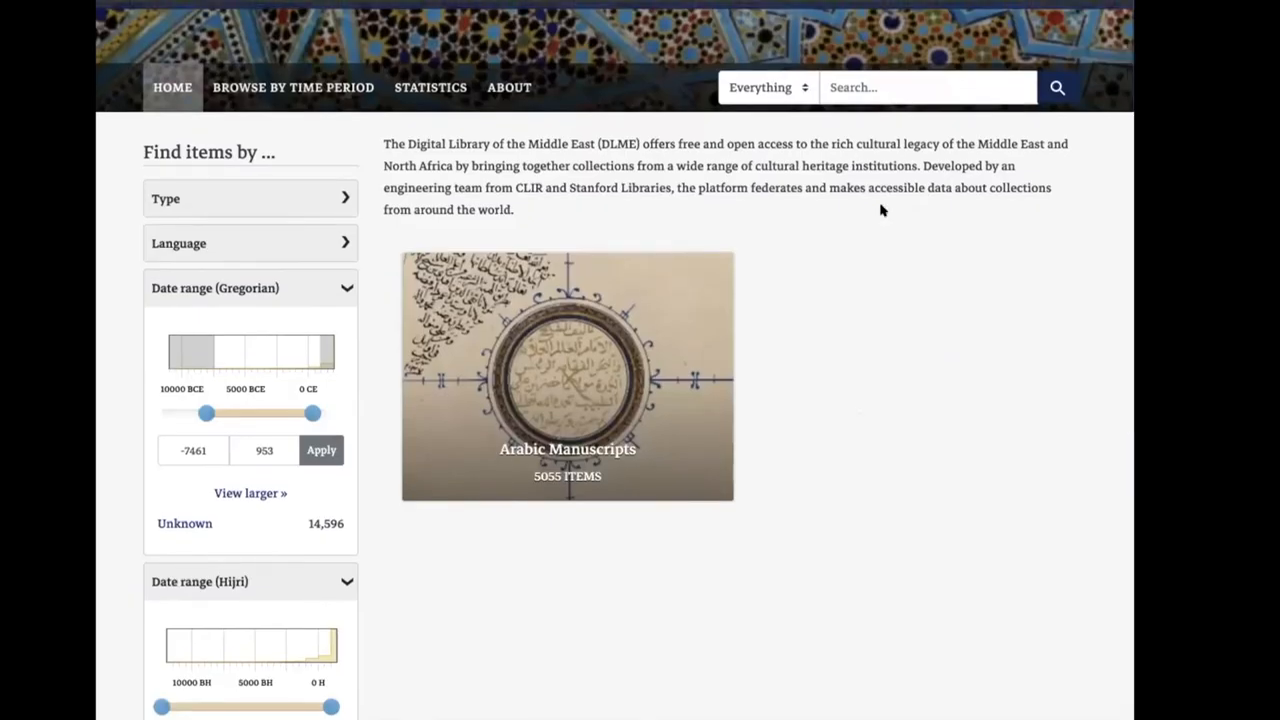
Switch the DLME interface to العربية (right-to-left) and lower the Gregorian range end to 643
{"action": "left_click", "coordinate": [916, 36]}
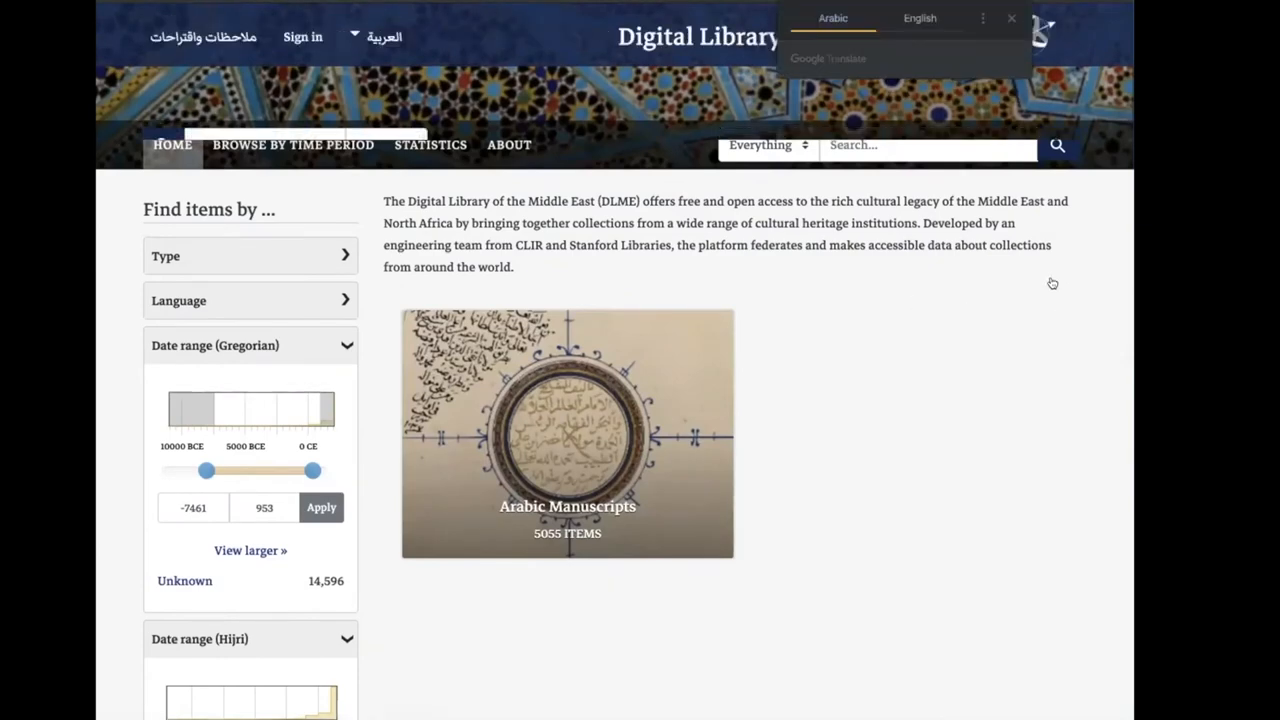
{"action": "left_click", "coordinate": [832, 18]}
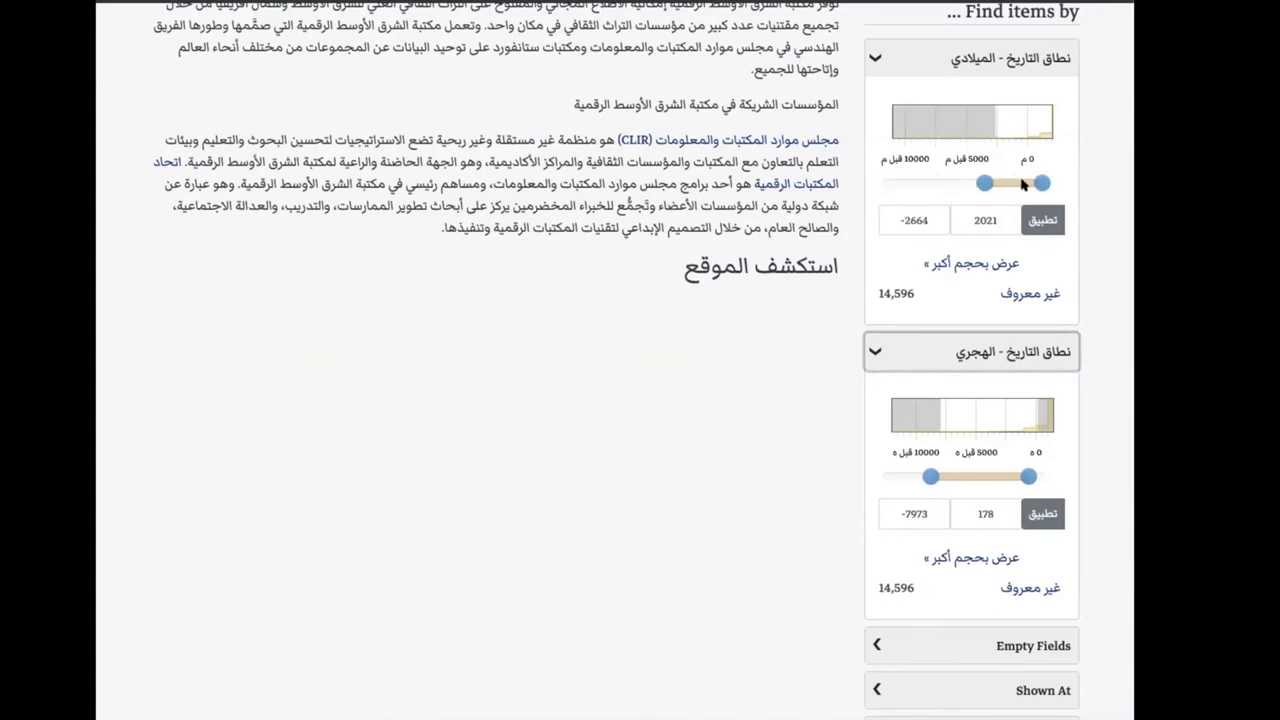
{"action": "left_click_drag", "start_coordinate": [1040, 184], "coordinate": [984, 184]}
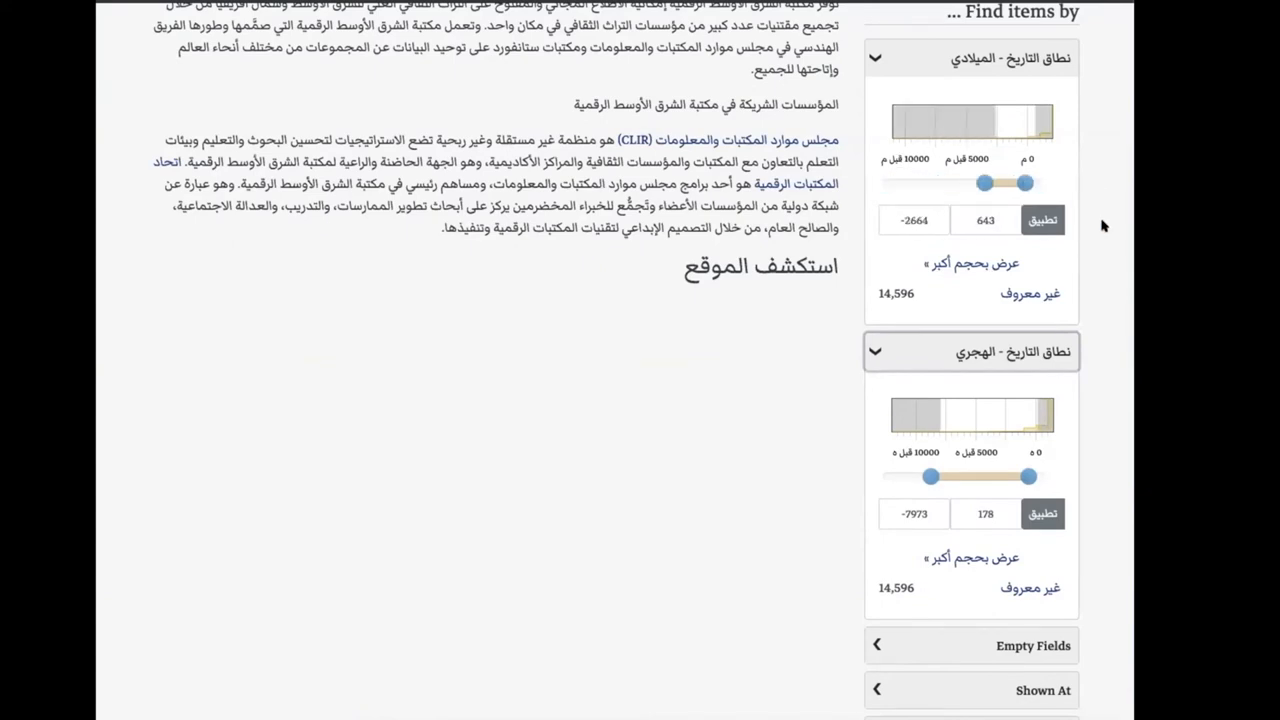
{"action": "scroll", "scroll_direction": "down", "scroll_amount": 3}
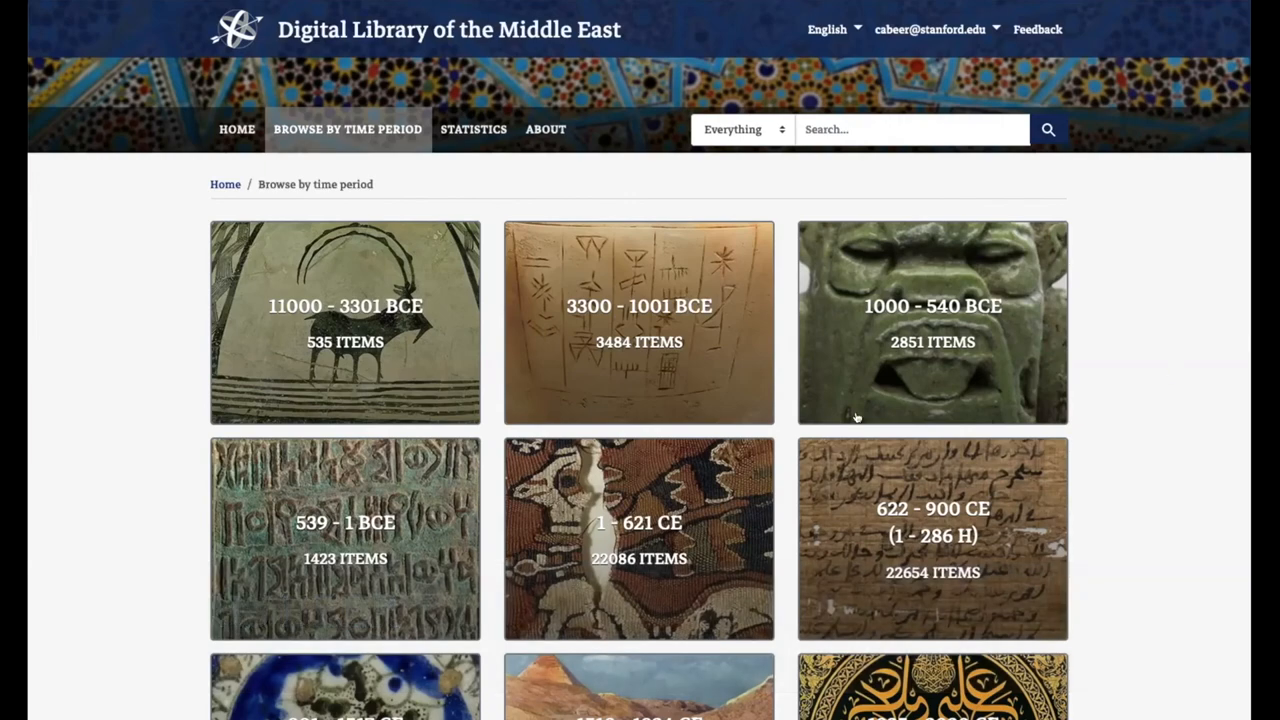
Open the 1518 - 1924 CE (923 - 1342 H) time-period category listing 49,199 items
{"action": "scroll", "scroll_direction": "down", "scroll_amount": 3}
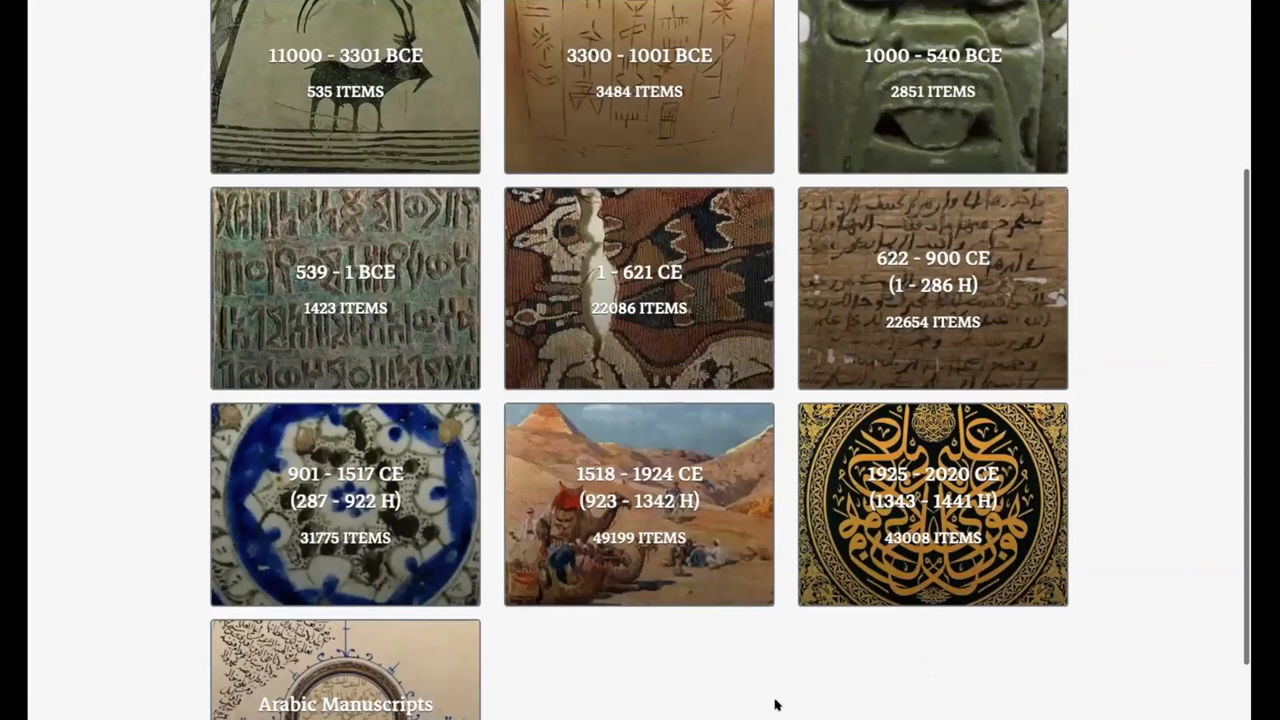
{"action": "mouse_move", "coordinate": [796, 564]}
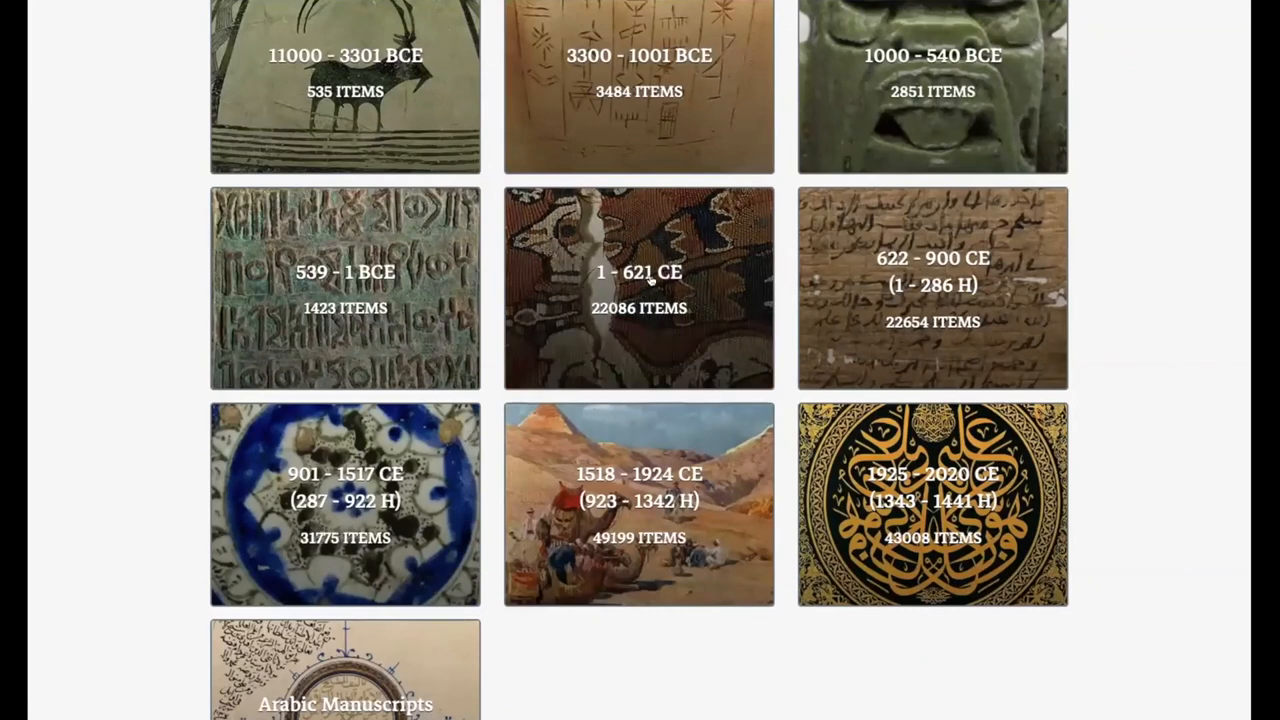
{"action": "mouse_move", "coordinate": [600, 276]}
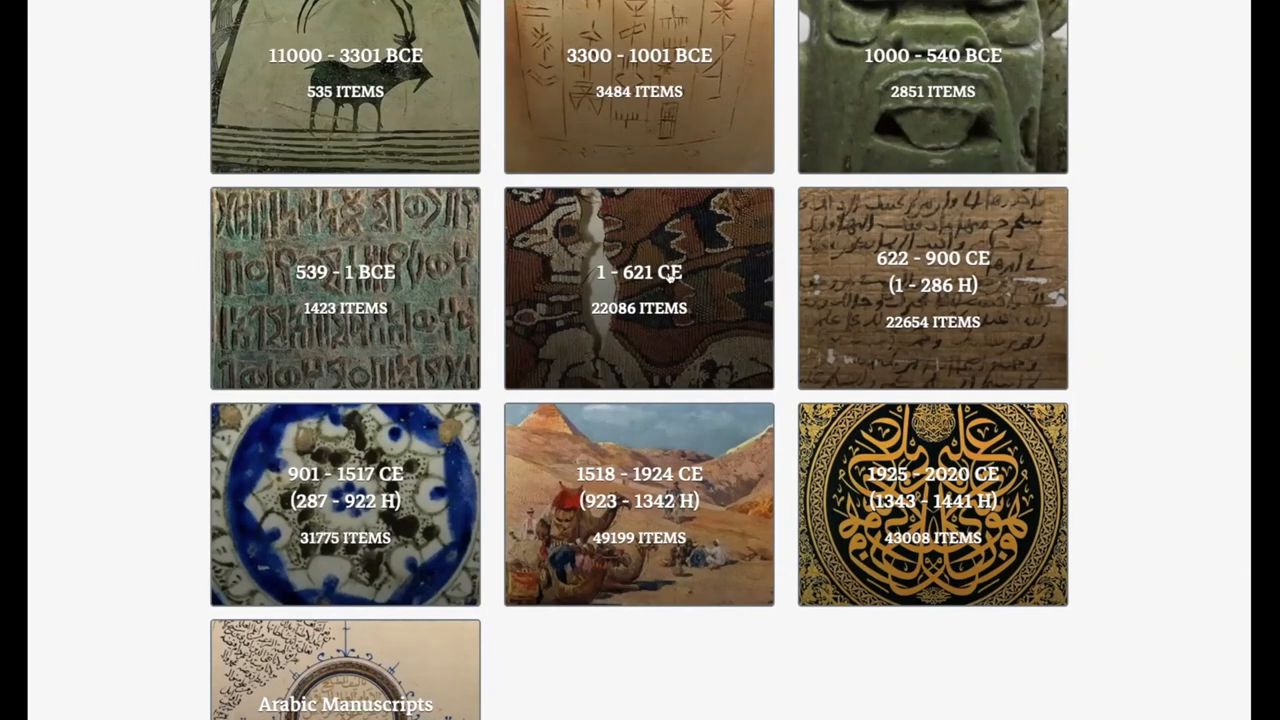
{"action": "mouse_move", "coordinate": [688, 280]}
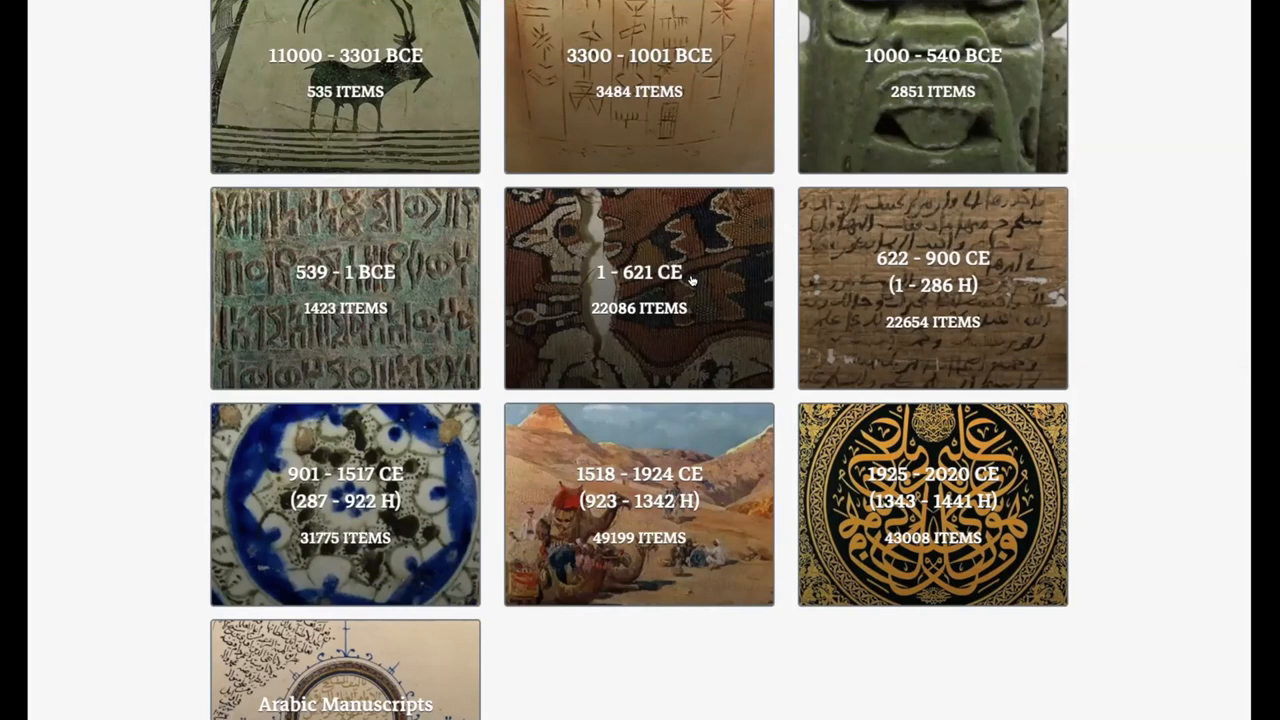
{"action": "mouse_move", "coordinate": [710, 290]}
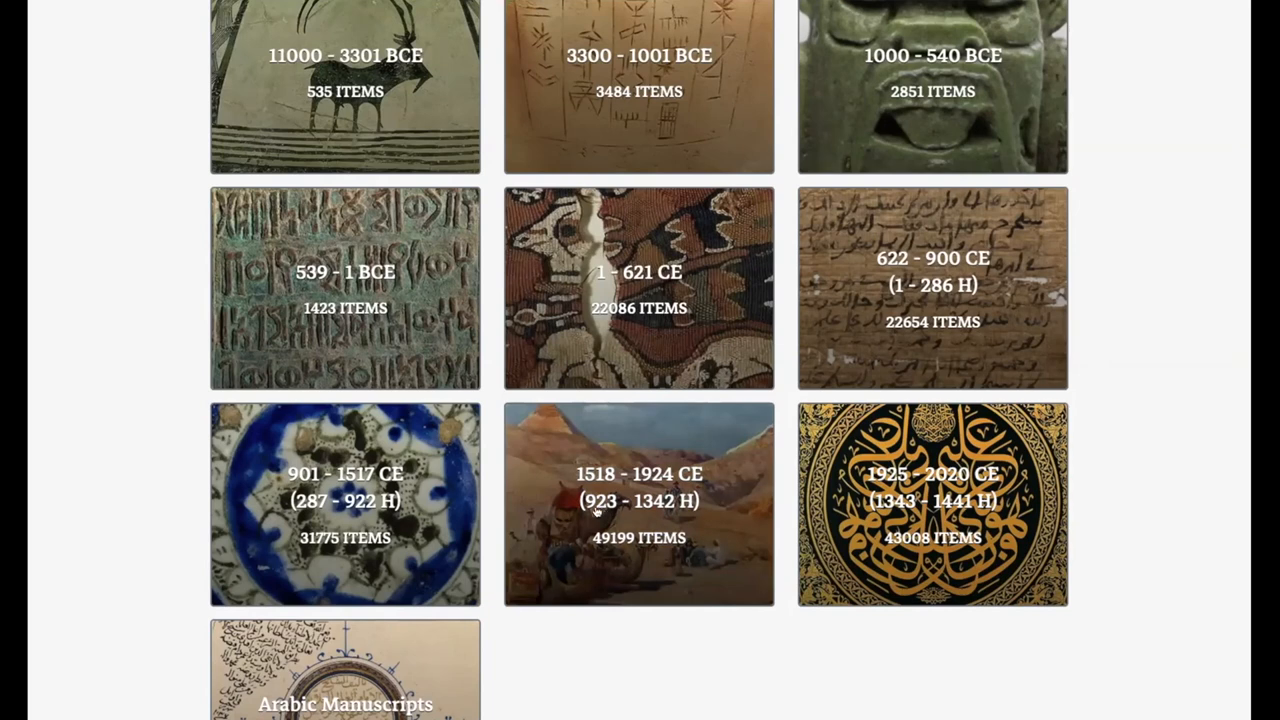
{"action": "left_click", "coordinate": [640, 504]}
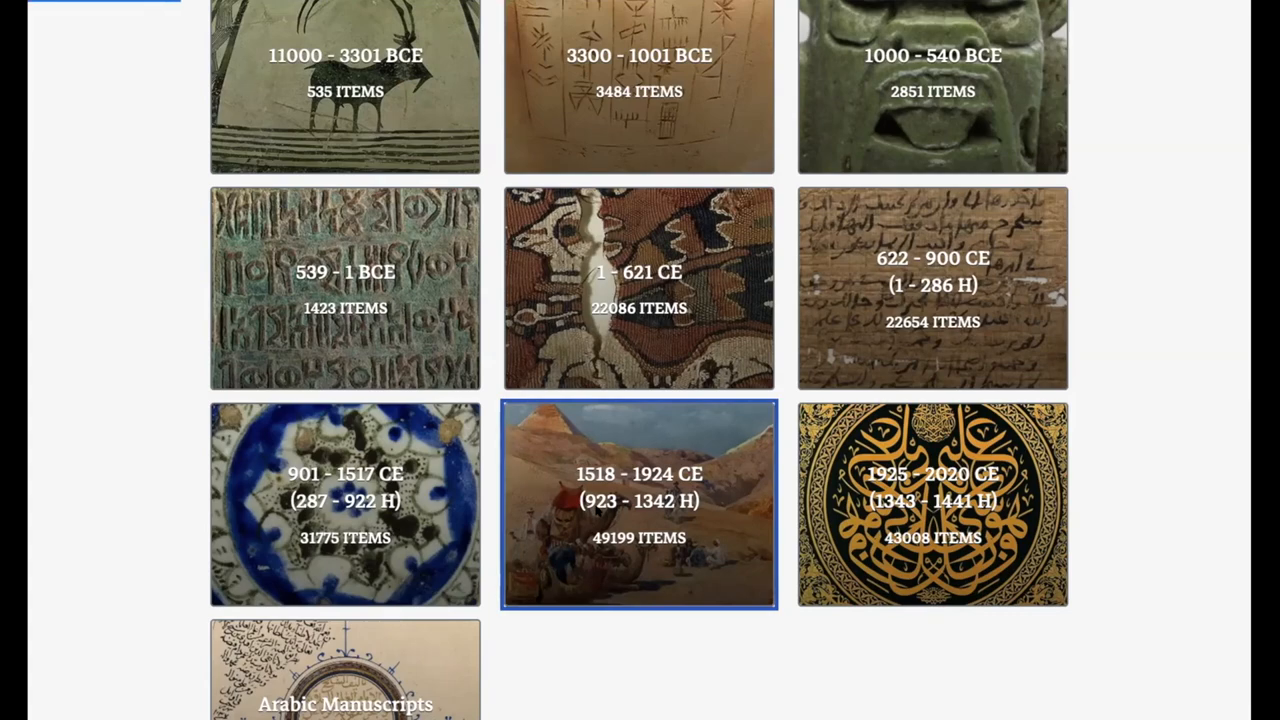
{"action": "left_click", "coordinate": [638, 504]}
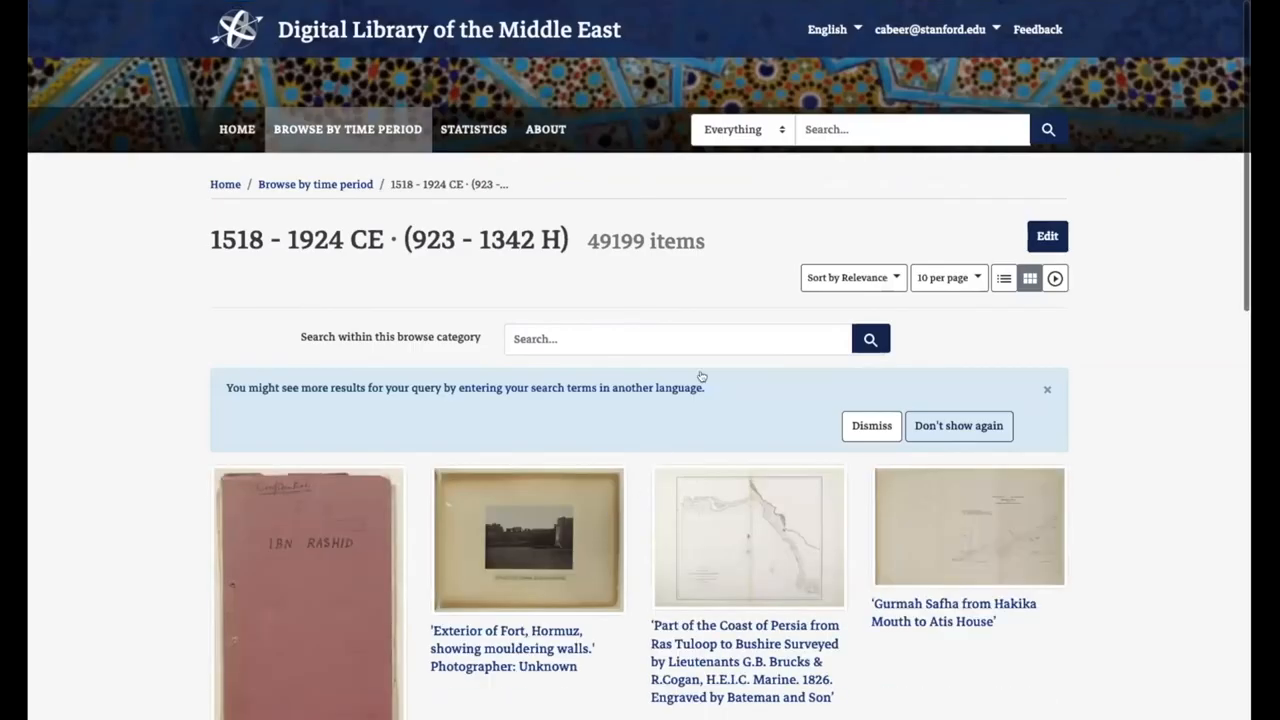
{"action": "mouse_move", "coordinate": [1058, 204]}
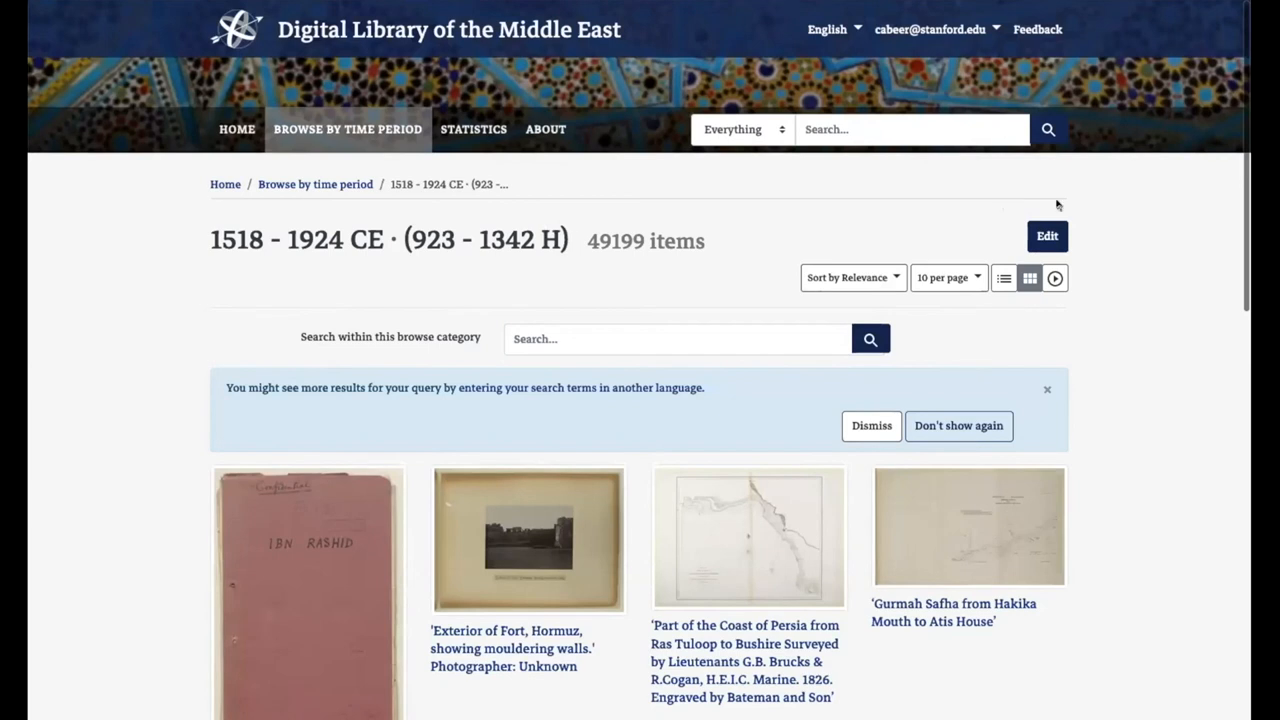
Enter the curation editing form for the 1518 - 1924 CE browse category
{"action": "left_click", "coordinate": [1048, 236]}
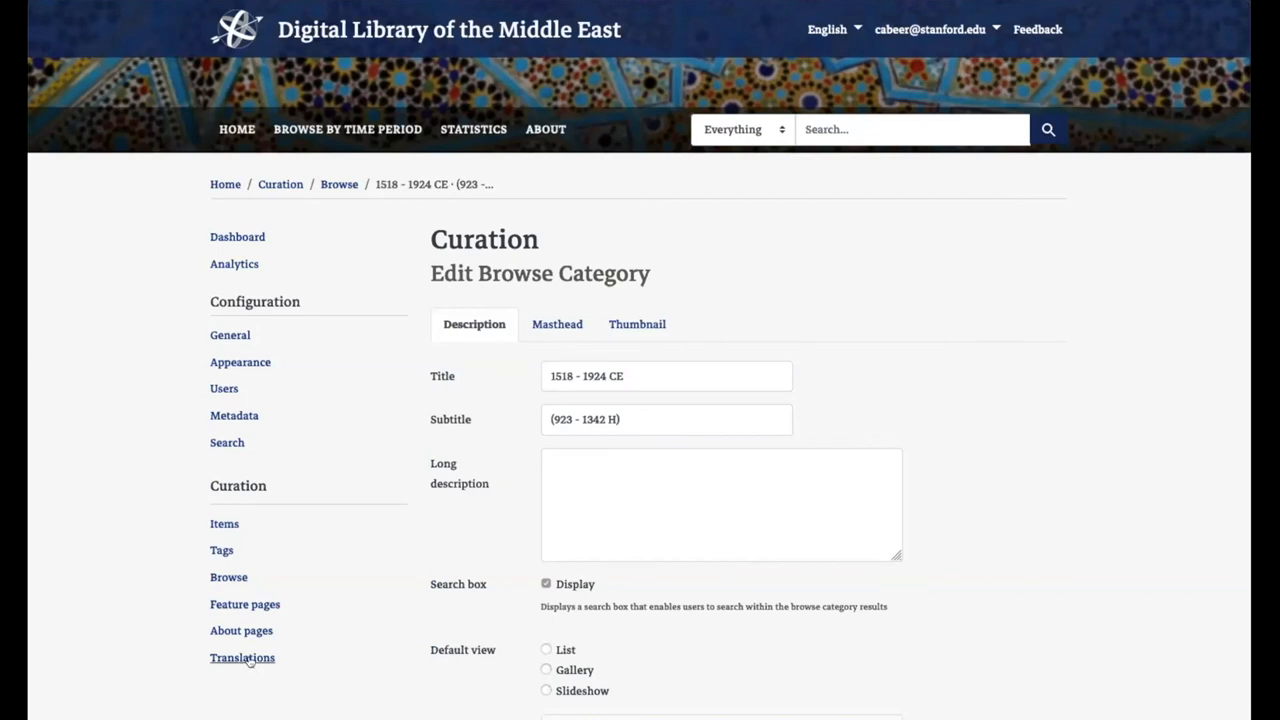
{"action": "mouse_move", "coordinate": [406, 660]}
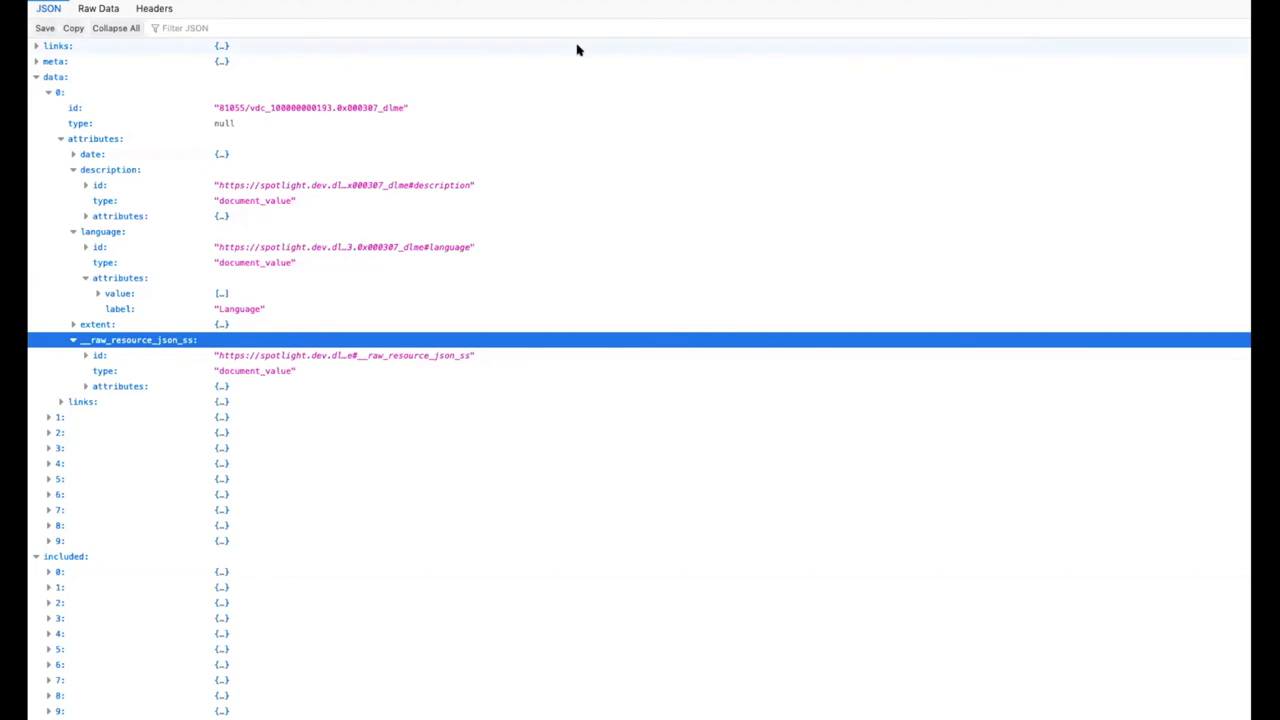
{"action": "mouse_move", "coordinate": [112, 104]}
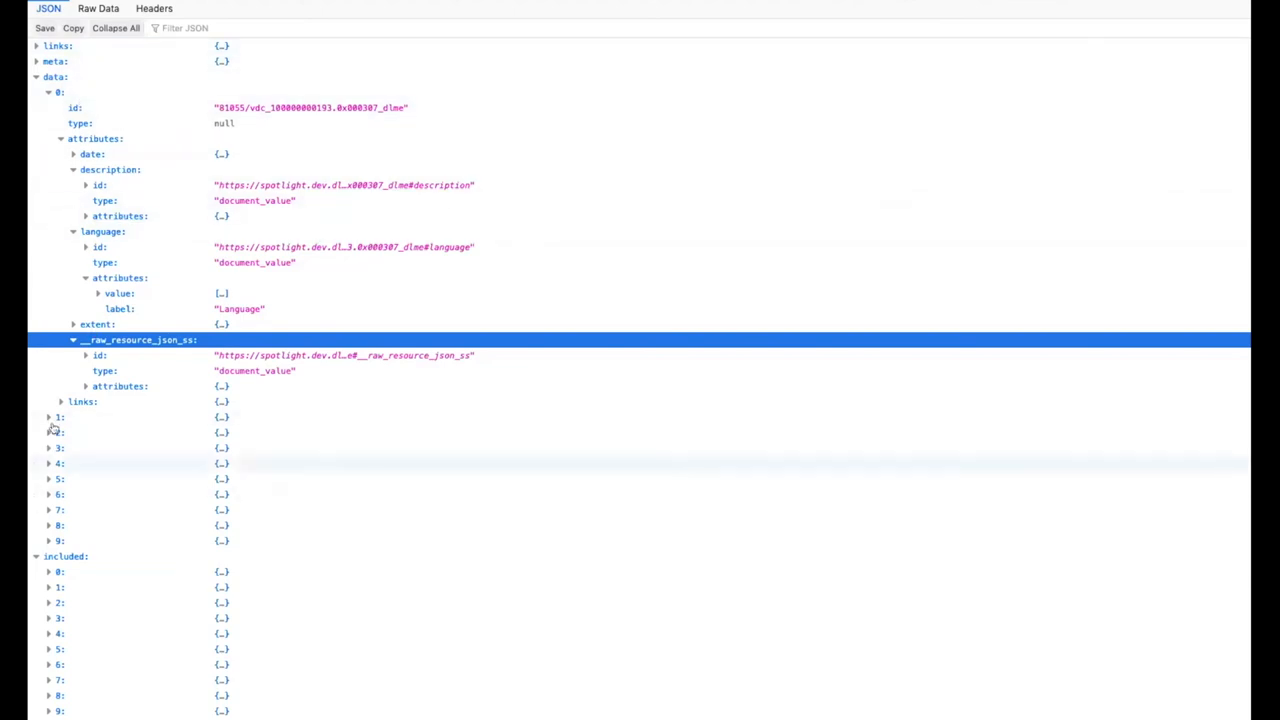
Expand data entry 1 and entry 0's raw resource attributes, revealing fields like cho_title and cho_date
{"action": "left_click", "coordinate": [48, 418]}
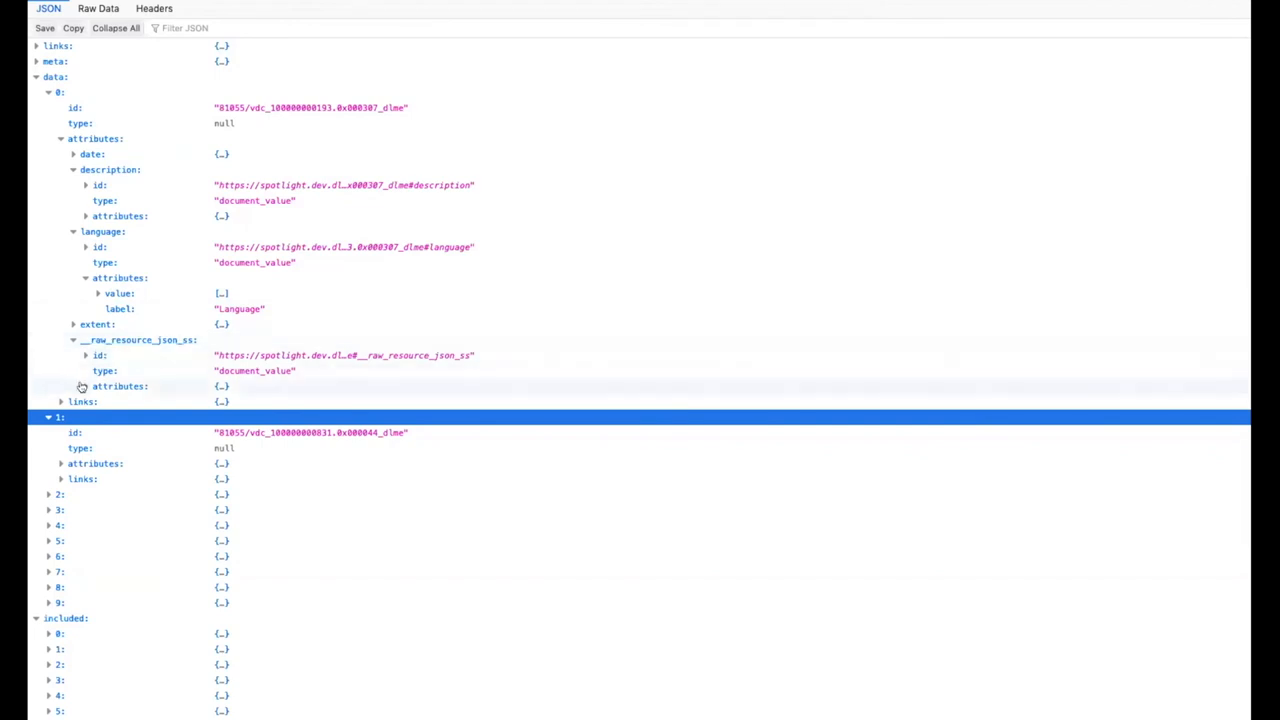
{"action": "left_click", "coordinate": [98, 400]}
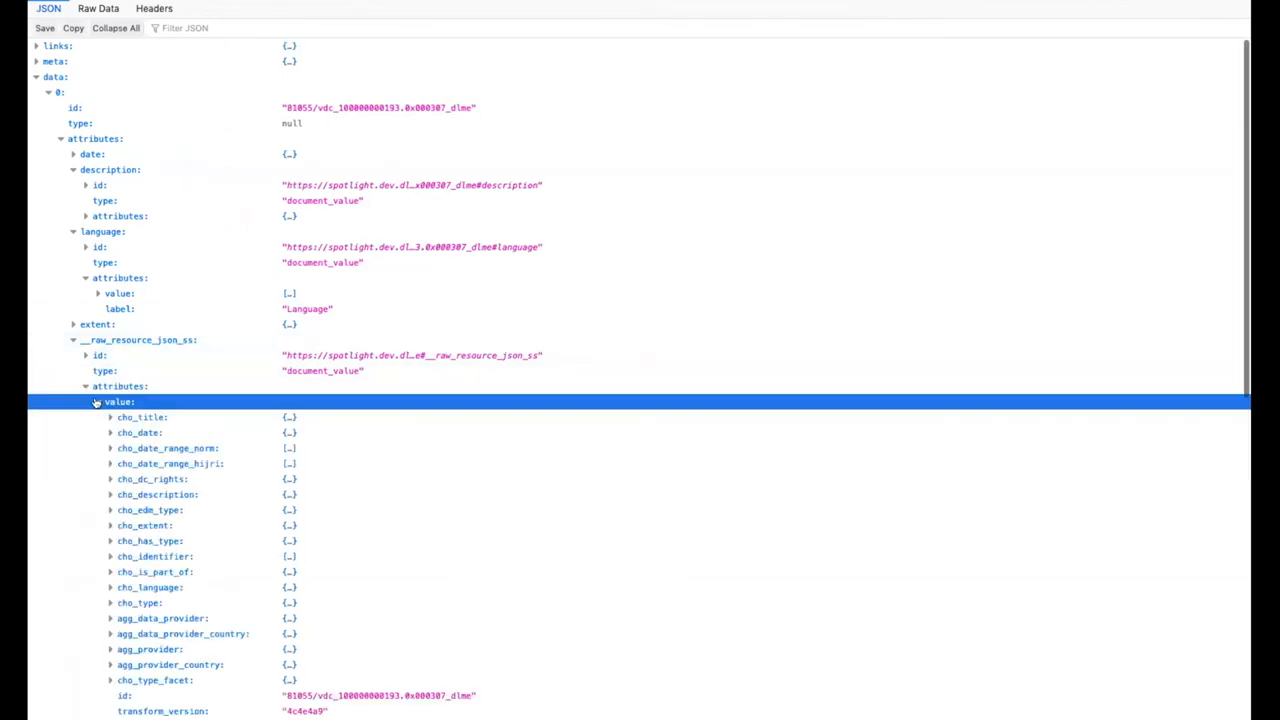
{"action": "scroll", "scroll_direction": "down", "scroll_amount": 3}
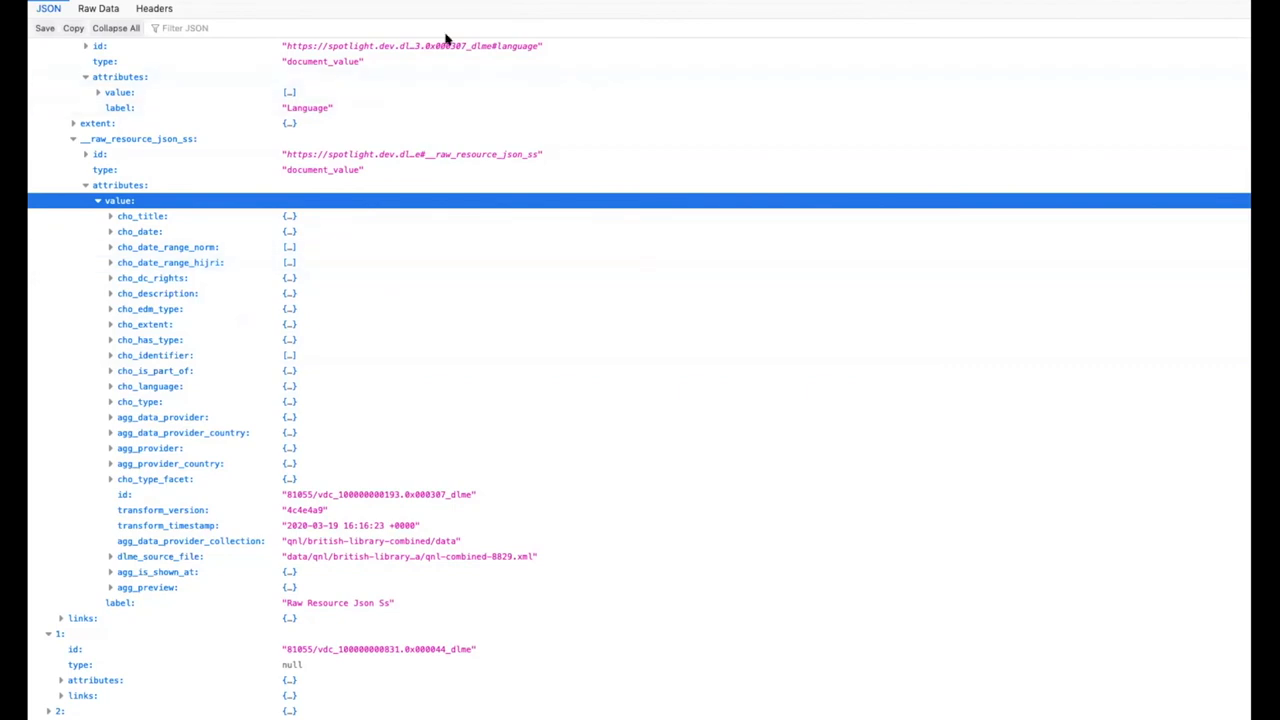
{"action": "mouse_move", "coordinate": [476, 18]}
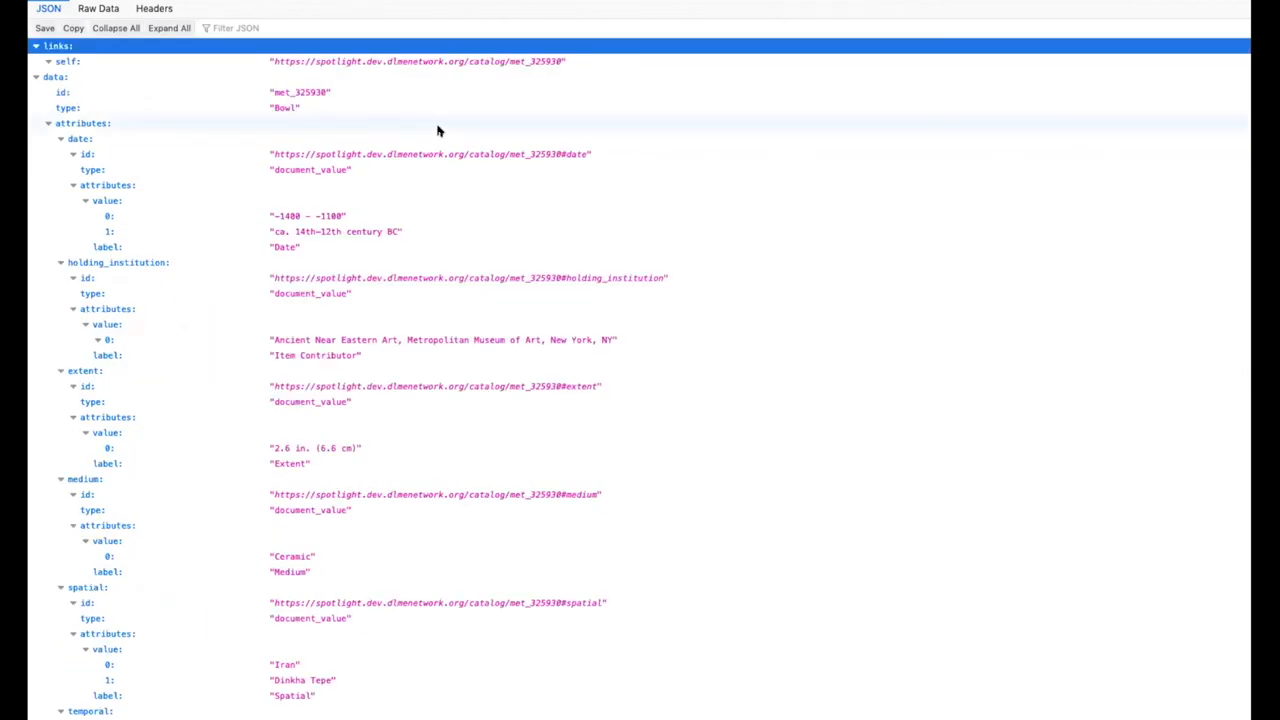
{"action": "mouse_move", "coordinate": [198, 148]}
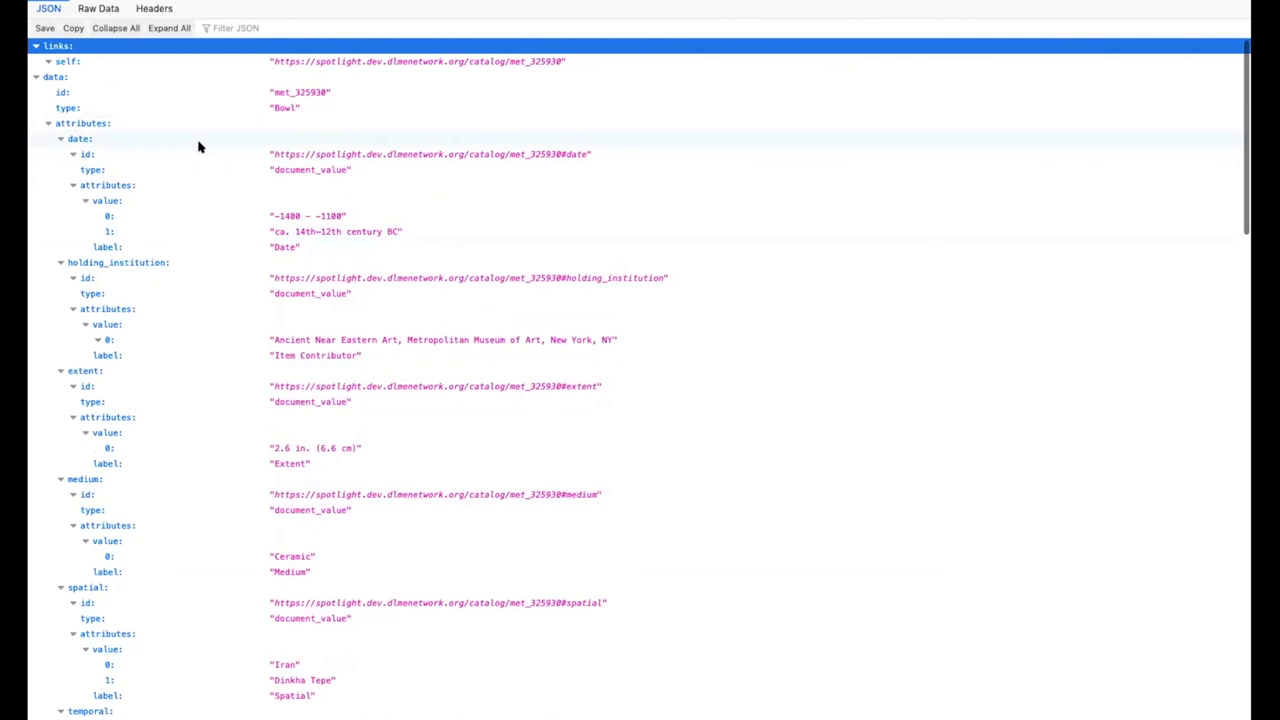
Scroll through the met_325930 Bowl record's date, medium, spatial and temporal attributes
{"action": "scroll", "scroll_direction": "down", "scroll_amount": 3}
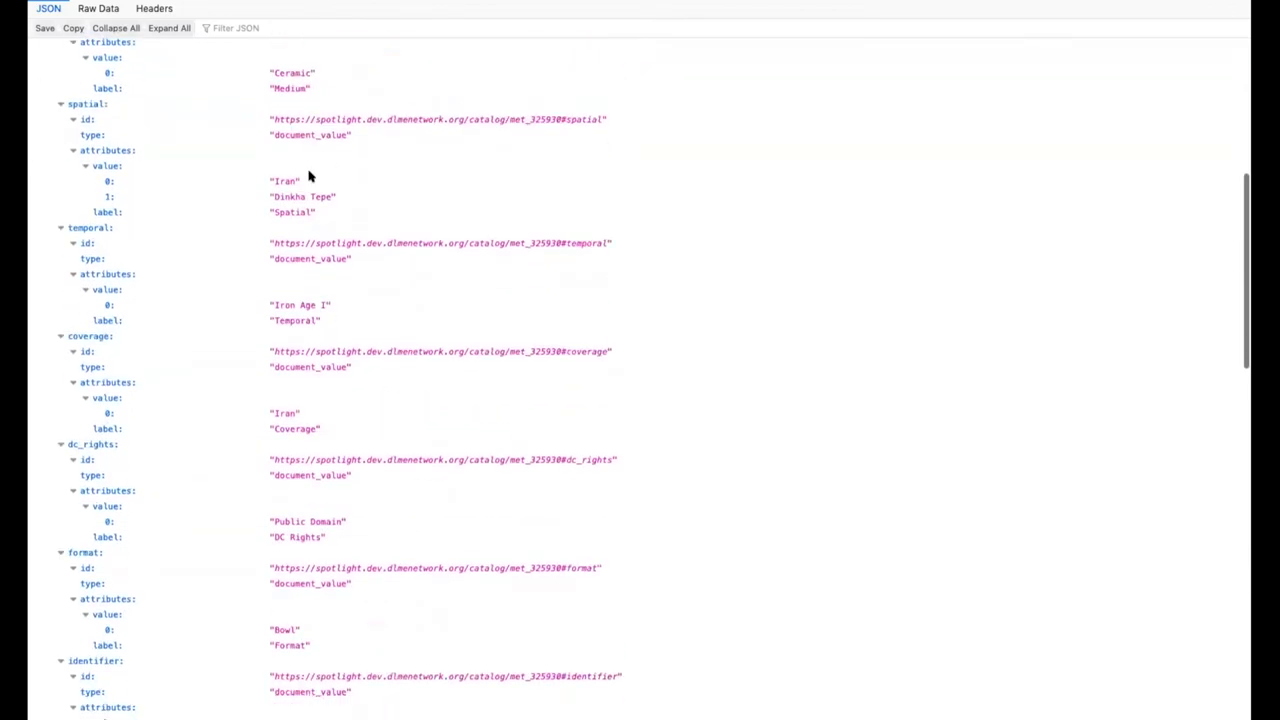